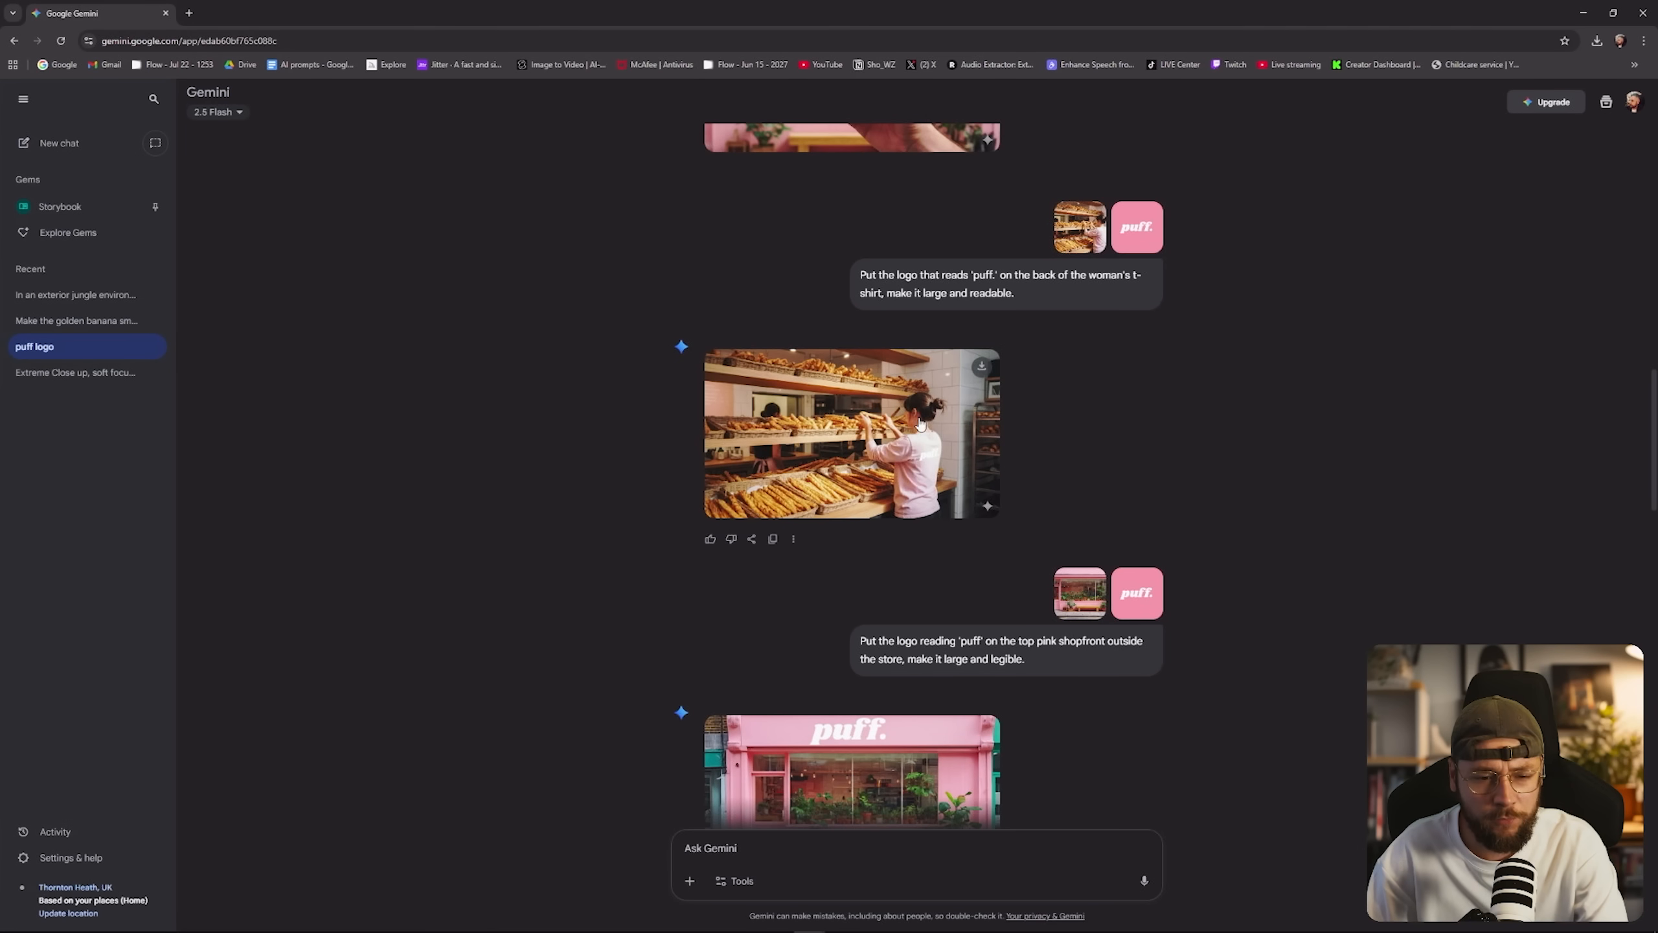
Scroll the puff logo chat to show the coffee cup response with the puff. logo.
{"action": "scroll", "scroll_direction": "down", "scroll_amount": 3}
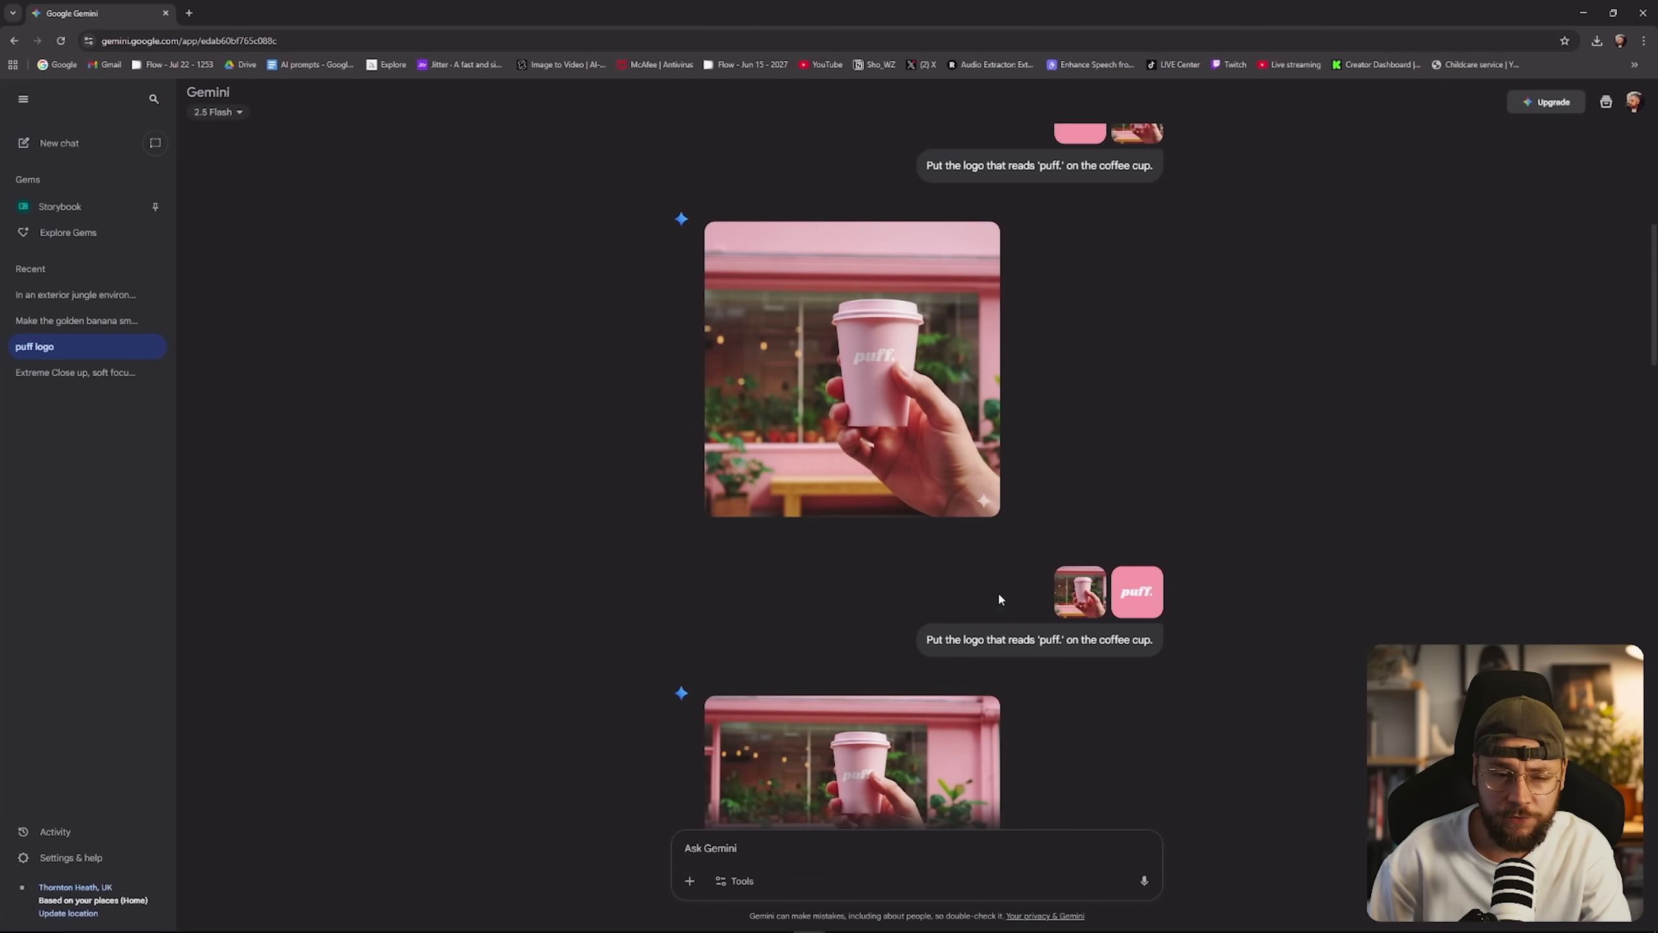
{"action": "scroll", "scroll_direction": "down", "scroll_amount": 3}
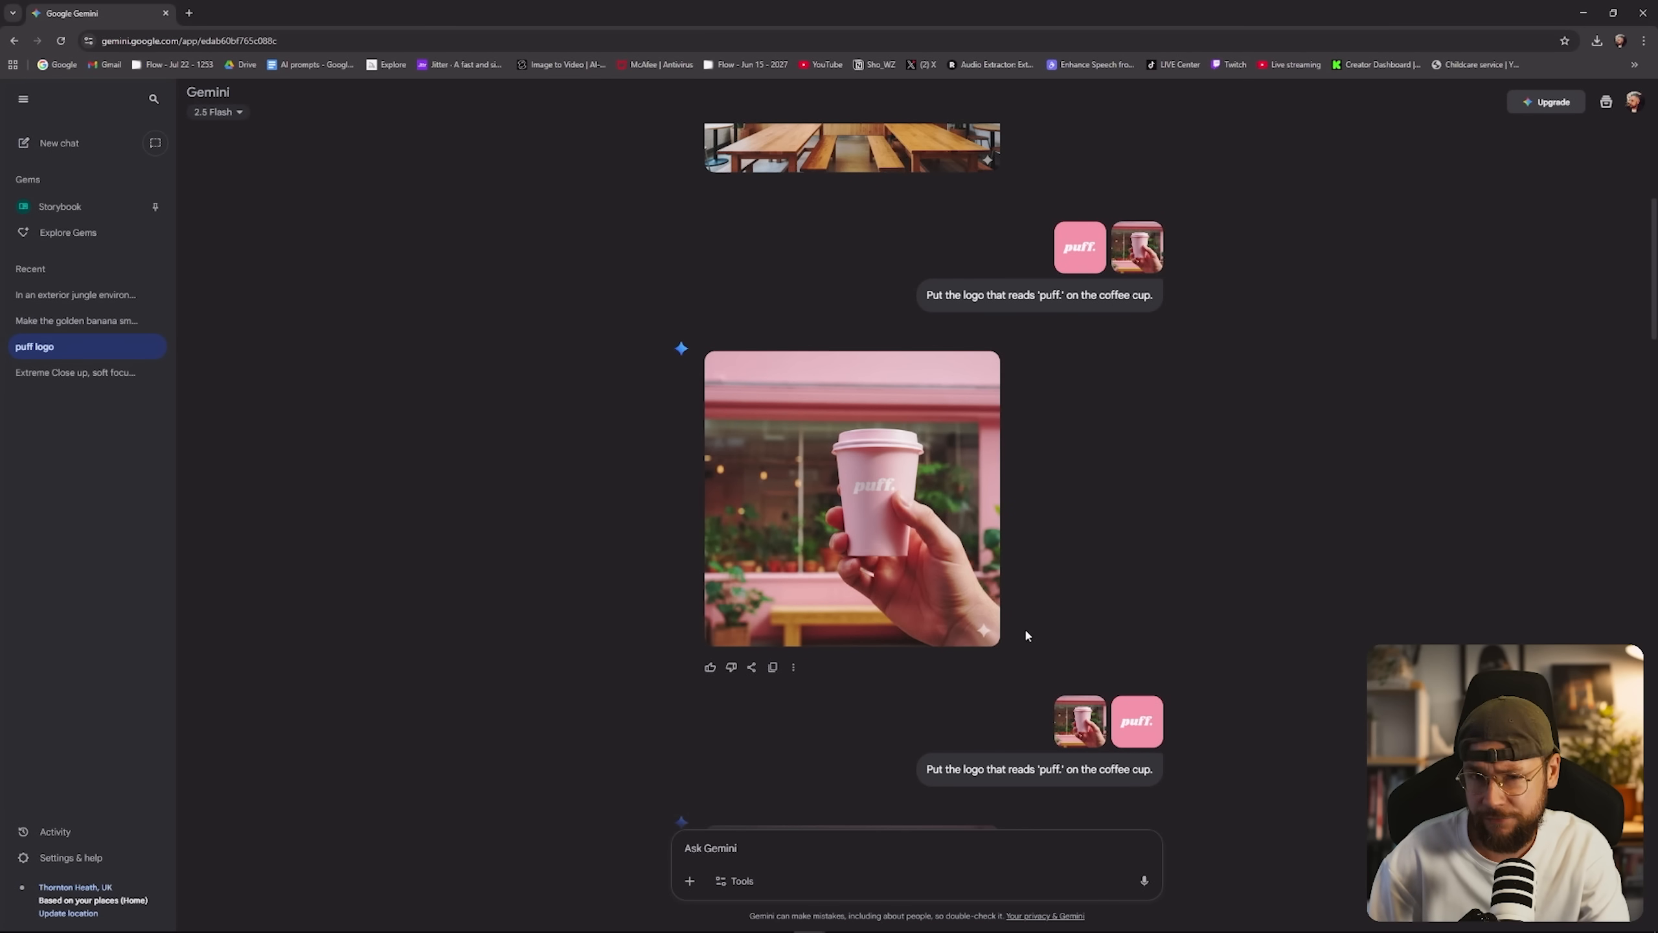
{"action": "mouse_move", "coordinate": [1054, 574]}
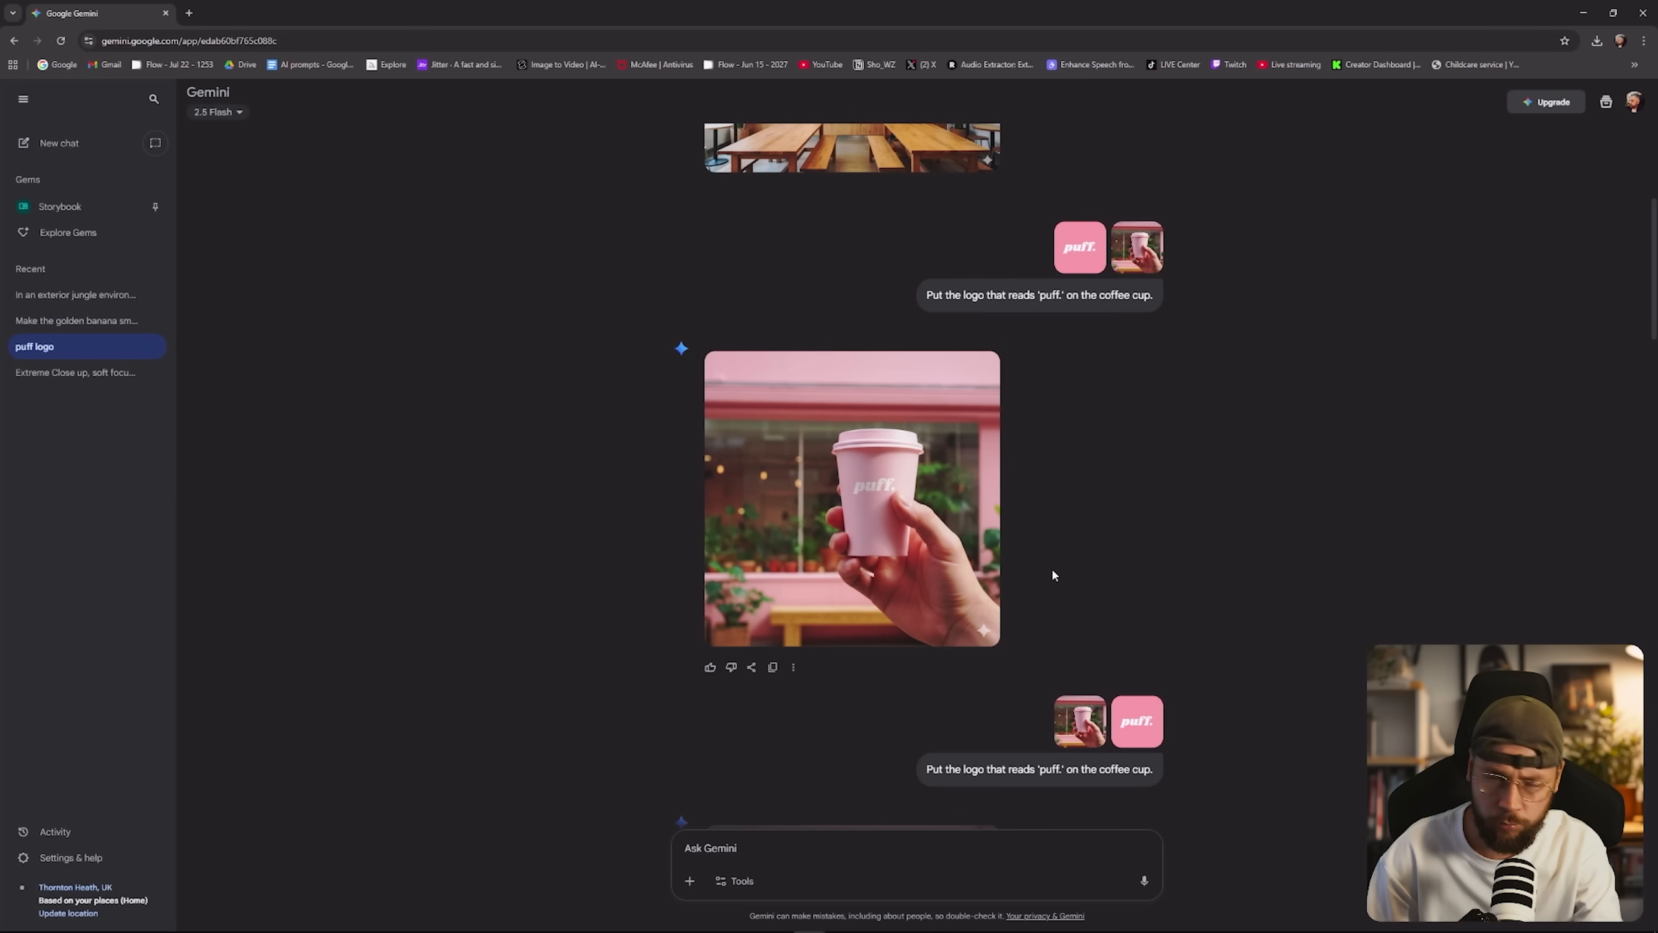
{"action": "mouse_move", "coordinate": [1269, 464]}
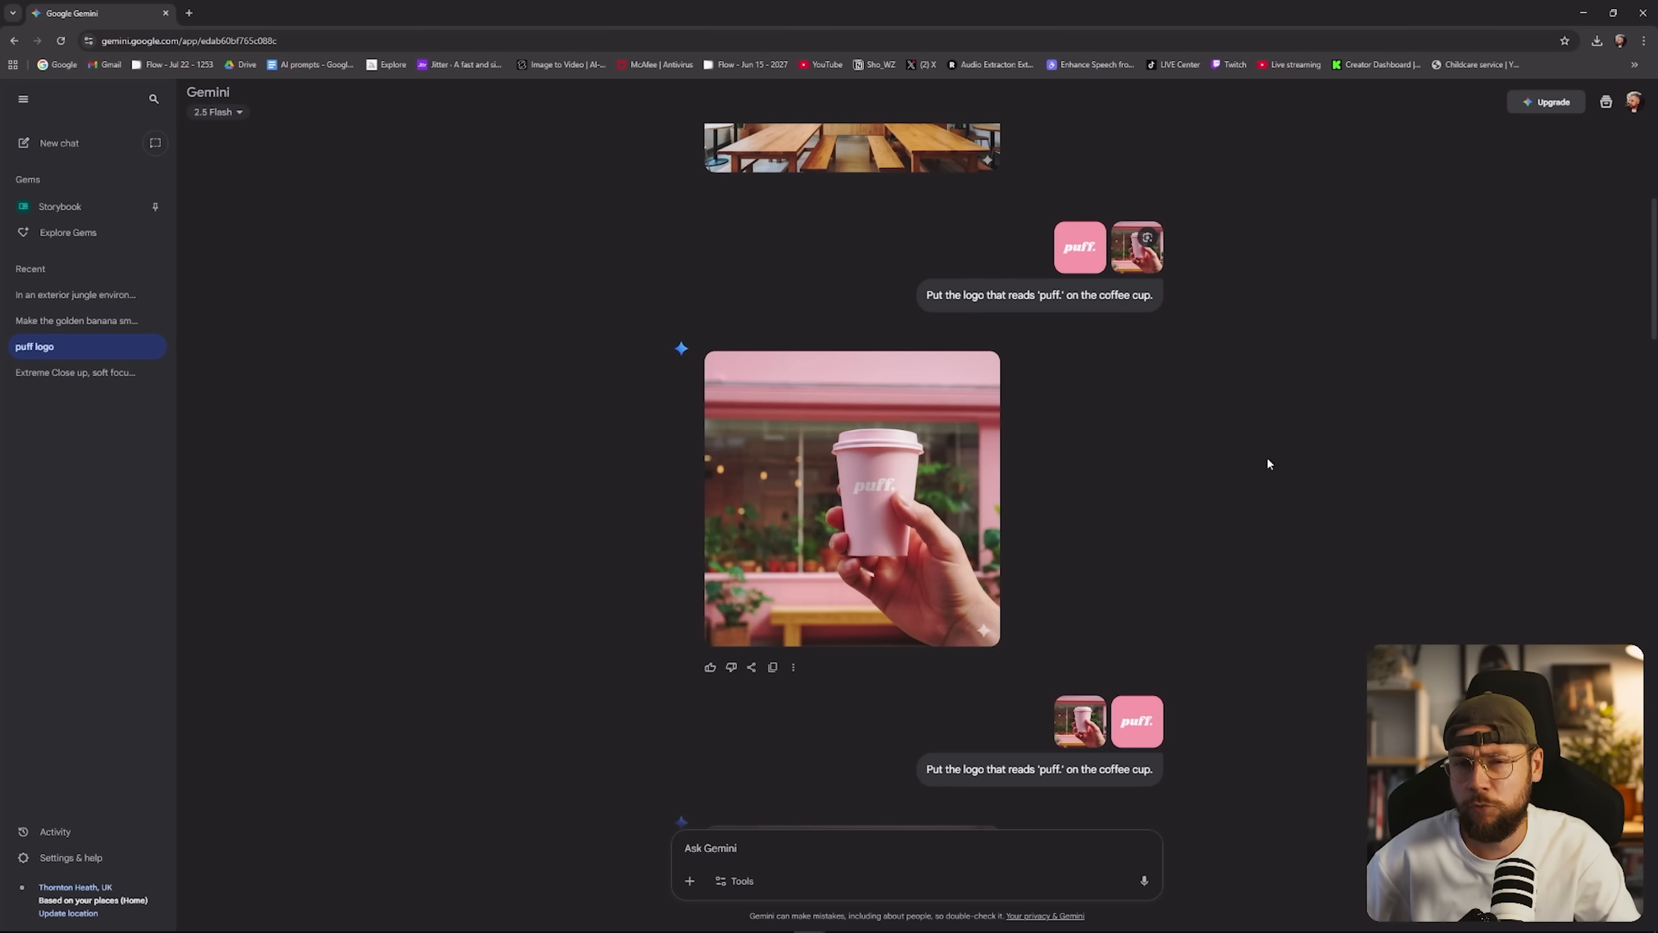
{"action": "mouse_move", "coordinate": [1153, 532]}
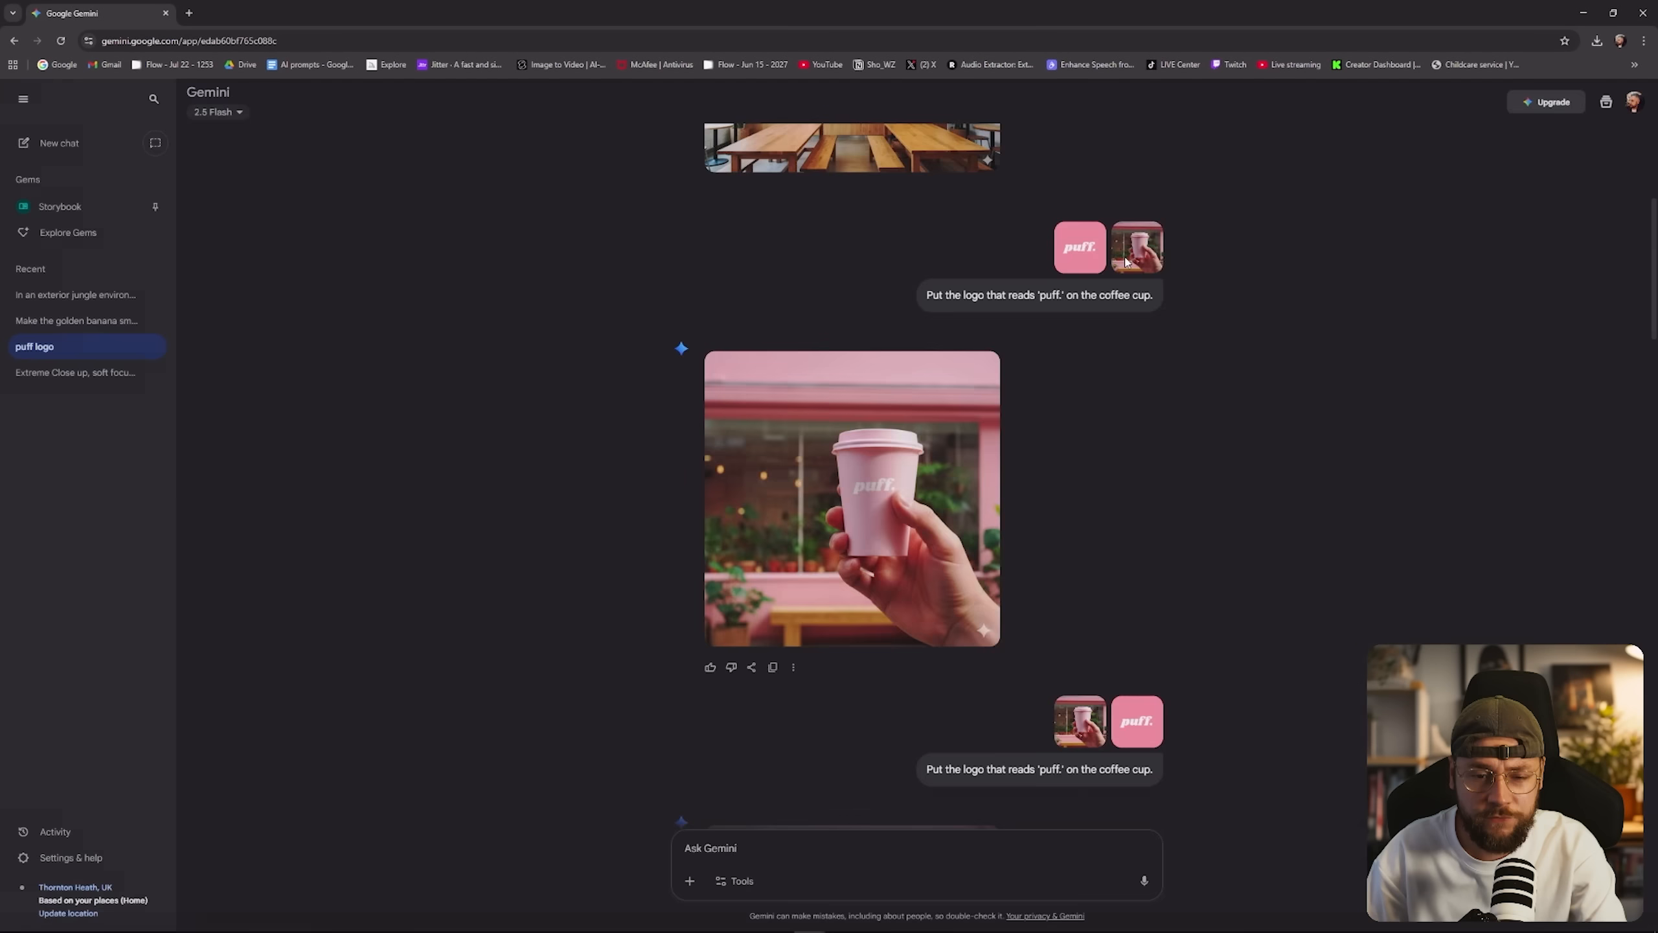
{"action": "left_click", "coordinate": [851, 497]}
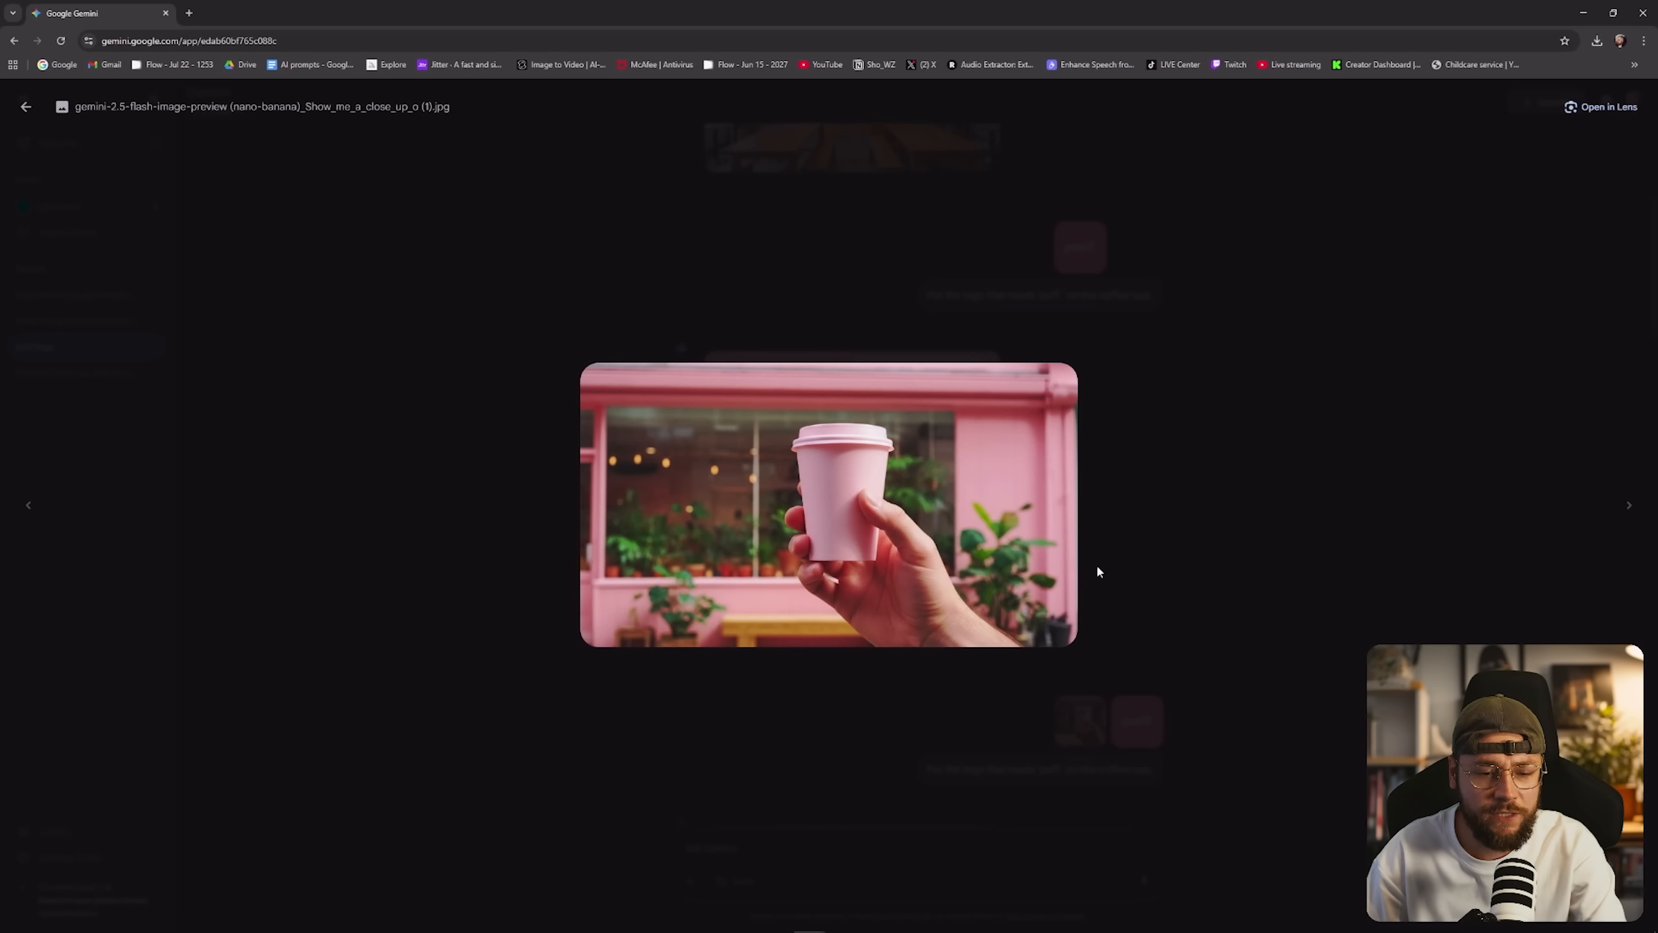
{"action": "mouse_move", "coordinate": [898, 572]}
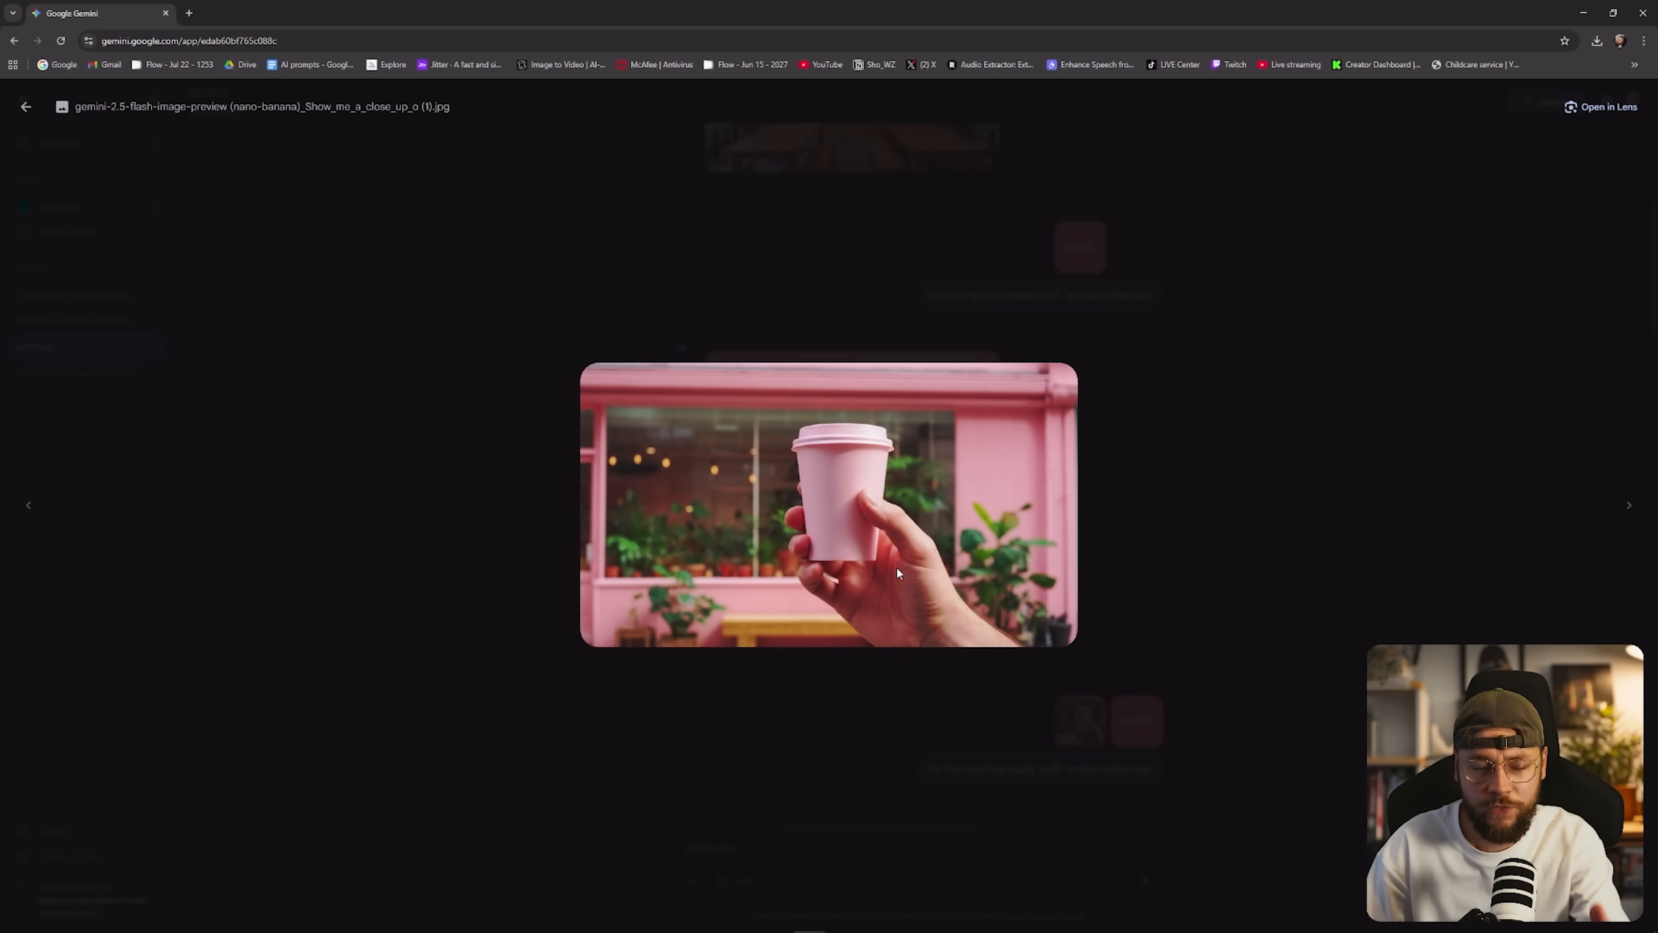
{"action": "mouse_move", "coordinate": [916, 580]}
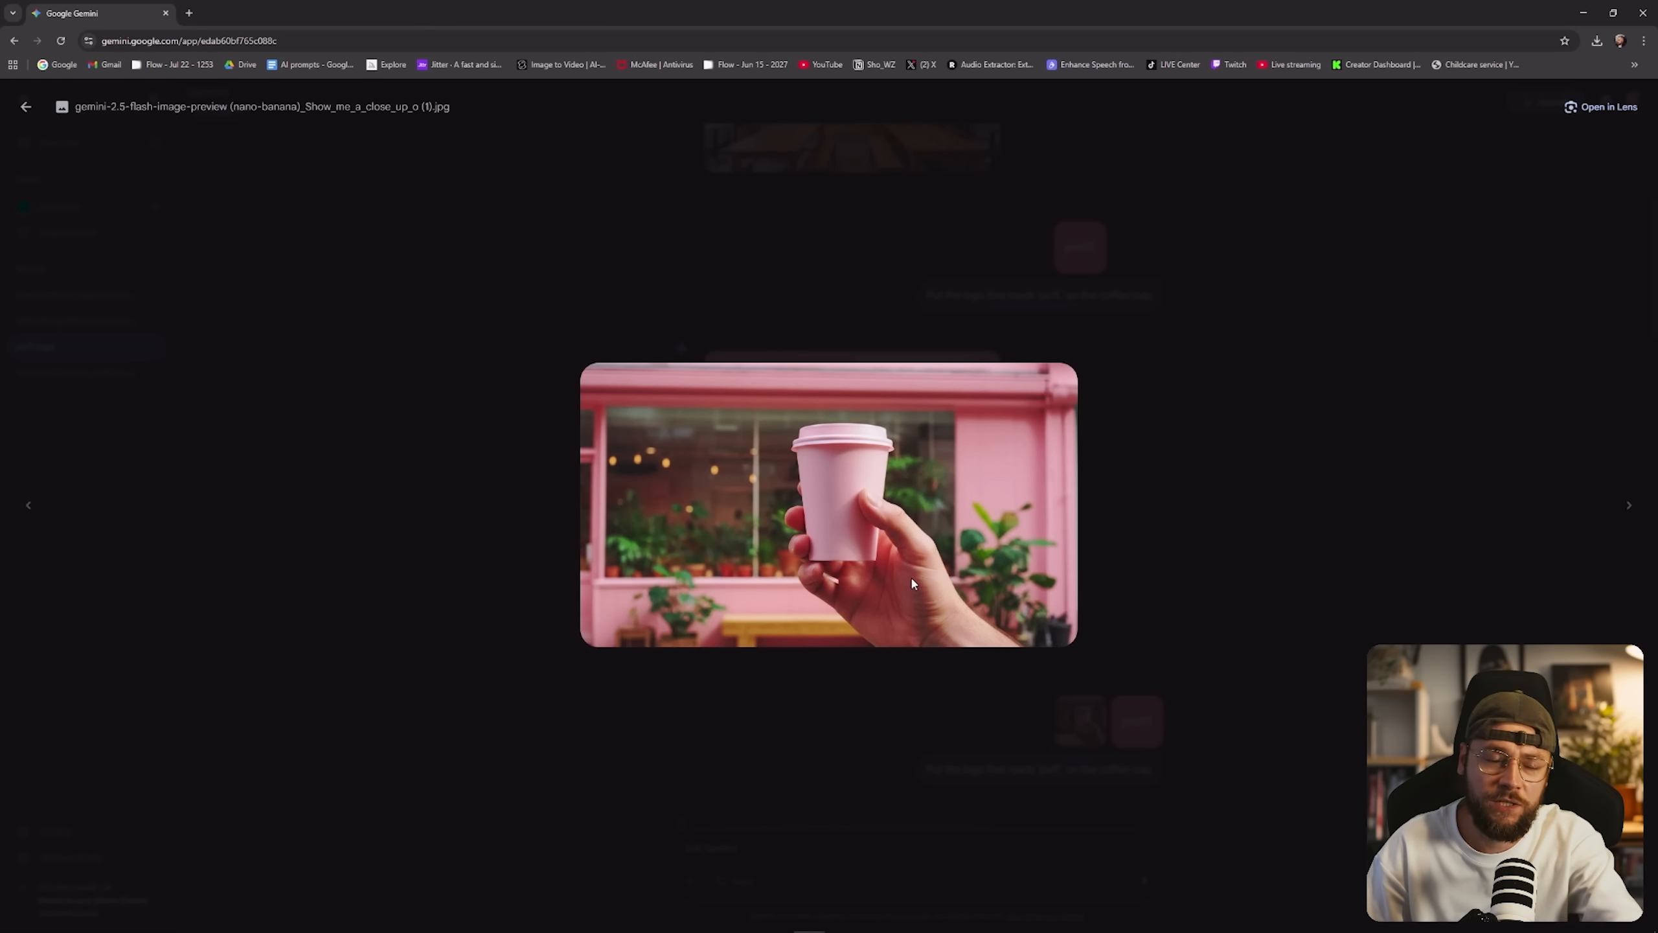
{"action": "mouse_move", "coordinate": [1286, 577]}
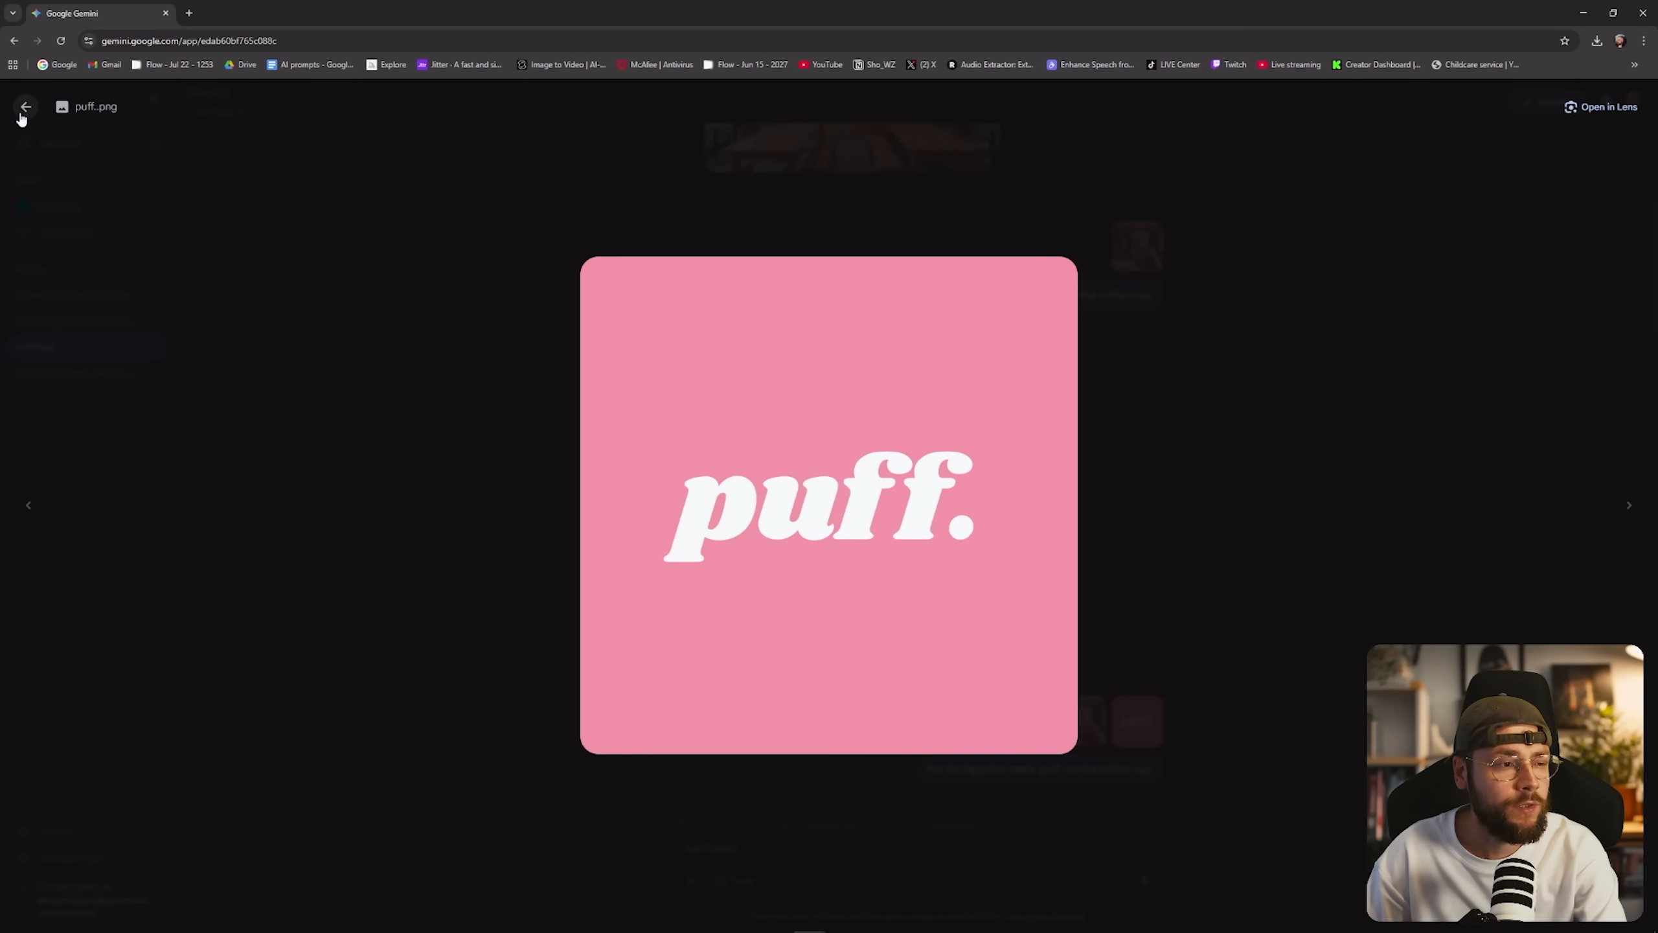
{"action": "left_click", "coordinate": [1628, 504]}
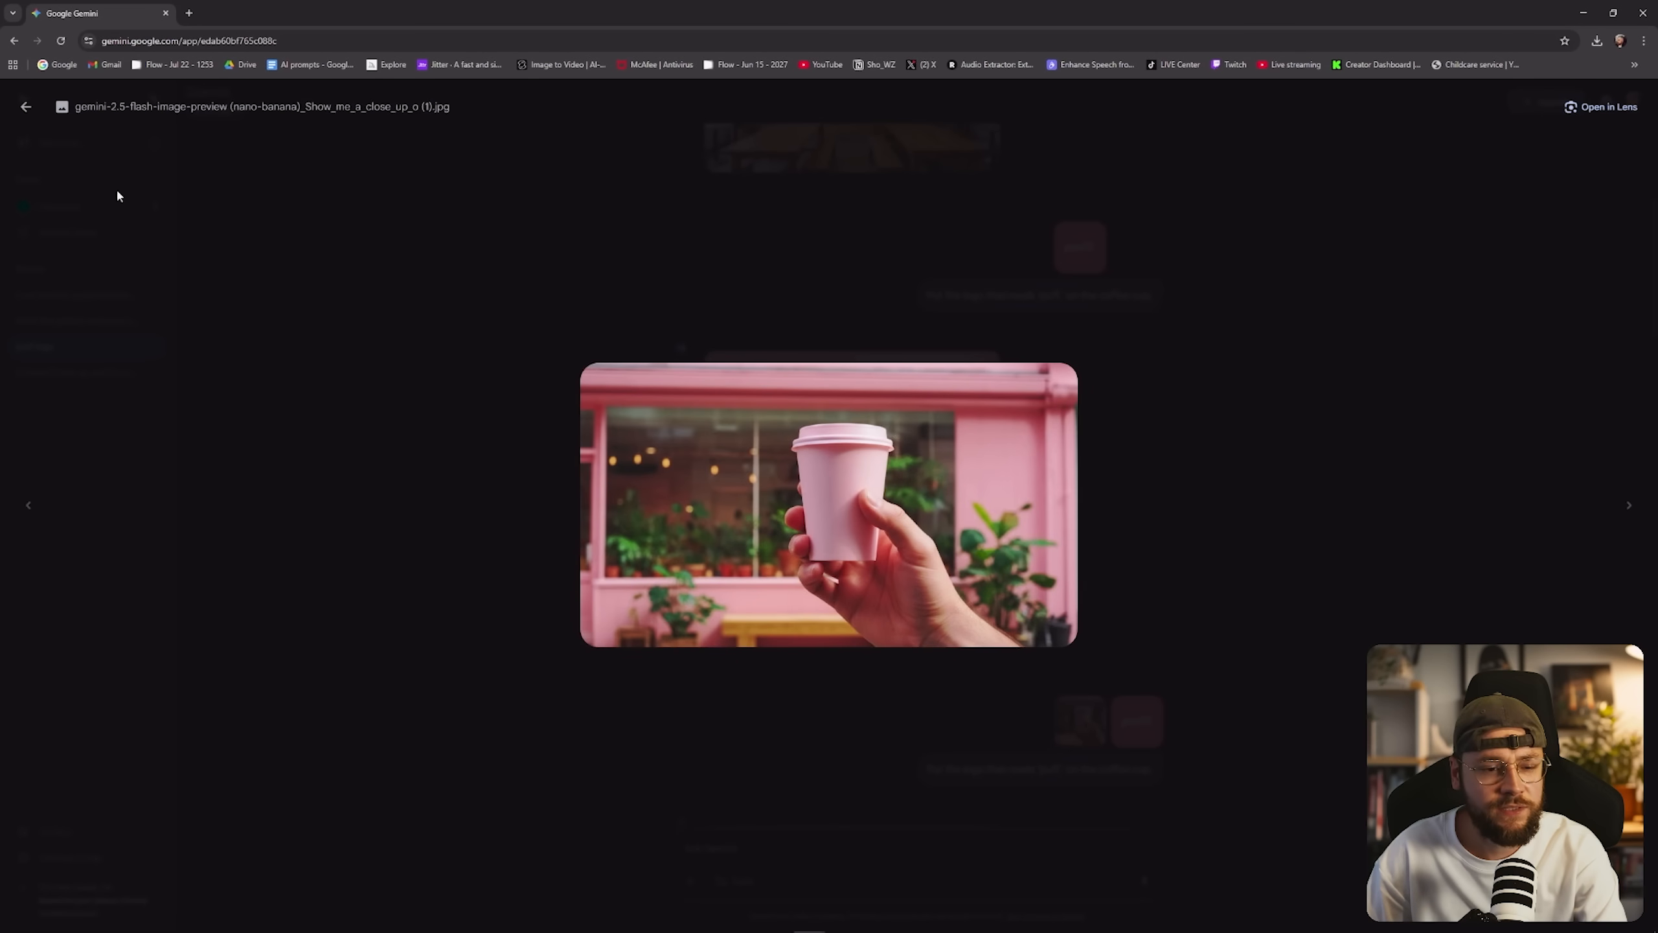
{"action": "left_click", "coordinate": [827, 503]}
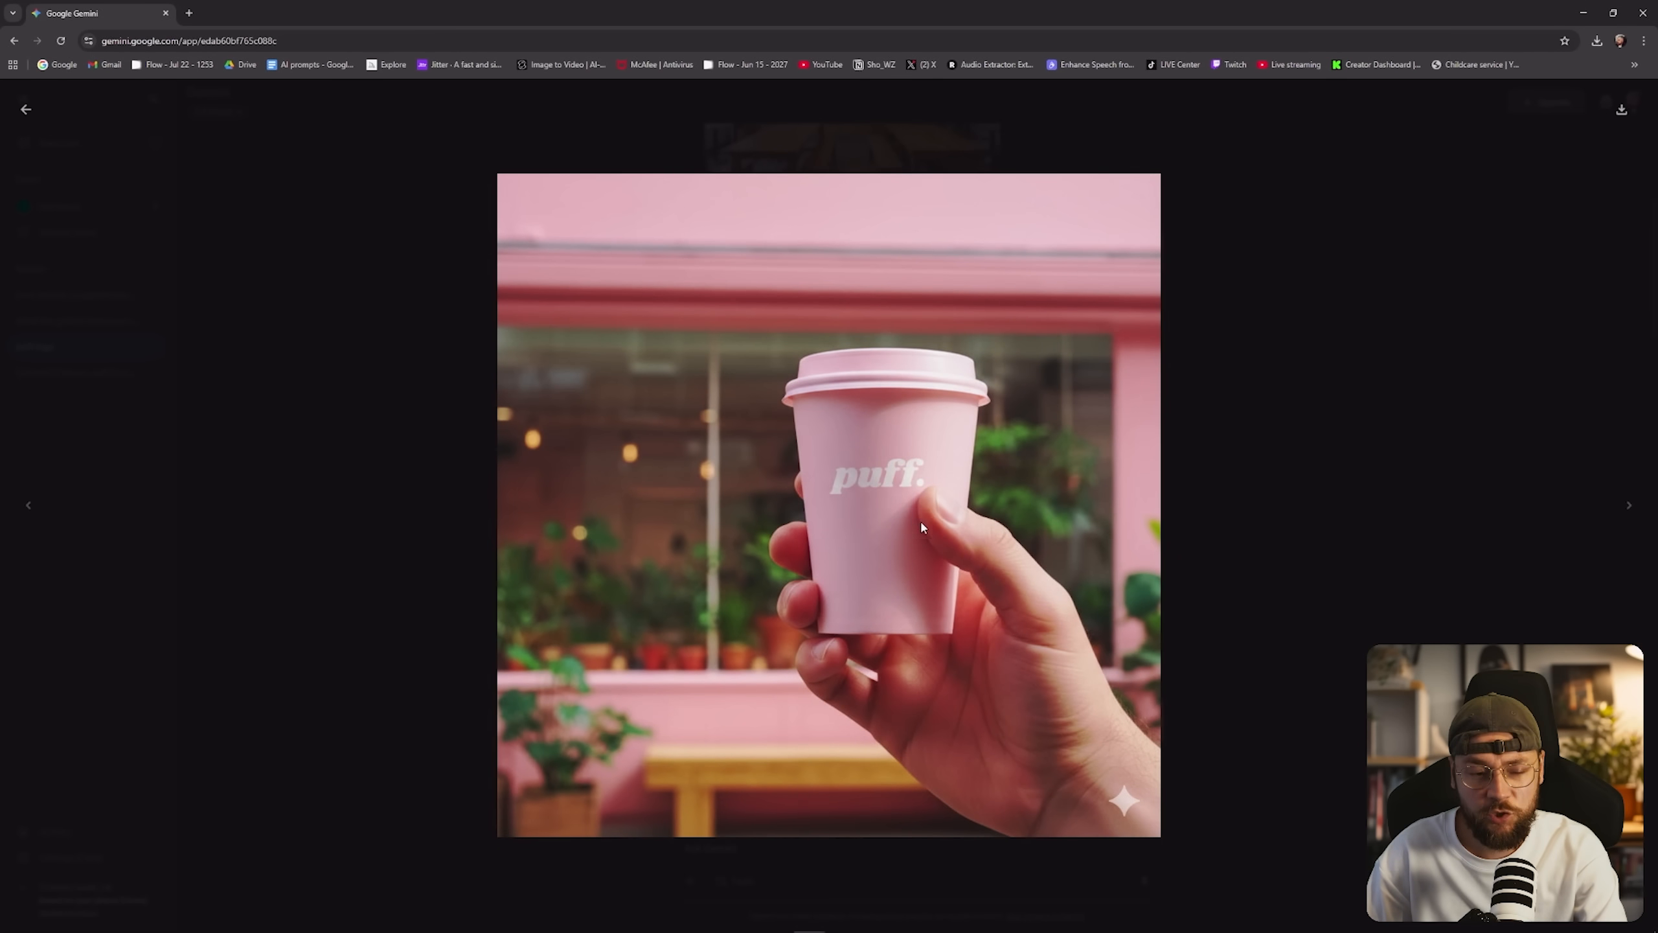
{"action": "mouse_move", "coordinate": [1225, 459]}
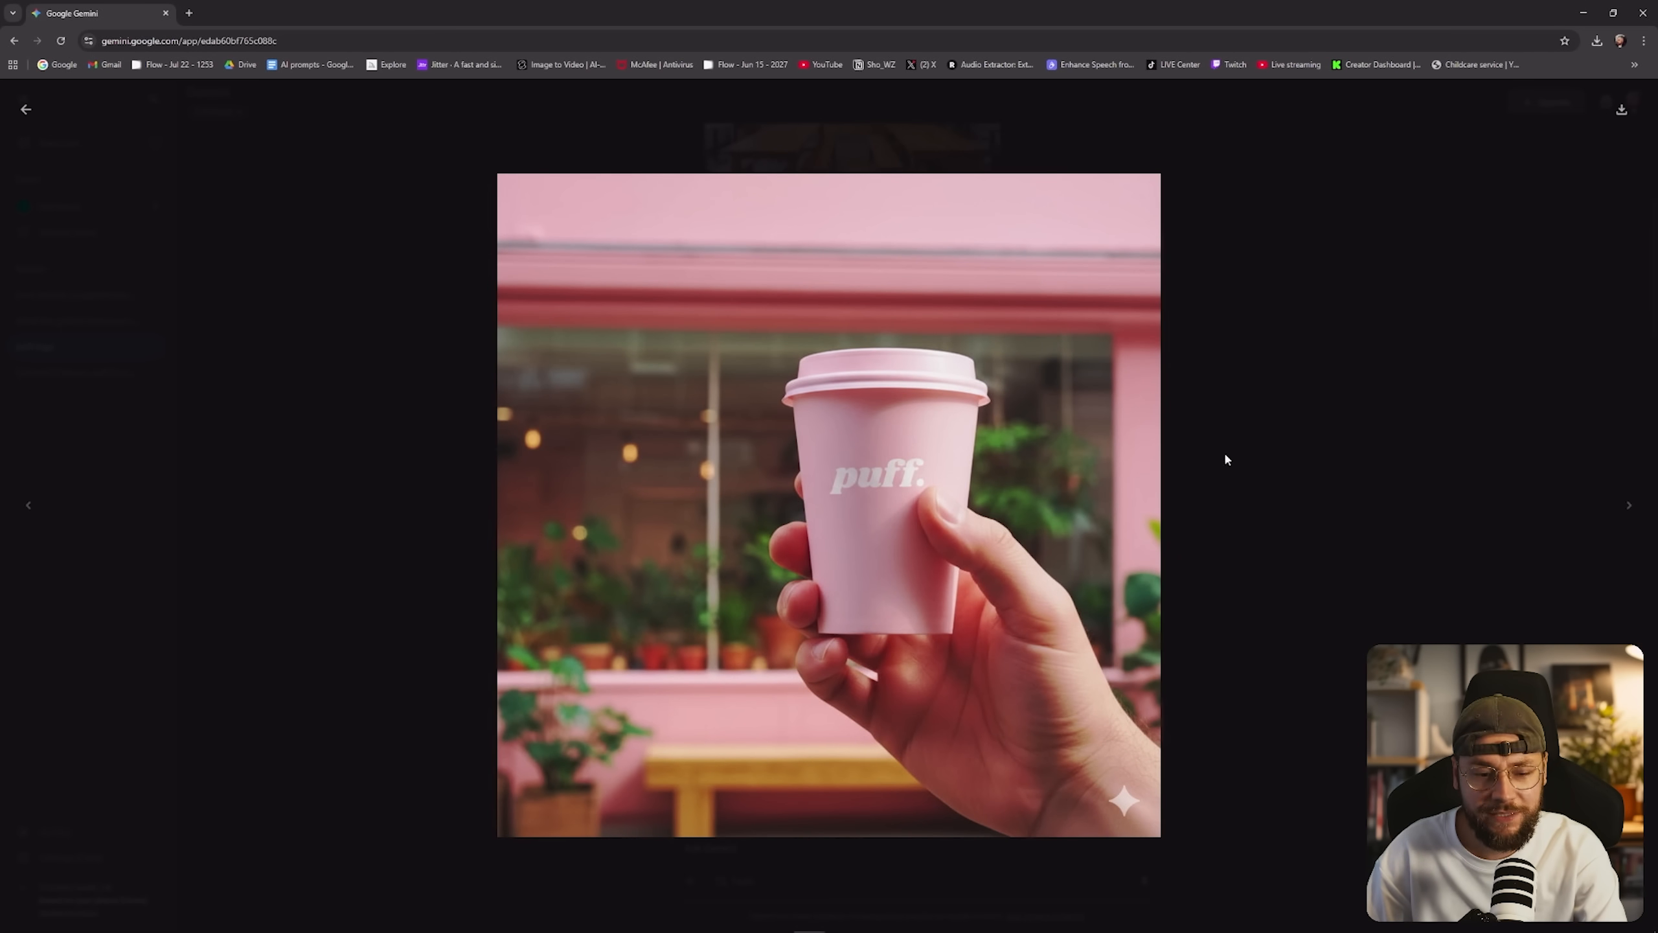
{"action": "mouse_move", "coordinate": [1211, 327]}
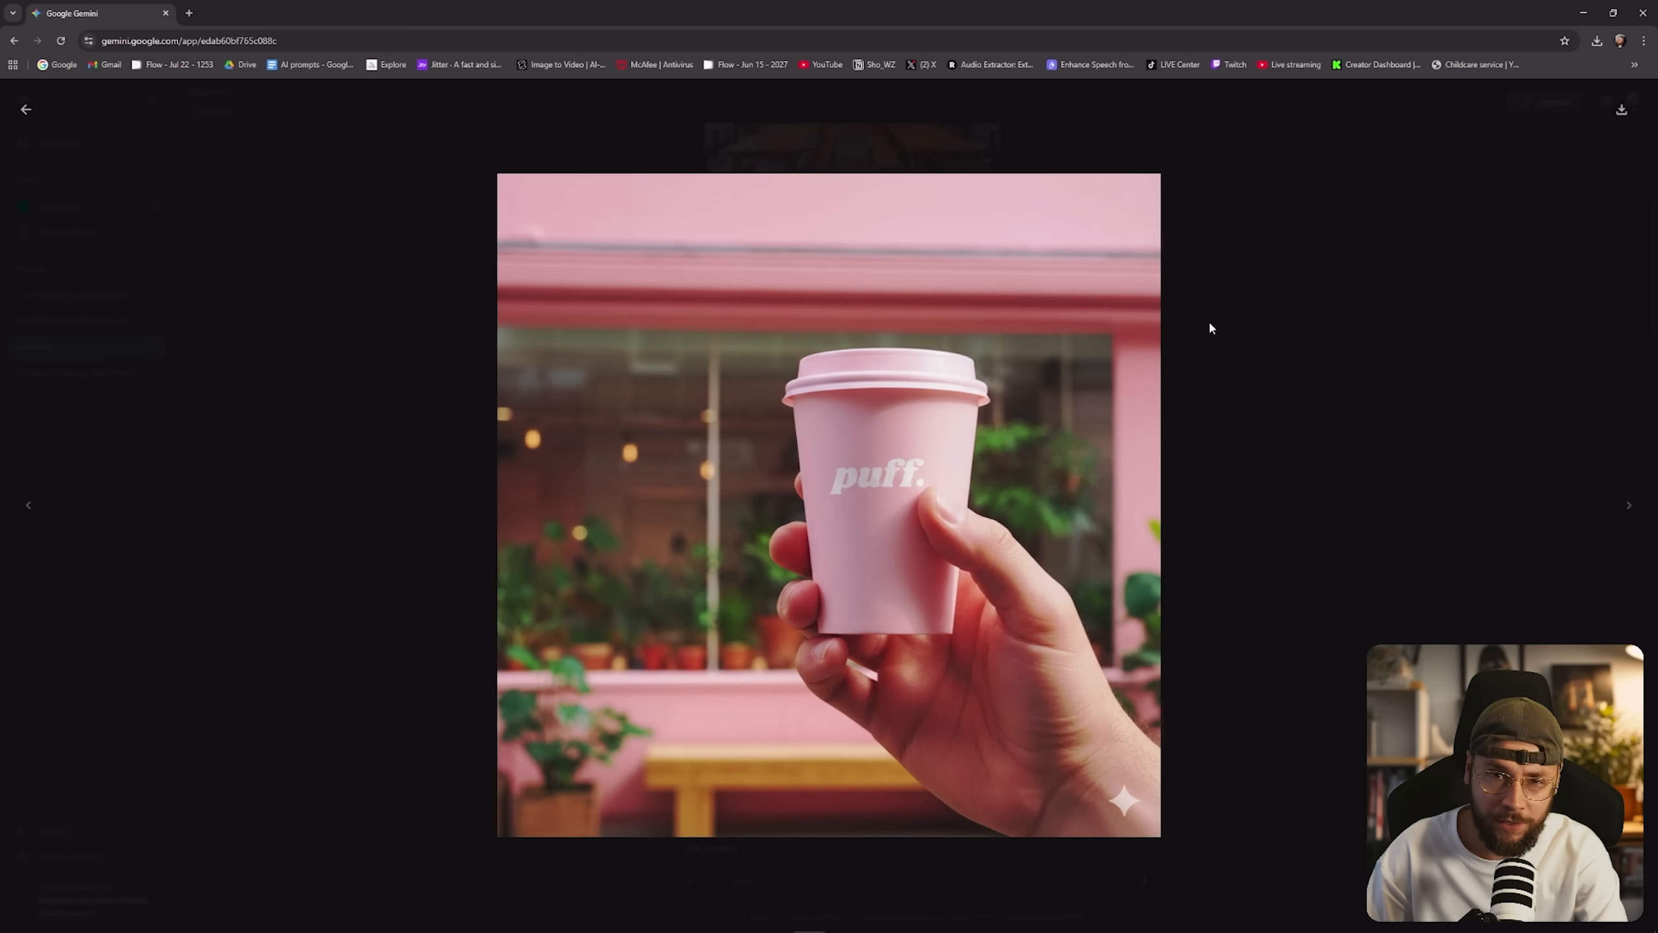
{"action": "mouse_move", "coordinate": [1268, 473]}
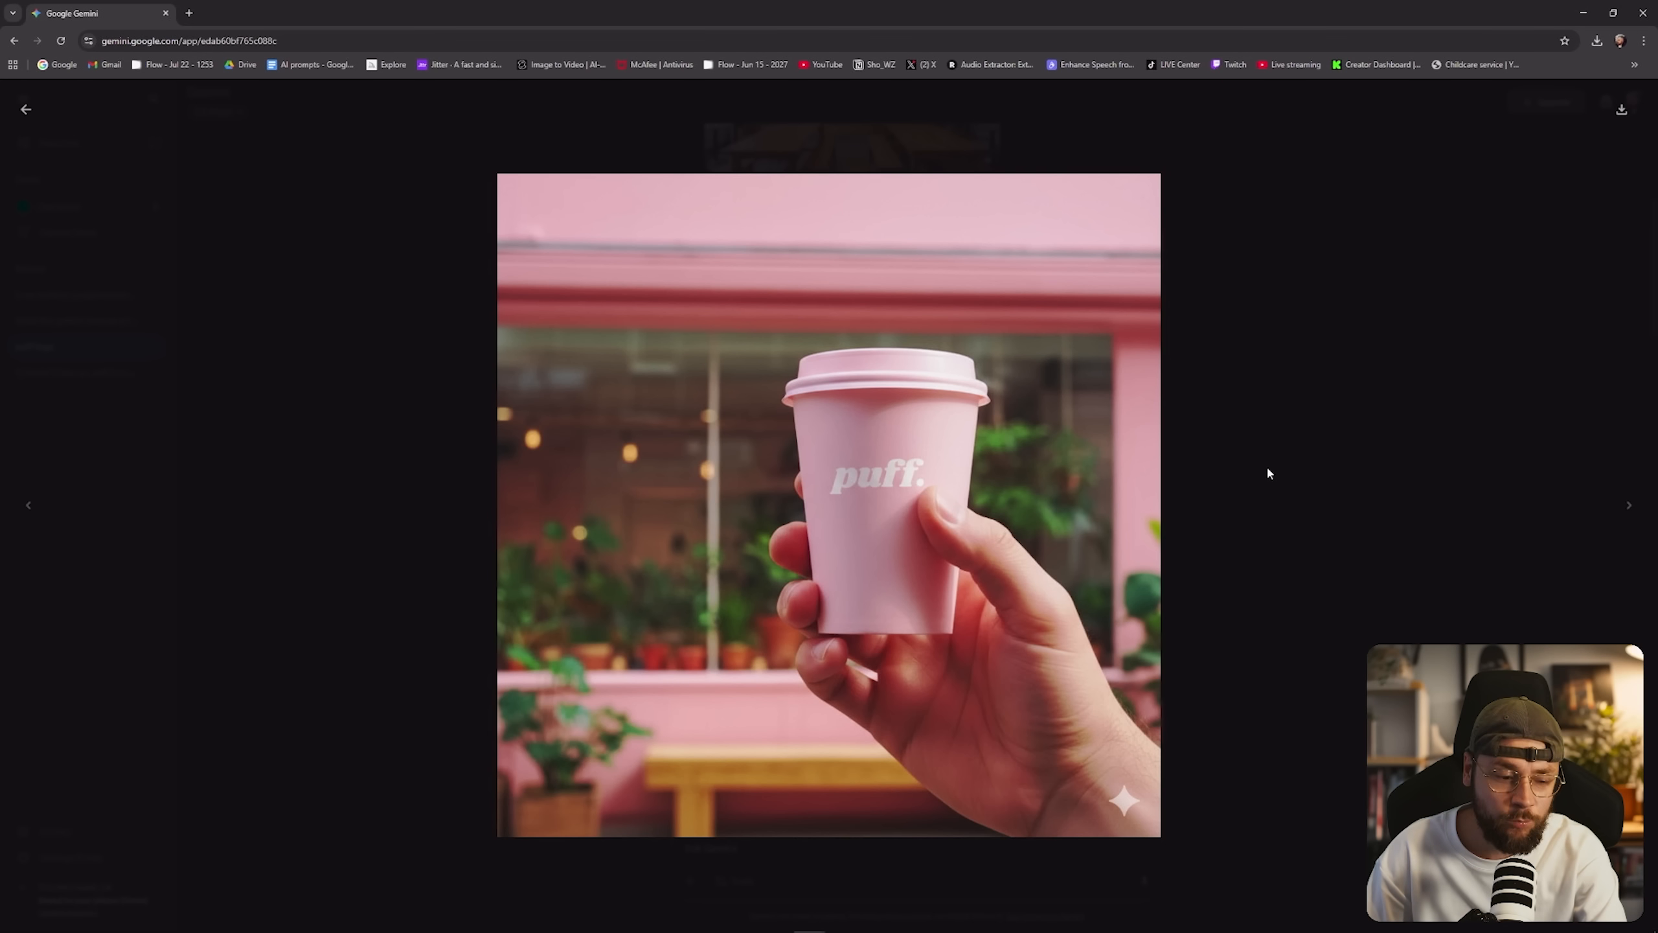
{"action": "mouse_move", "coordinate": [1257, 485]}
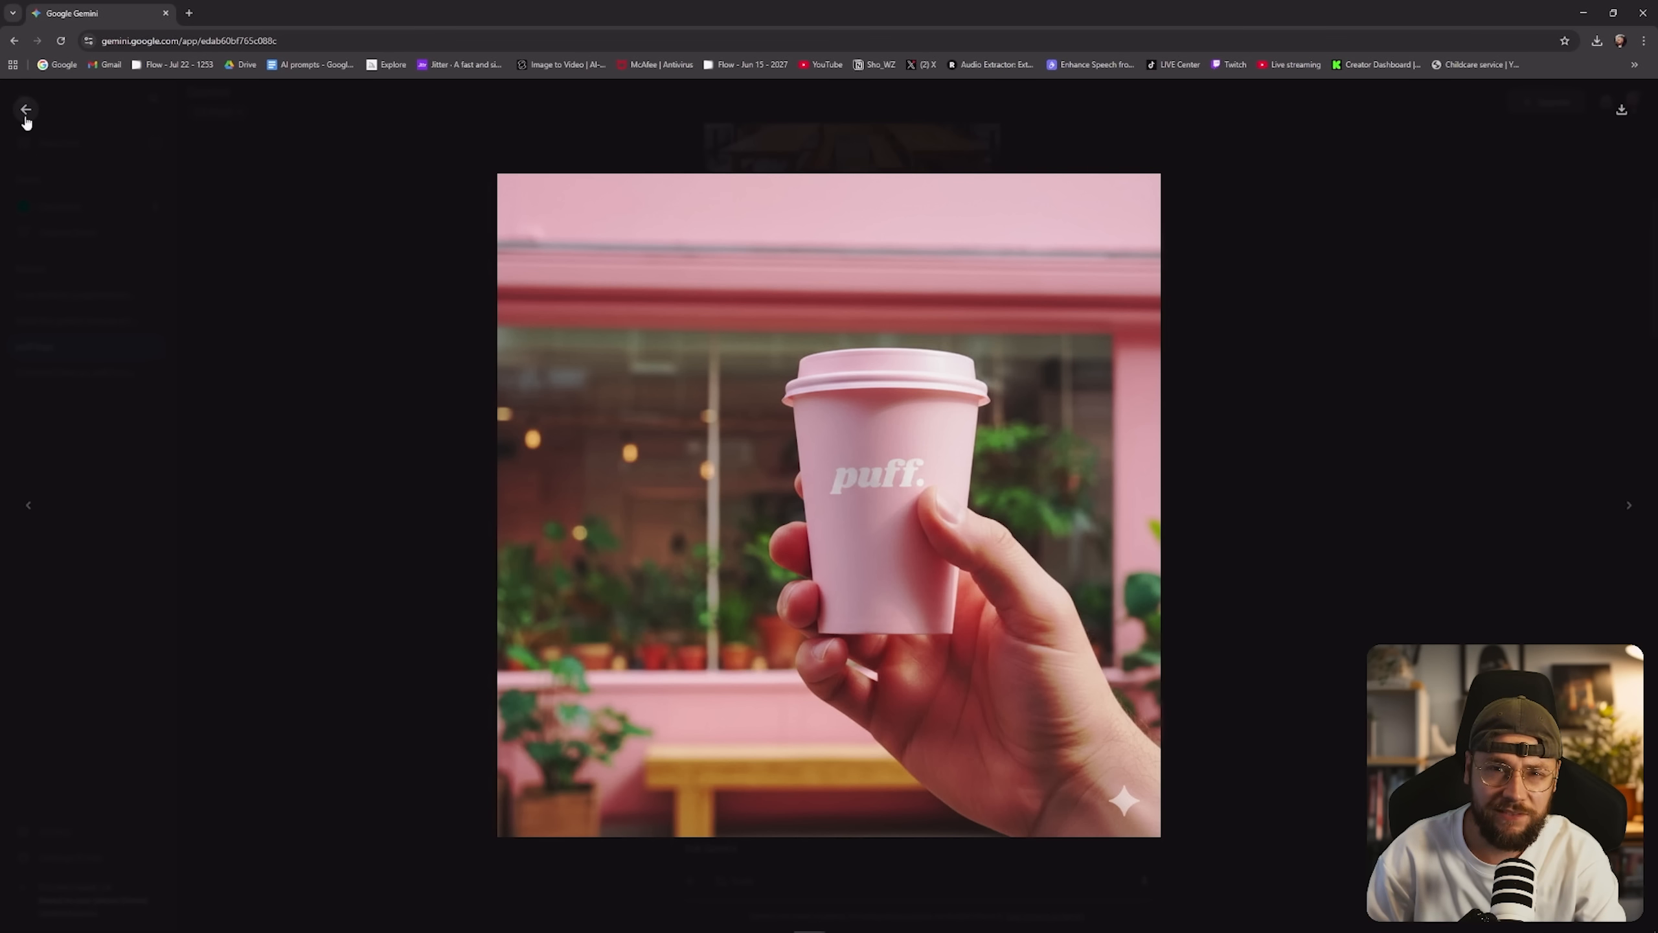
{"action": "left_click", "coordinate": [26, 111]}
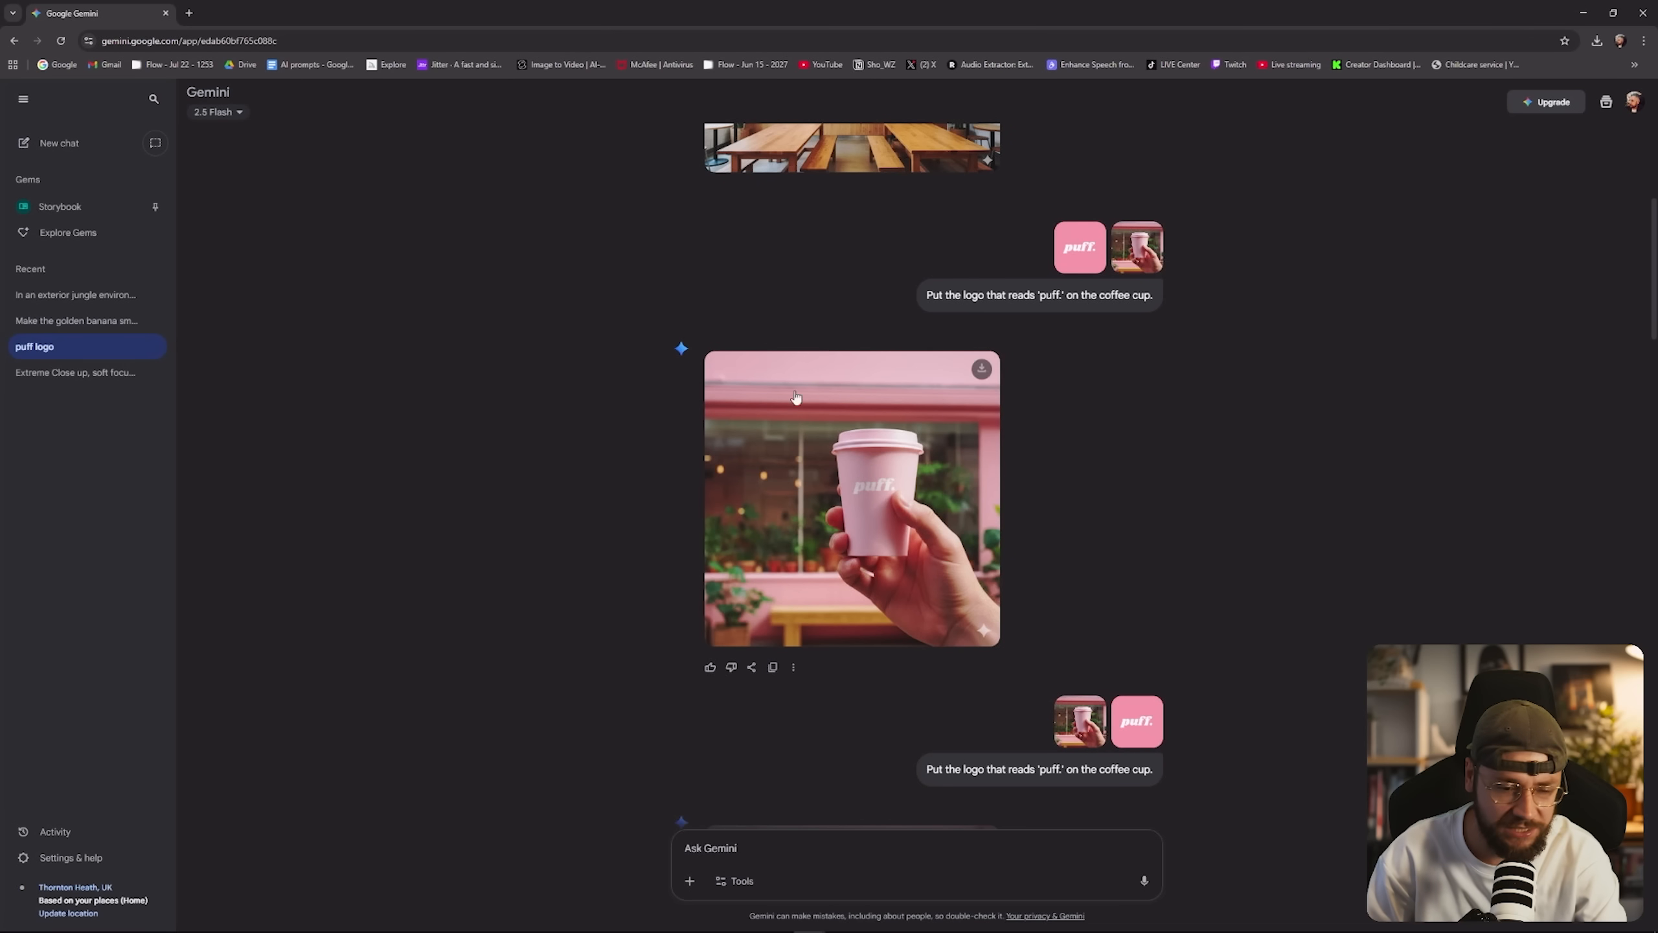
{"action": "mouse_move", "coordinate": [1258, 556]}
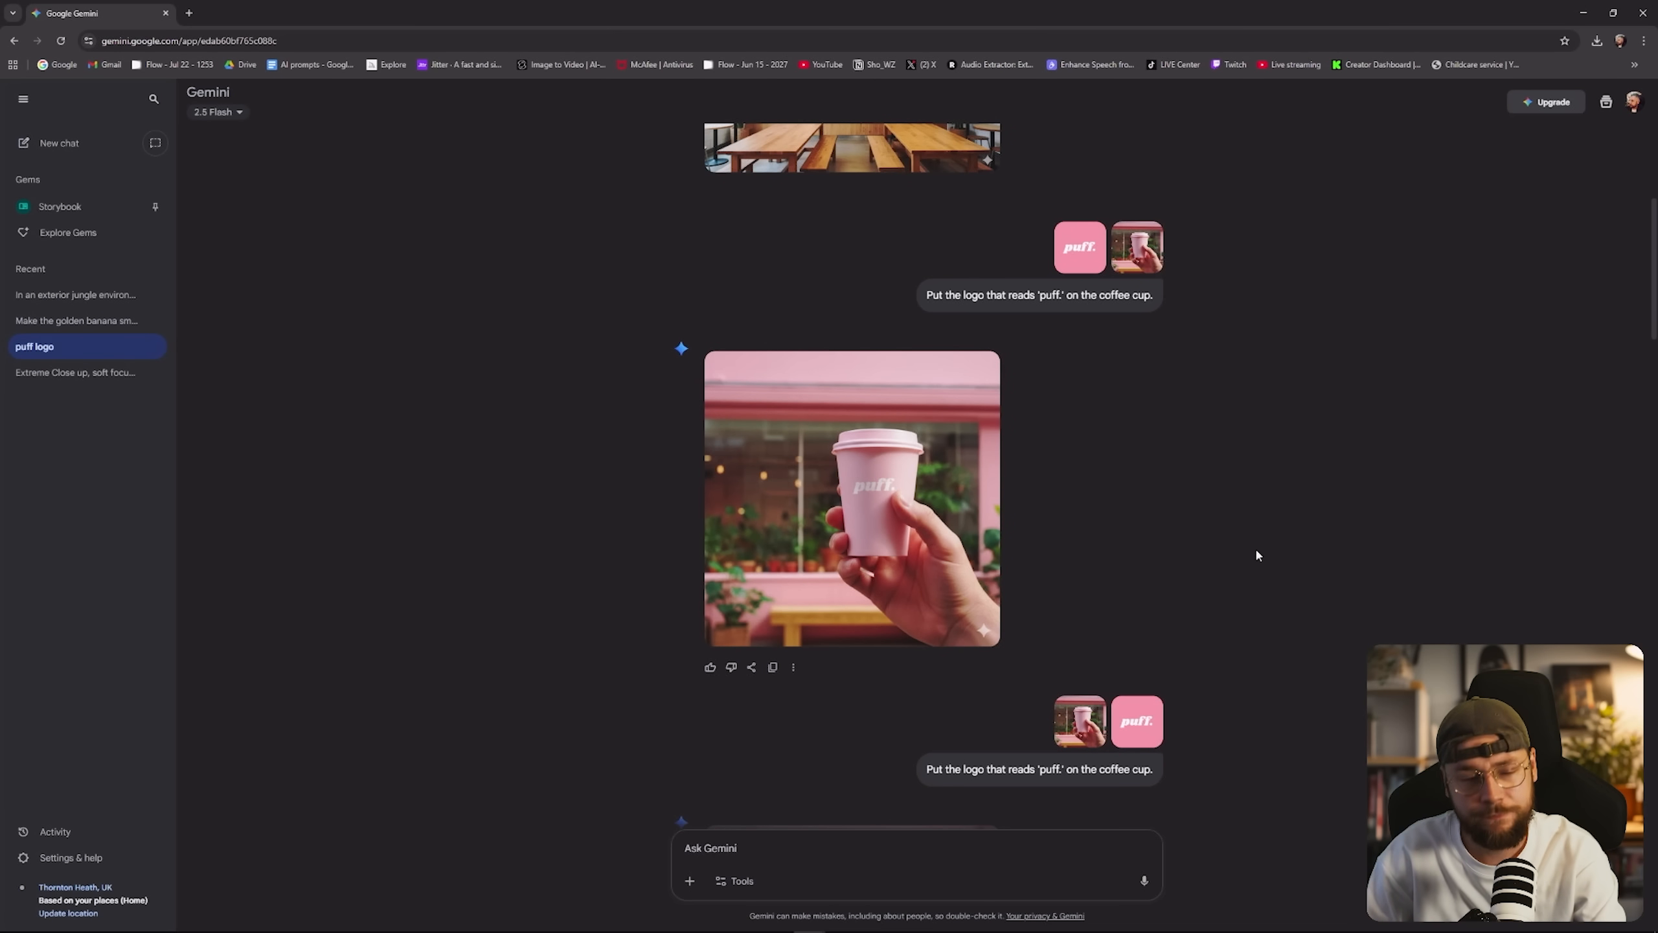
{"action": "mouse_move", "coordinate": [1142, 492]}
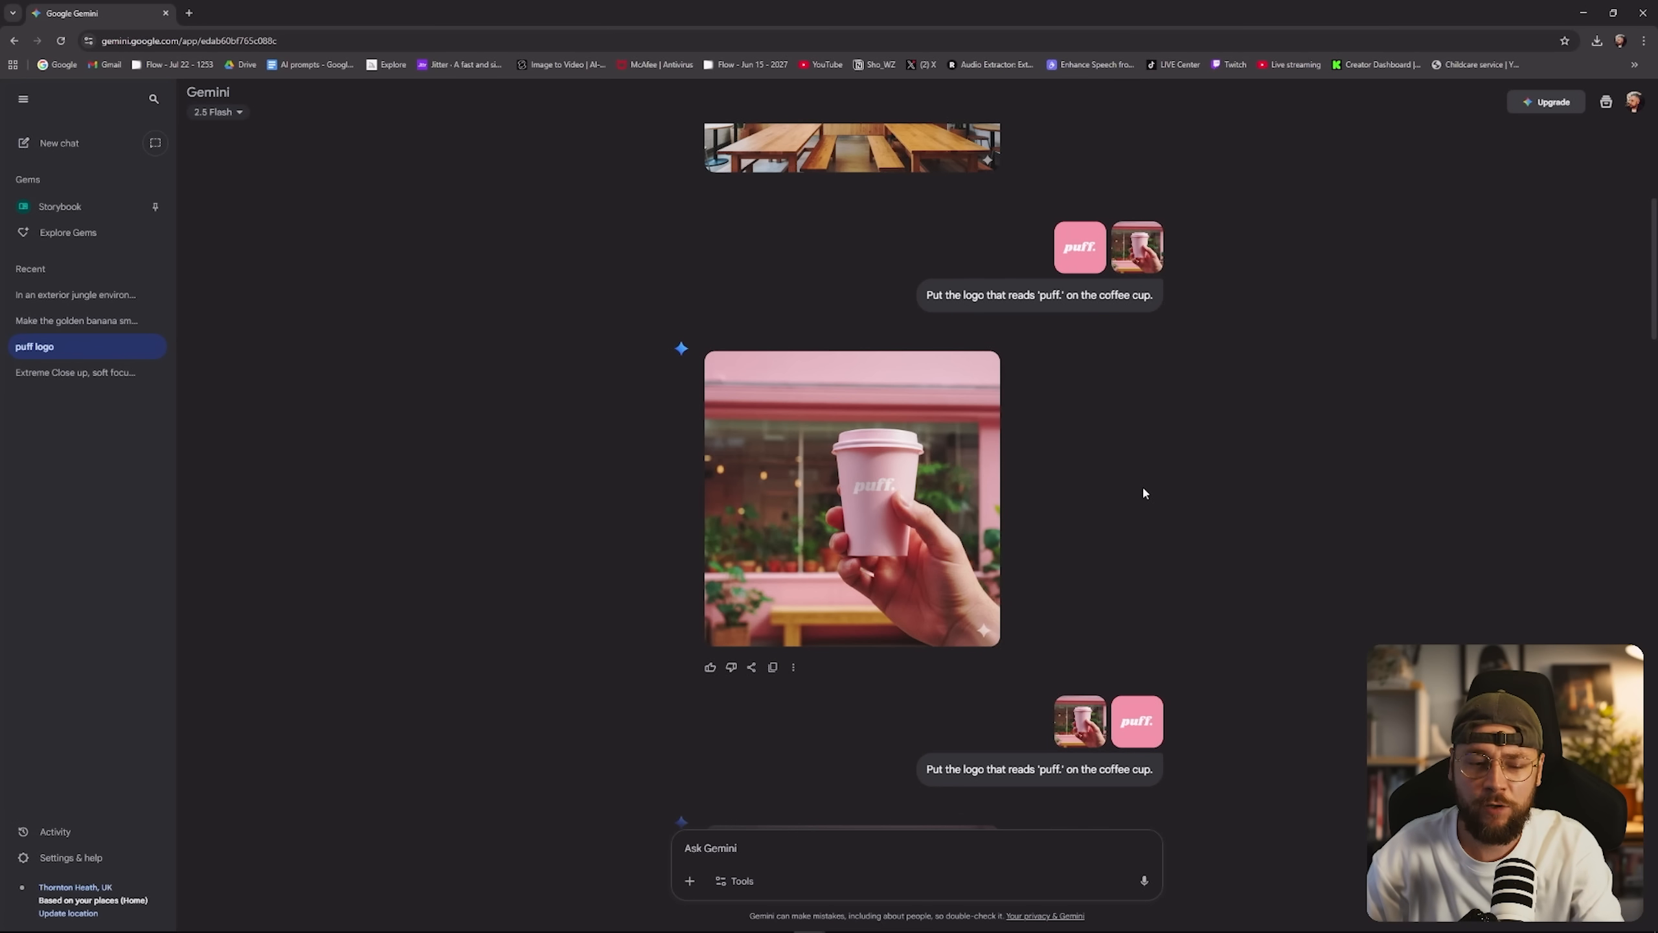
{"action": "mouse_move", "coordinate": [1154, 477]}
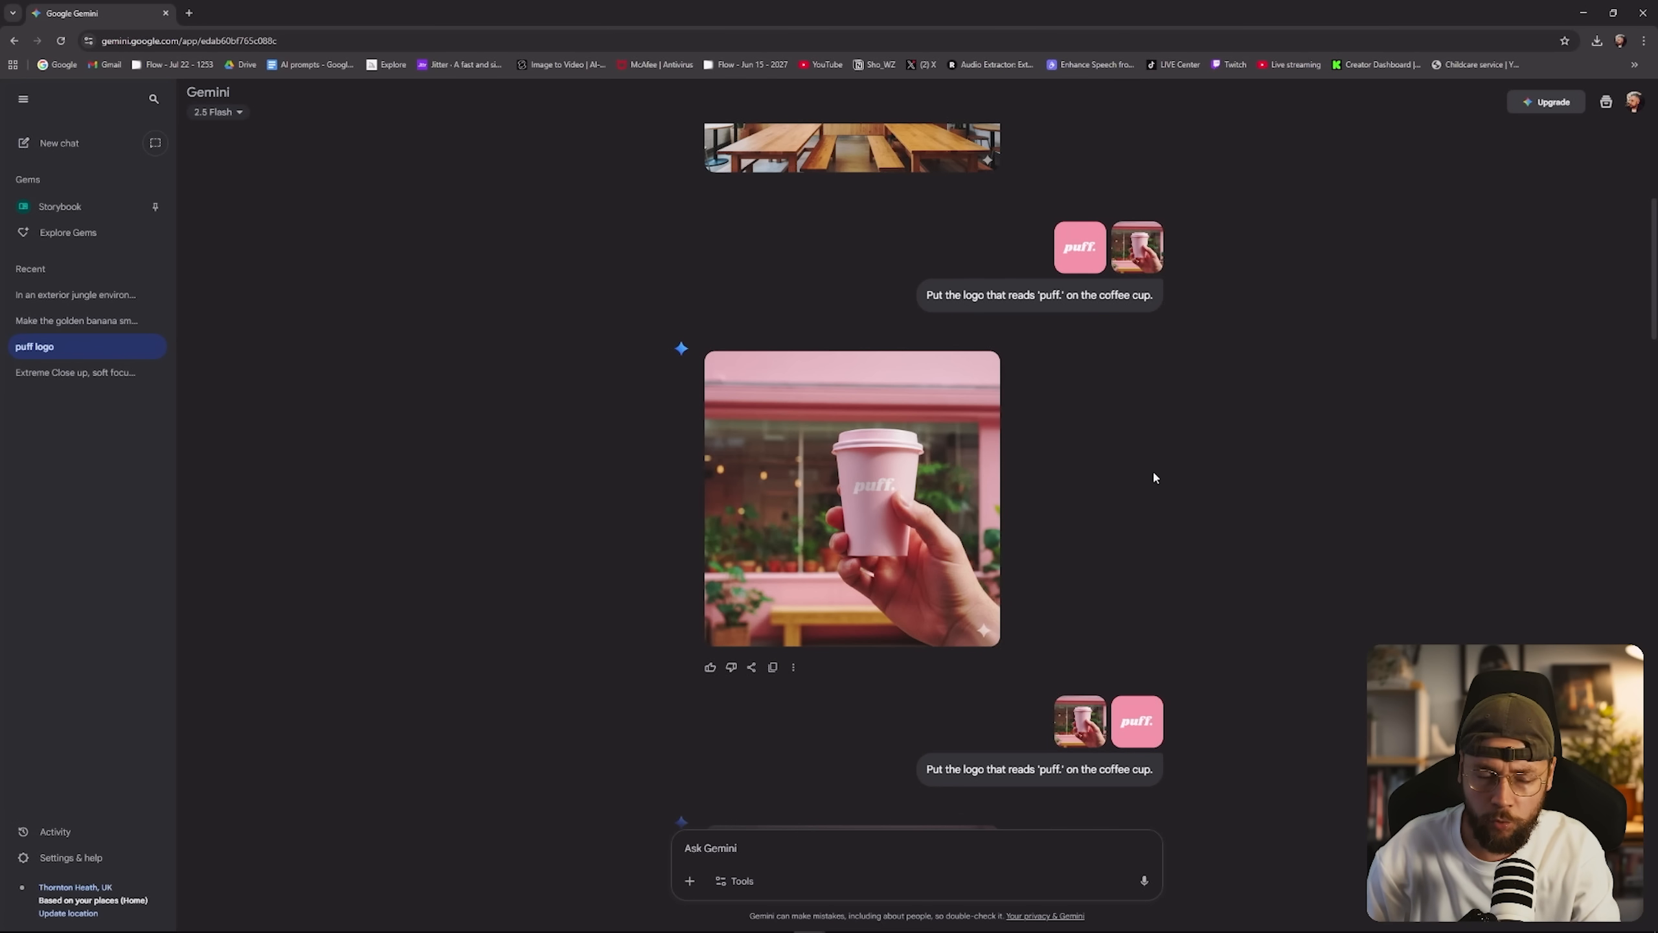
{"action": "left_click", "coordinate": [851, 497]}
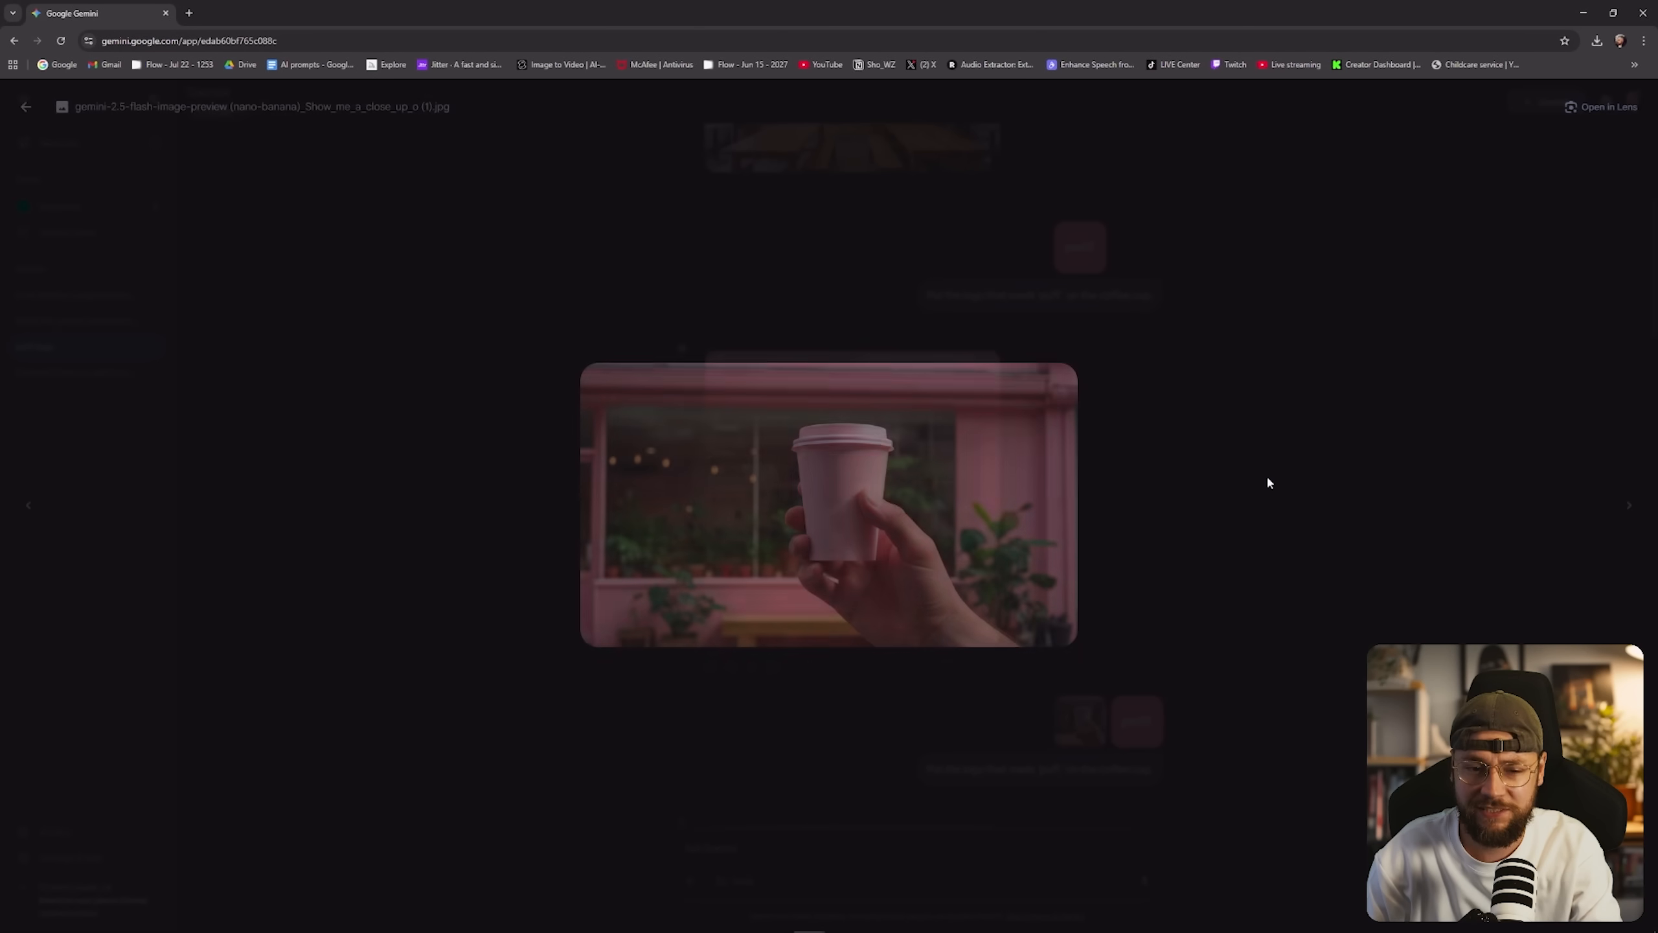
{"action": "left_click", "coordinate": [26, 107]}
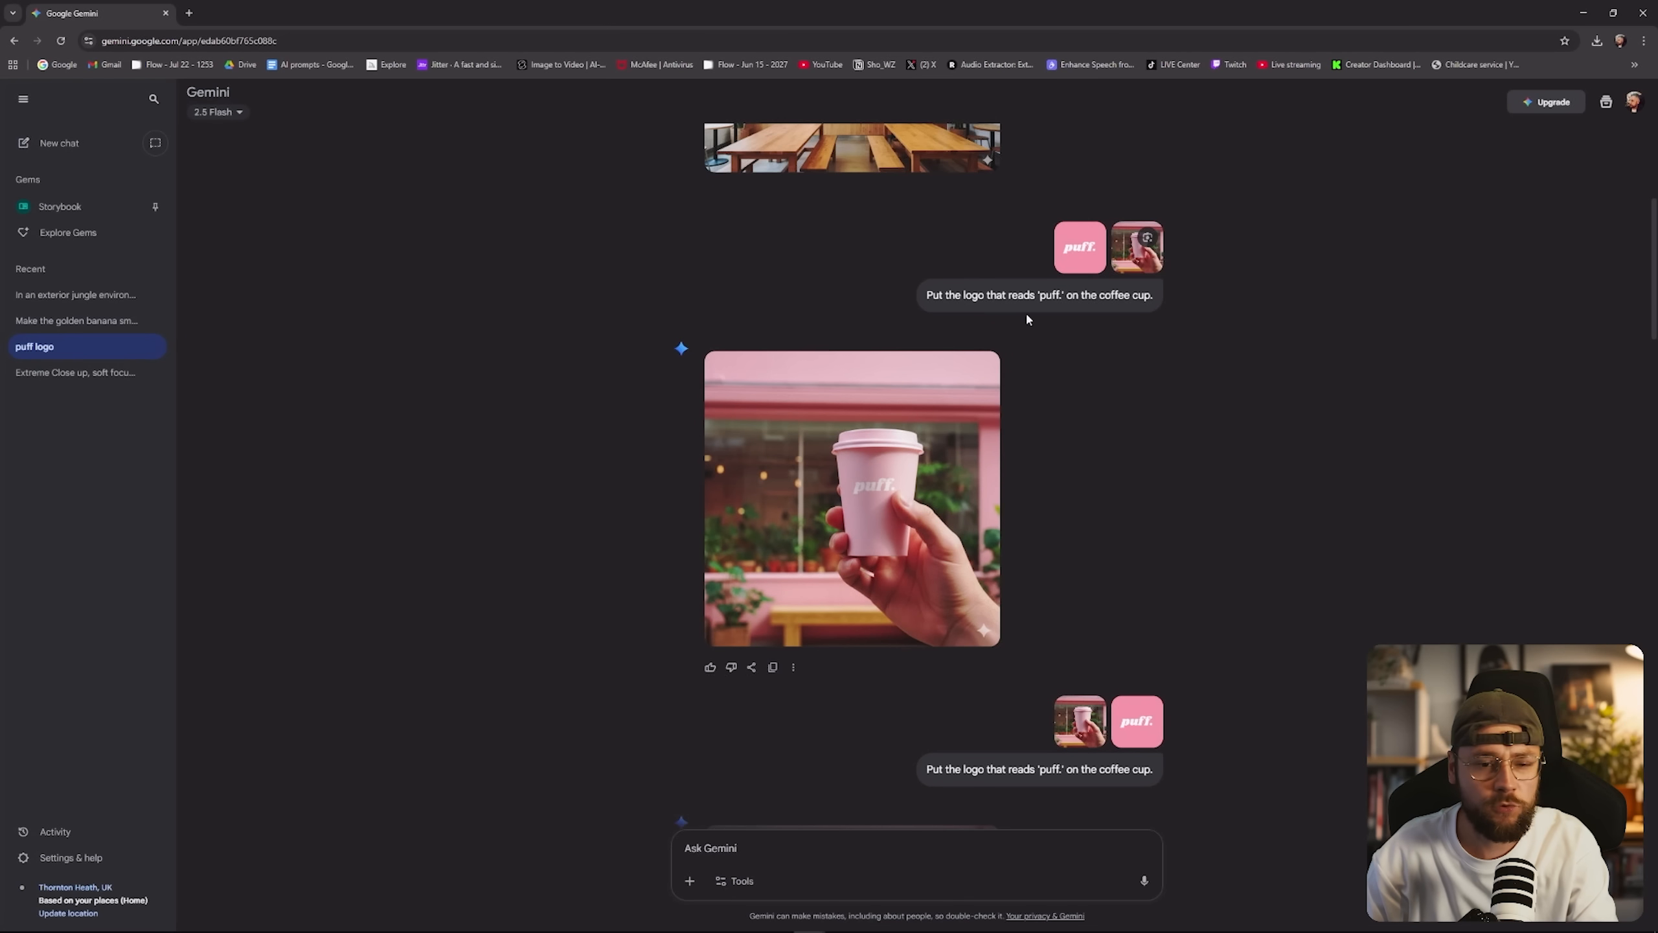
{"action": "left_click", "coordinate": [1079, 246]}
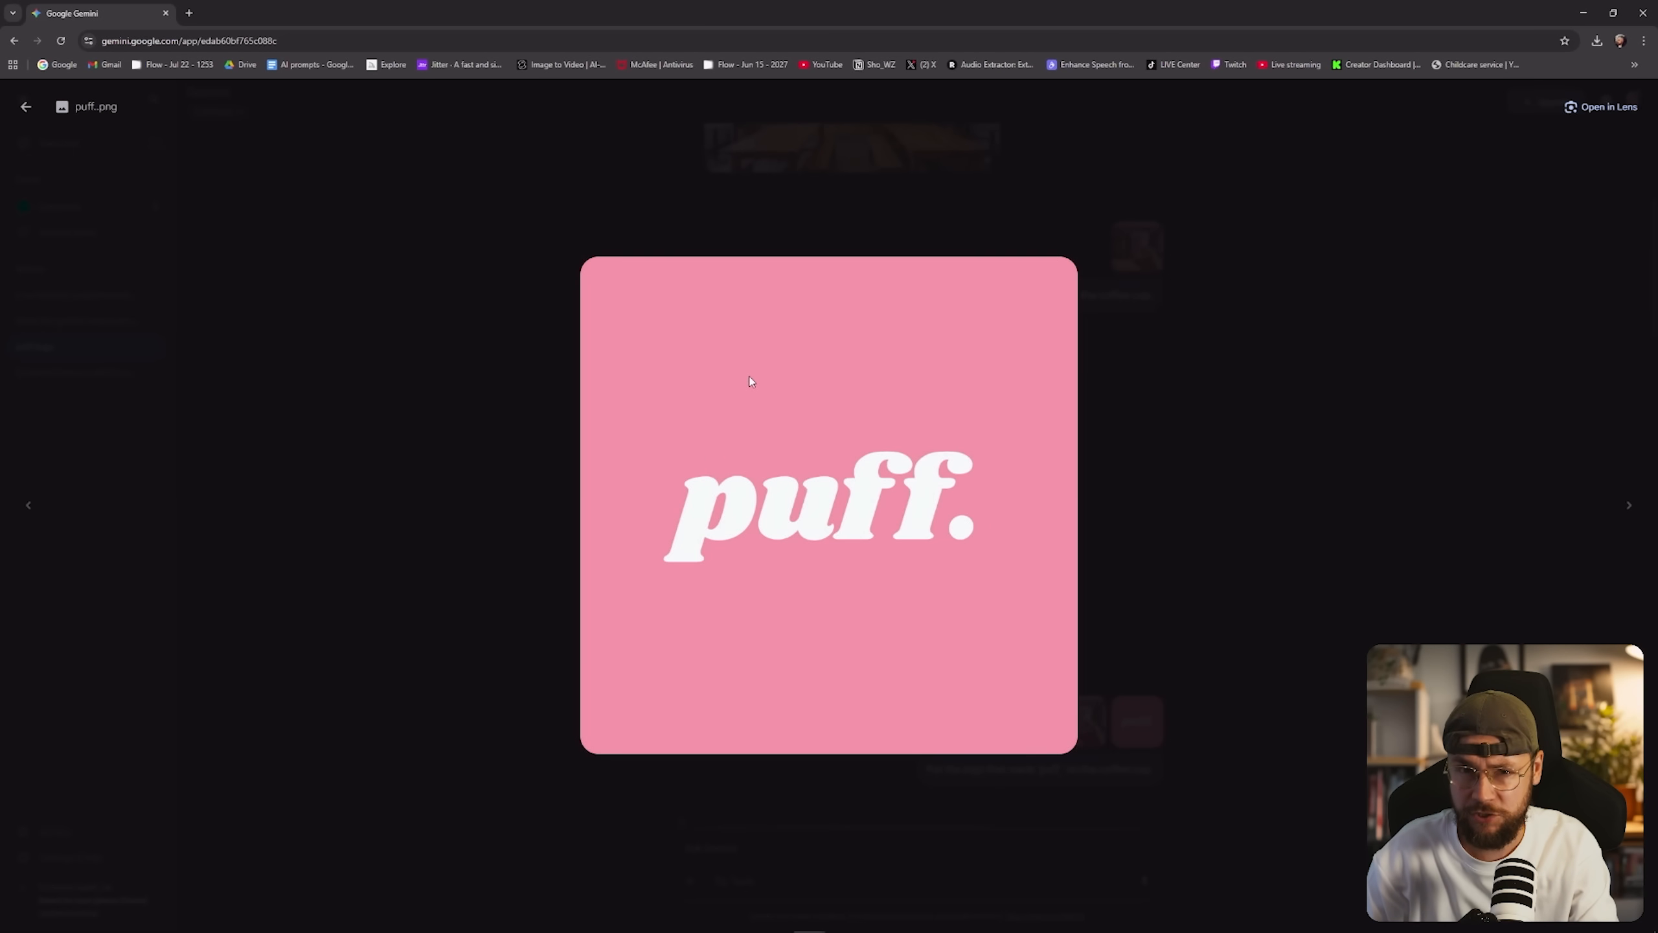
{"action": "mouse_move", "coordinate": [603, 296]}
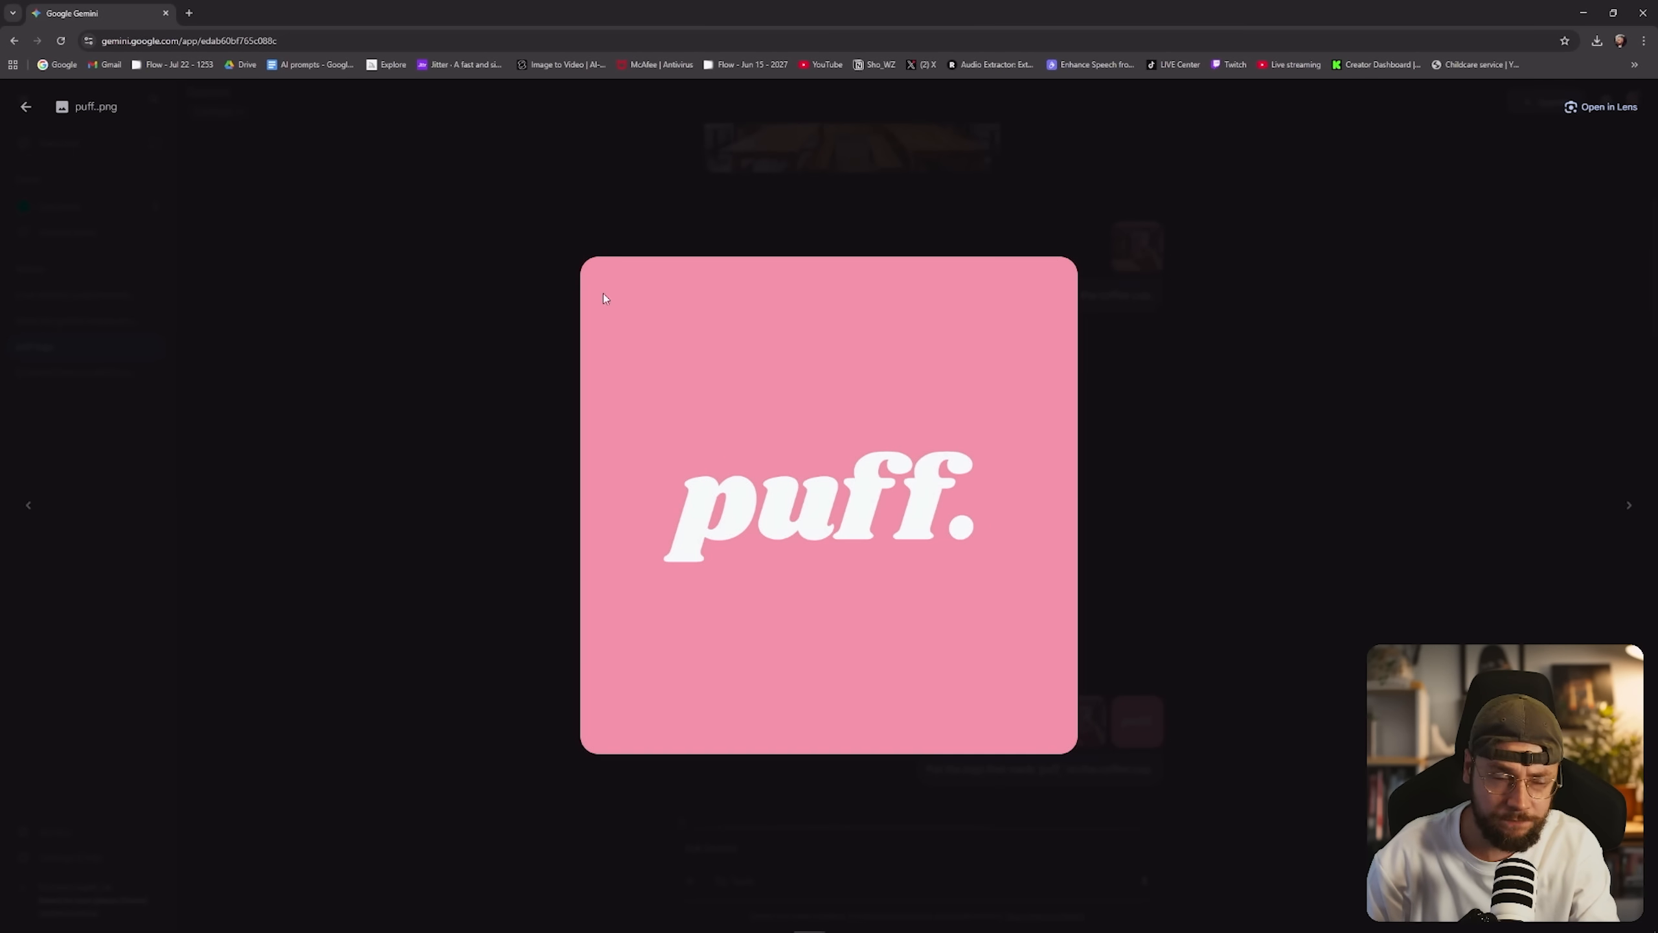
{"action": "left_click", "coordinate": [26, 106]}
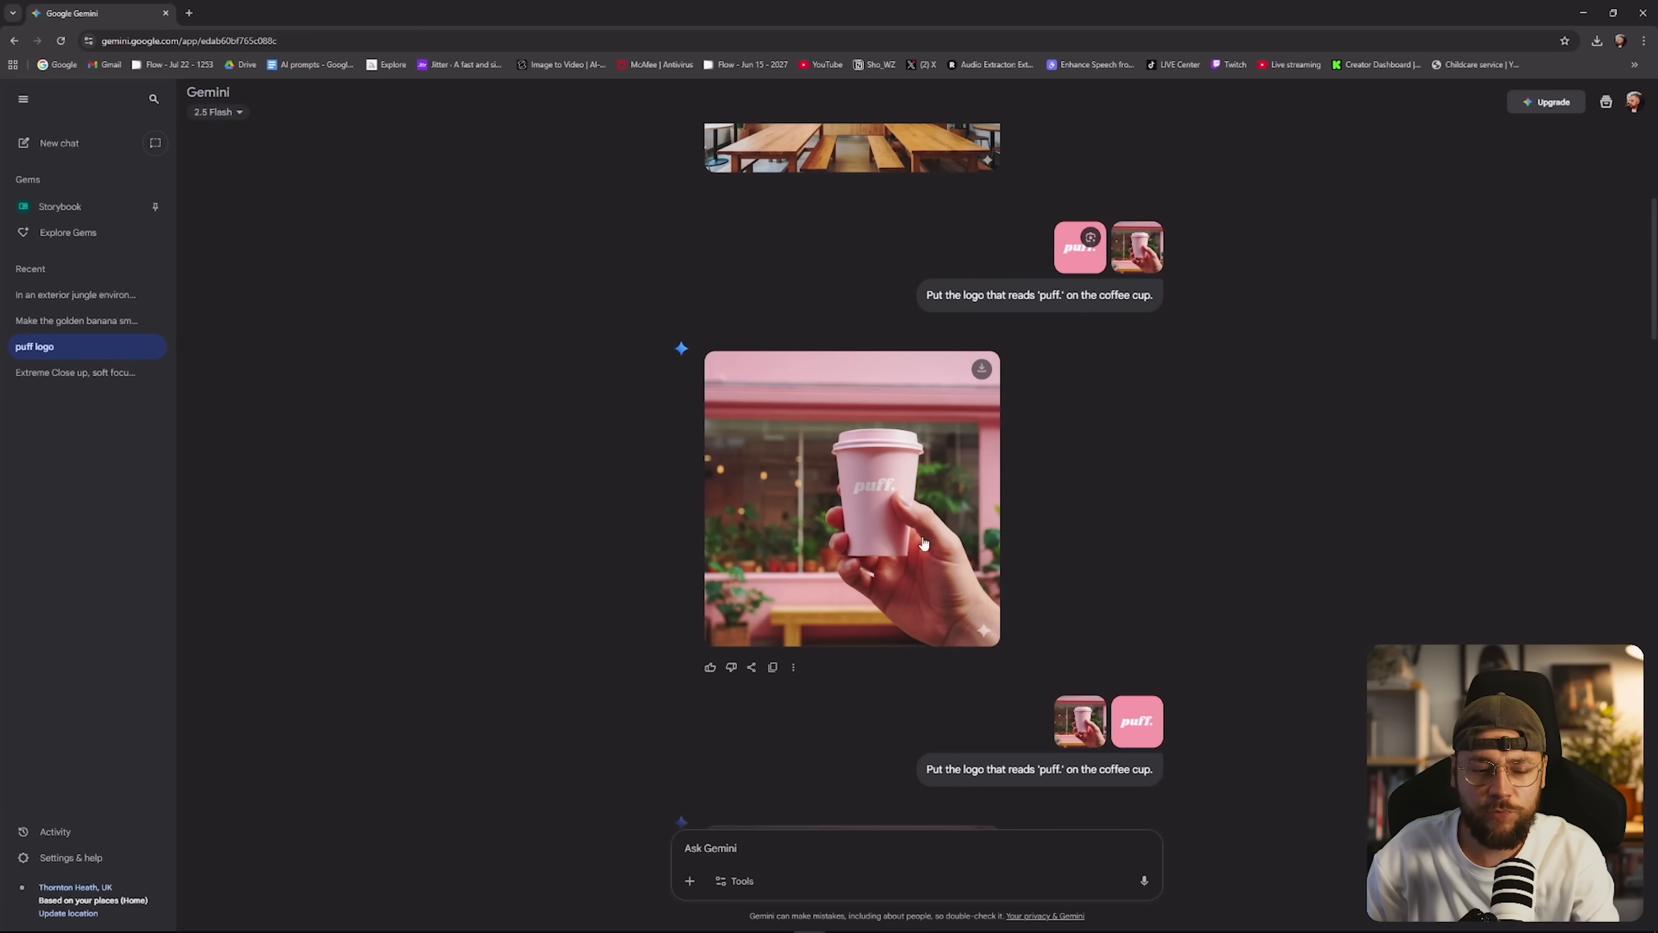
{"action": "scroll", "scroll_direction": "down", "scroll_amount": 3}
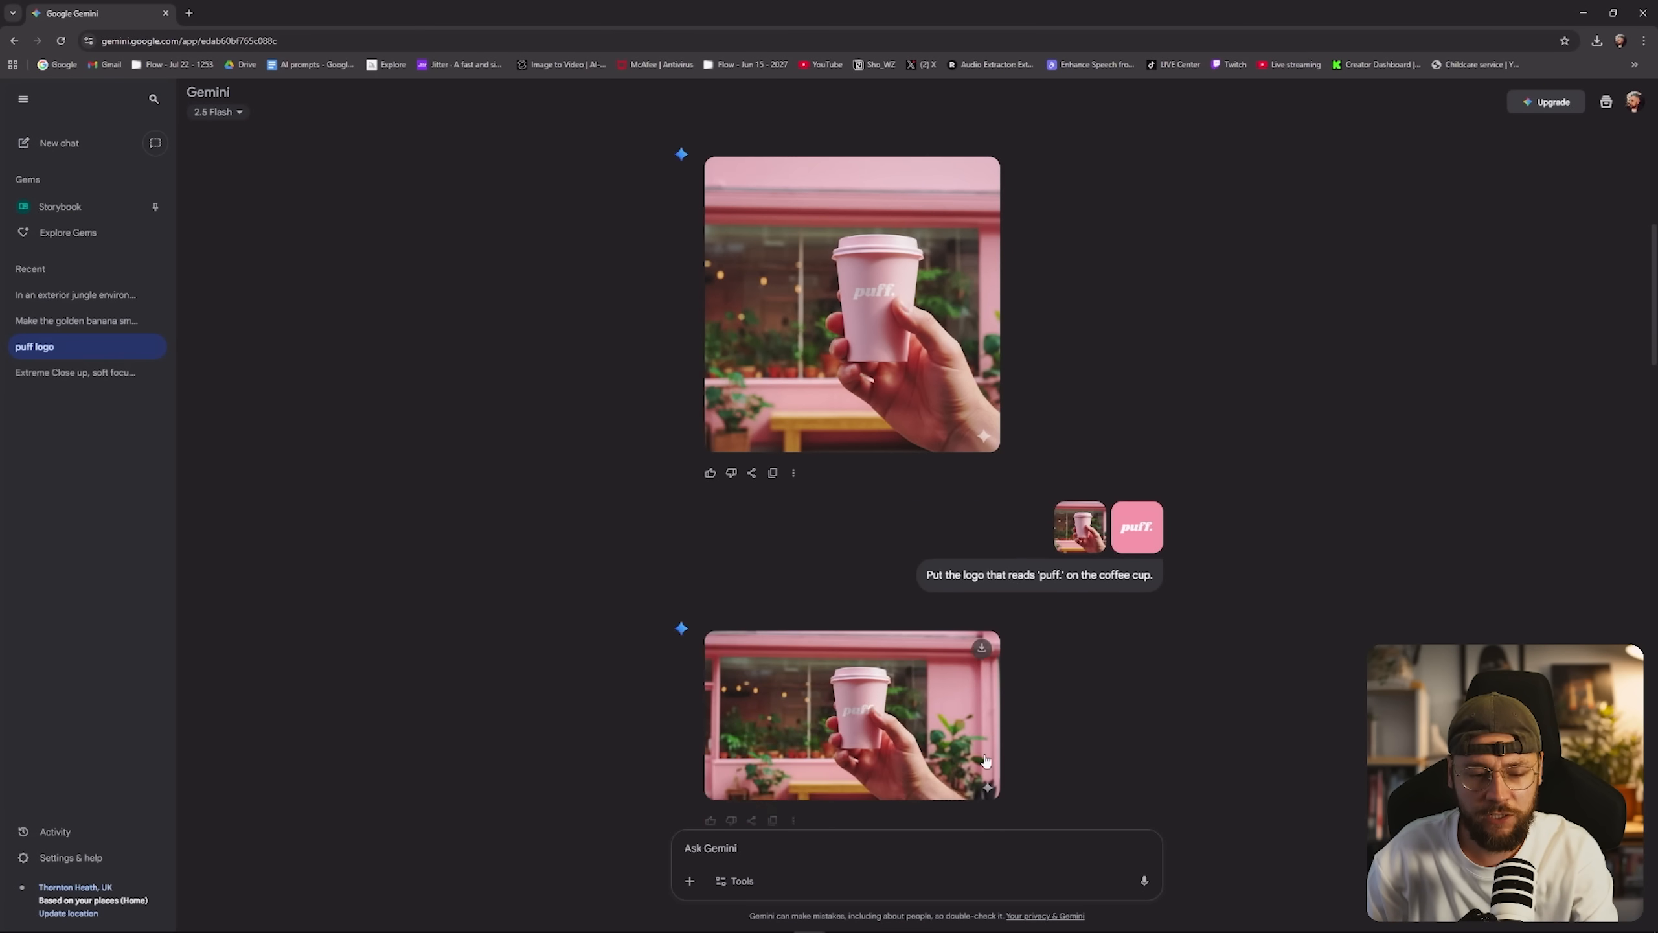
{"action": "left_click", "coordinate": [853, 715]}
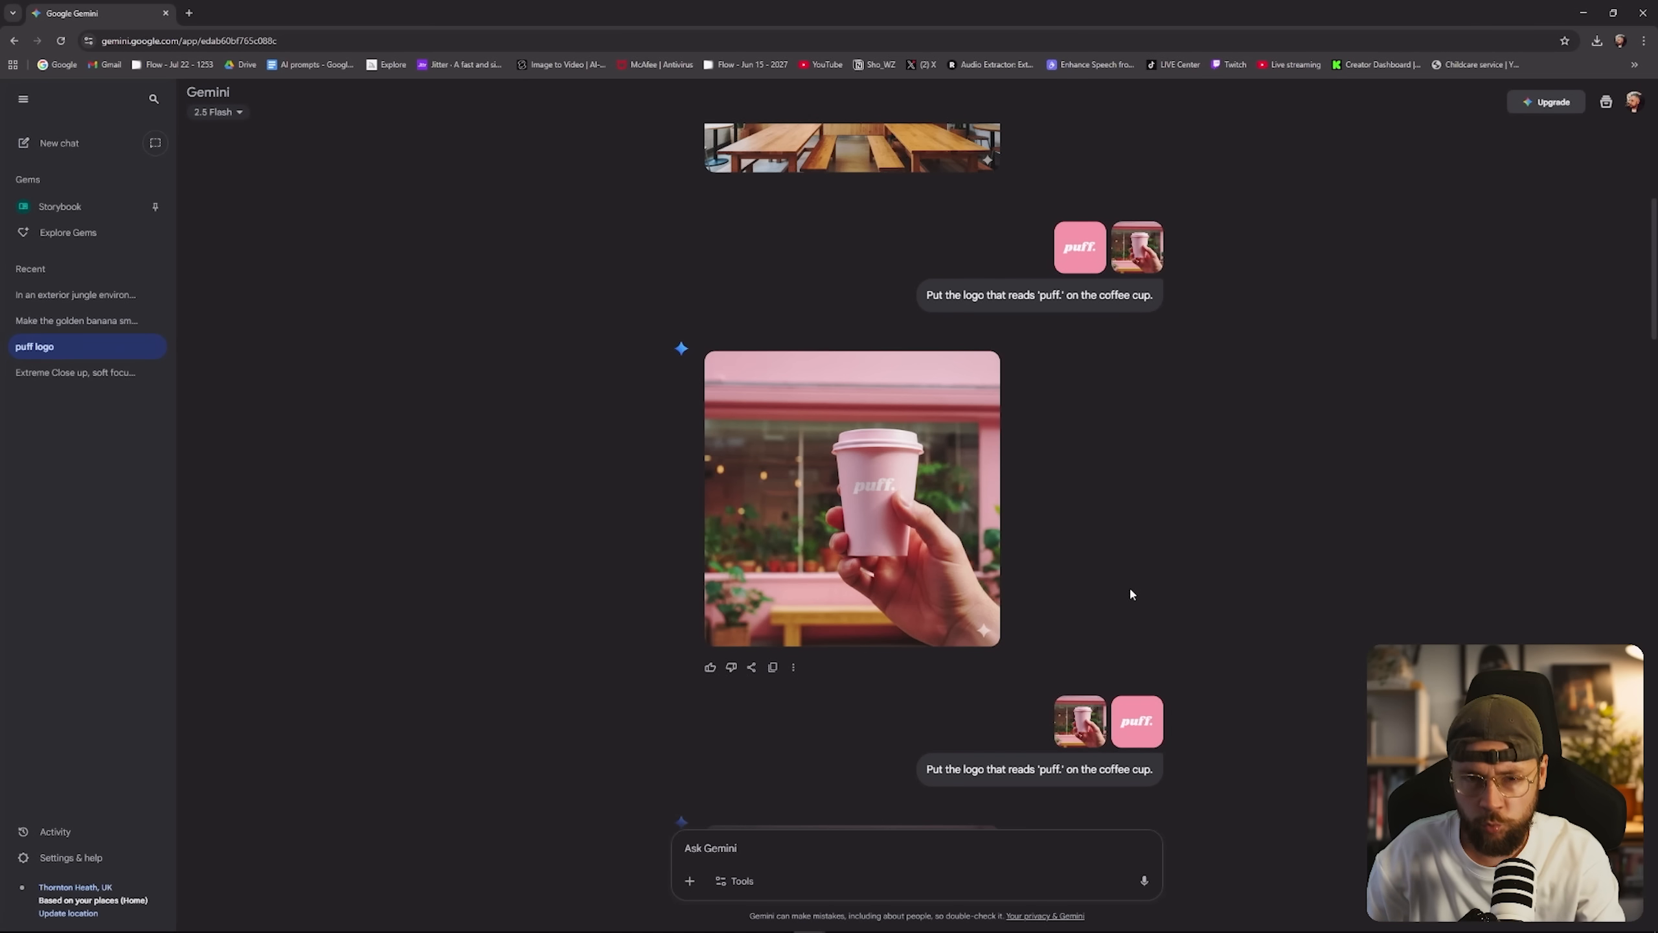
{"action": "mouse_move", "coordinate": [1113, 590]}
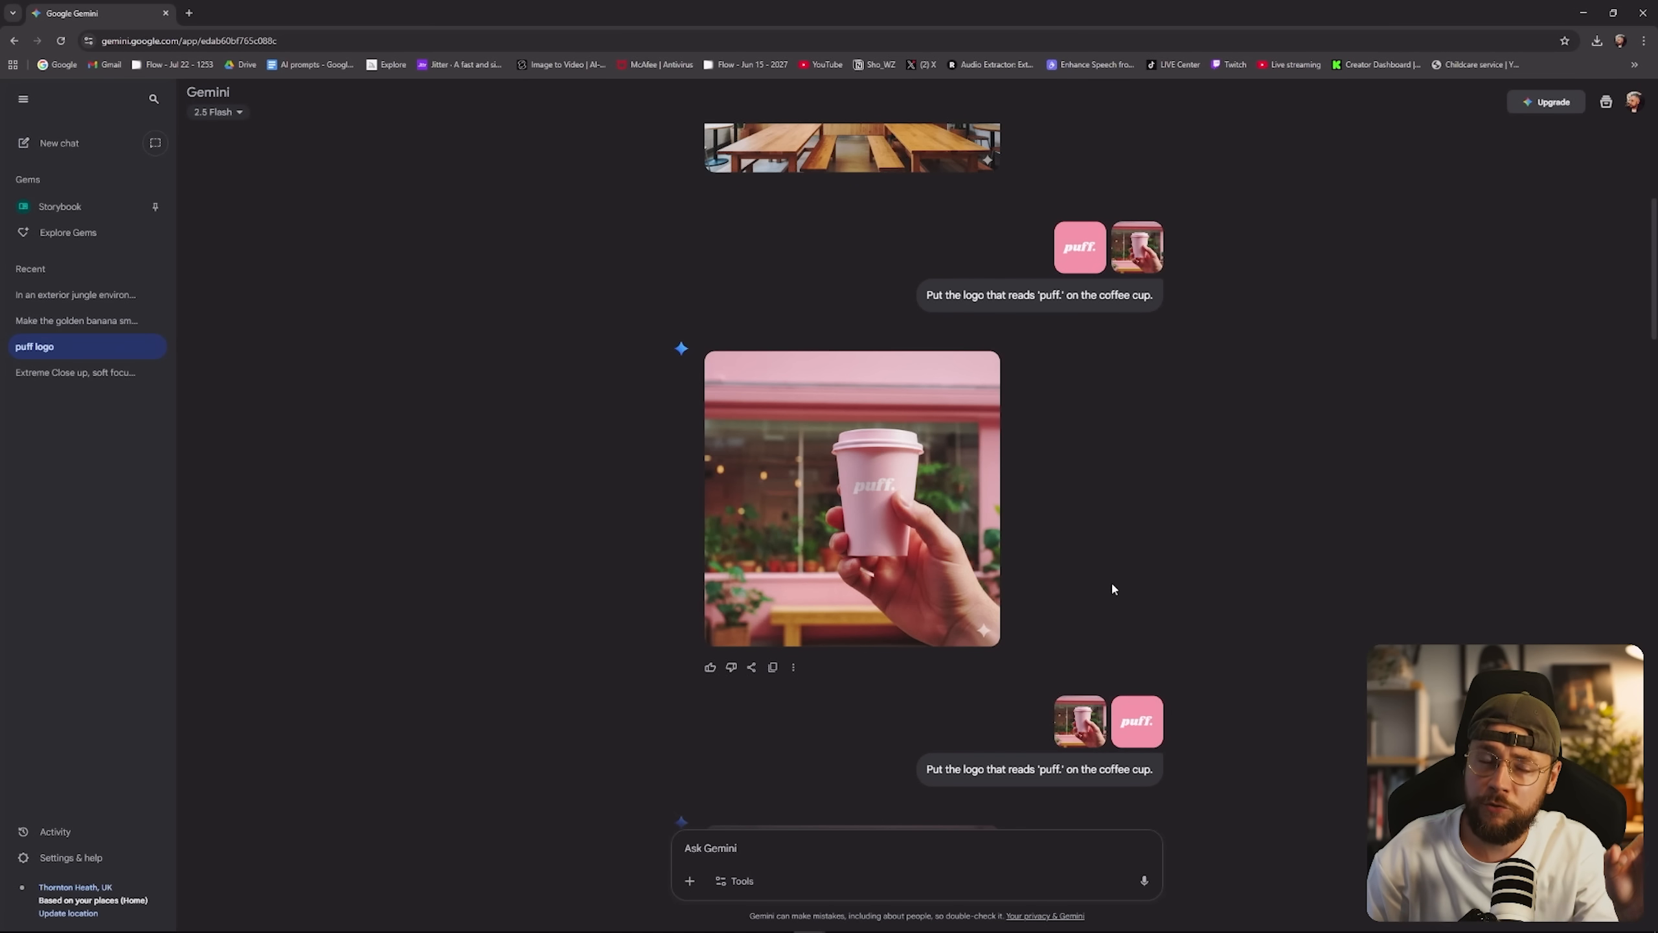
{"action": "mouse_move", "coordinate": [1126, 418]}
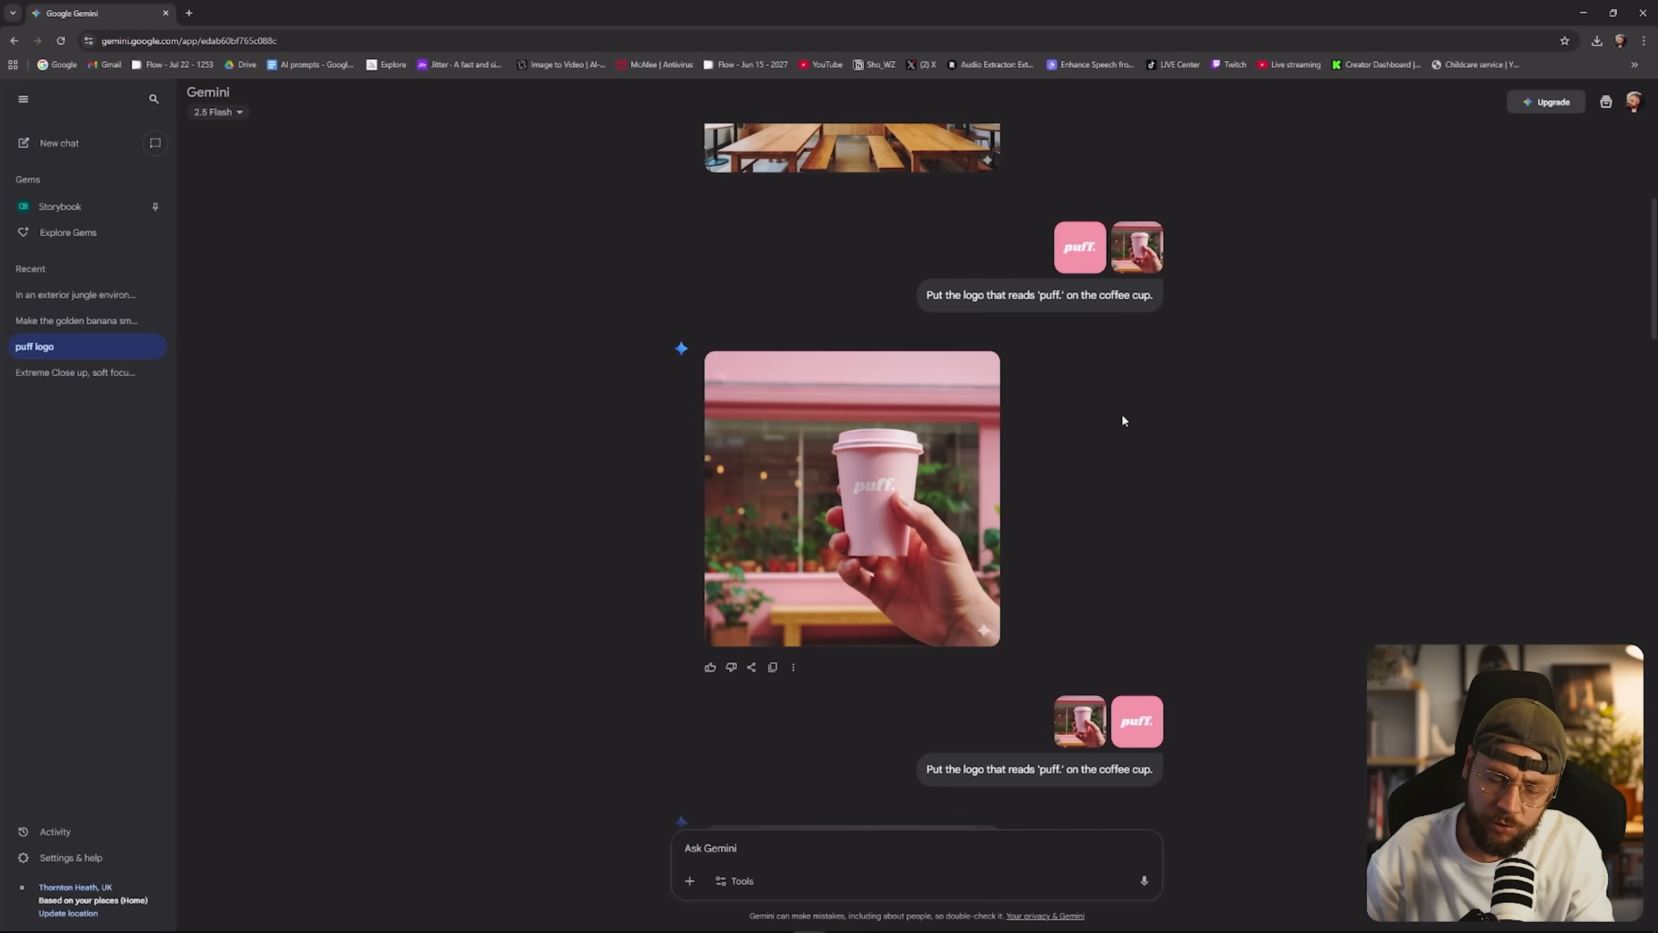
{"action": "mouse_move", "coordinate": [1130, 438]}
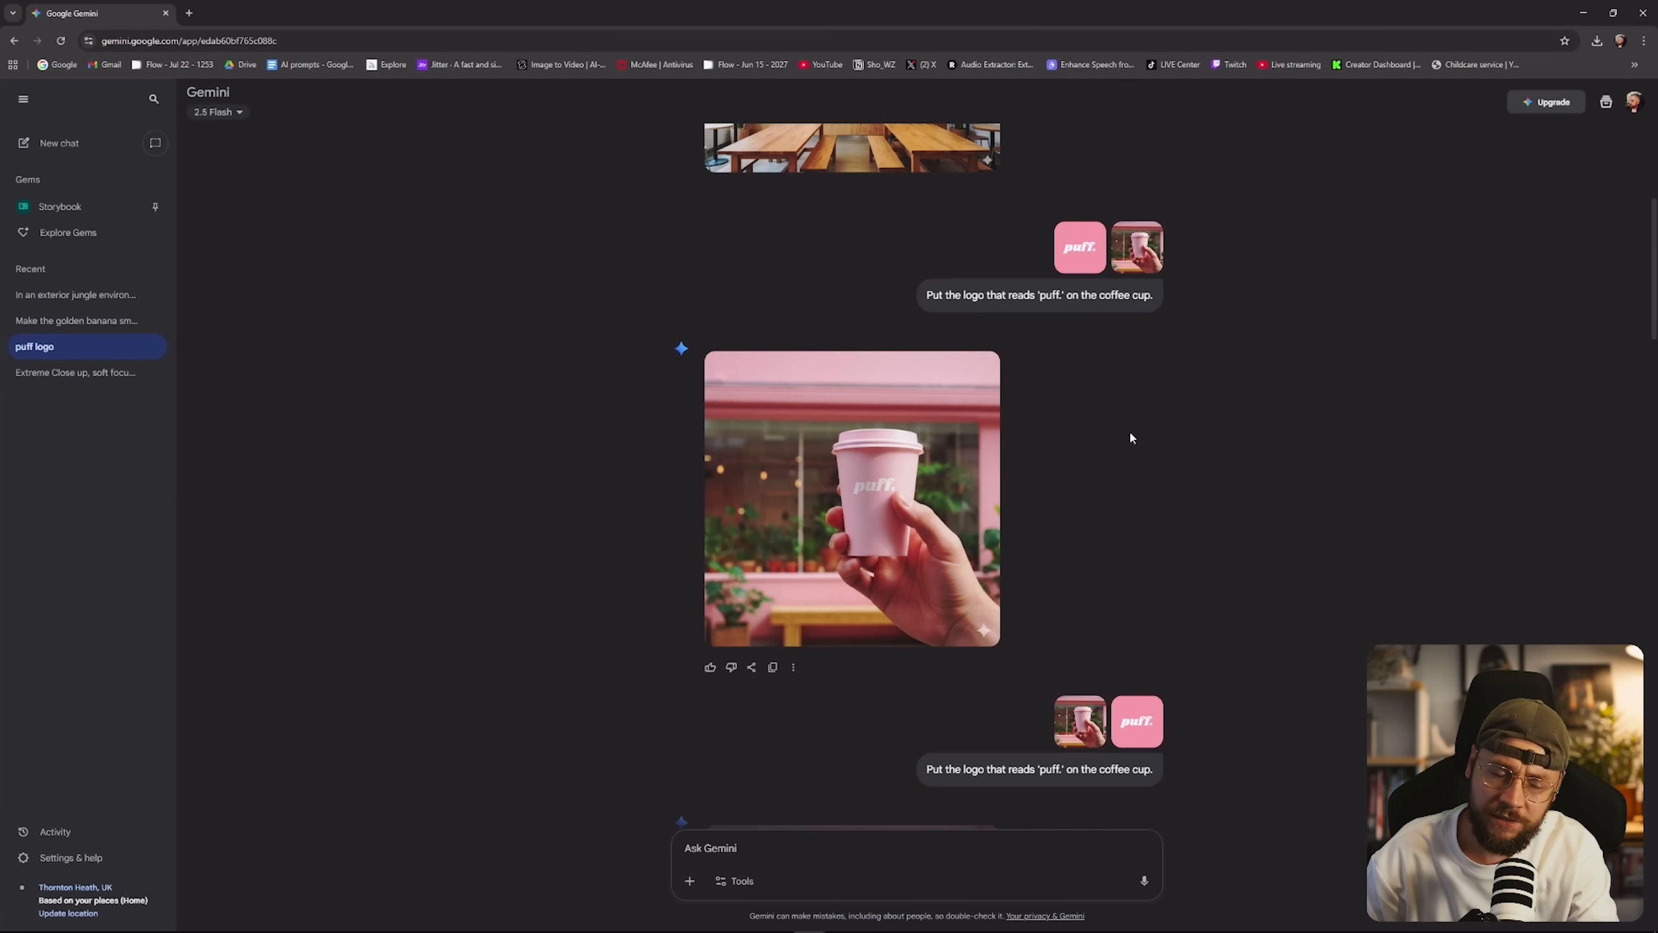
{"action": "mouse_move", "coordinate": [1138, 517]}
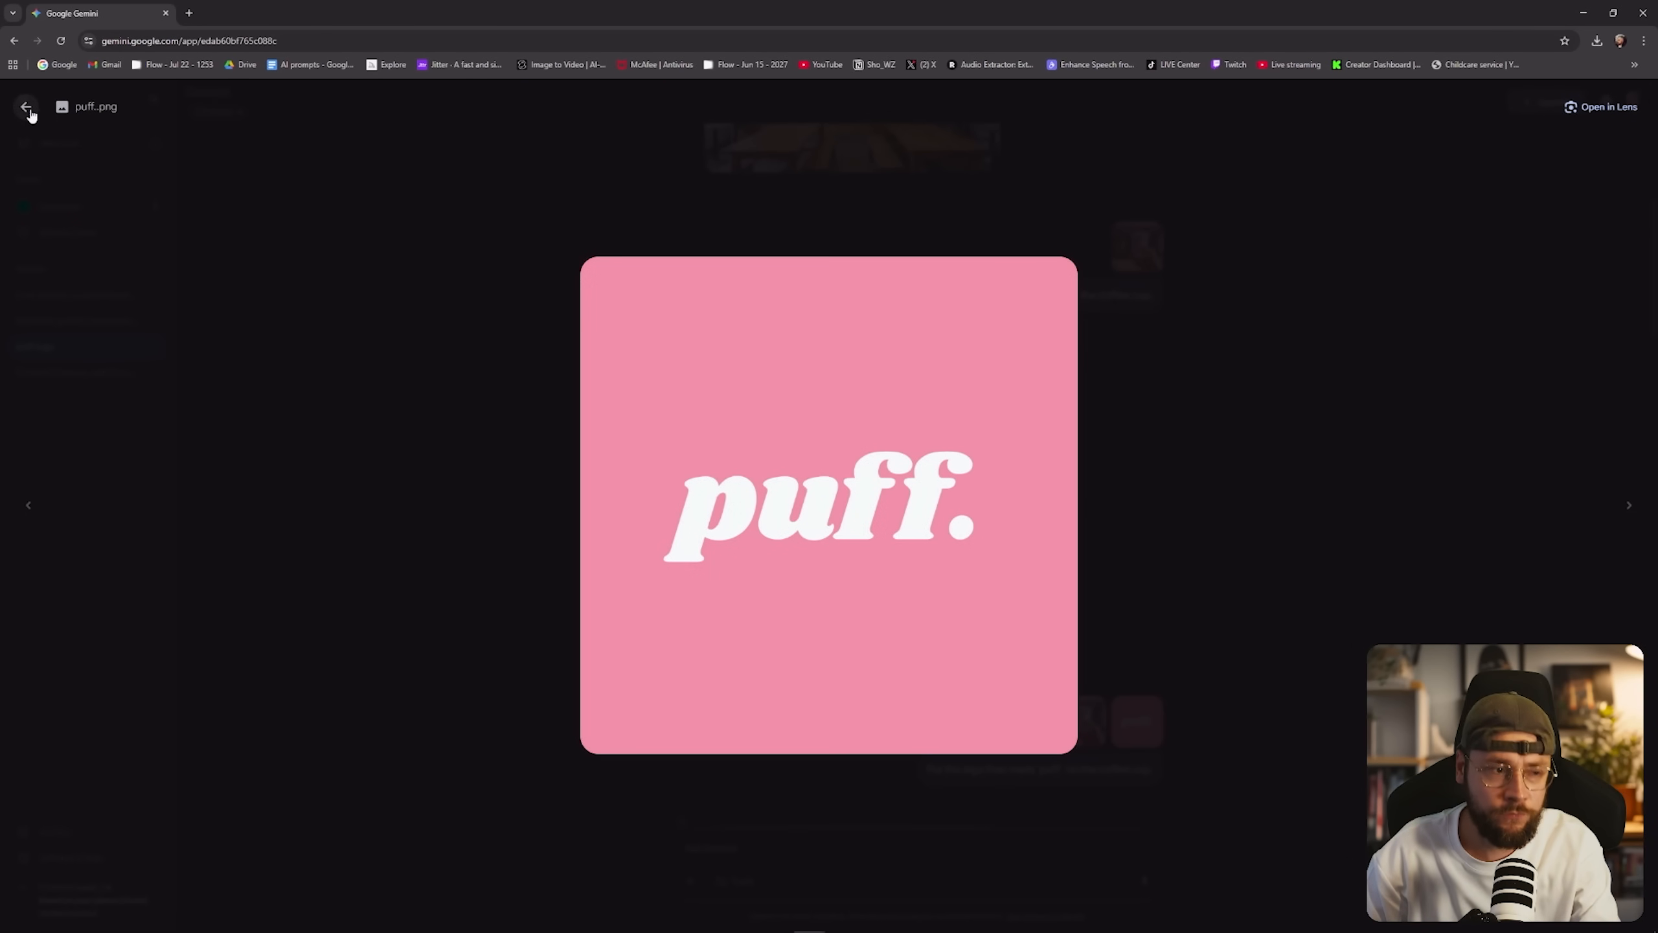
{"action": "left_click", "coordinate": [1628, 503]}
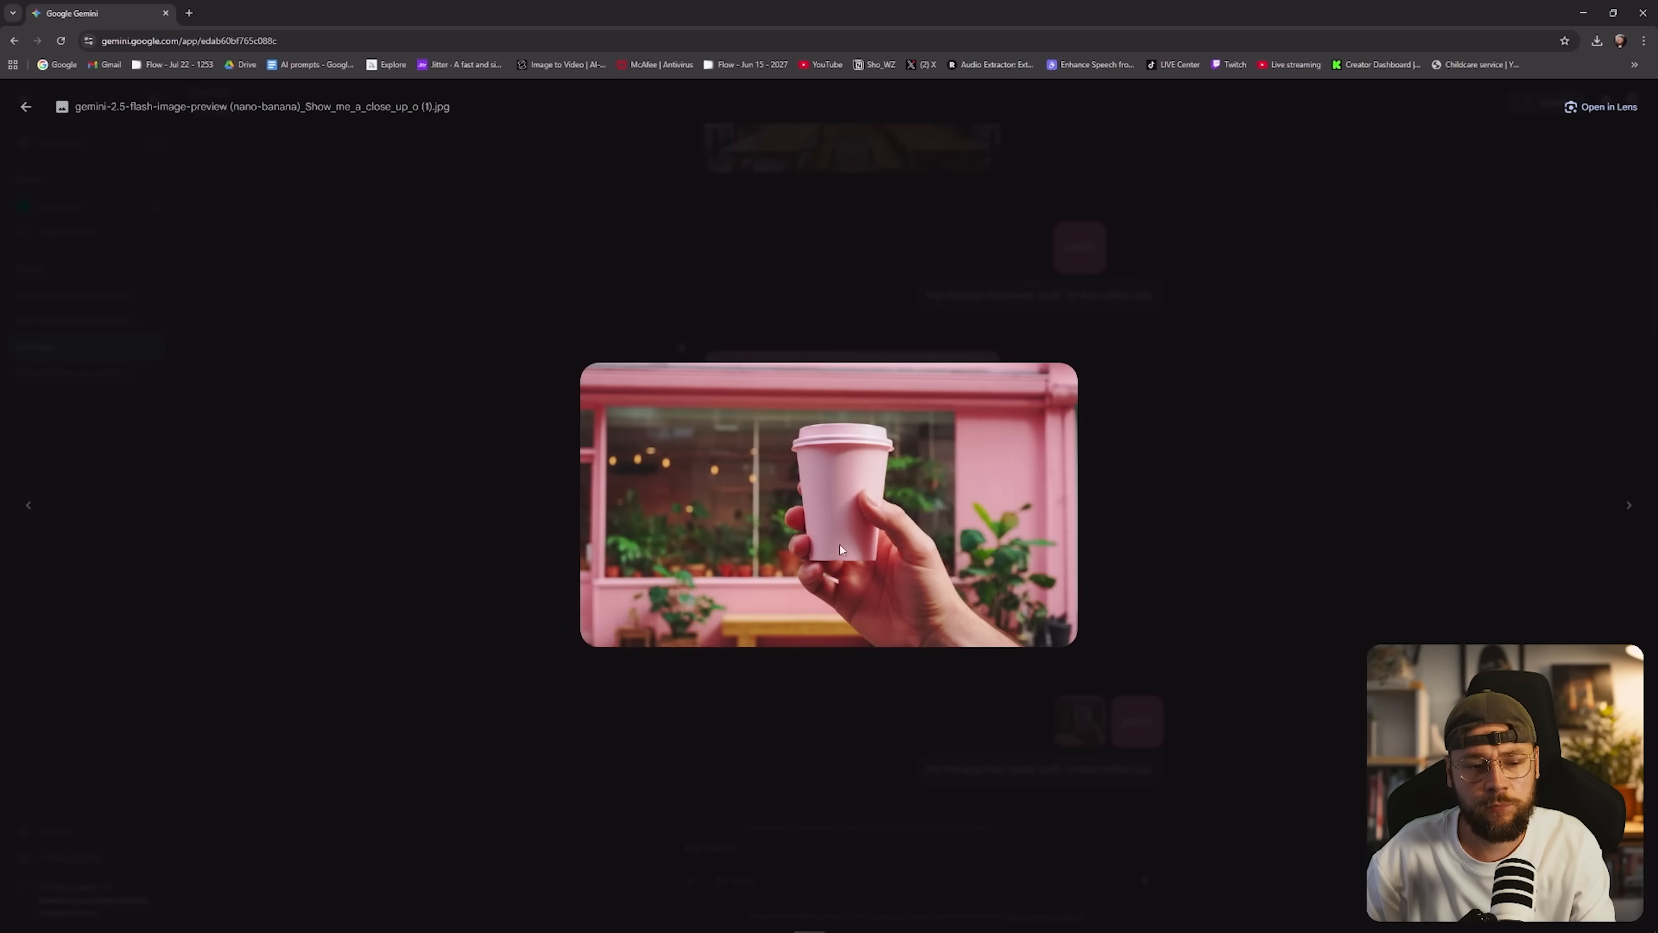
{"action": "mouse_move", "coordinate": [561, 376]}
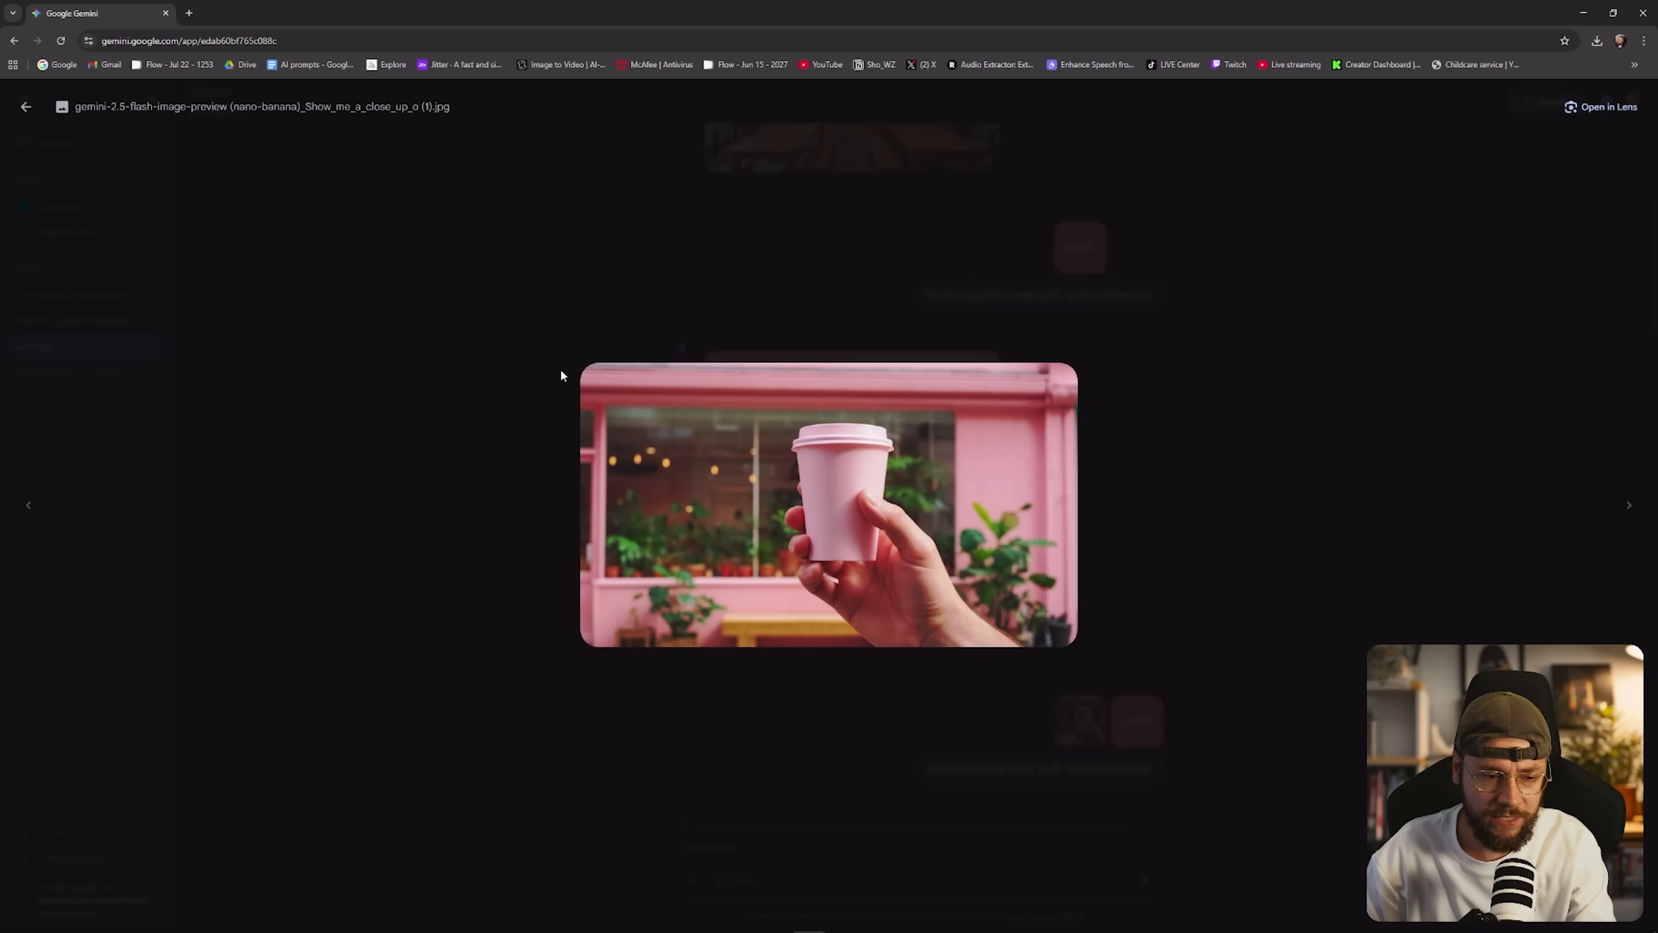
{"action": "mouse_move", "coordinate": [549, 368]}
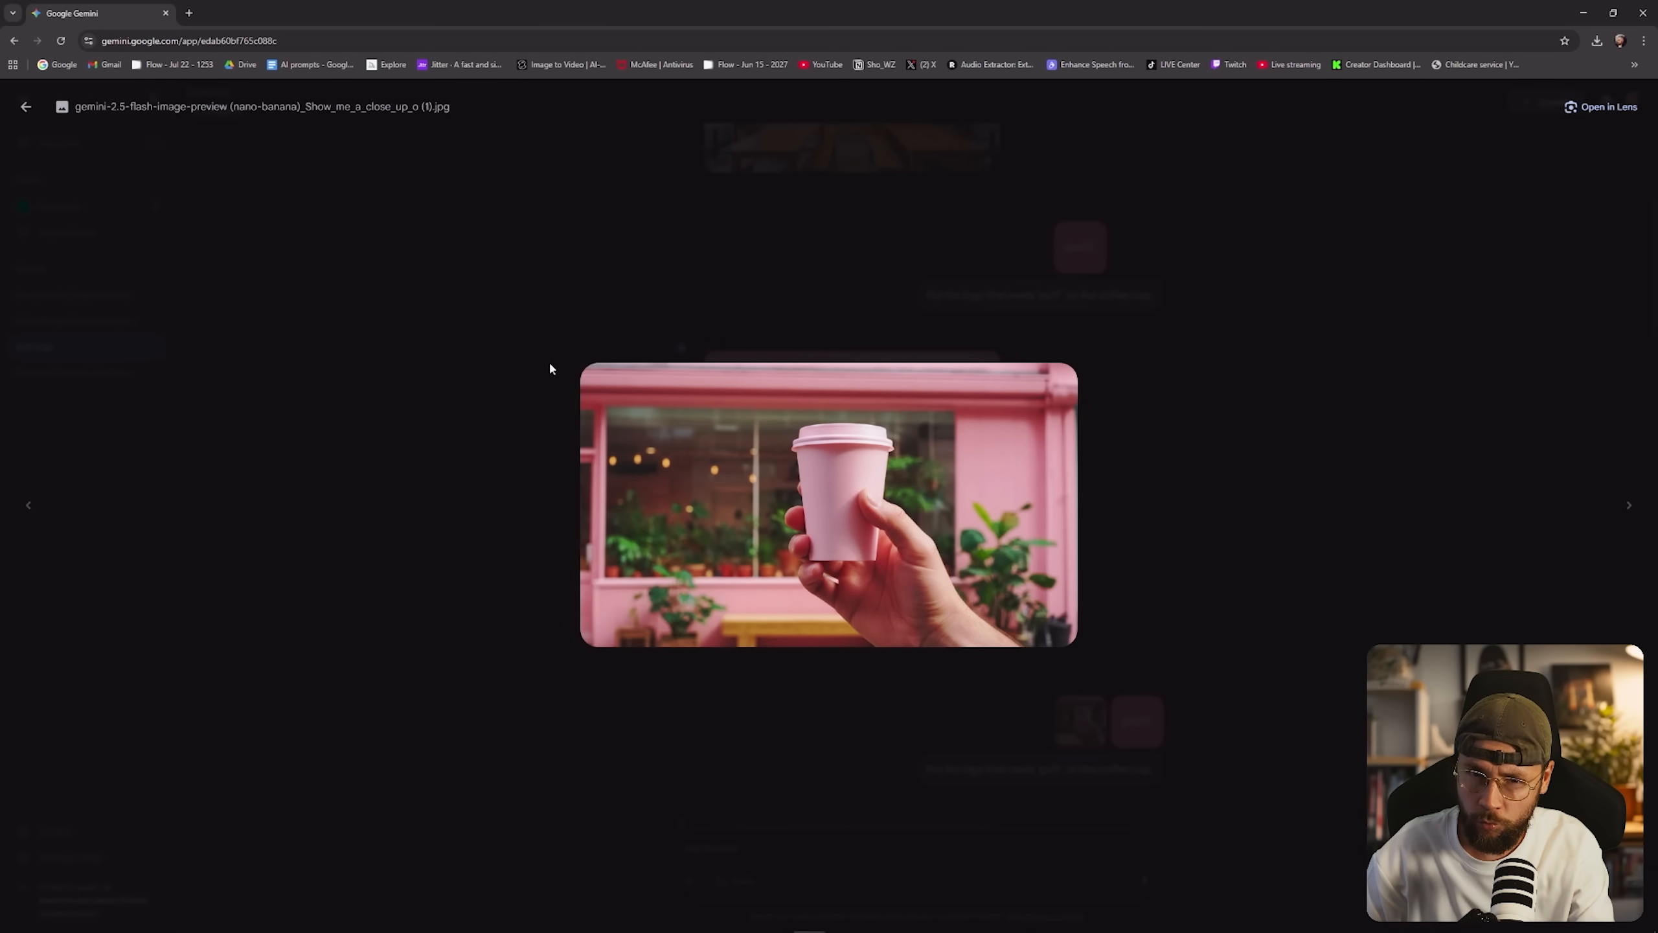
{"action": "left_click", "coordinate": [26, 107]}
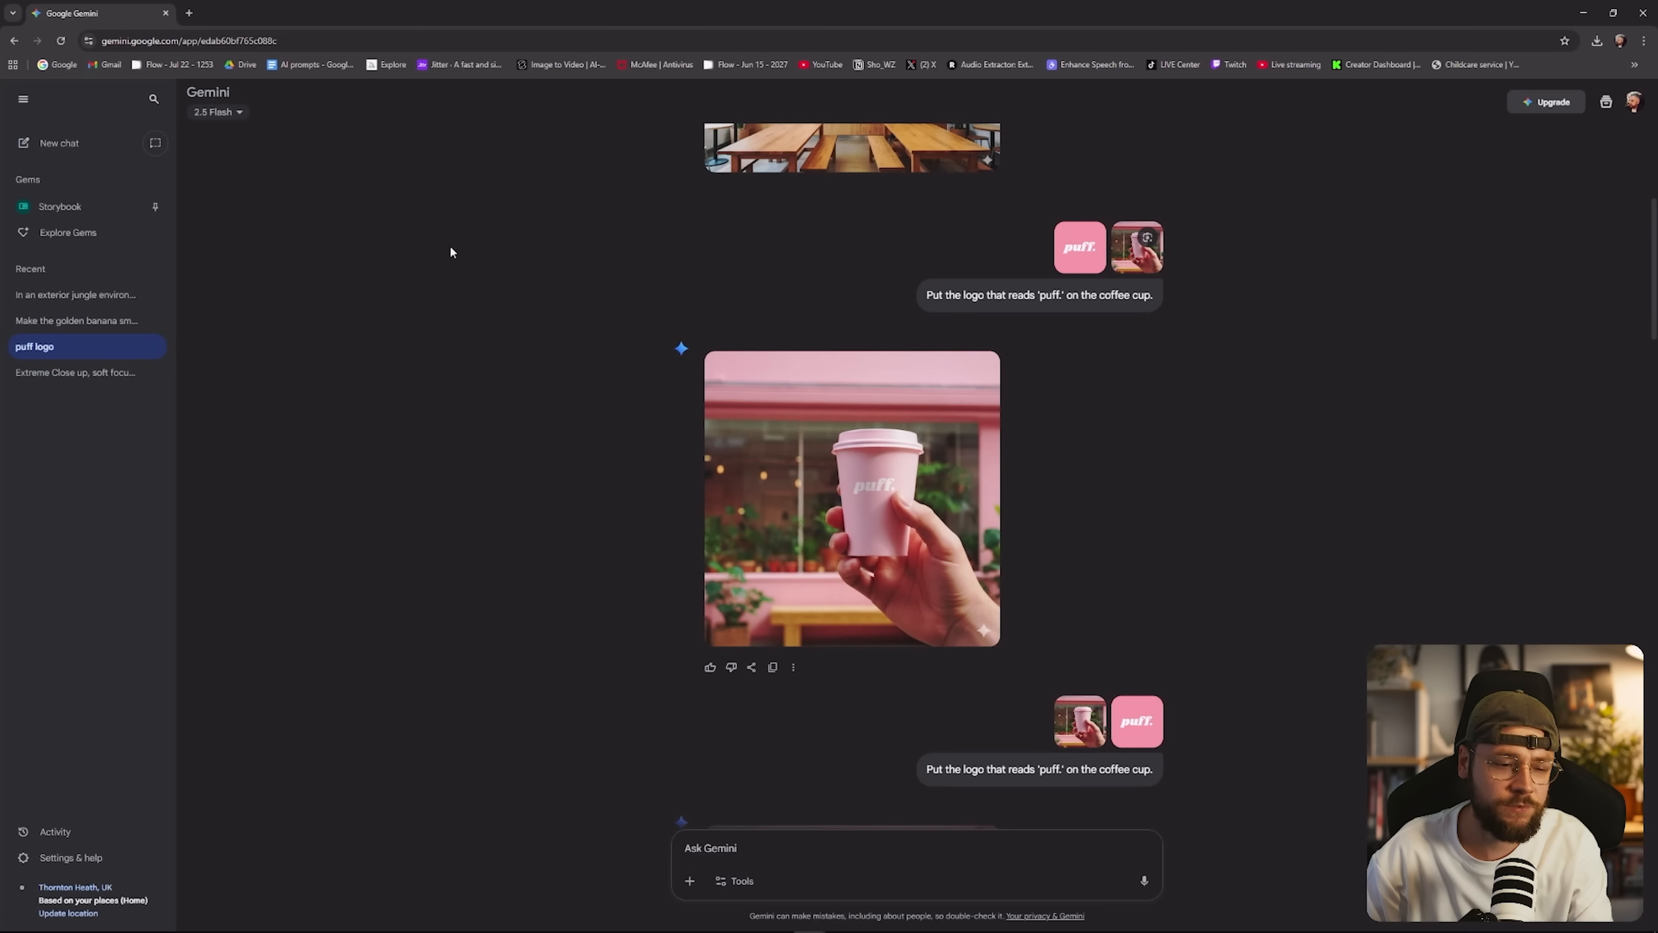
{"action": "mouse_move", "coordinate": [999, 542]}
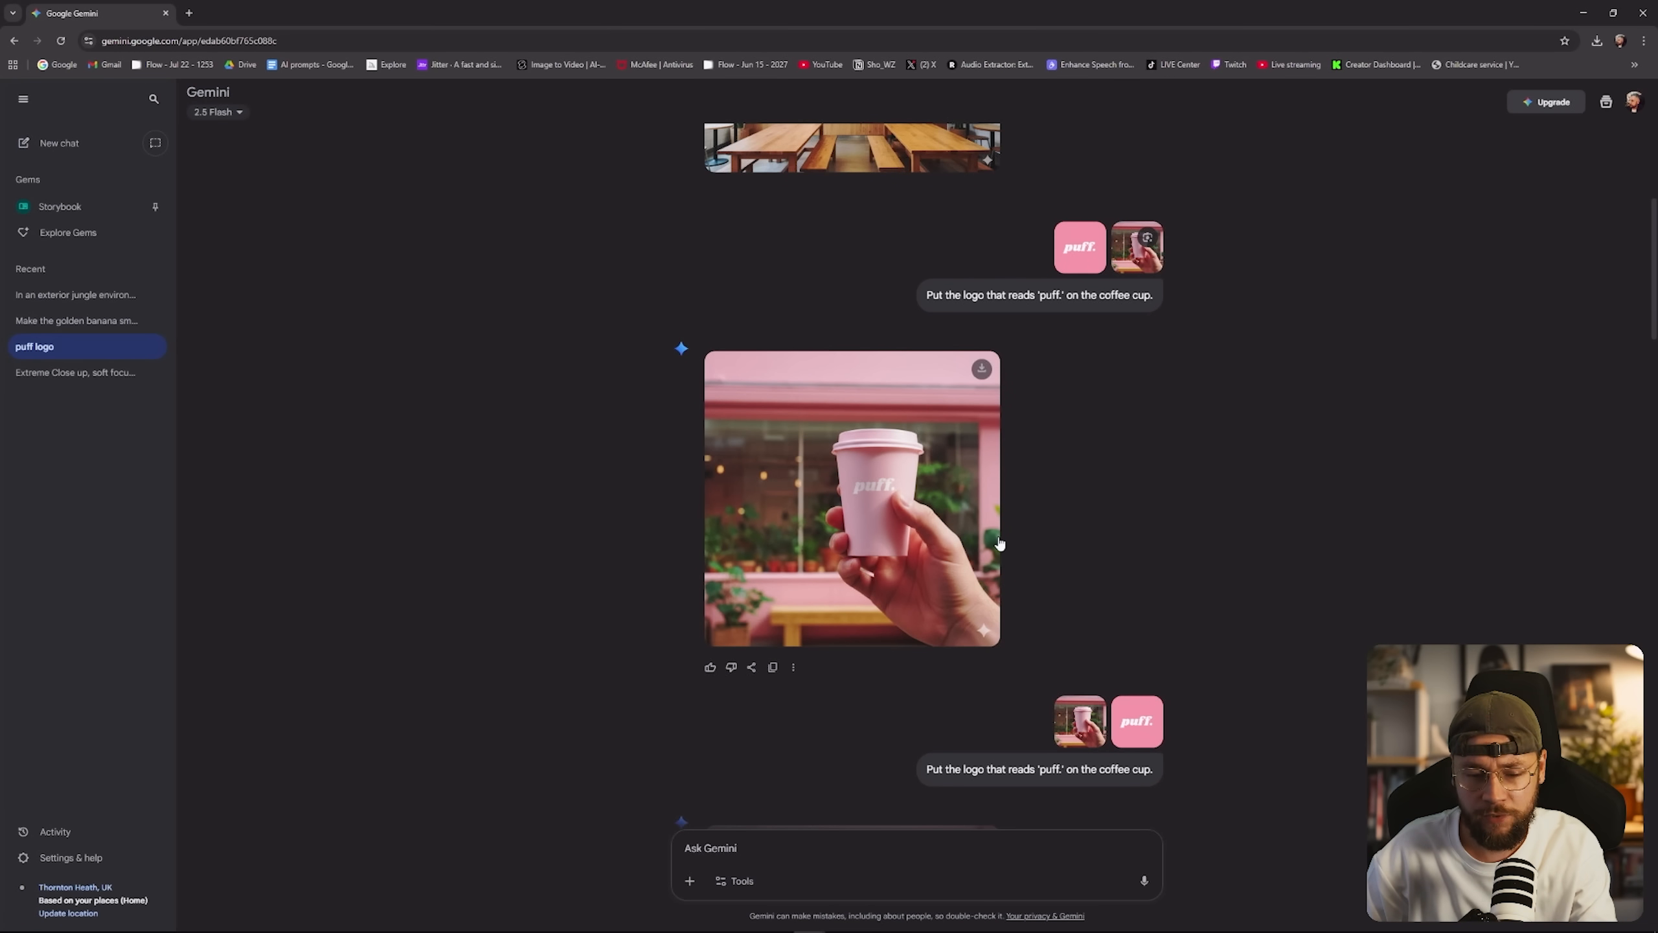
{"action": "scroll", "scroll_direction": "down", "scroll_amount": 3}
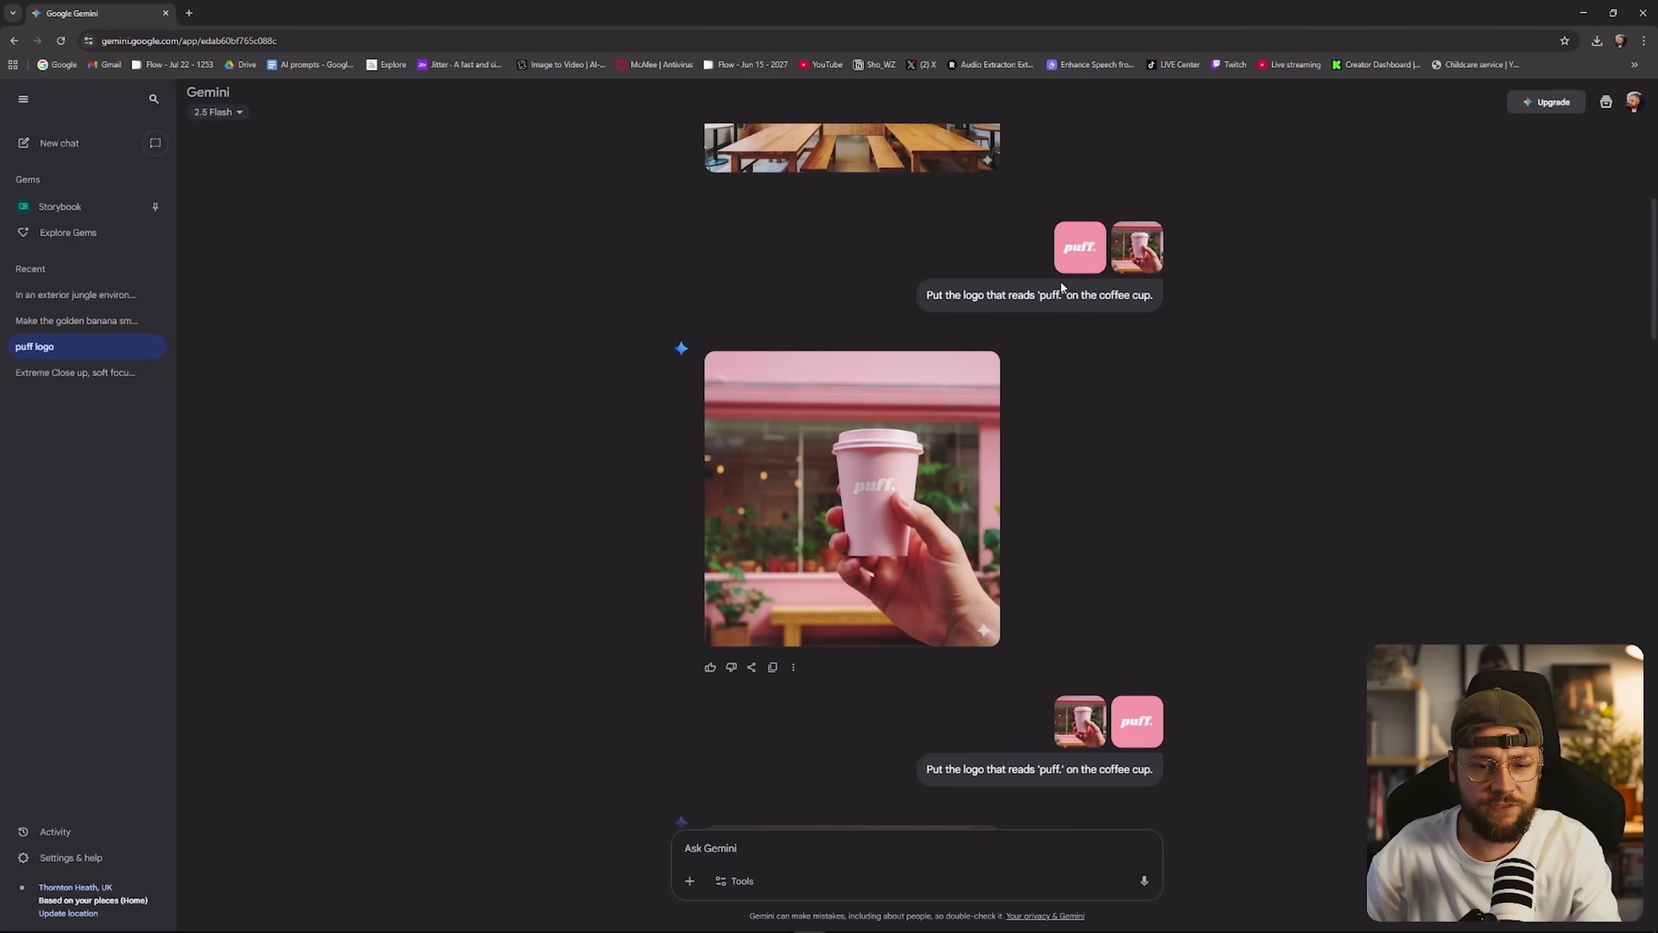
{"action": "mouse_move", "coordinate": [1173, 285]}
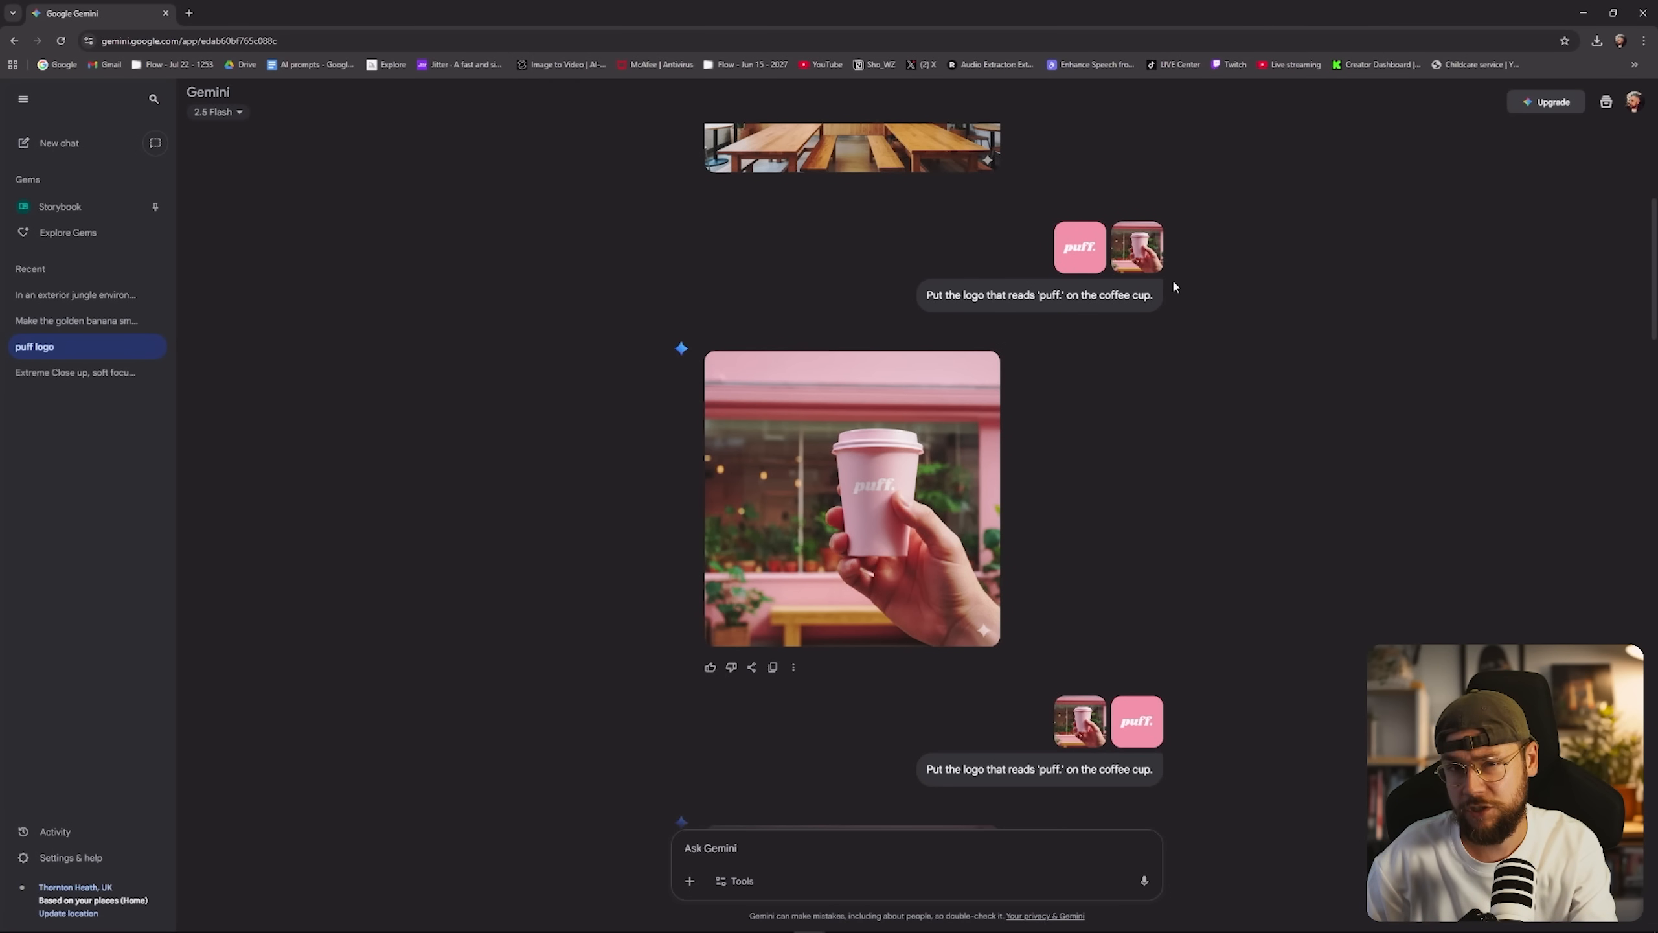
{"action": "scroll", "scroll_direction": "down", "scroll_amount": 3}
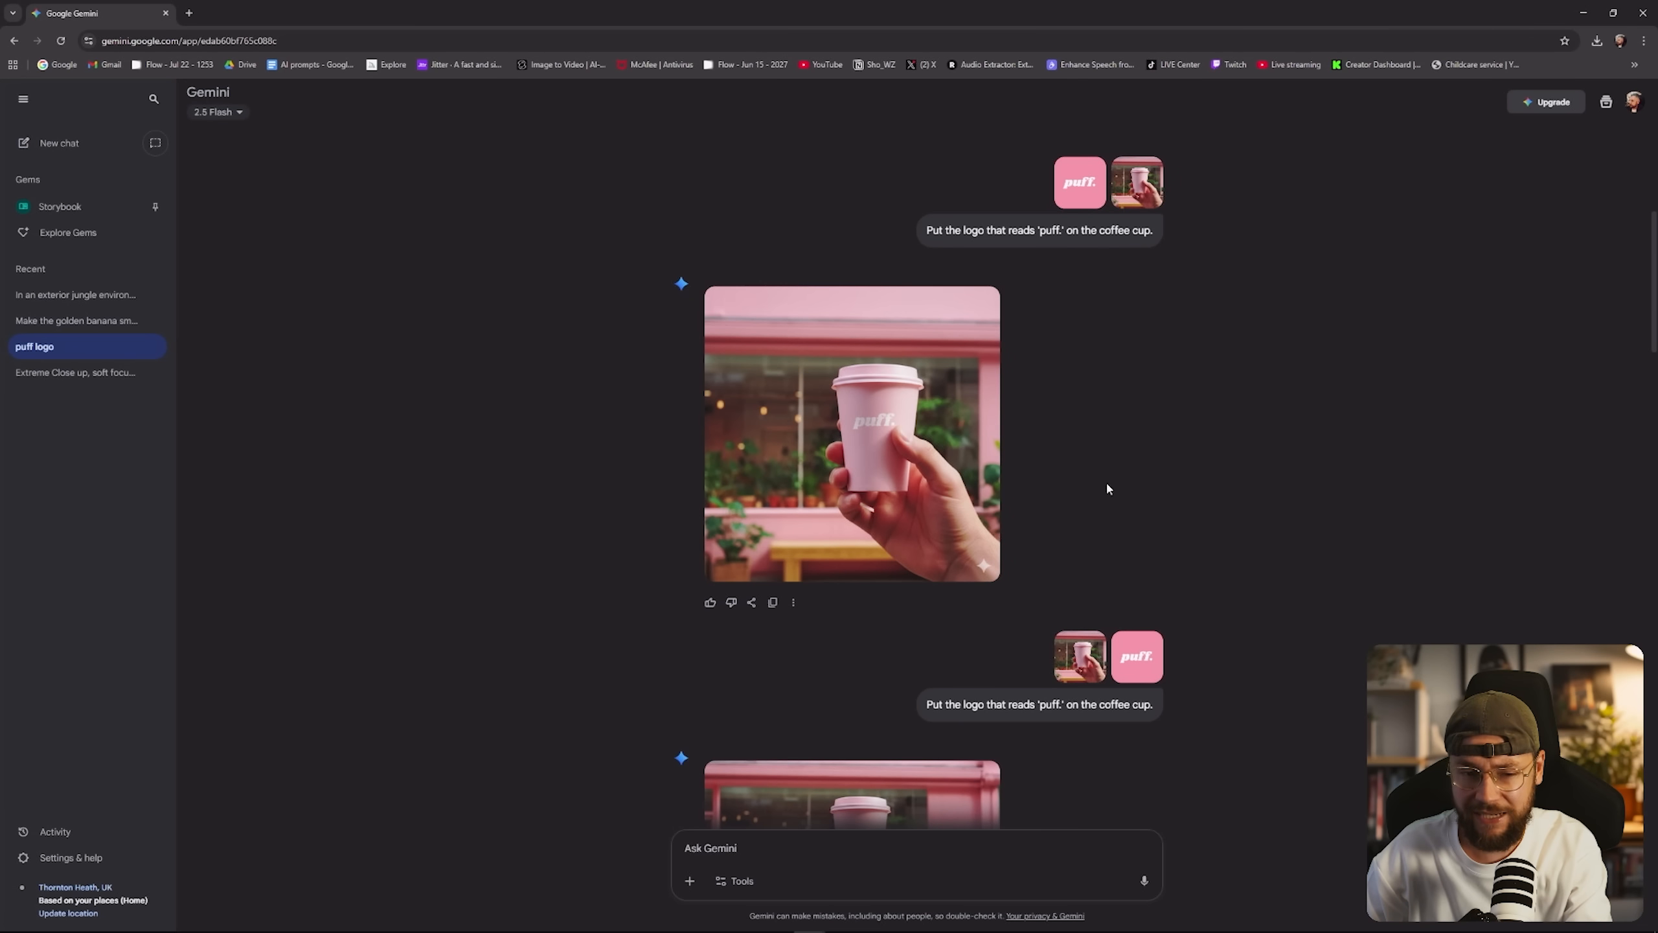
{"action": "mouse_move", "coordinate": [1117, 591]}
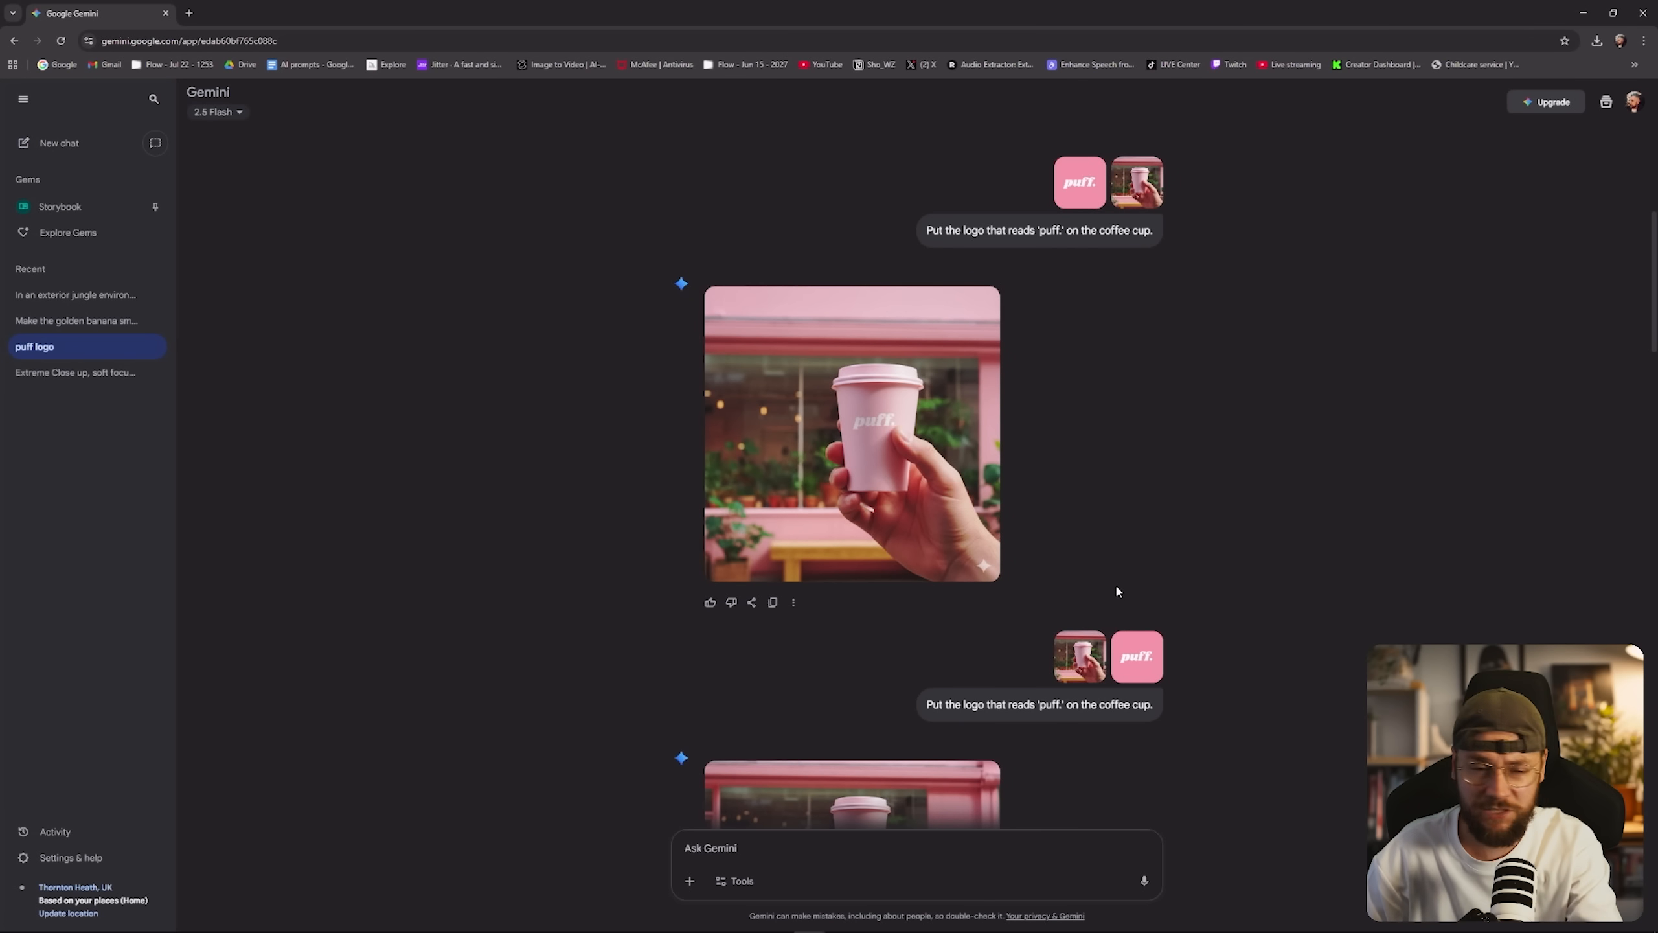
{"action": "scroll", "scroll_direction": "down", "scroll_amount": 3}
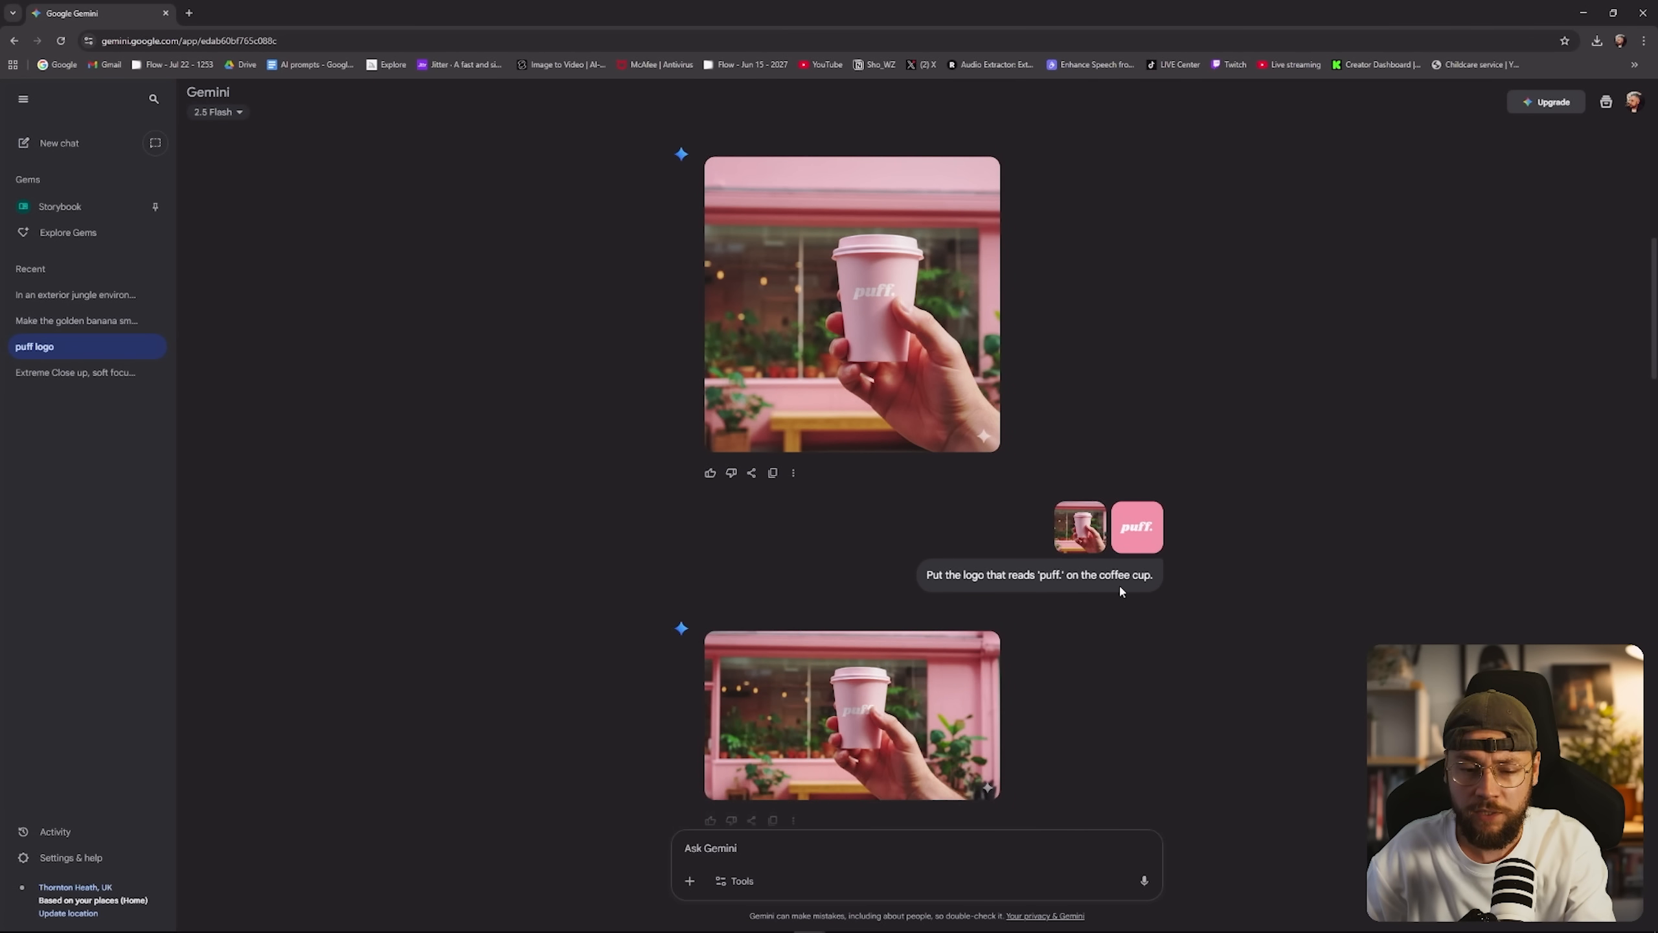
{"action": "scroll", "scroll_direction": "down", "scroll_amount": 3}
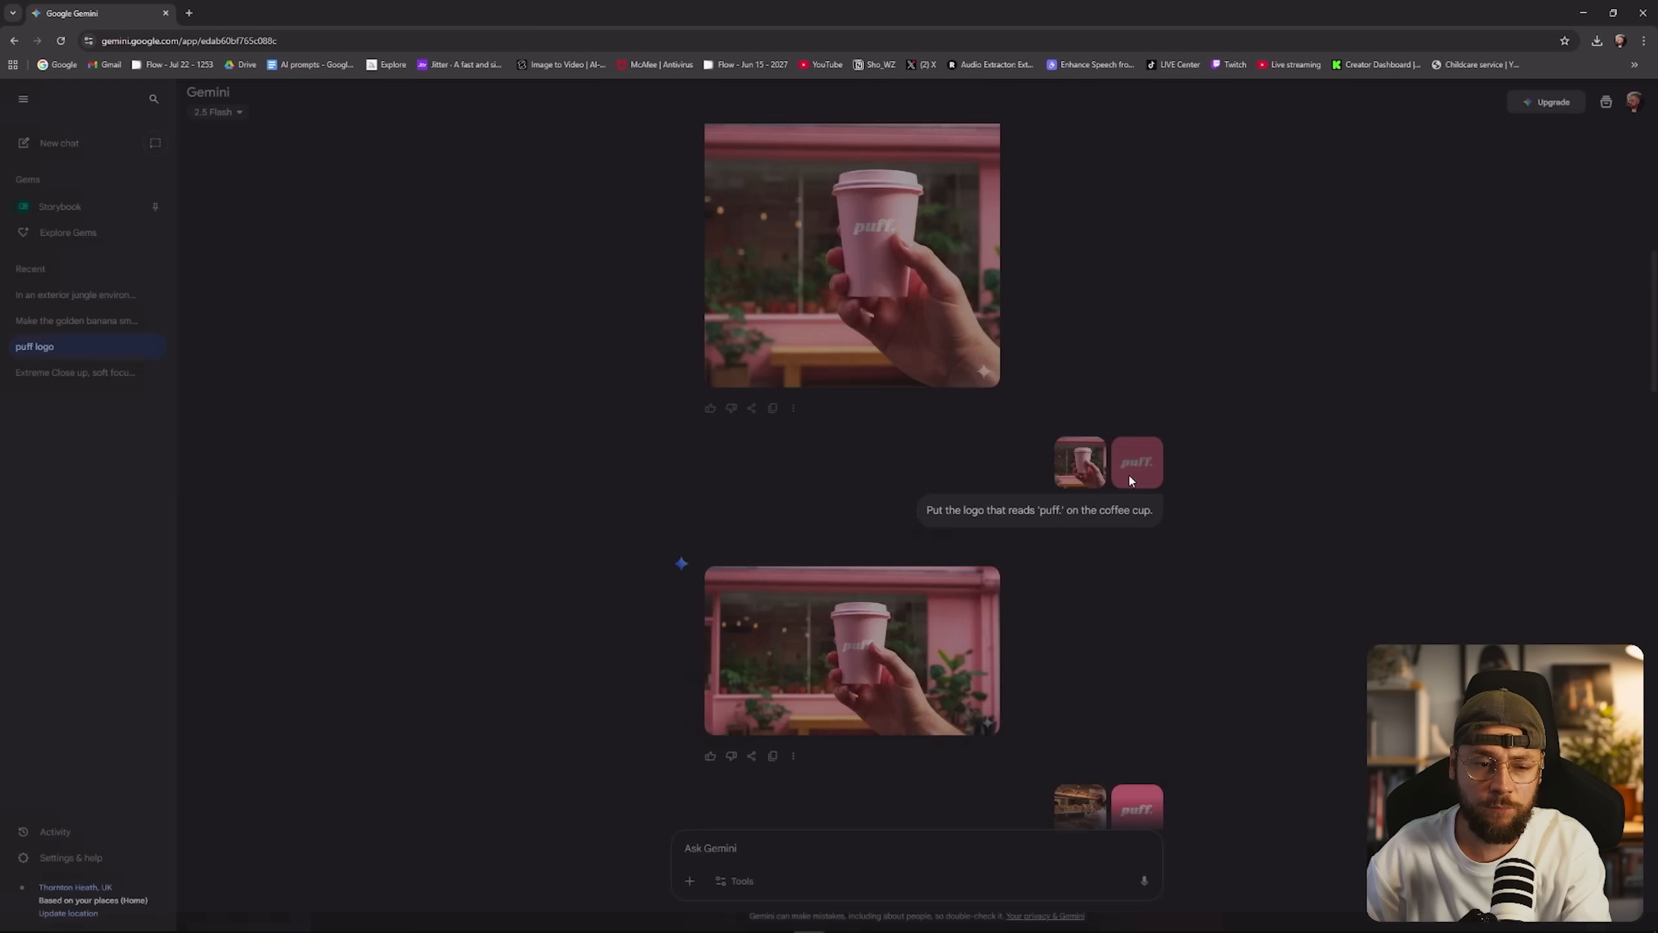
{"action": "left_click", "coordinate": [1137, 462]}
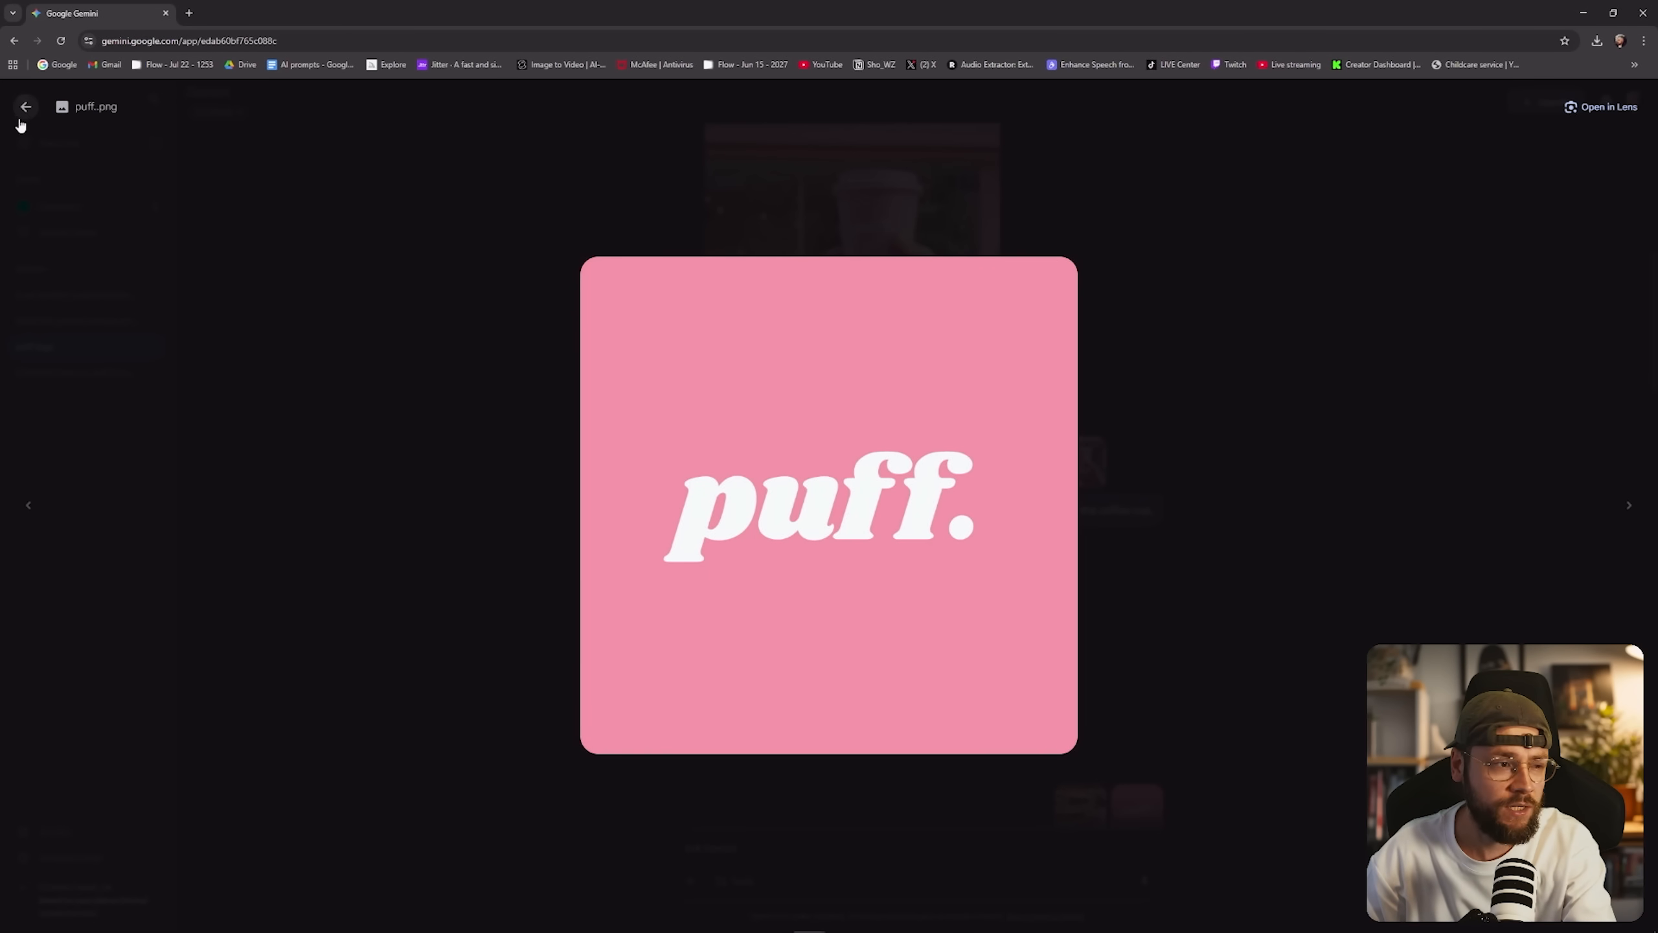
{"action": "left_click", "coordinate": [25, 106]}
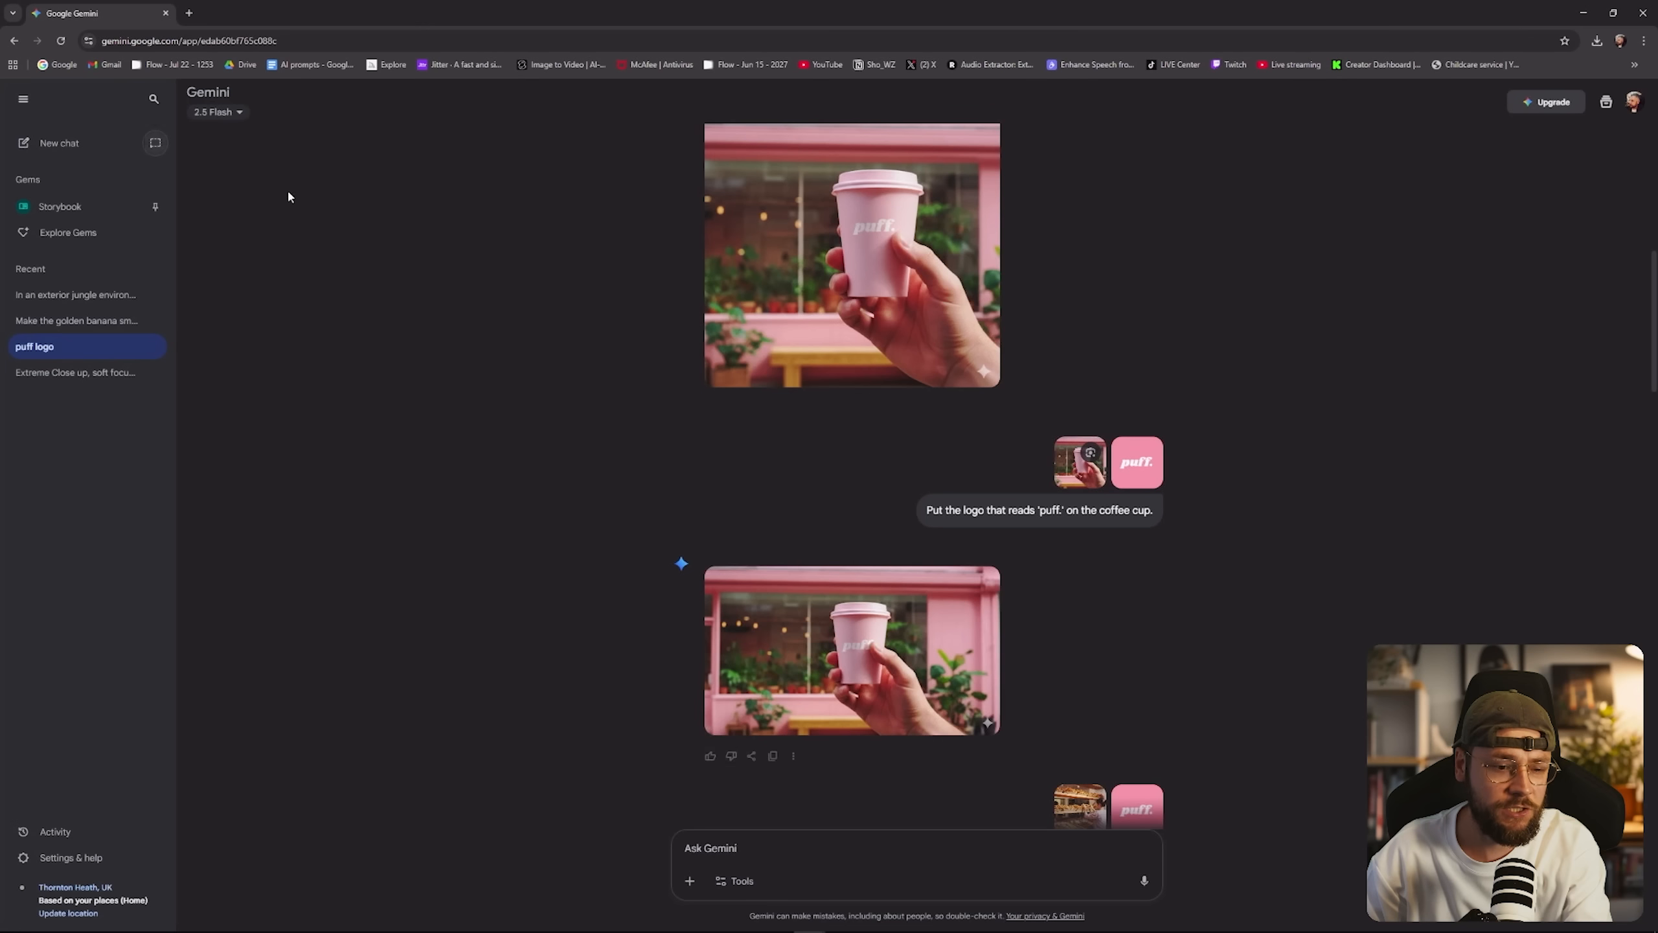
{"action": "left_click", "coordinate": [851, 650]}
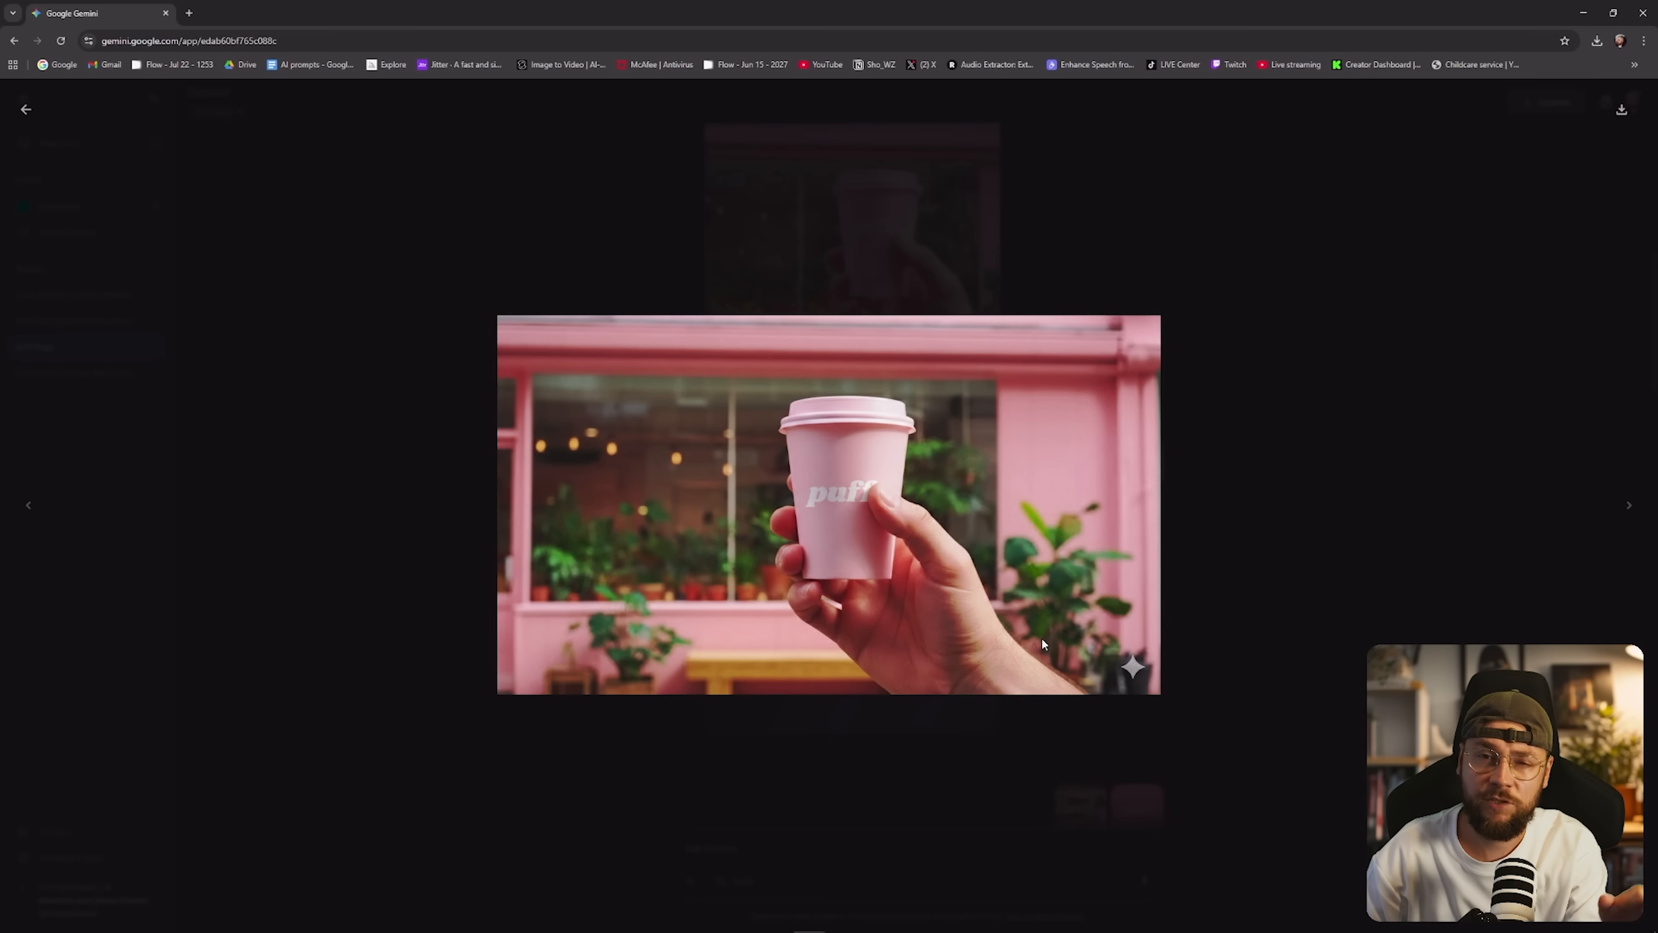
{"action": "left_click", "coordinate": [26, 109]}
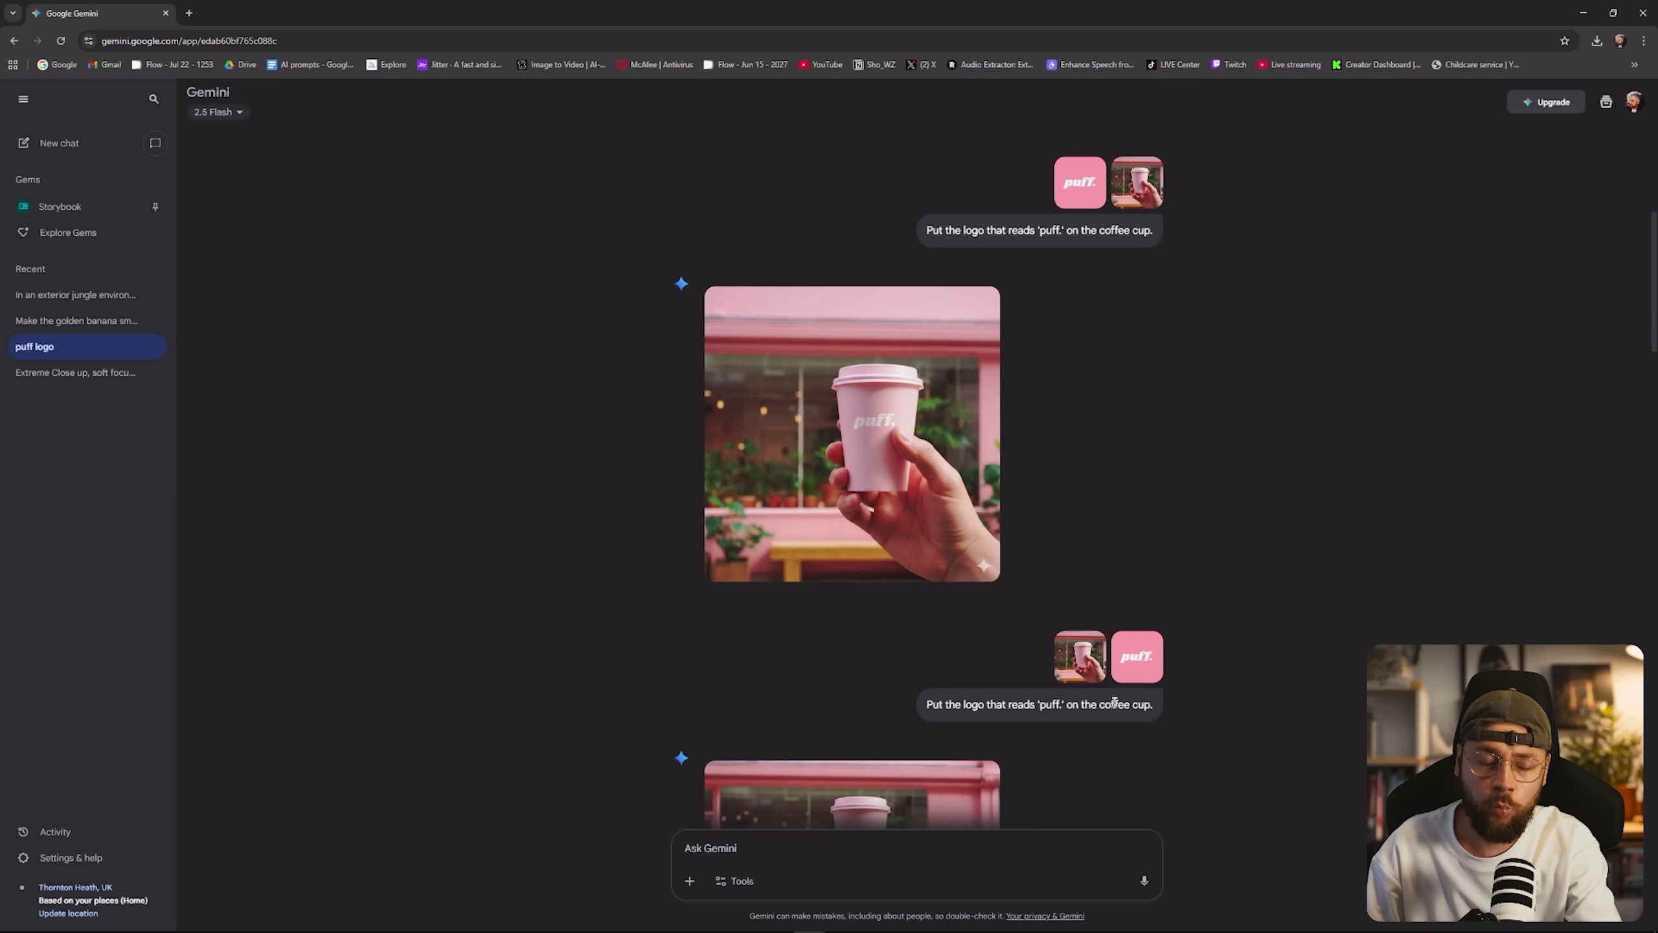
{"action": "mouse_move", "coordinate": [1127, 688]}
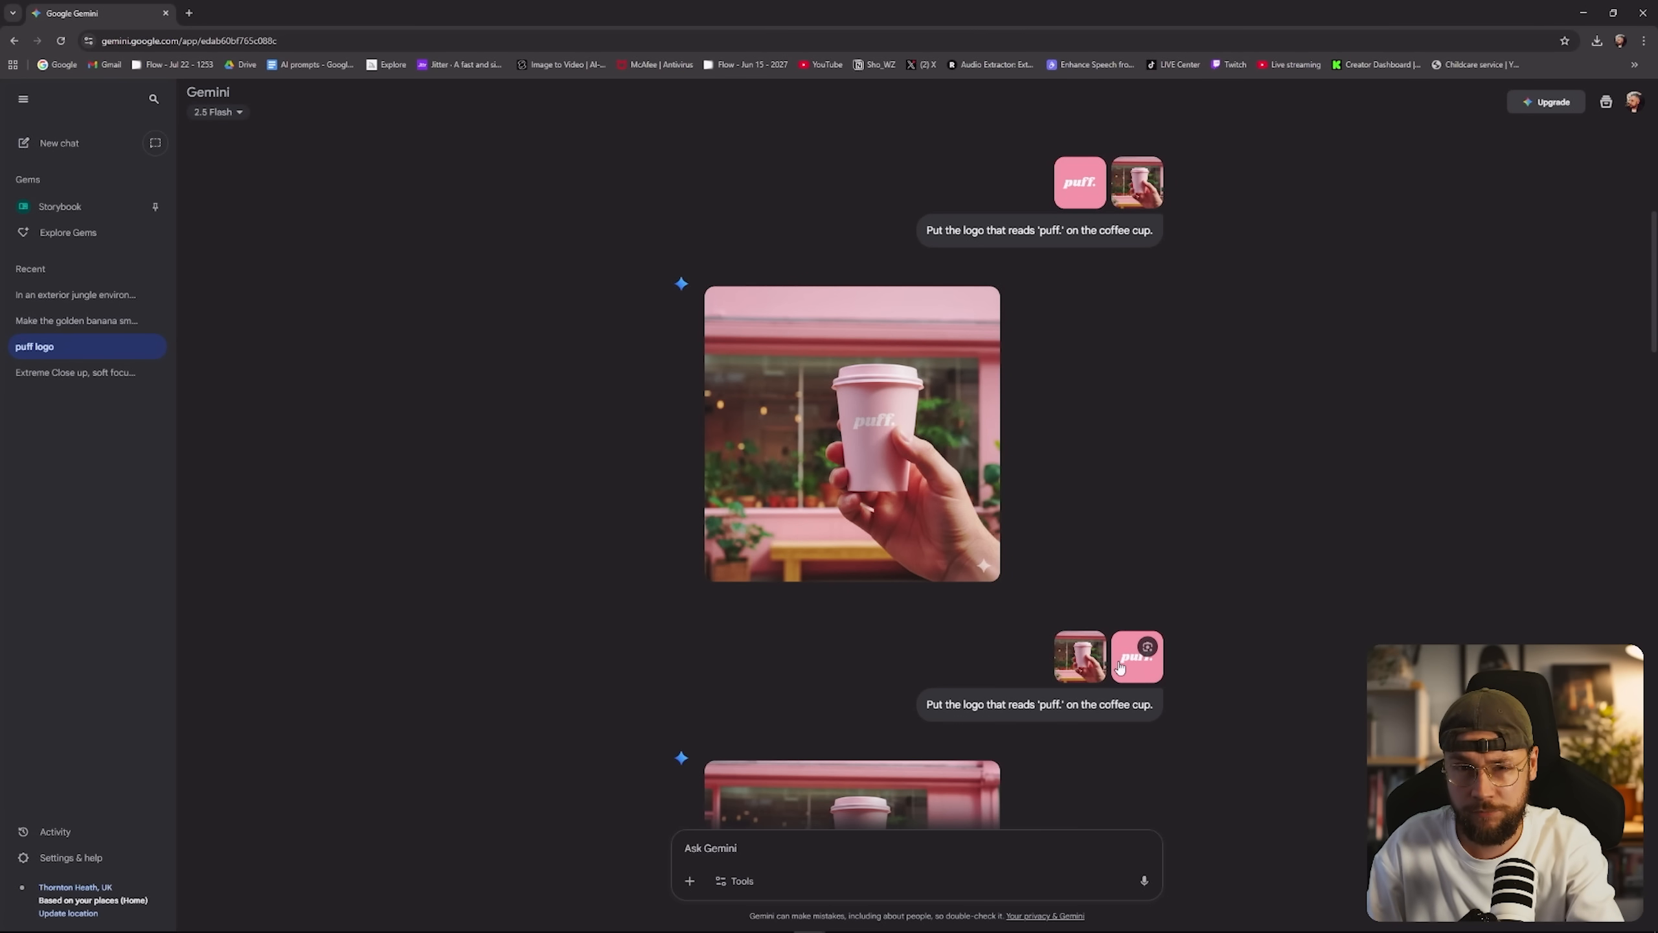
{"action": "scroll", "scroll_direction": "down", "scroll_amount": 3}
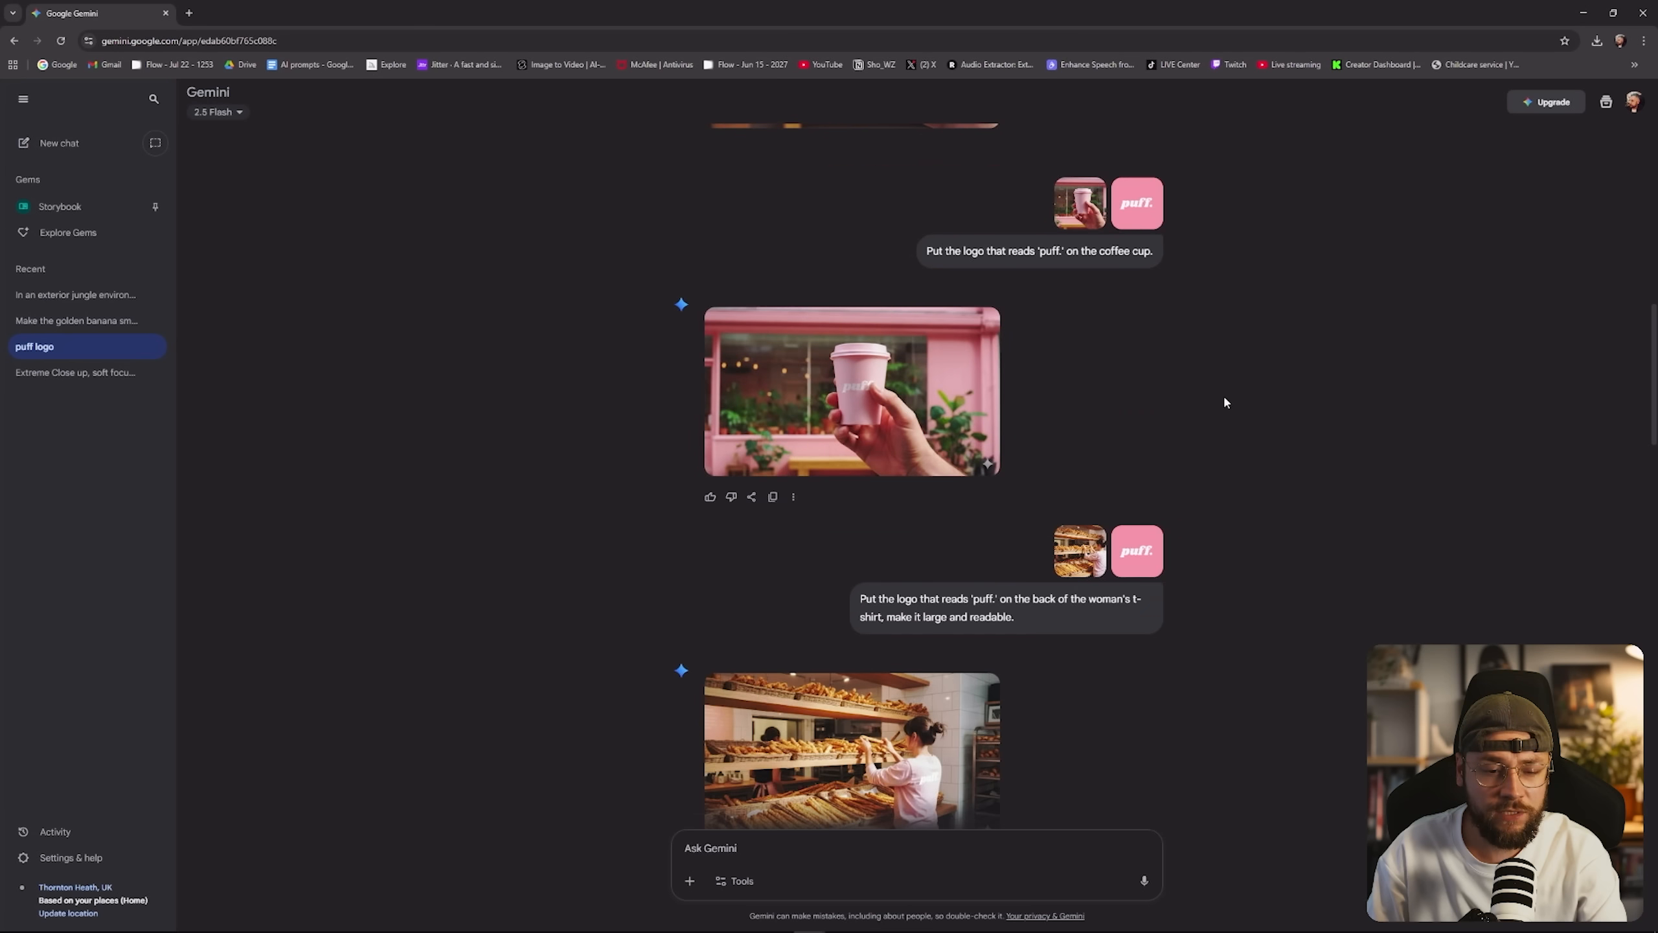
{"action": "mouse_move", "coordinate": [1286, 573]}
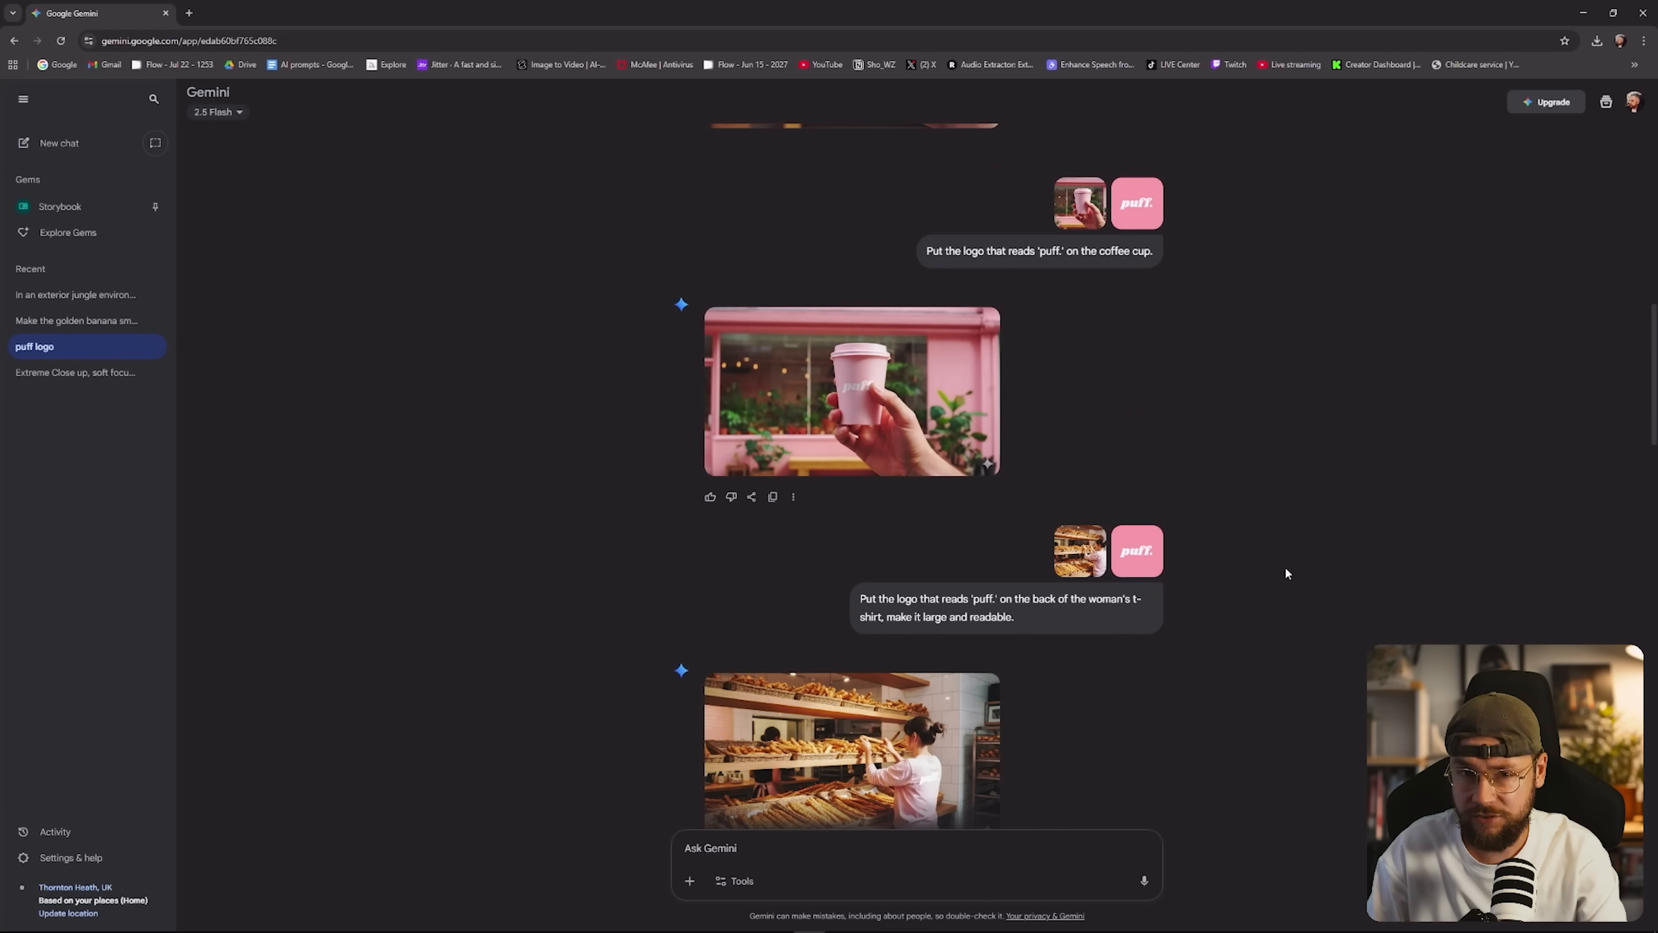
{"action": "mouse_move", "coordinate": [1173, 343]}
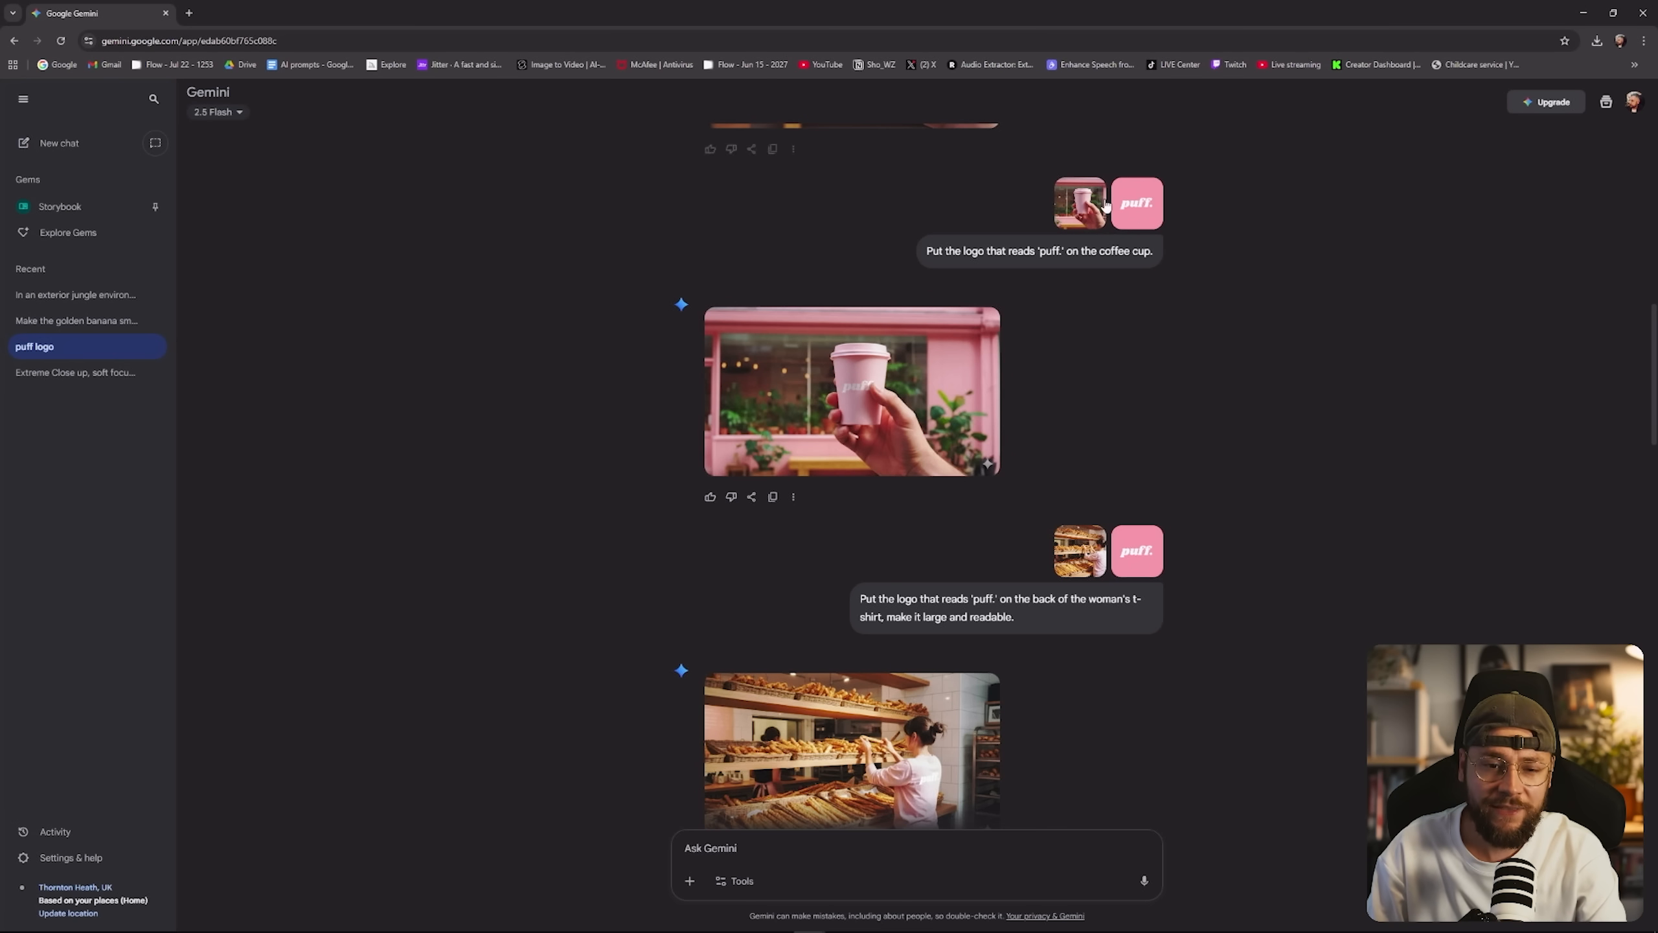
{"action": "left_click", "coordinate": [851, 749]}
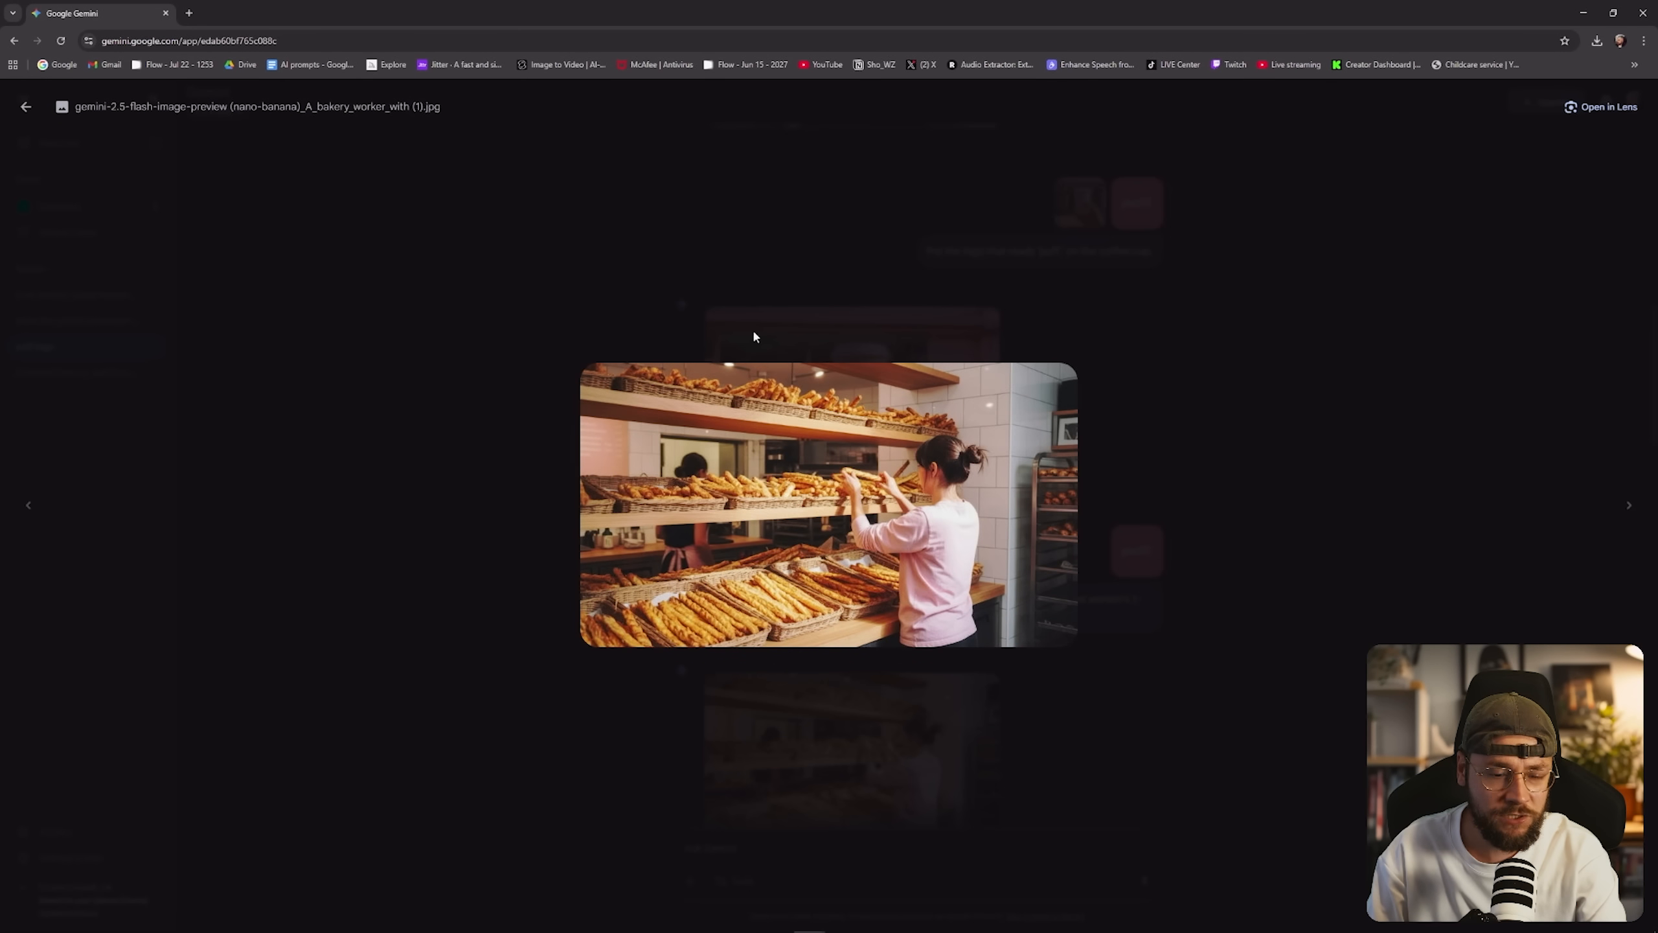
{"action": "left_click", "coordinate": [26, 106]}
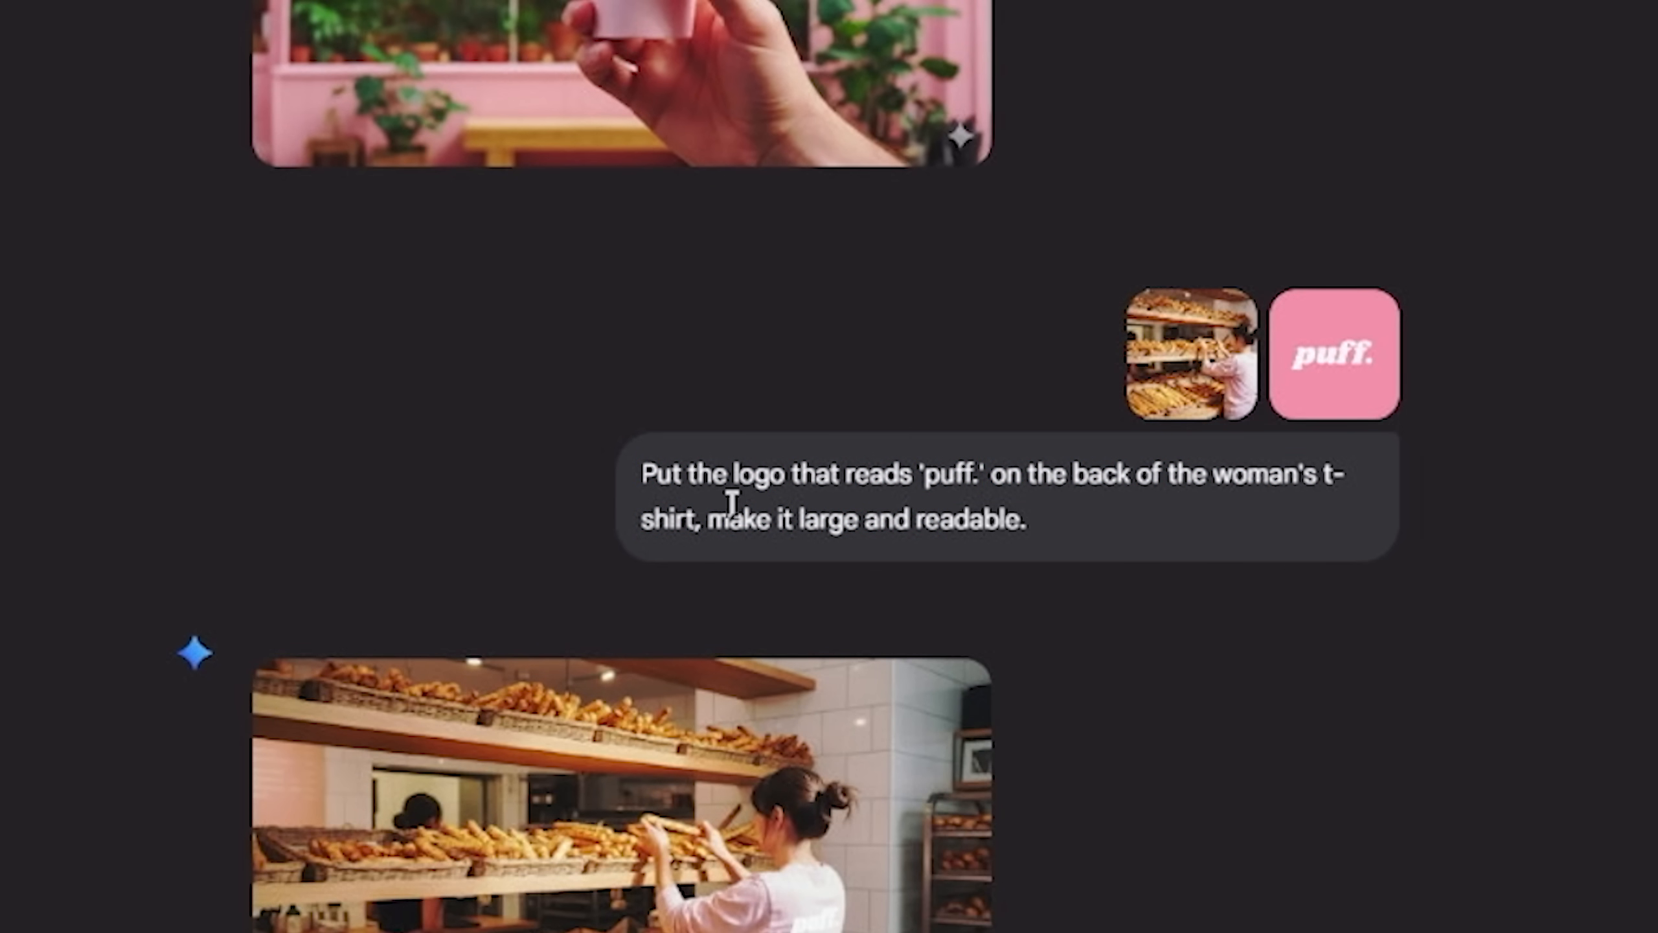
{"action": "mouse_move", "coordinate": [1182, 891]}
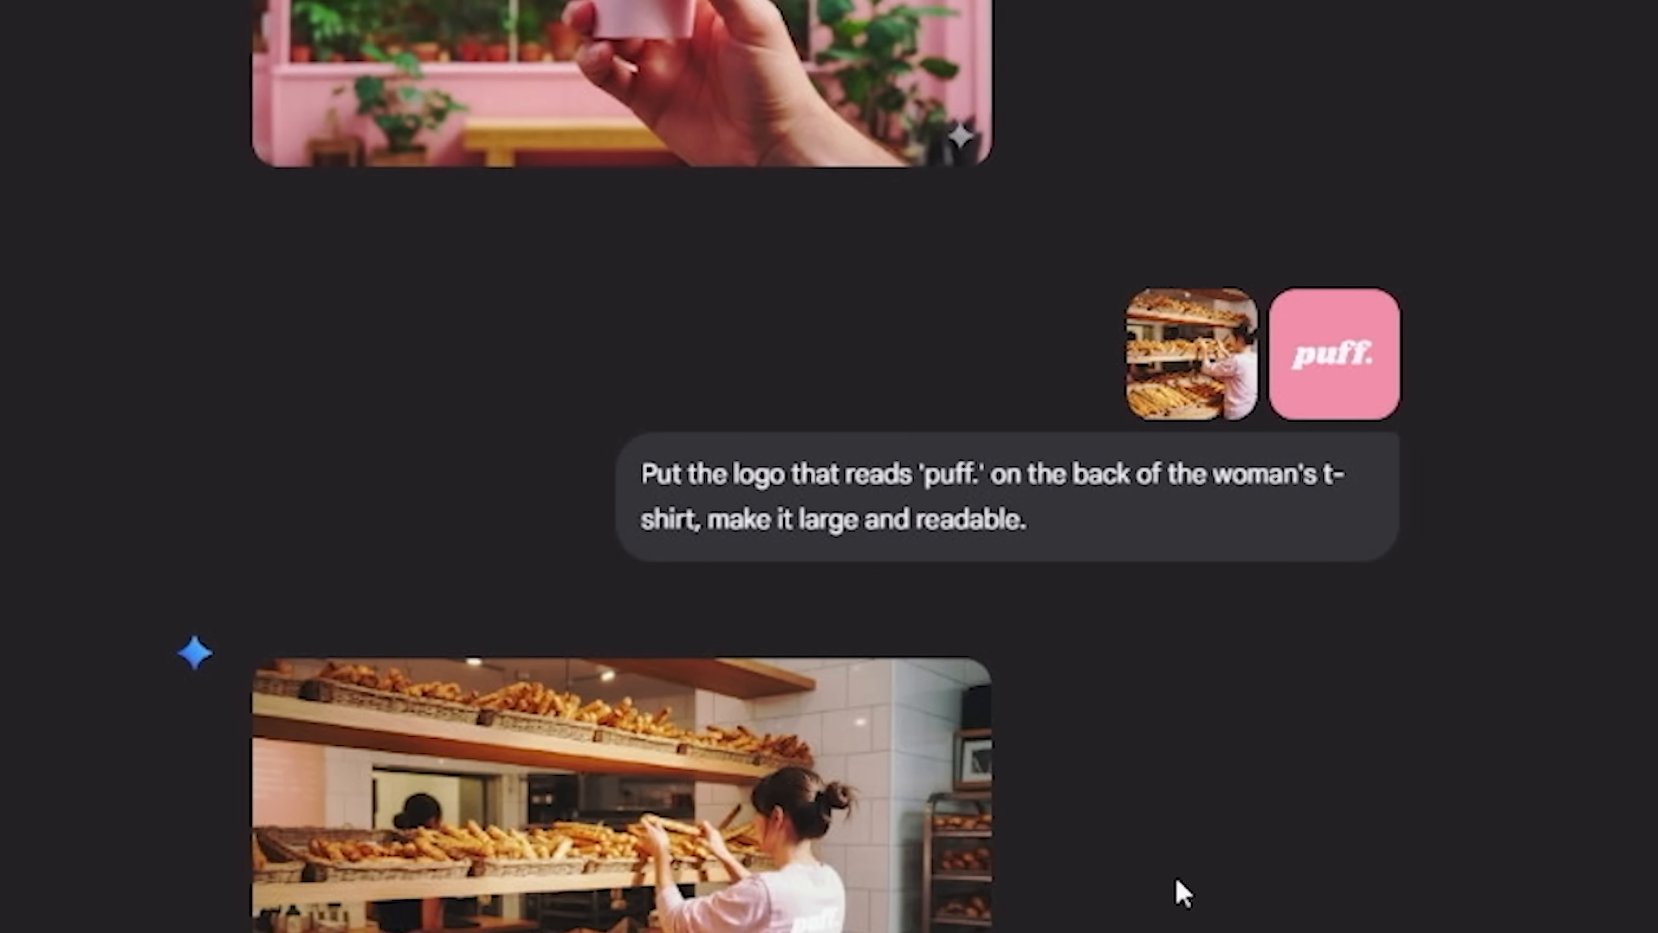
{"action": "left_click", "coordinate": [613, 792]}
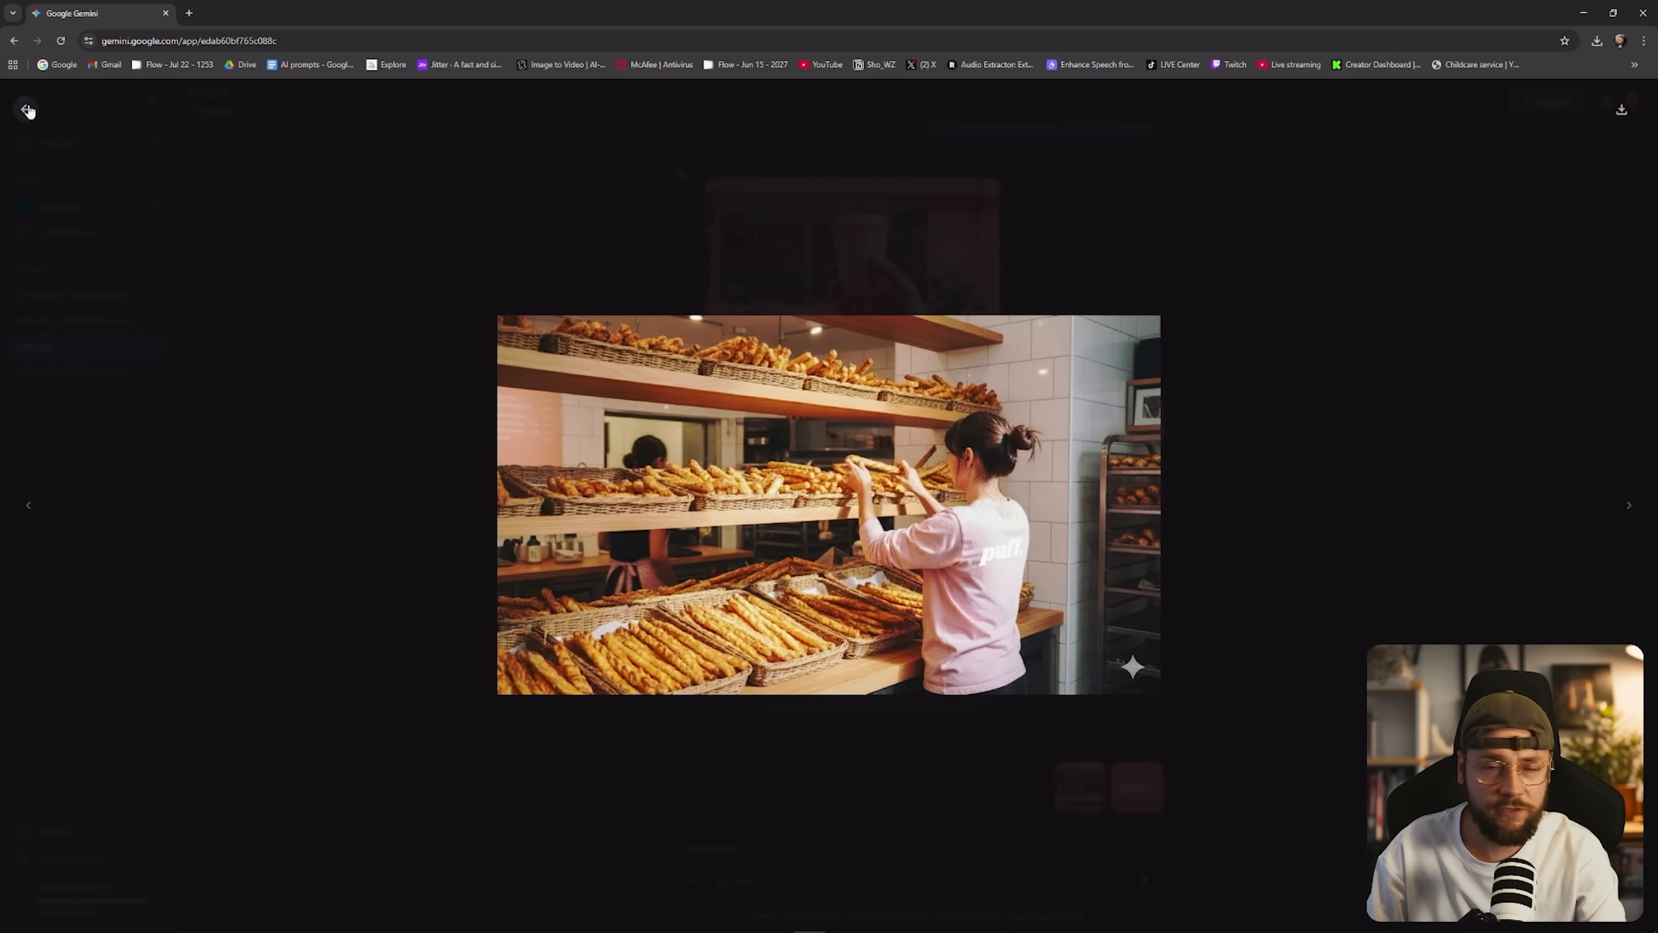
{"action": "left_click", "coordinate": [27, 110]}
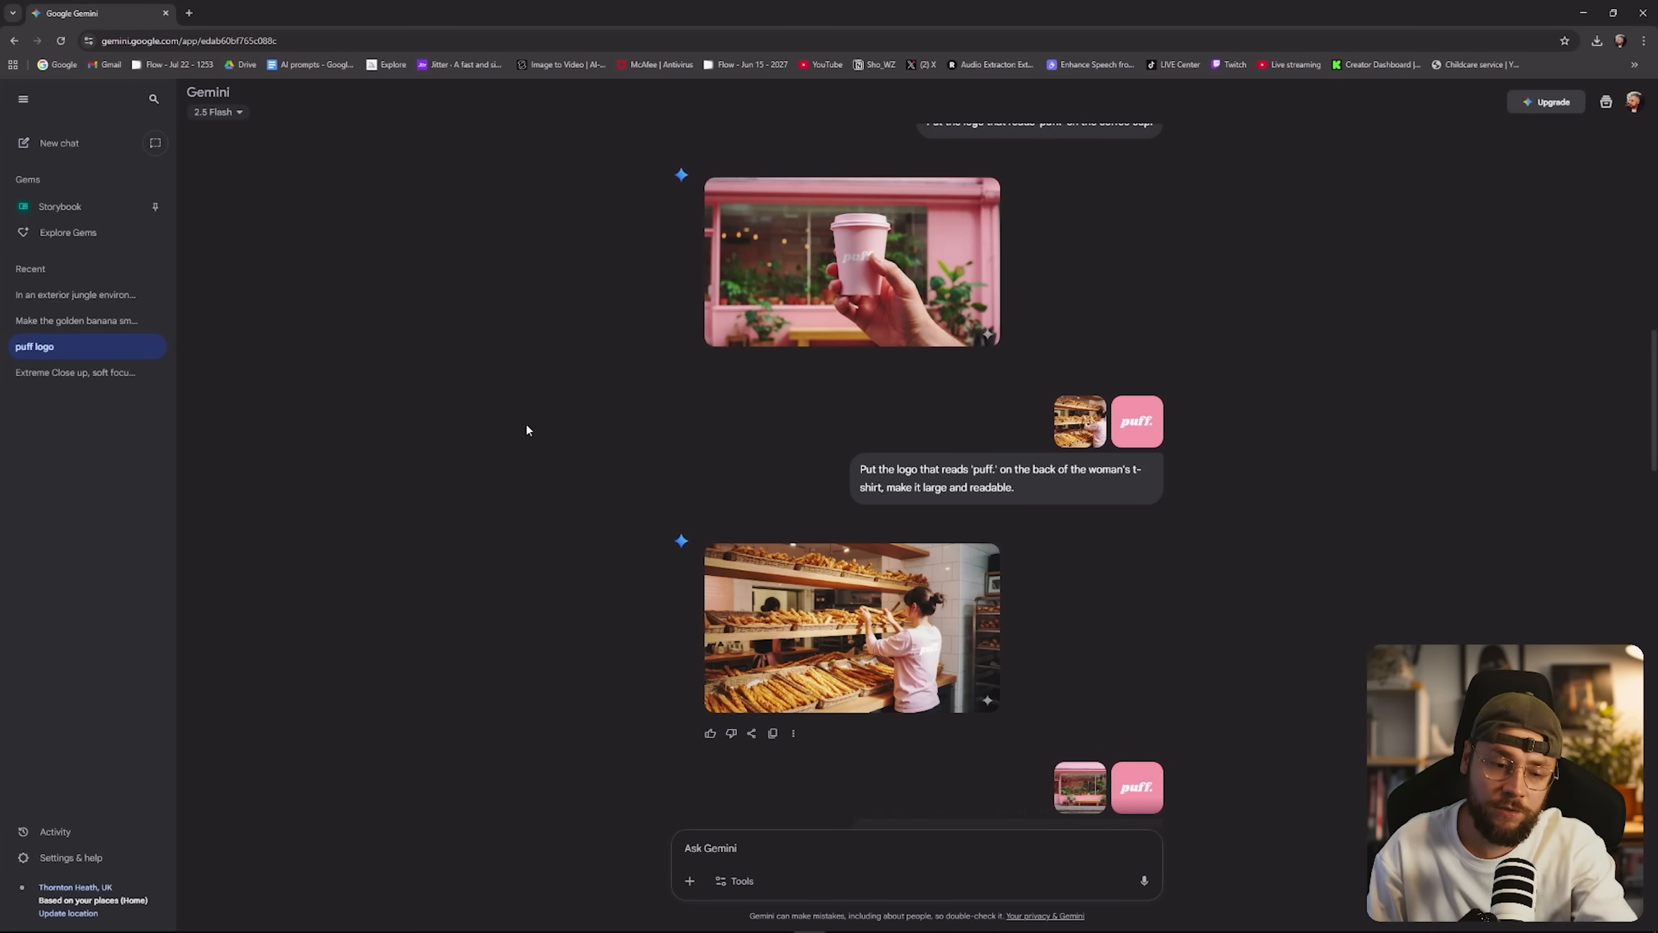
{"action": "left_click", "coordinate": [851, 627]}
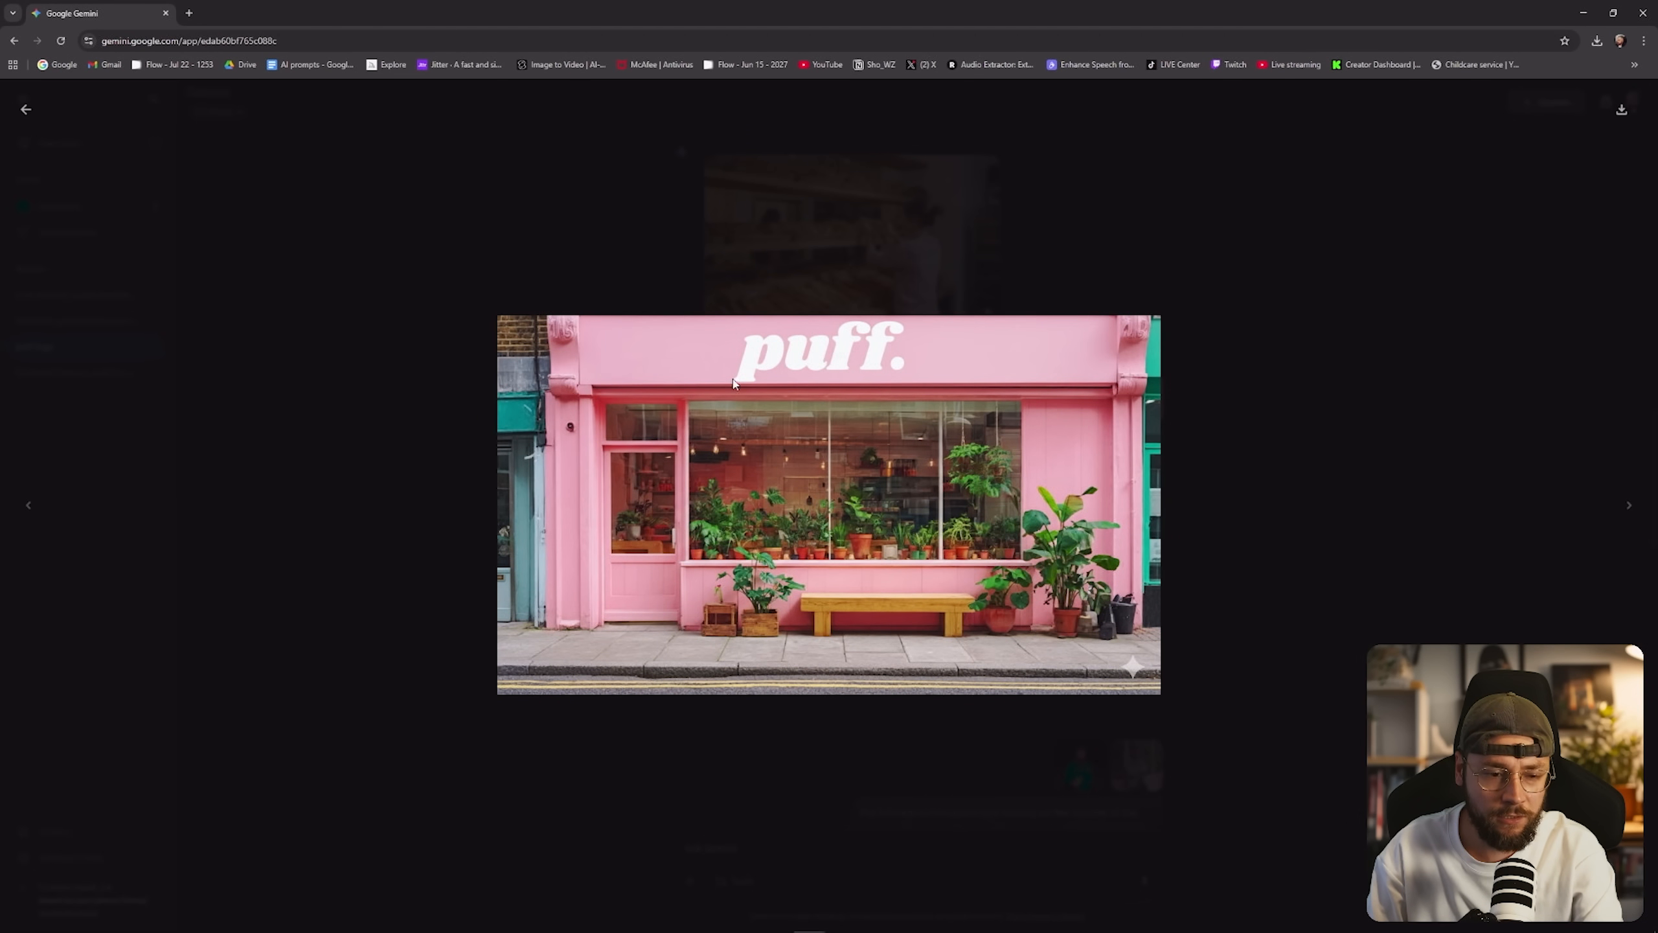
{"action": "mouse_move", "coordinate": [830, 327]}
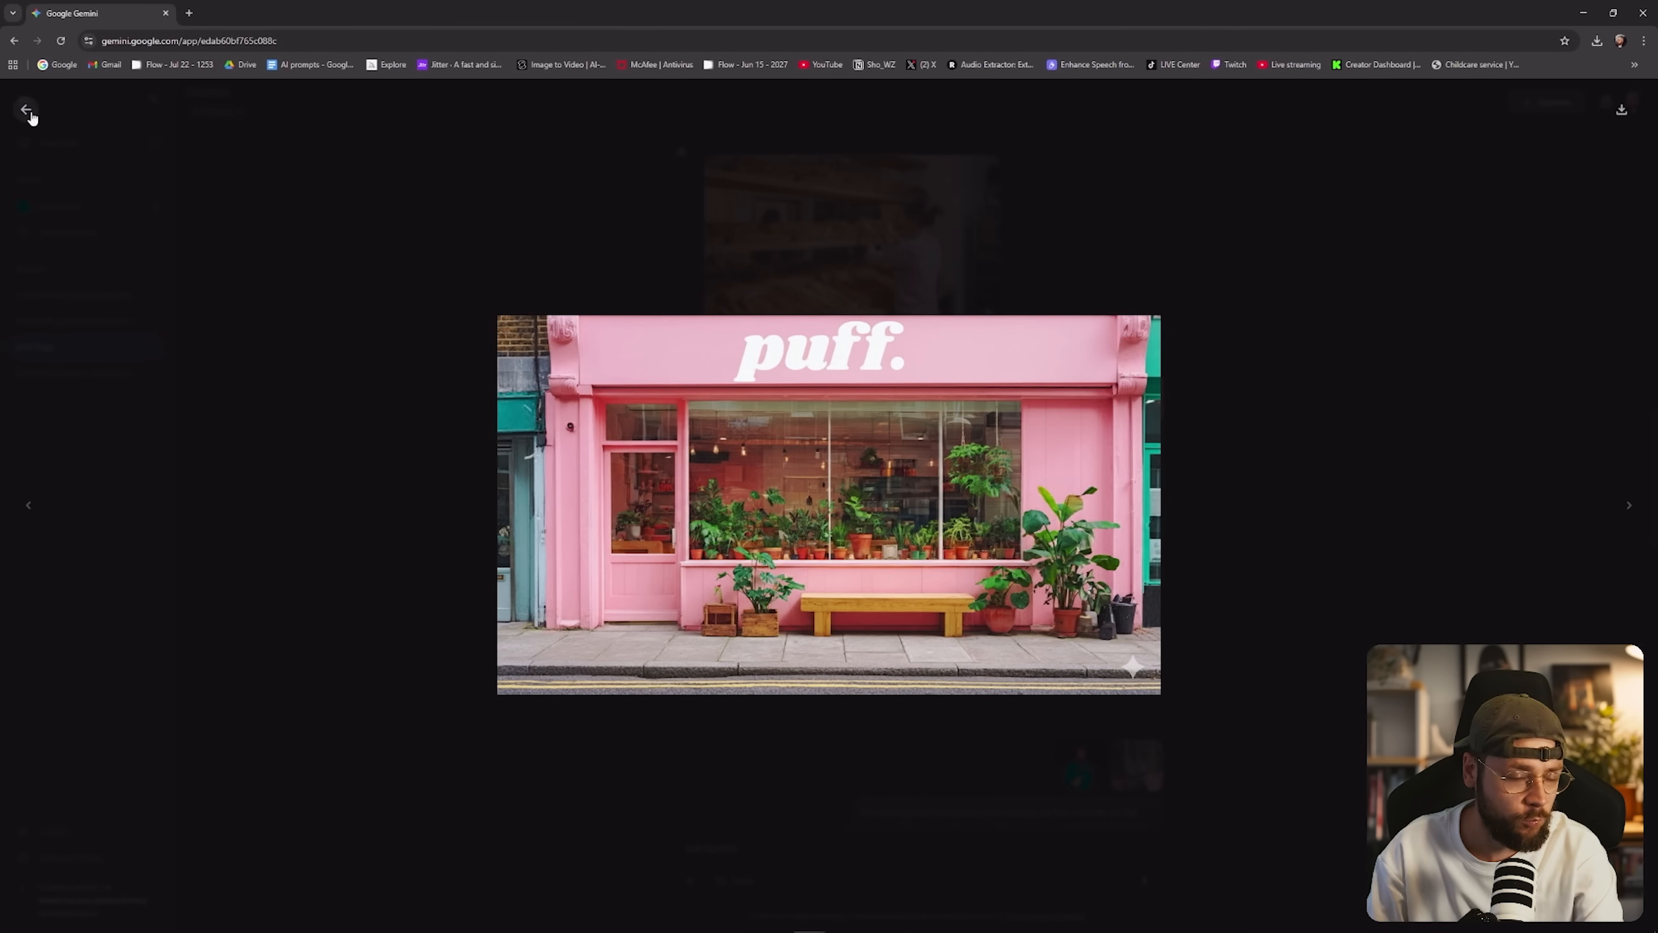
{"action": "left_click", "coordinate": [26, 109]}
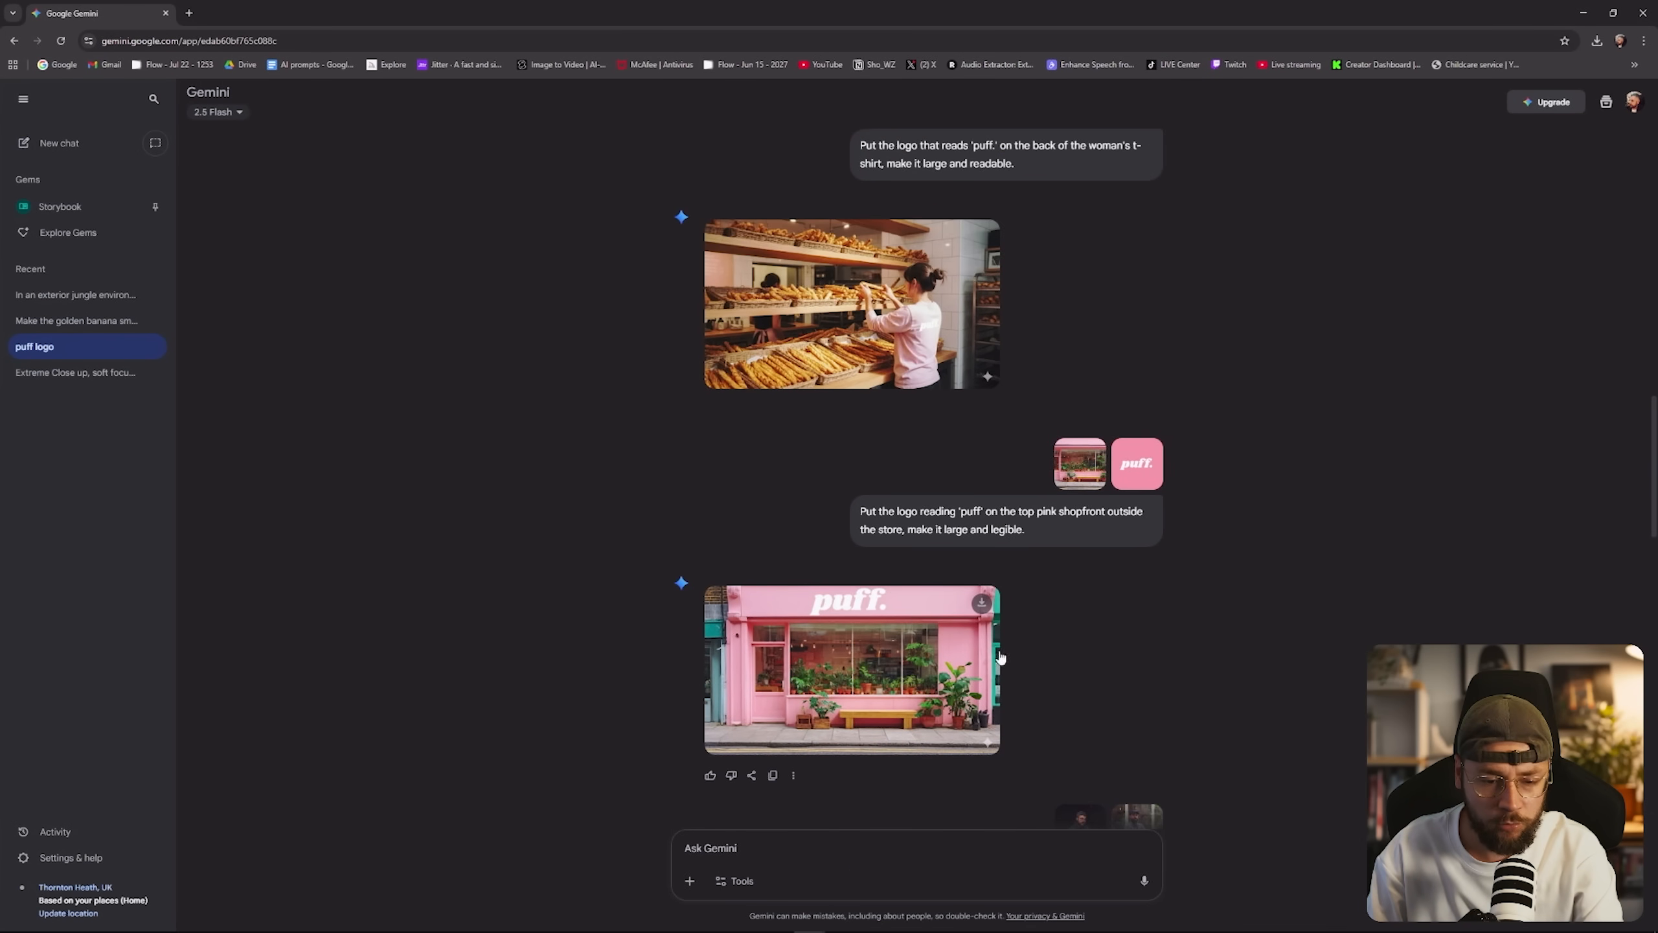
{"action": "scroll", "scroll_direction": "up", "scroll_amount": 3}
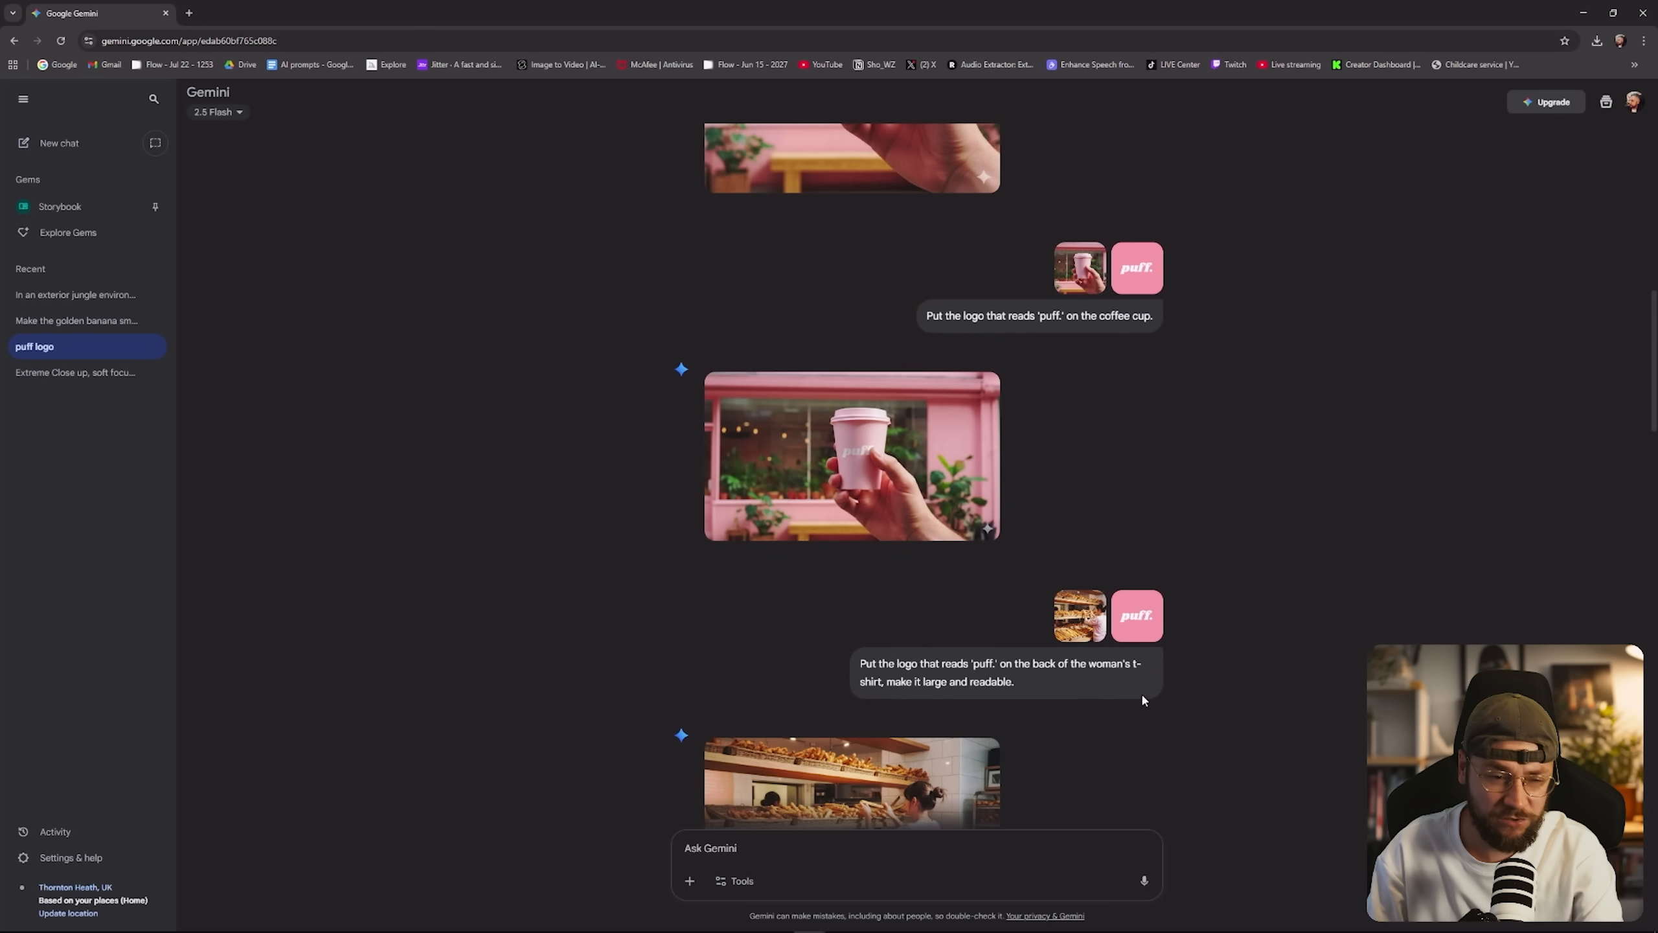
{"action": "scroll", "scroll_direction": "up", "scroll_amount": 3}
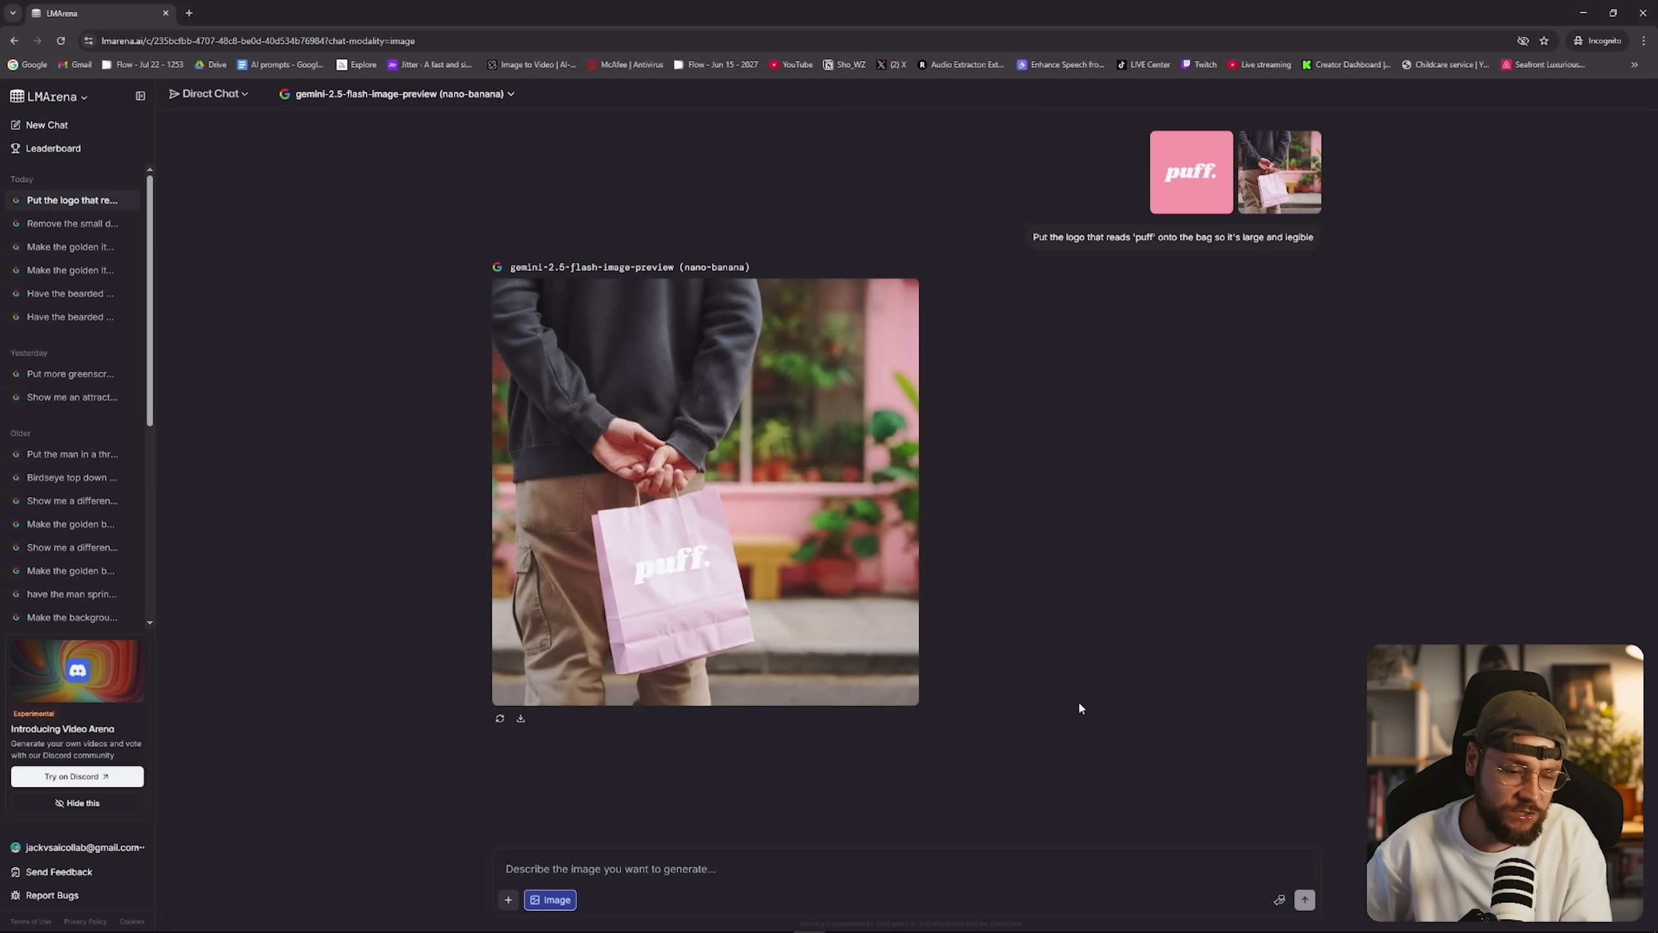
{"action": "mouse_move", "coordinate": [1094, 712]}
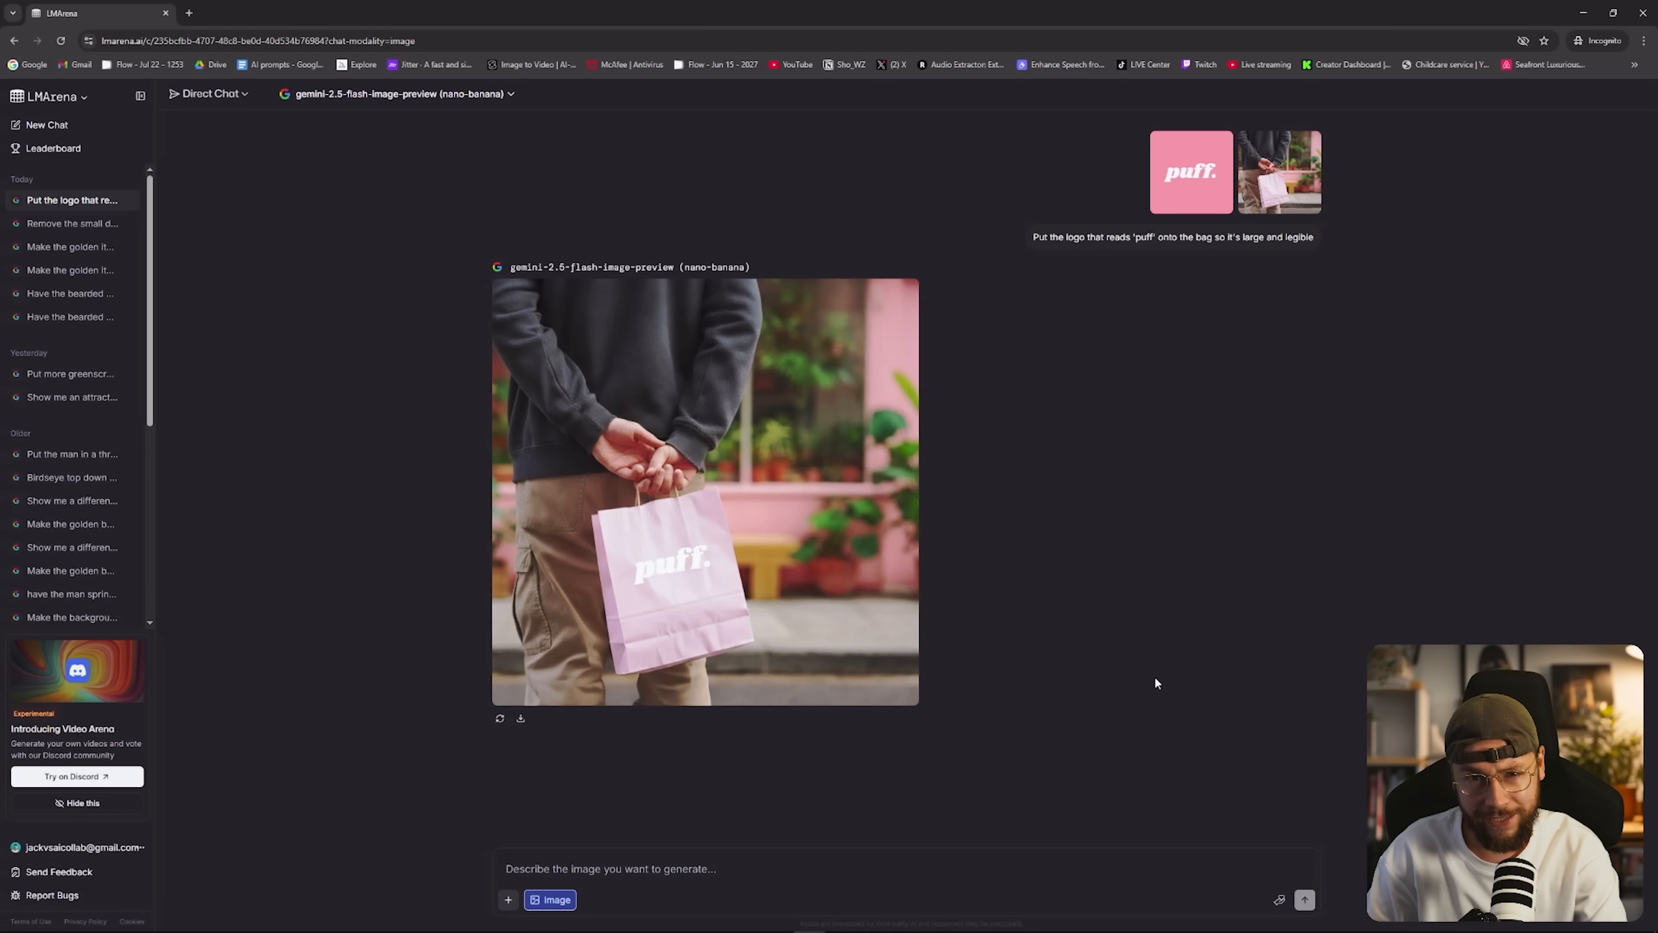
View the original plain shopping bag photo at full size.
{"action": "left_click", "coordinate": [705, 492]}
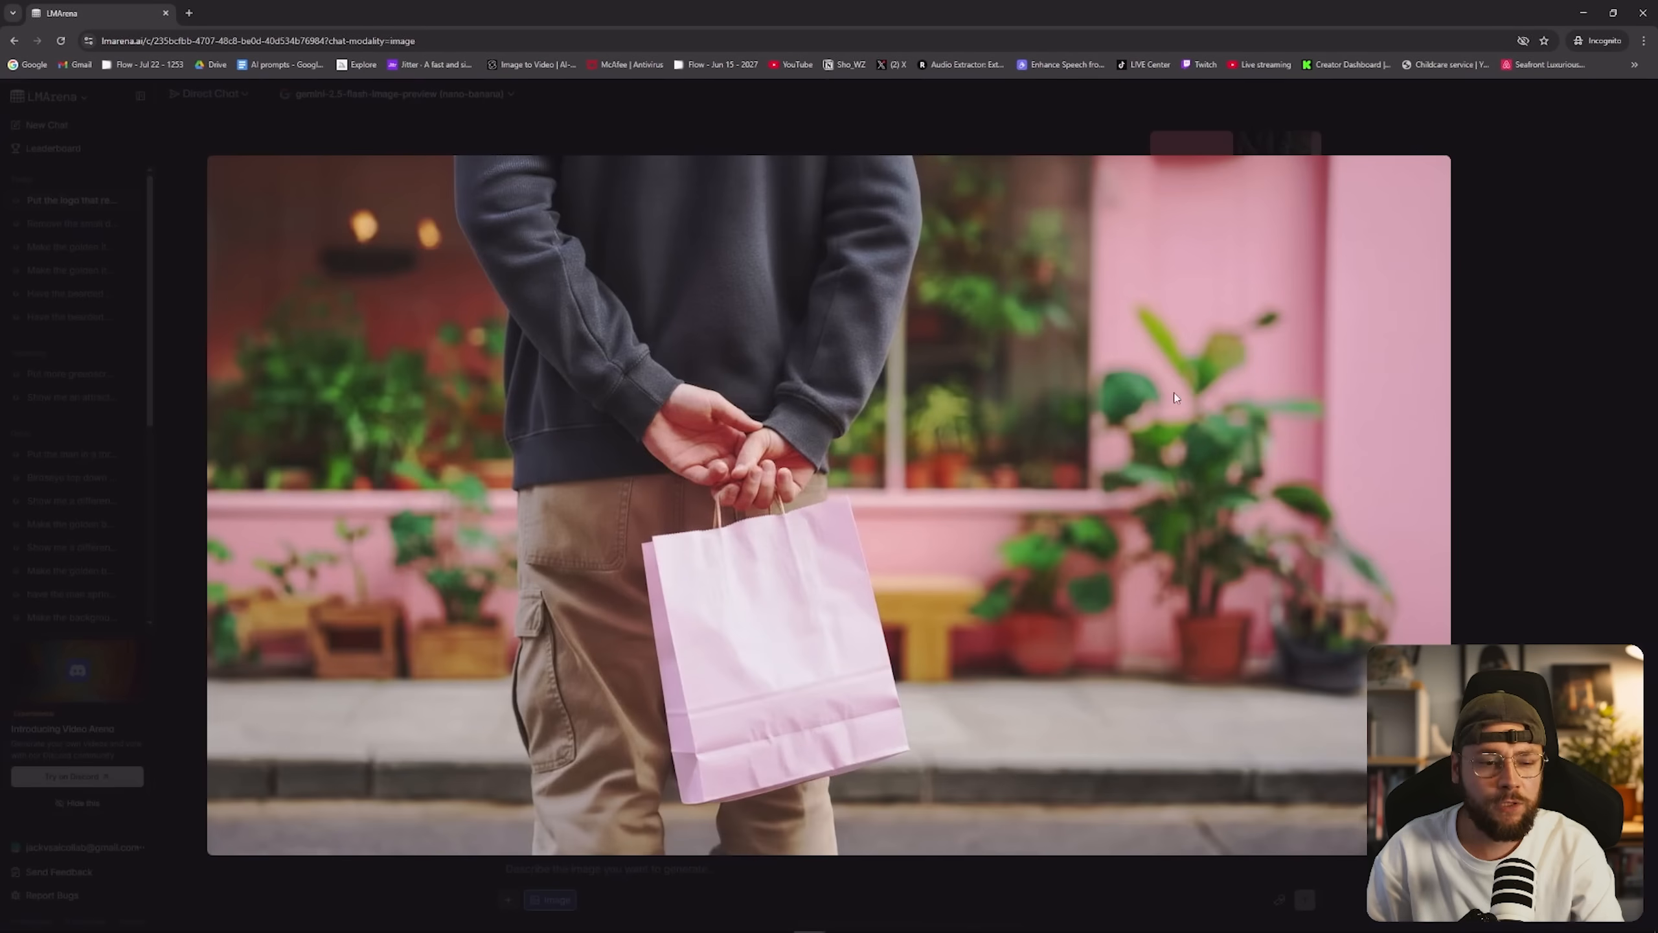
{"action": "left_click", "coordinate": [1192, 171]}
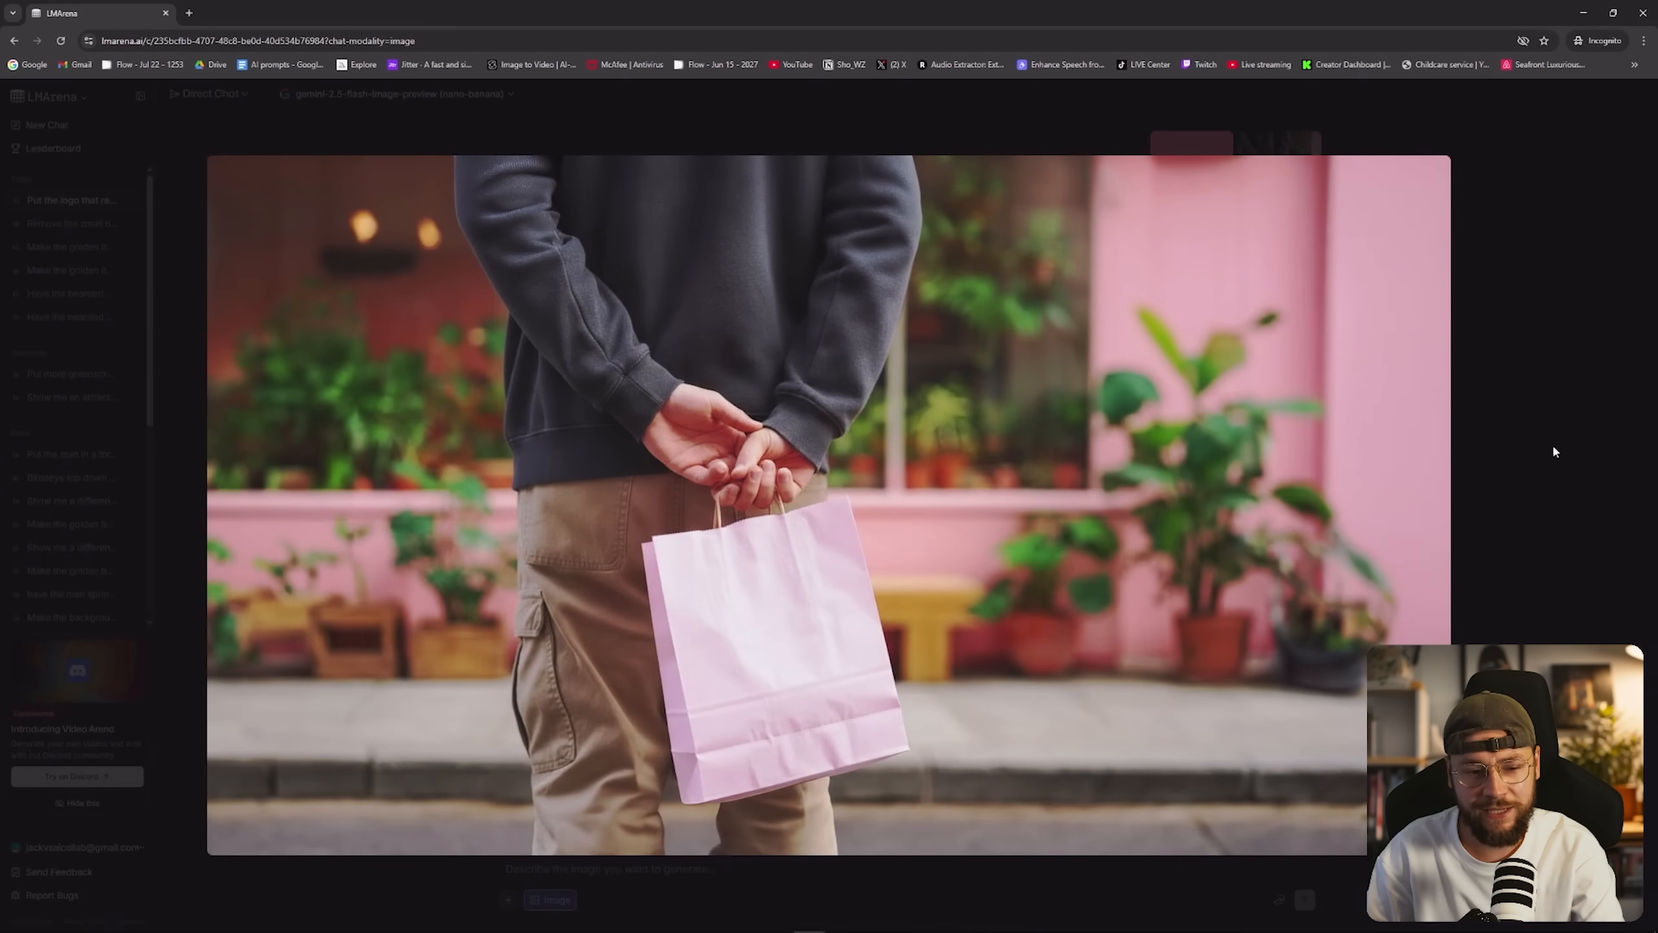
{"action": "mouse_move", "coordinate": [1568, 552]}
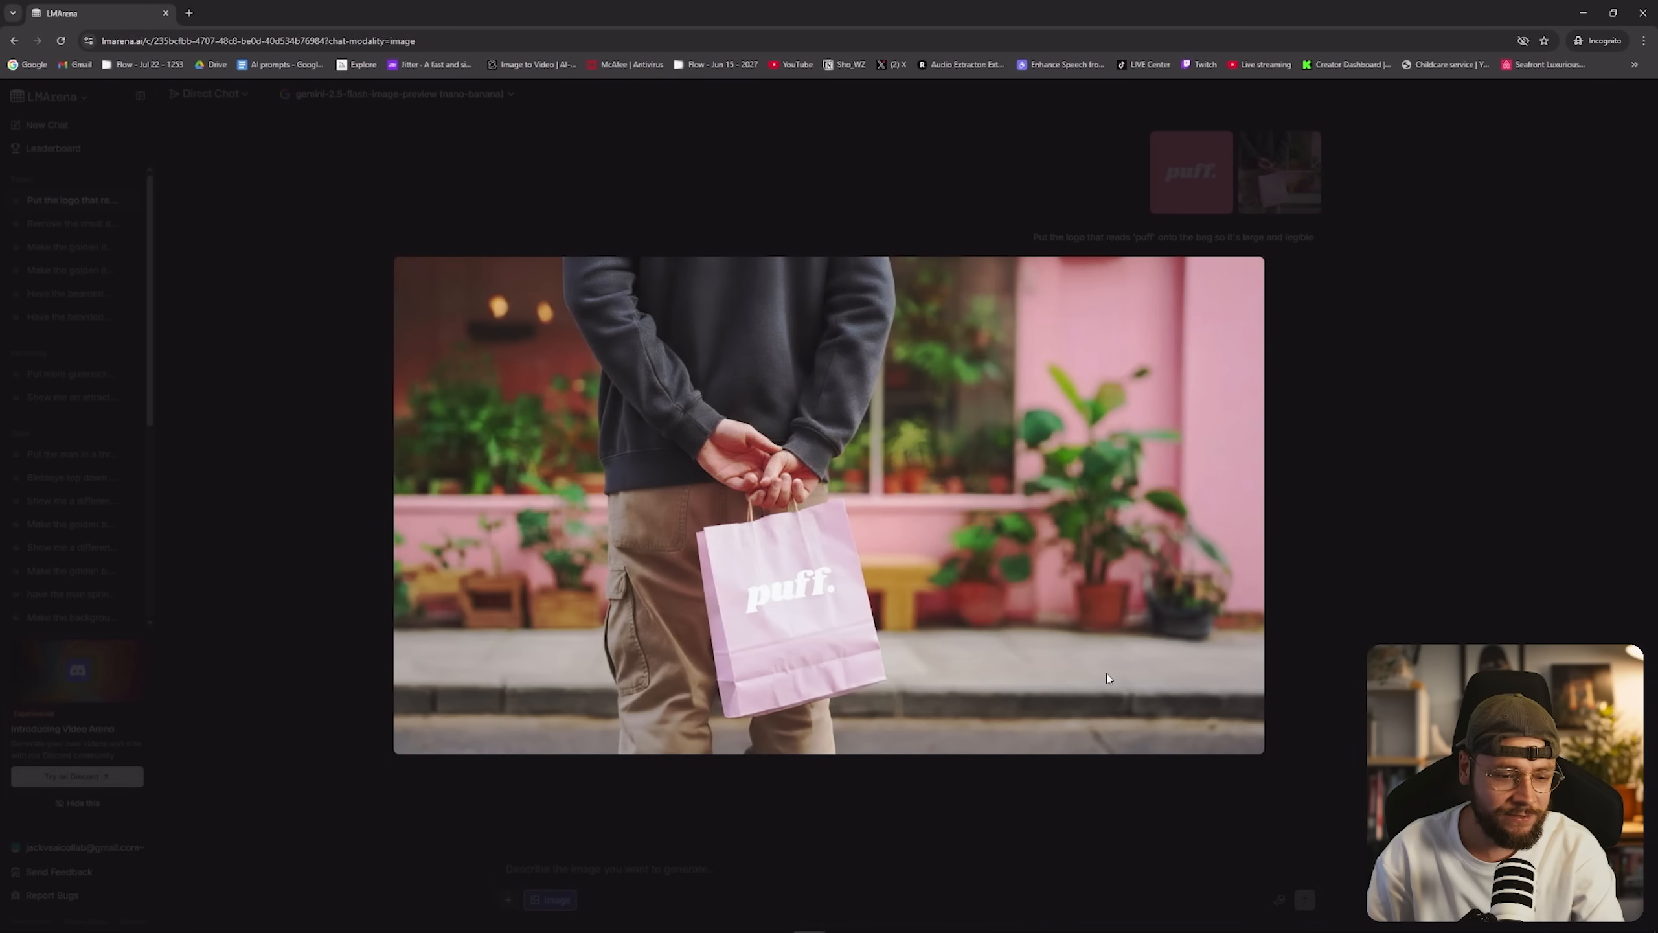
{"action": "mouse_move", "coordinate": [1362, 659]}
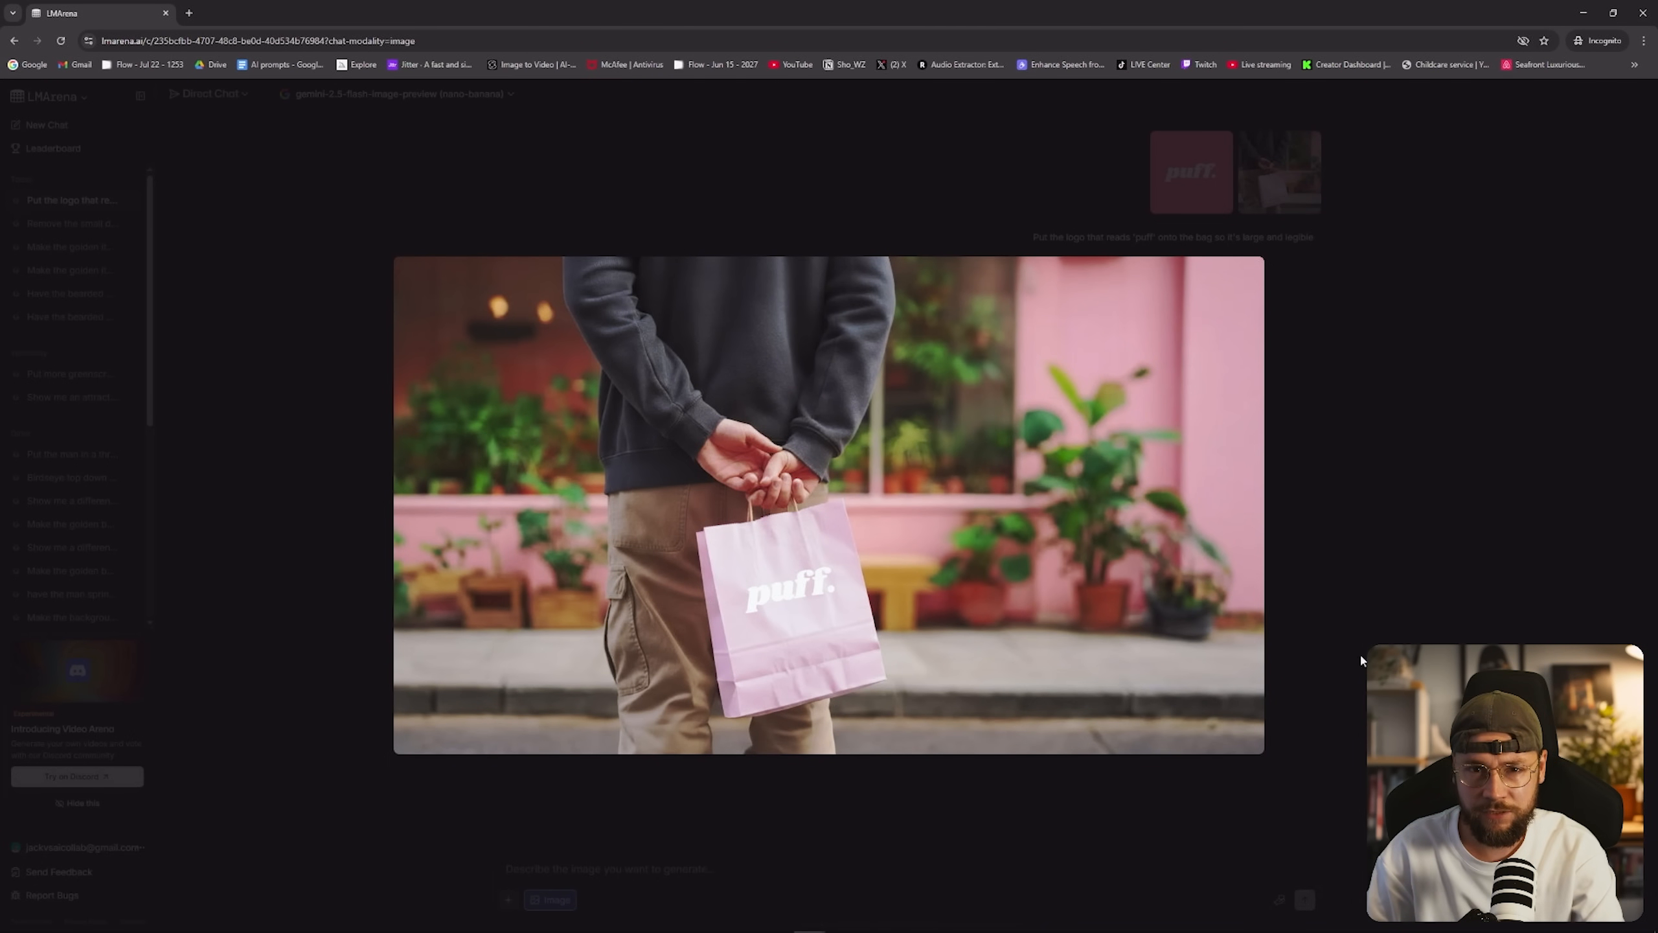
{"action": "mouse_move", "coordinate": [1435, 594]}
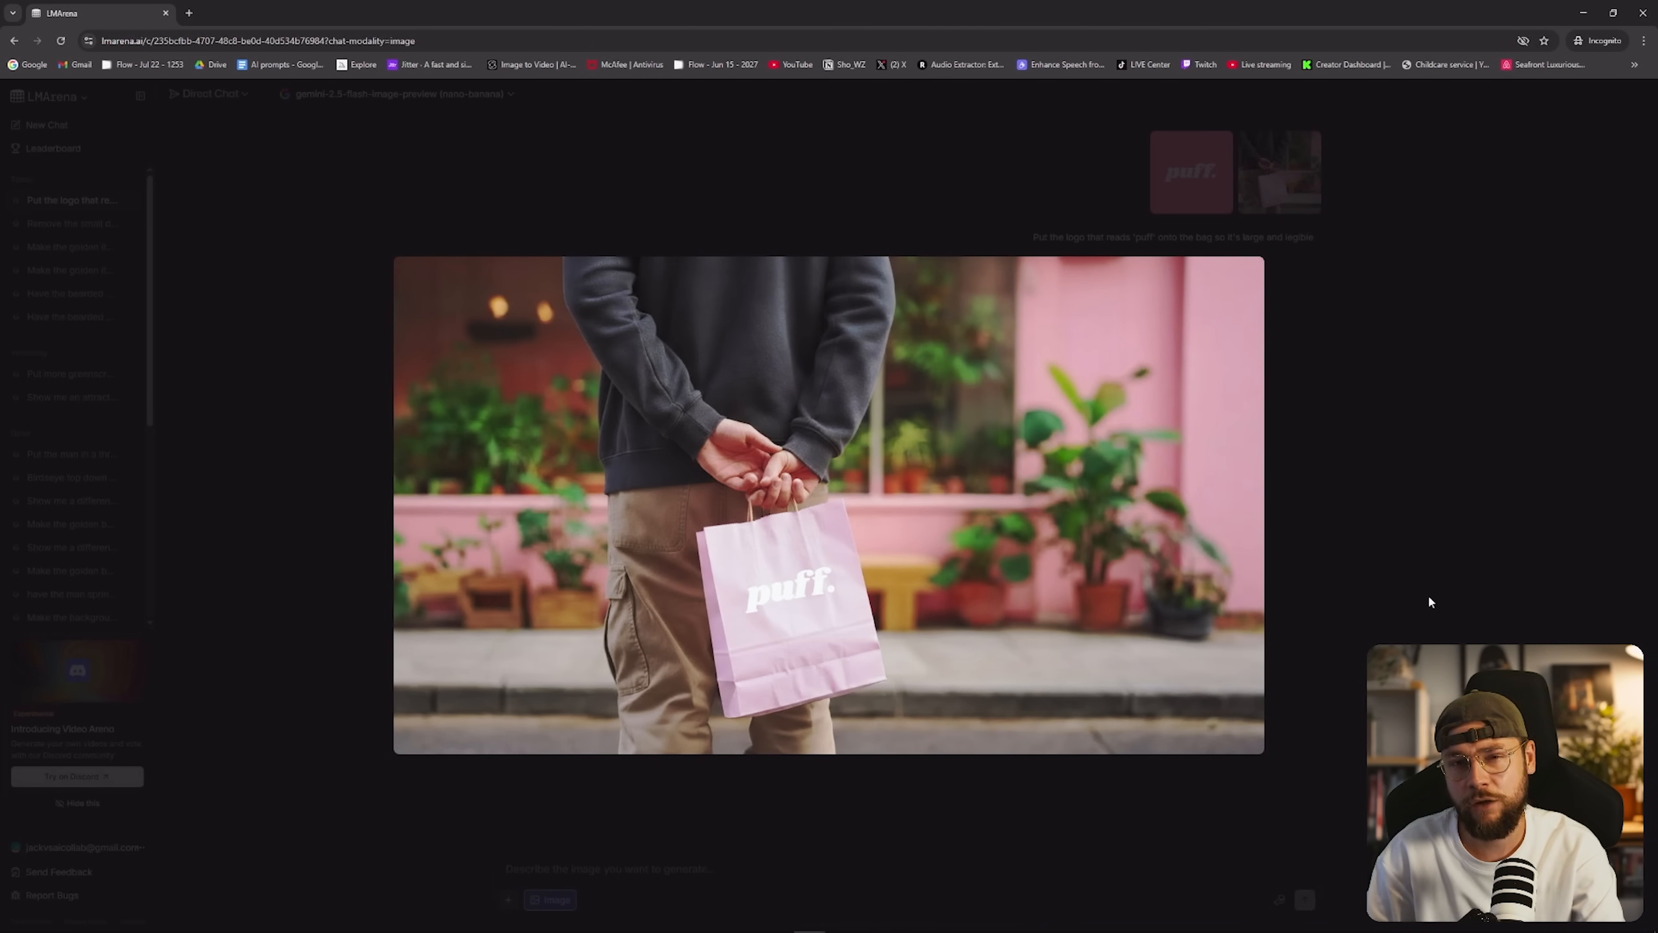
{"action": "mouse_move", "coordinate": [1232, 692]}
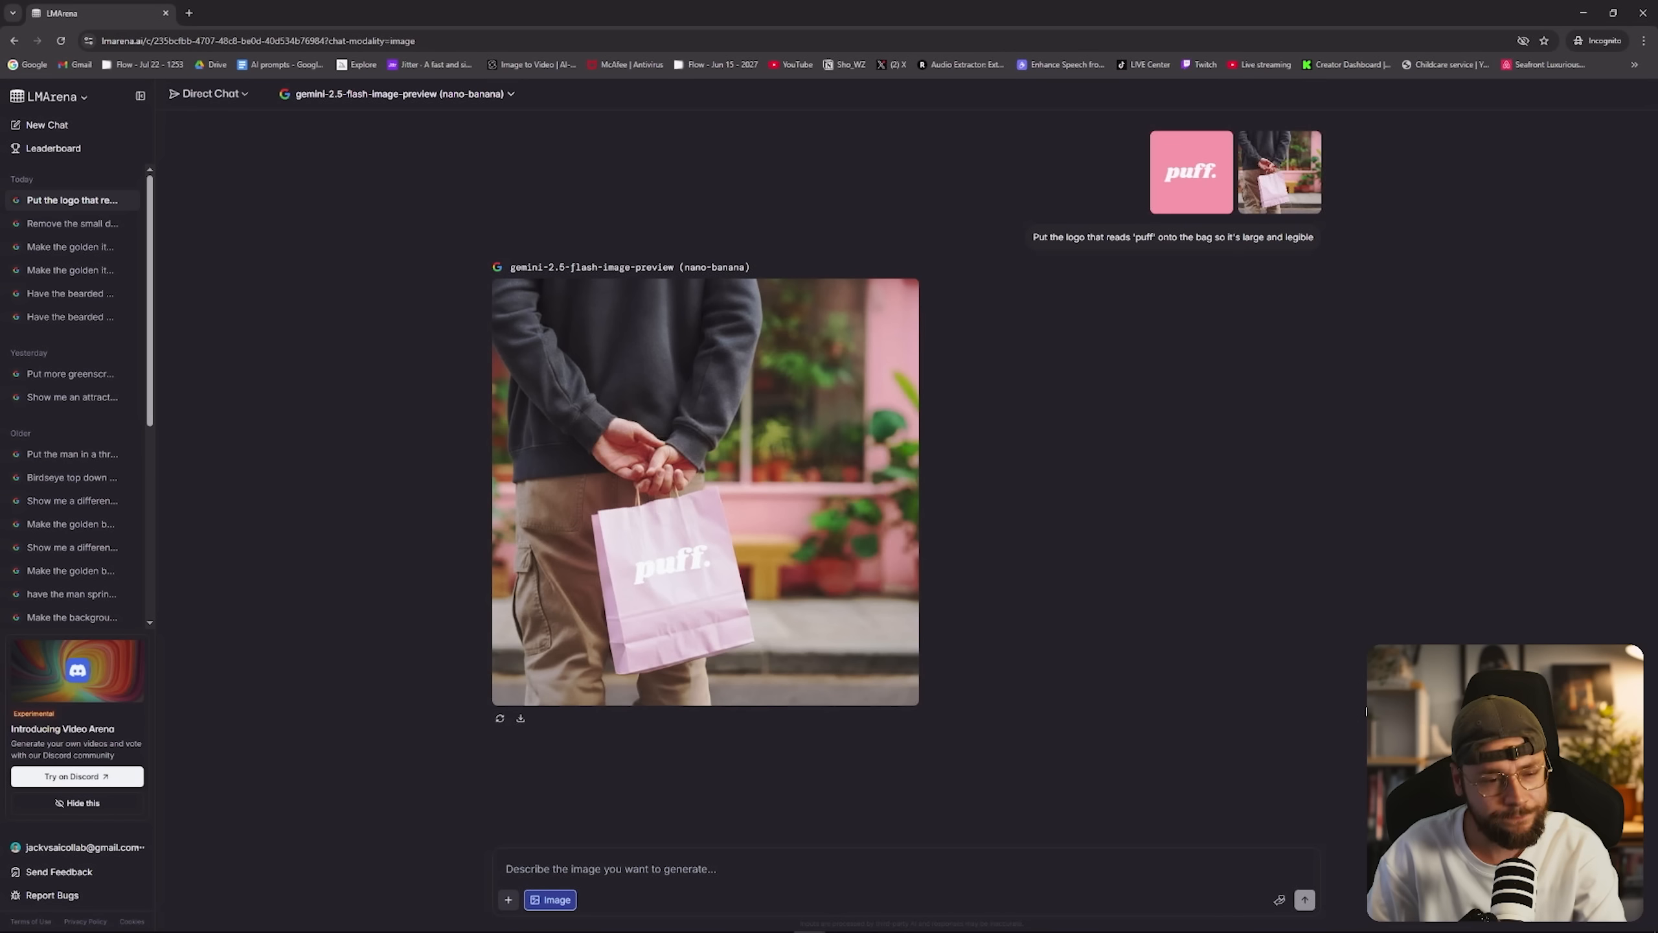
{"action": "mouse_move", "coordinate": [412, 306]}
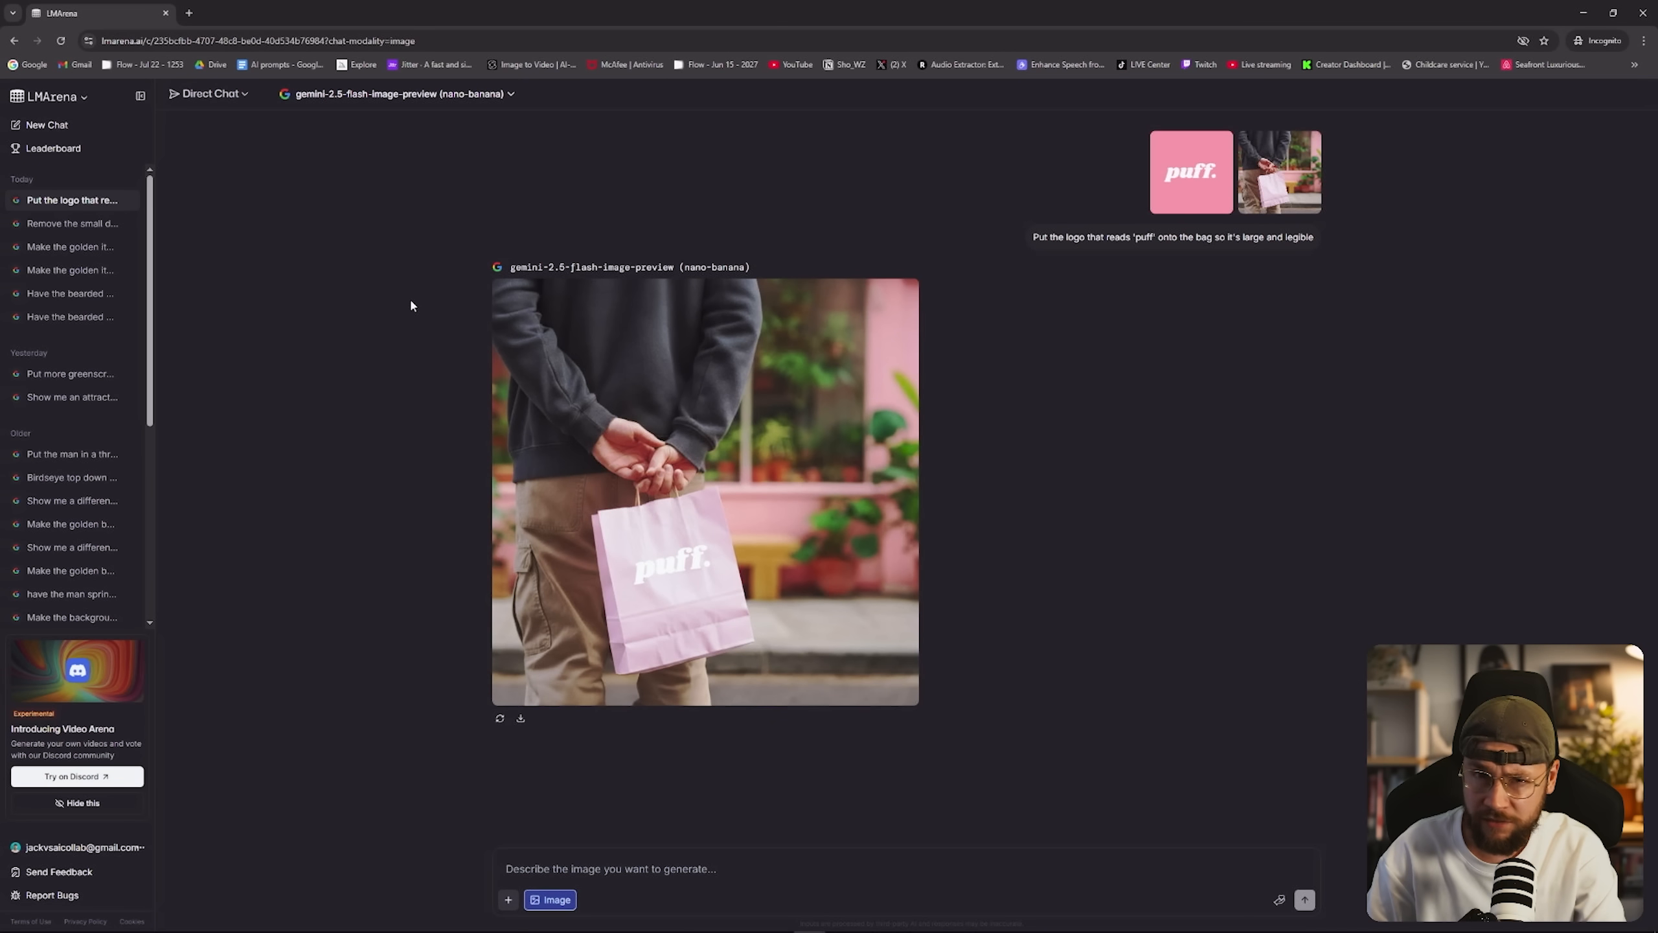
{"action": "mouse_move", "coordinate": [130, 57]}
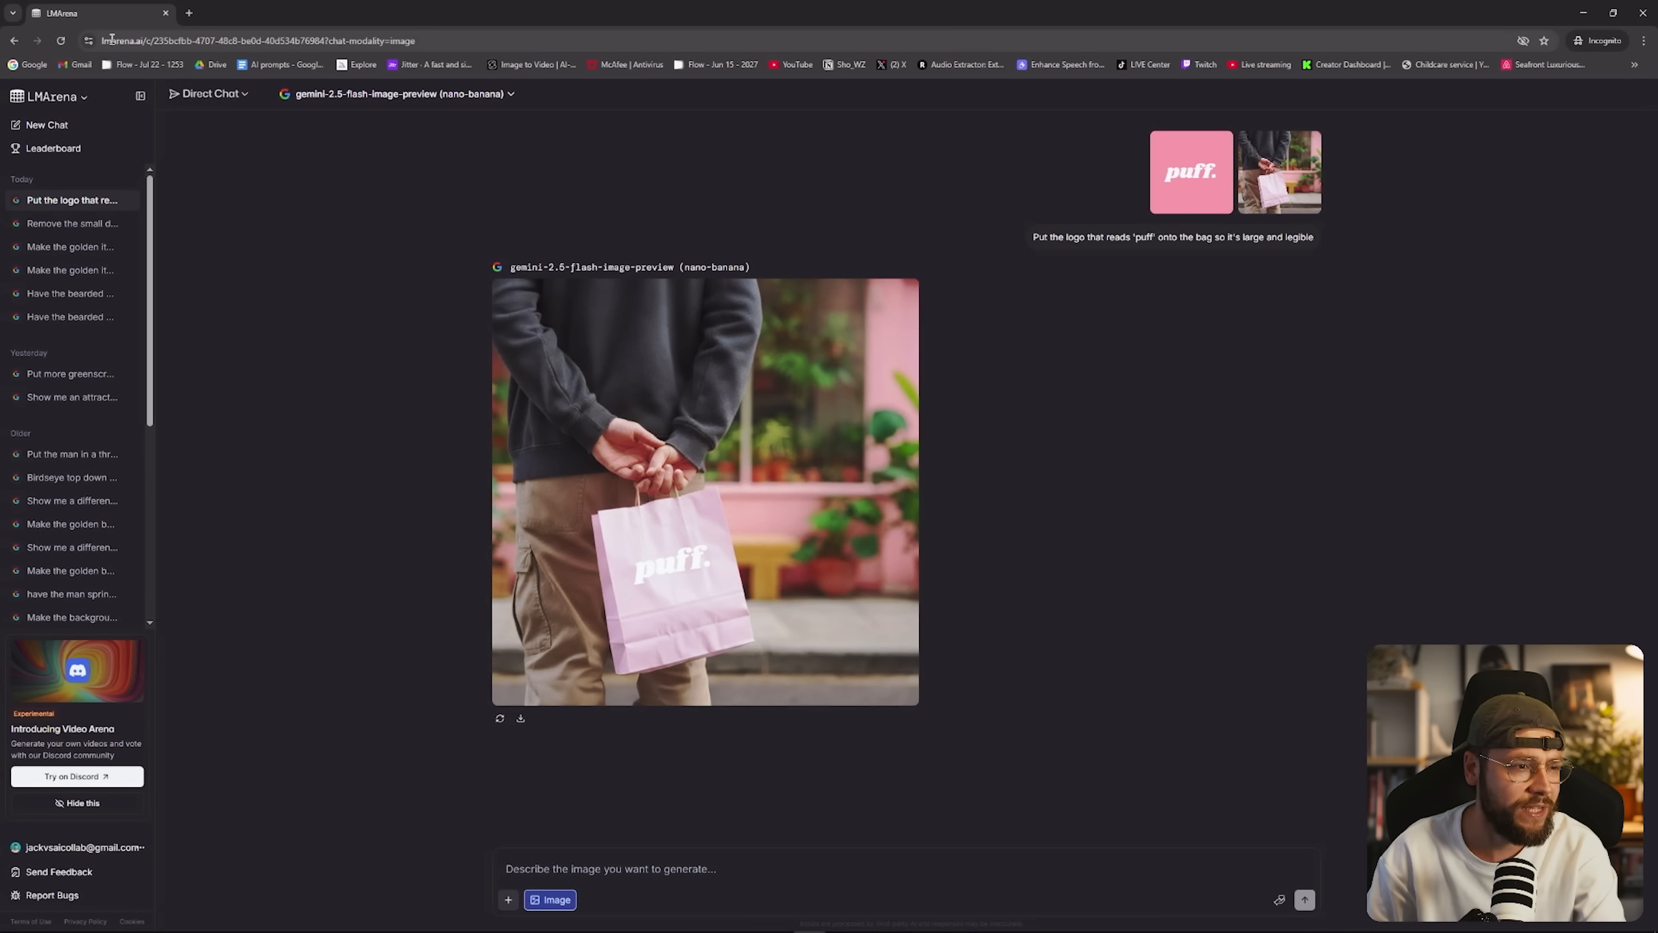
Start a new Direct Chat and switch it to Generate Images with nano-banana.
{"action": "left_click", "coordinate": [46, 125]}
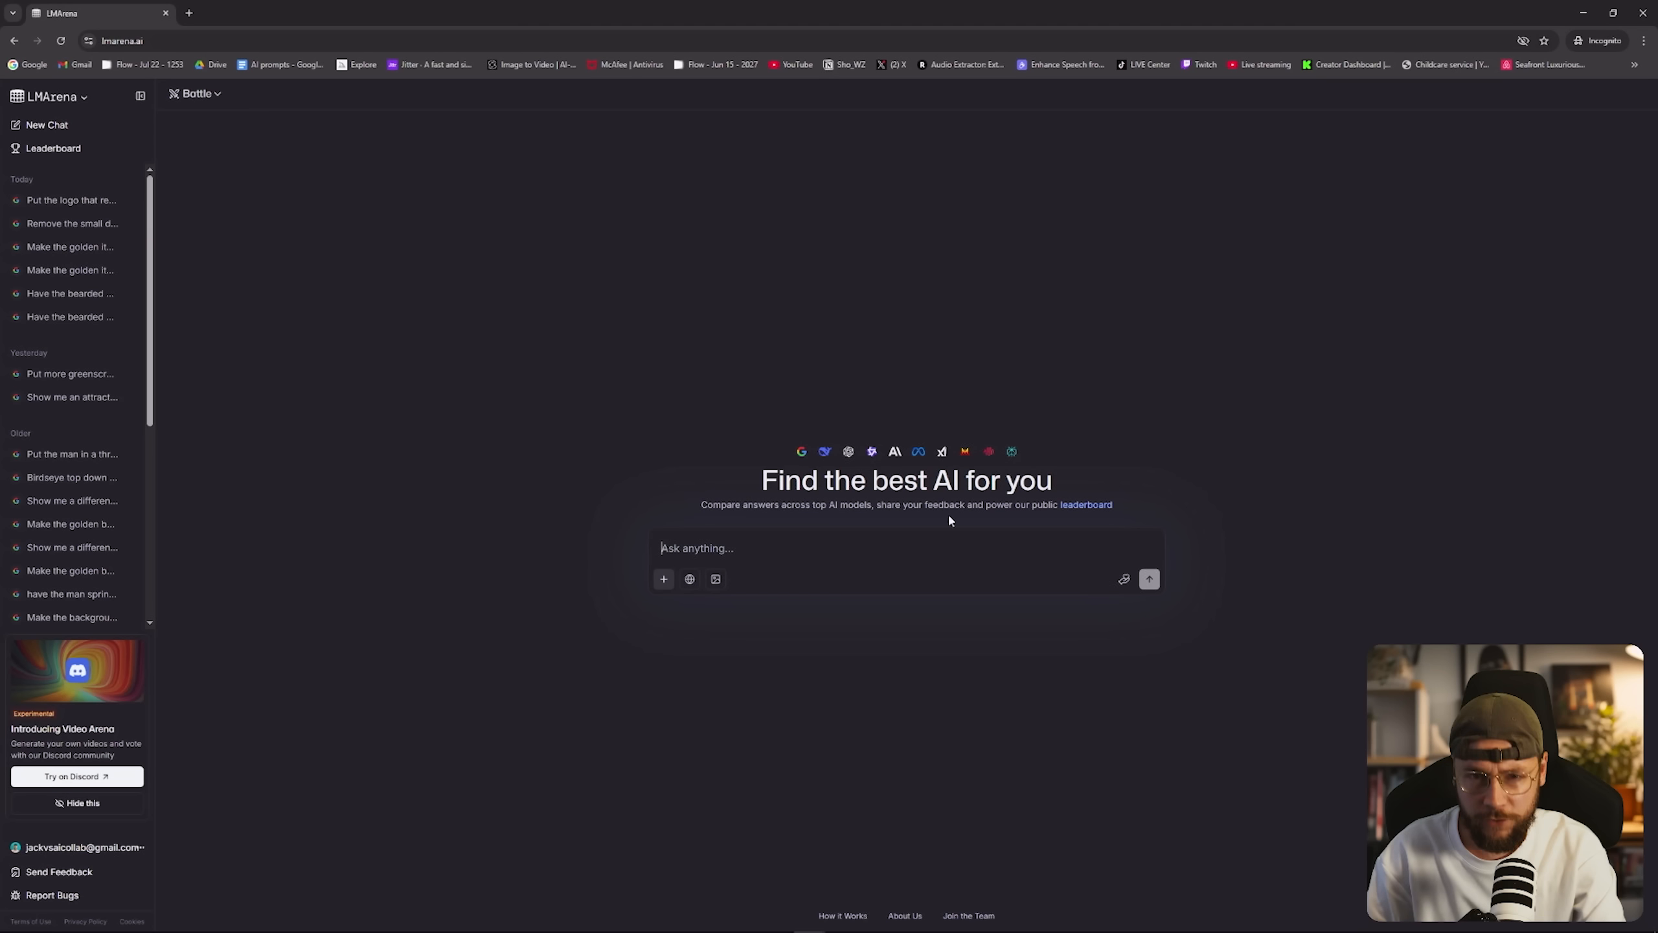
{"action": "mouse_move", "coordinate": [906, 661]}
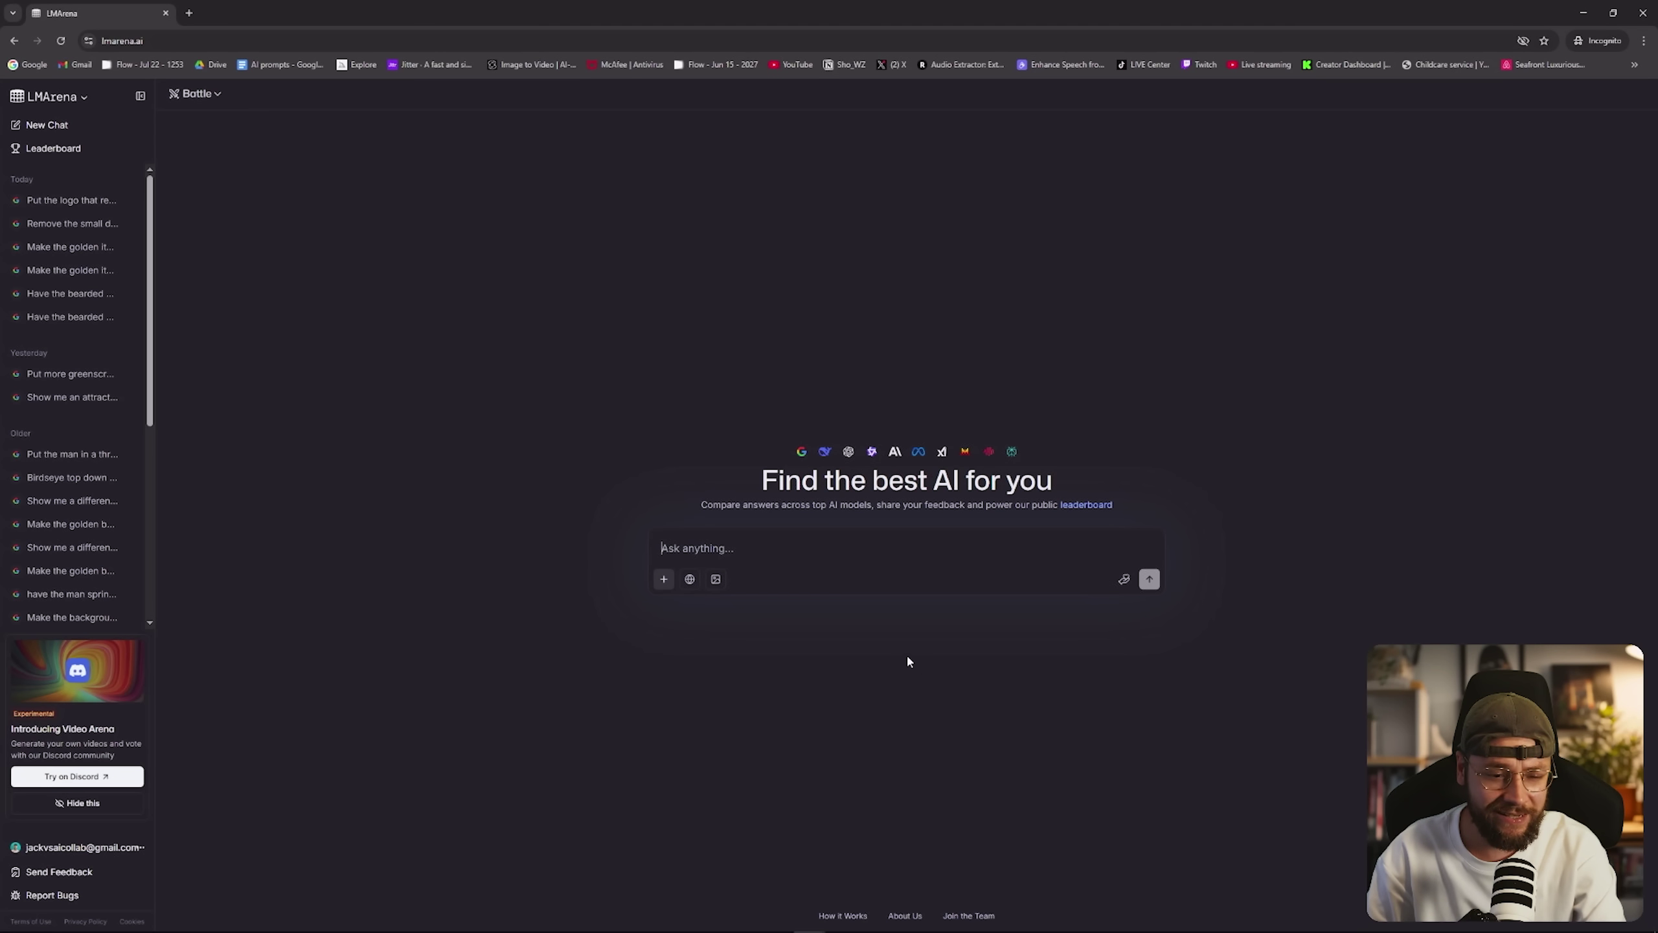
{"action": "mouse_move", "coordinate": [238, 111]}
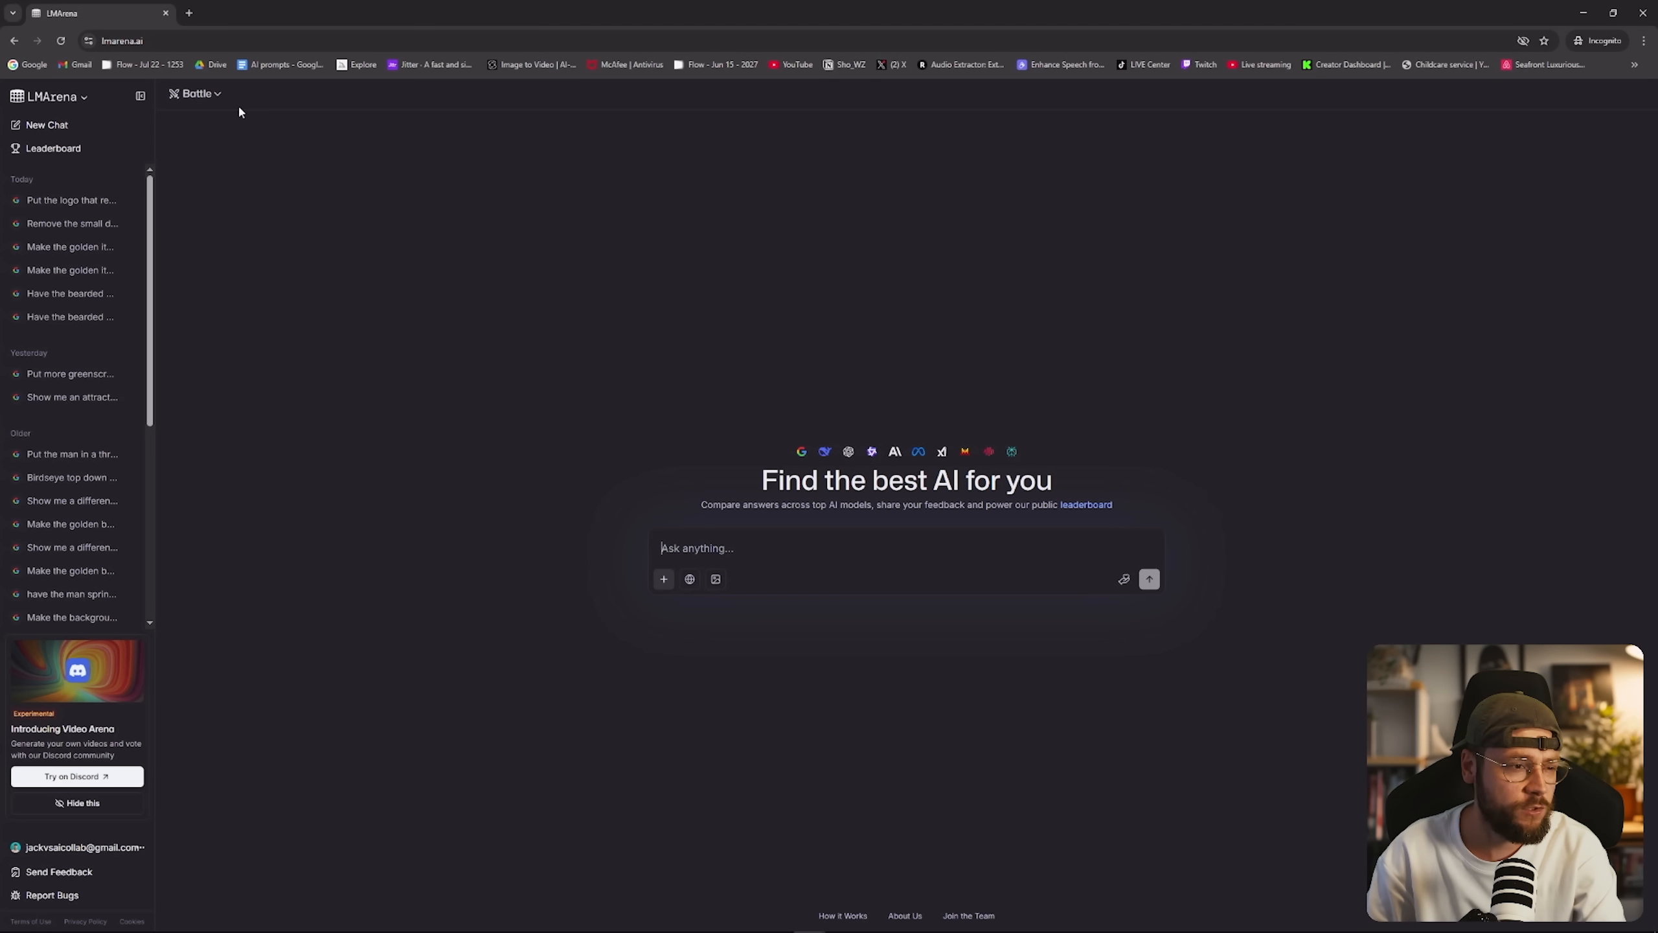
{"action": "left_click", "coordinate": [196, 93]}
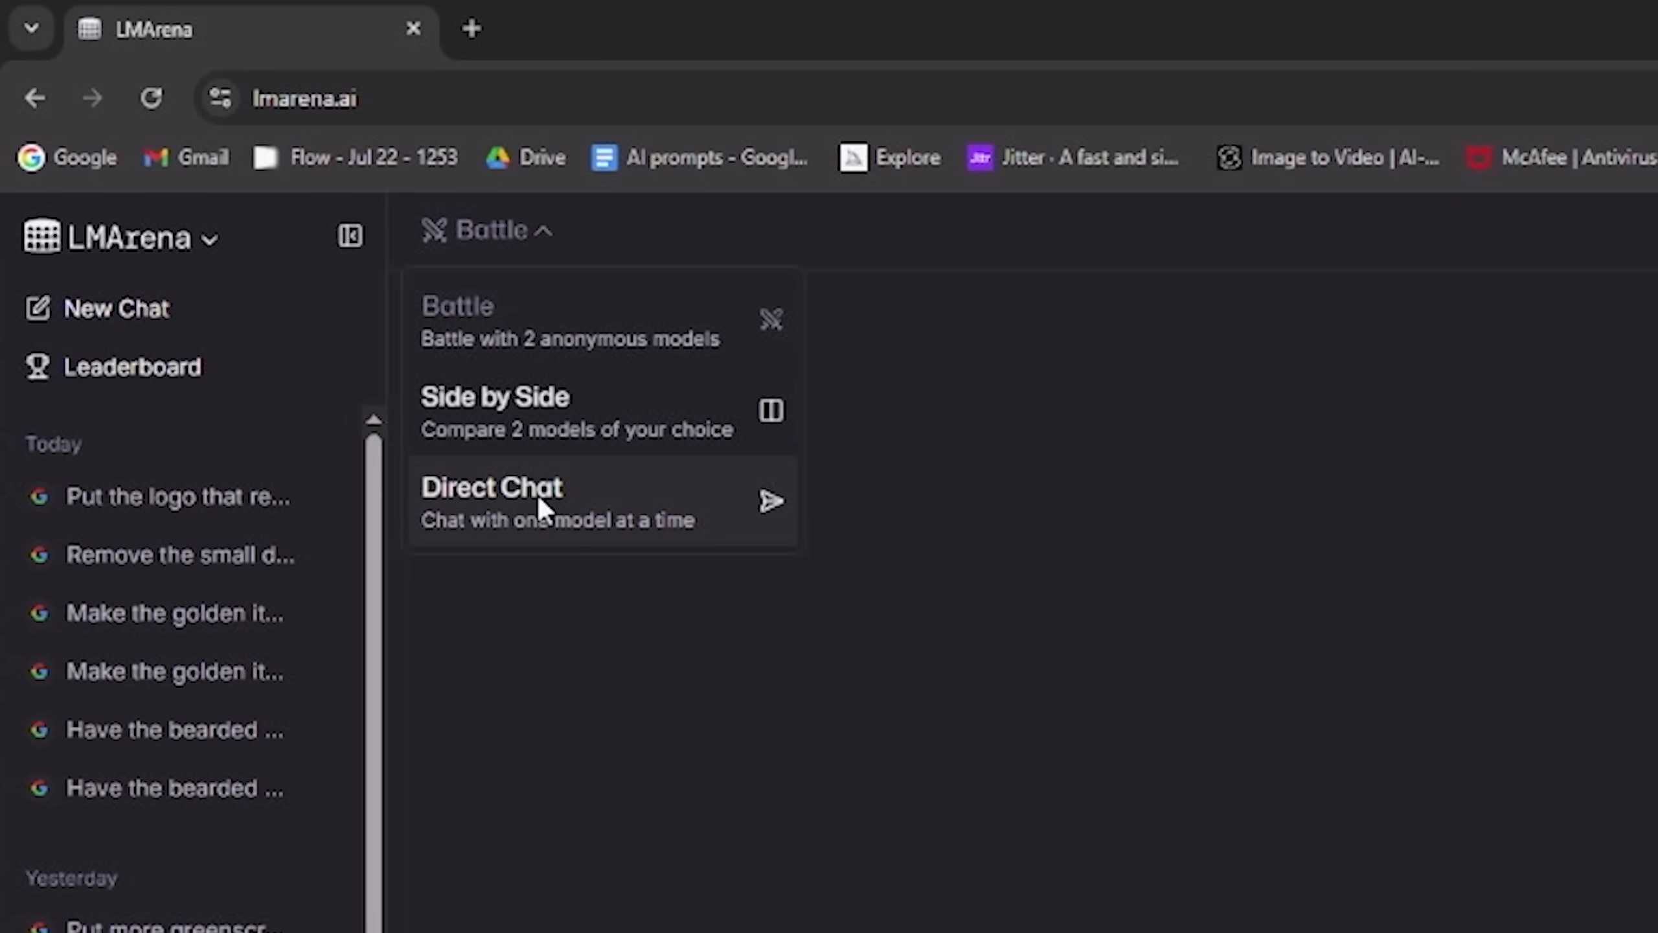
{"action": "left_click", "coordinate": [493, 503]}
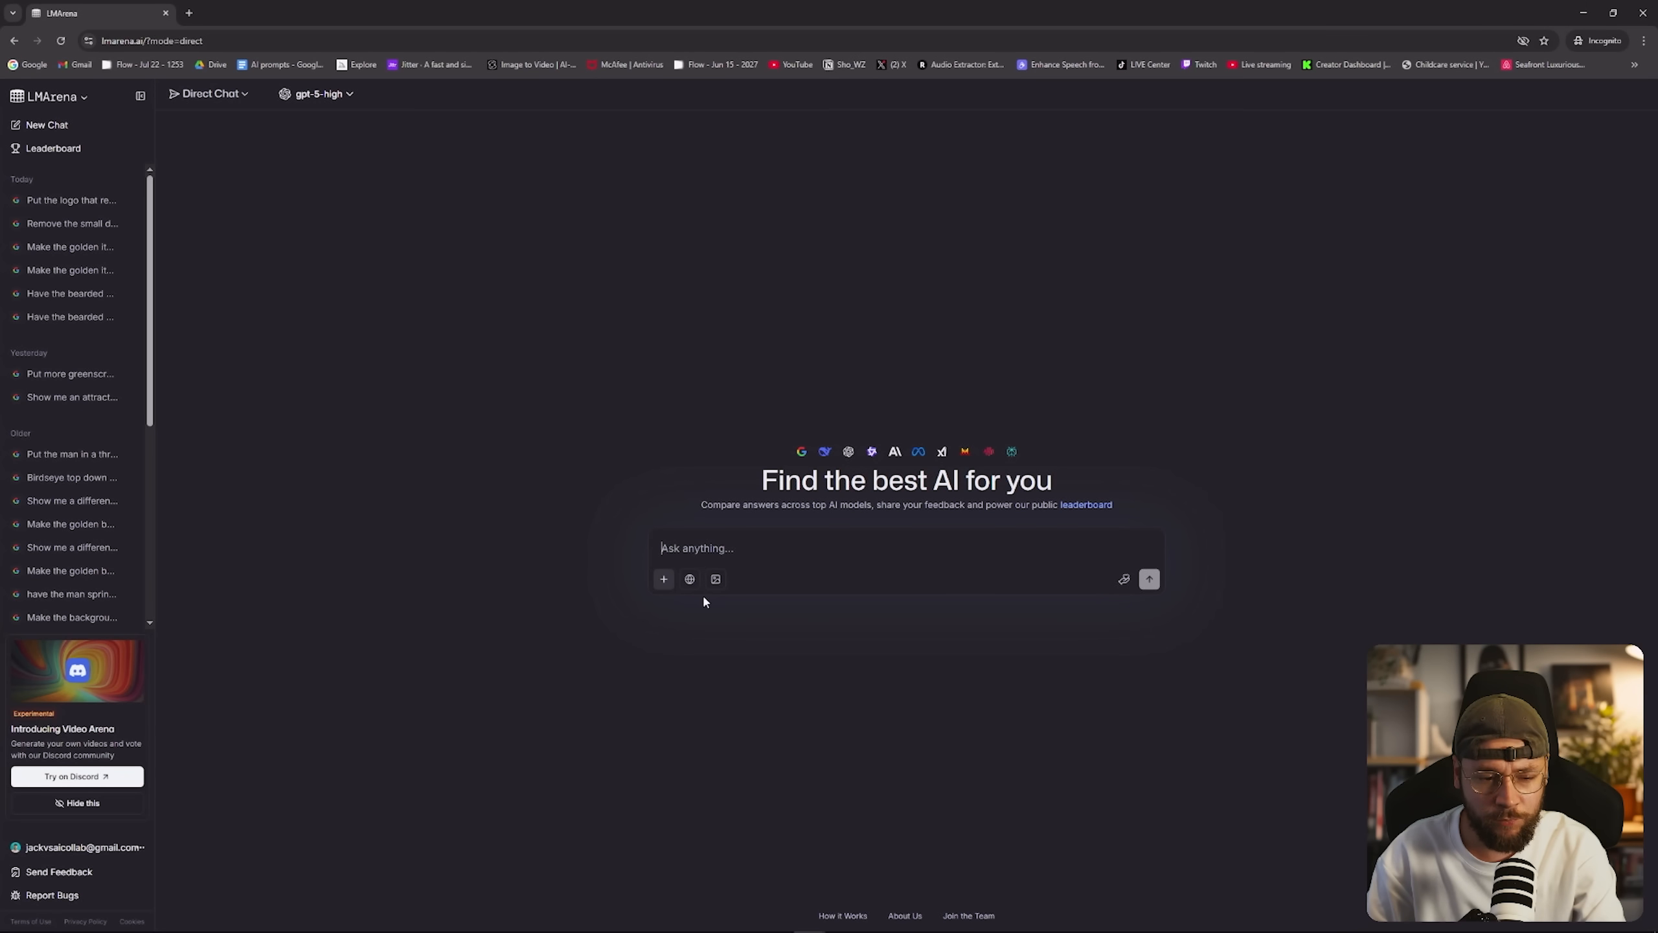
{"action": "mouse_move", "coordinate": [716, 579]}
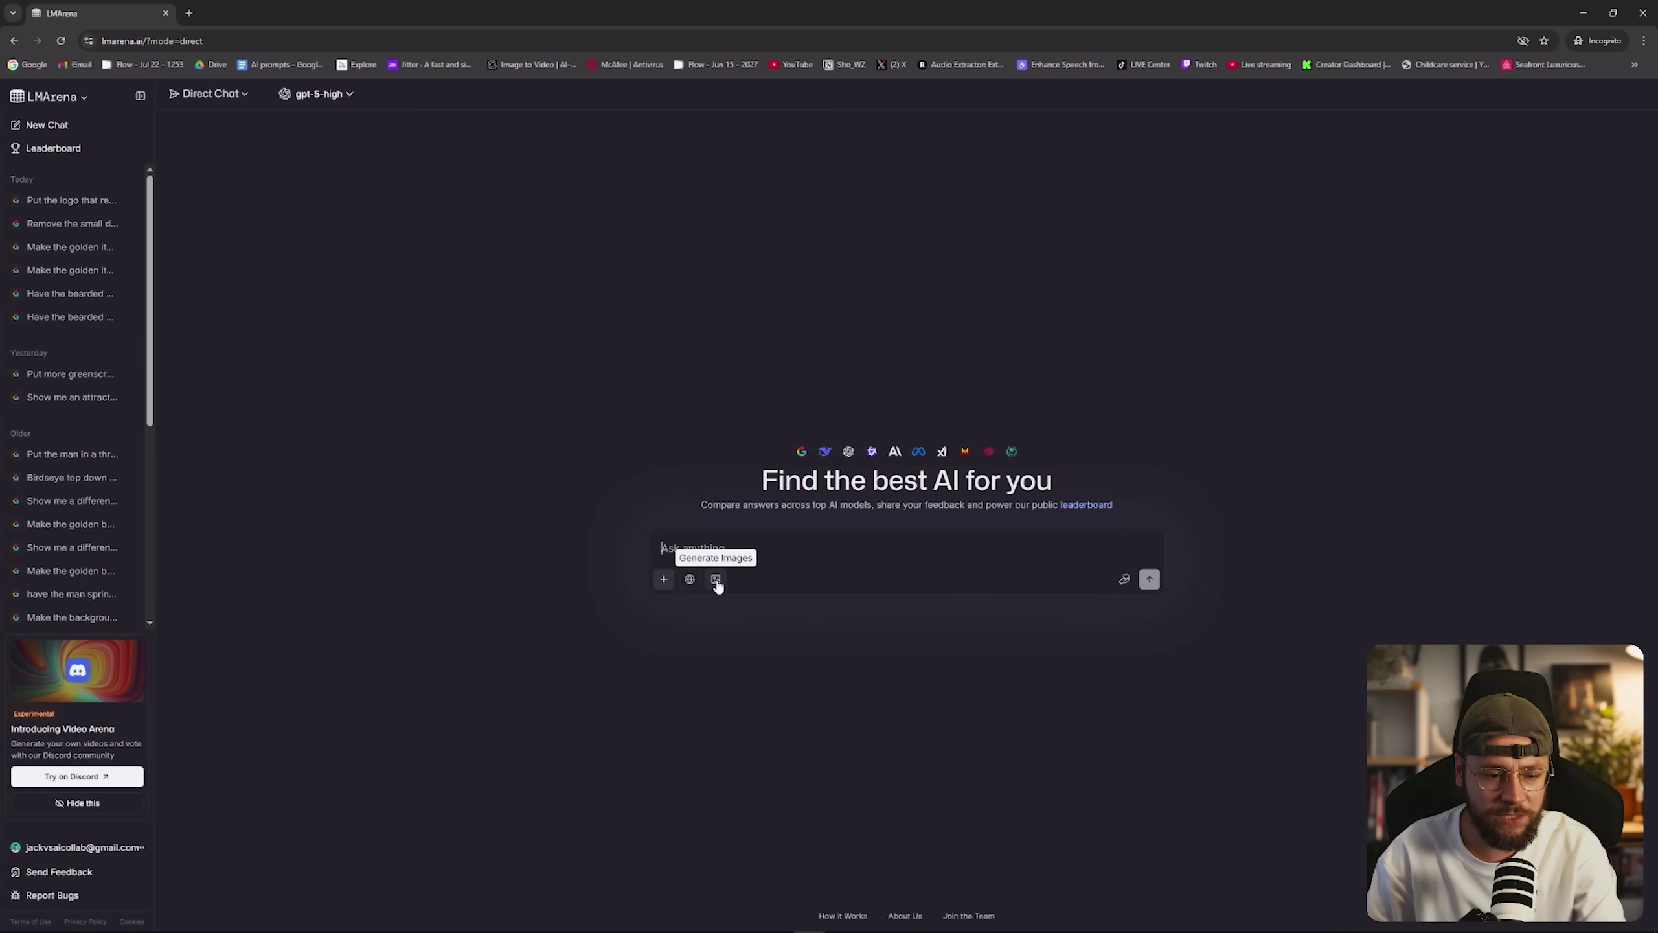
{"action": "left_click", "coordinate": [716, 579]}
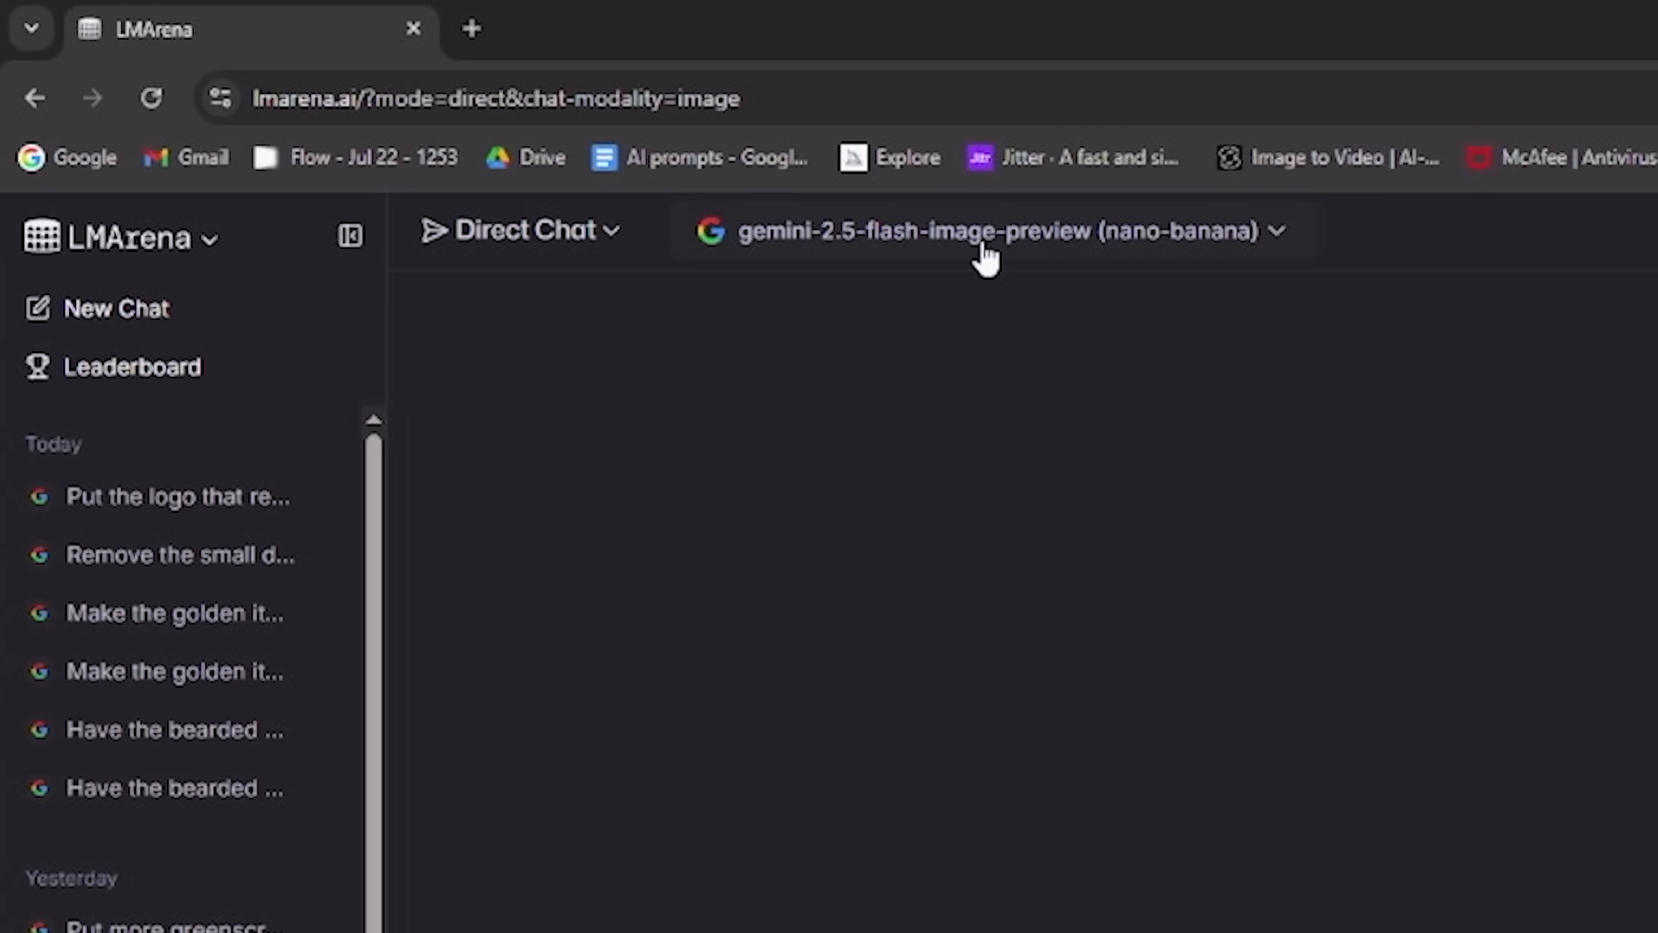
{"action": "mouse_move", "coordinate": [1118, 275]}
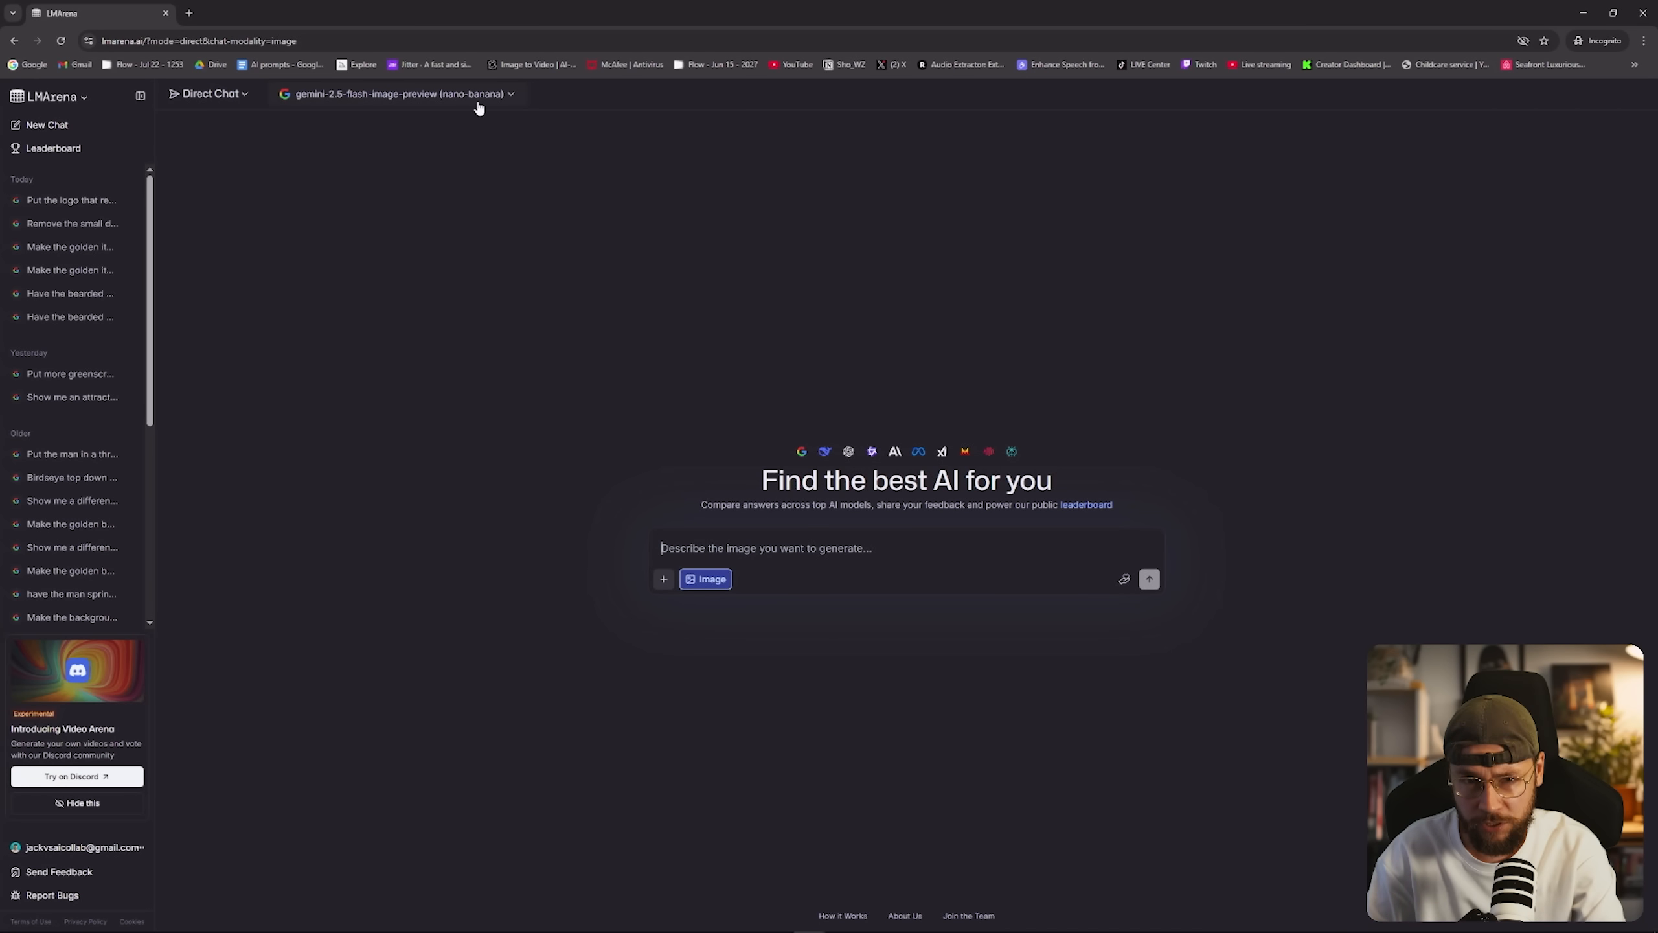
{"action": "mouse_move", "coordinate": [516, 140]}
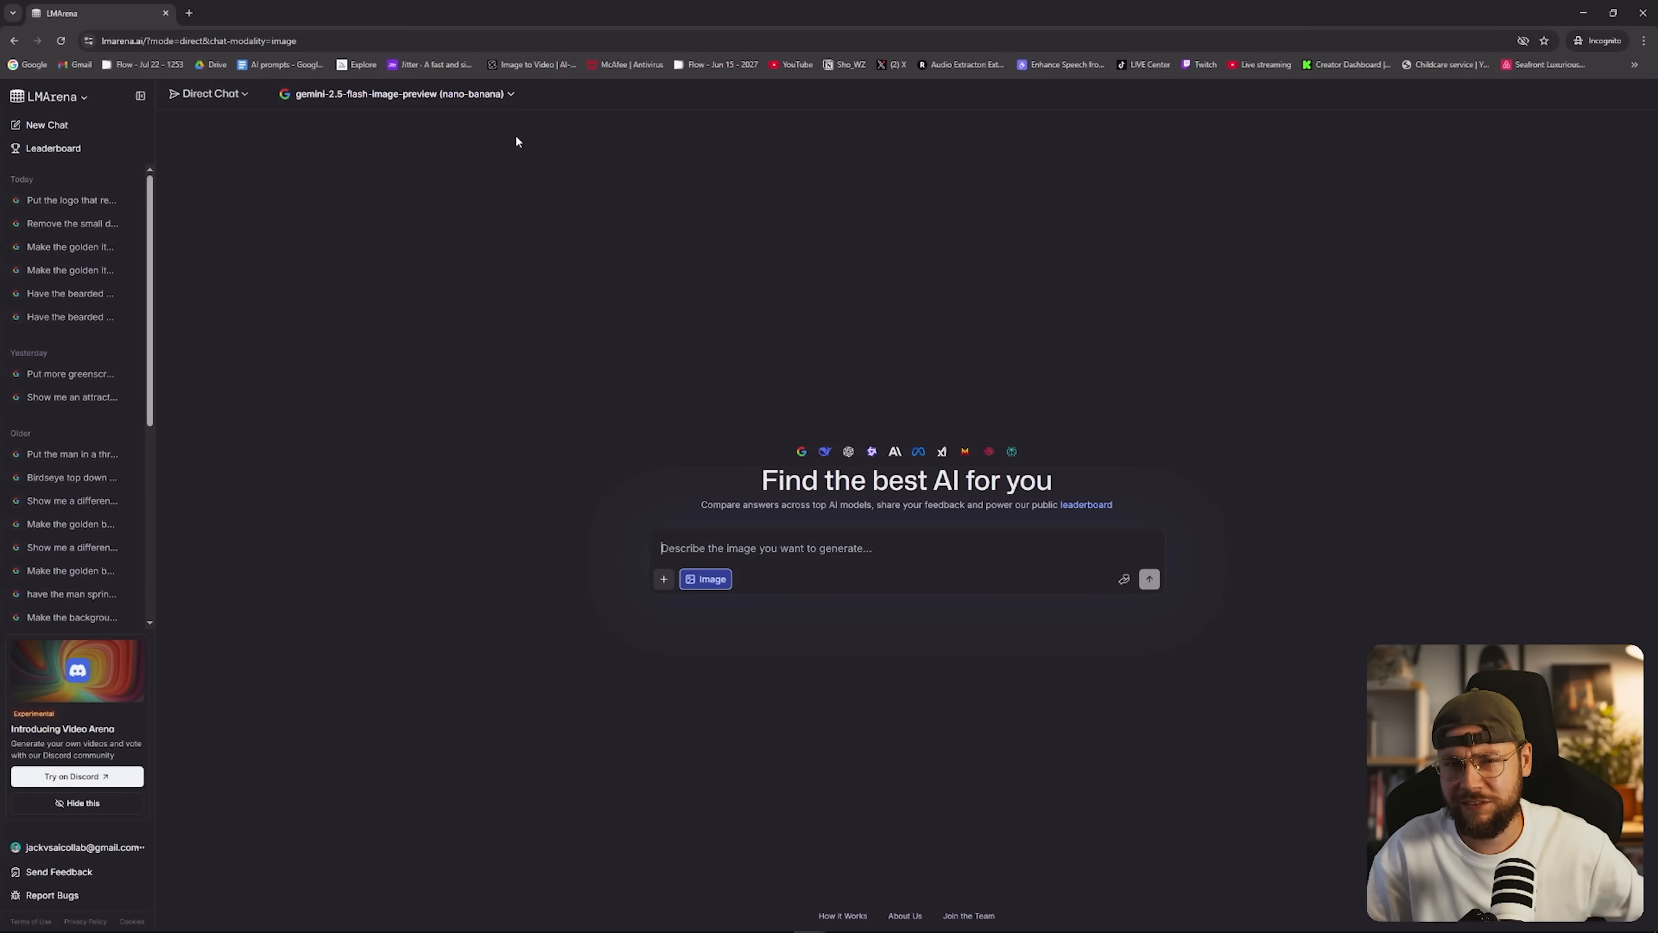
{"action": "mouse_move", "coordinate": [482, 226]}
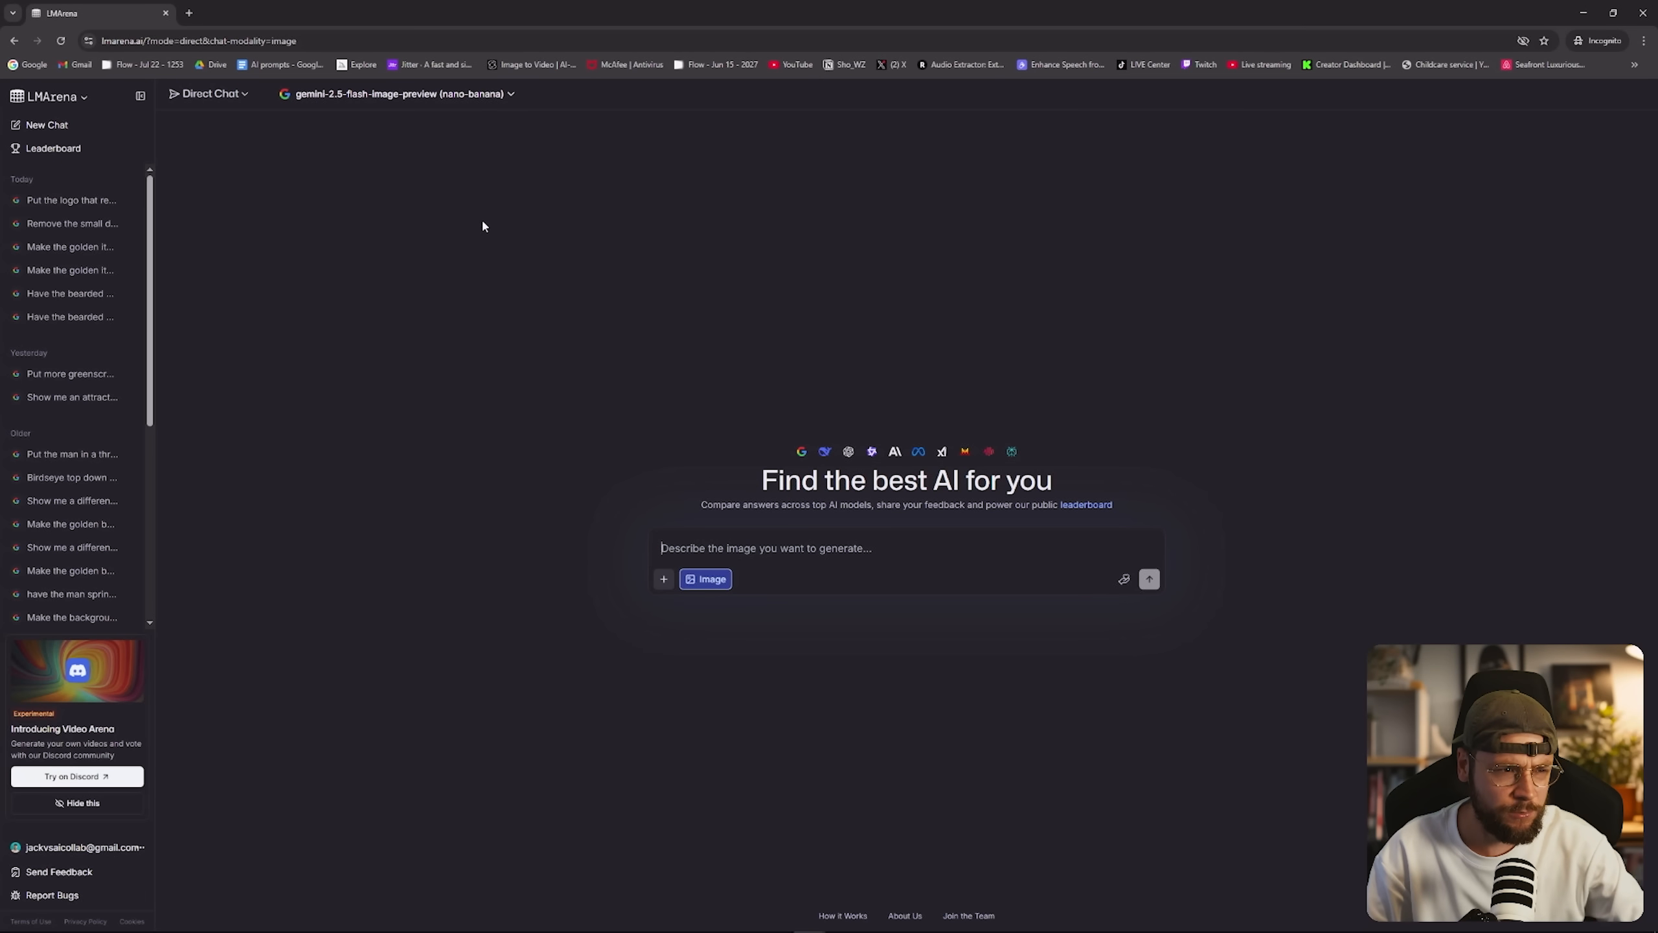
{"action": "mouse_move", "coordinate": [775, 590]}
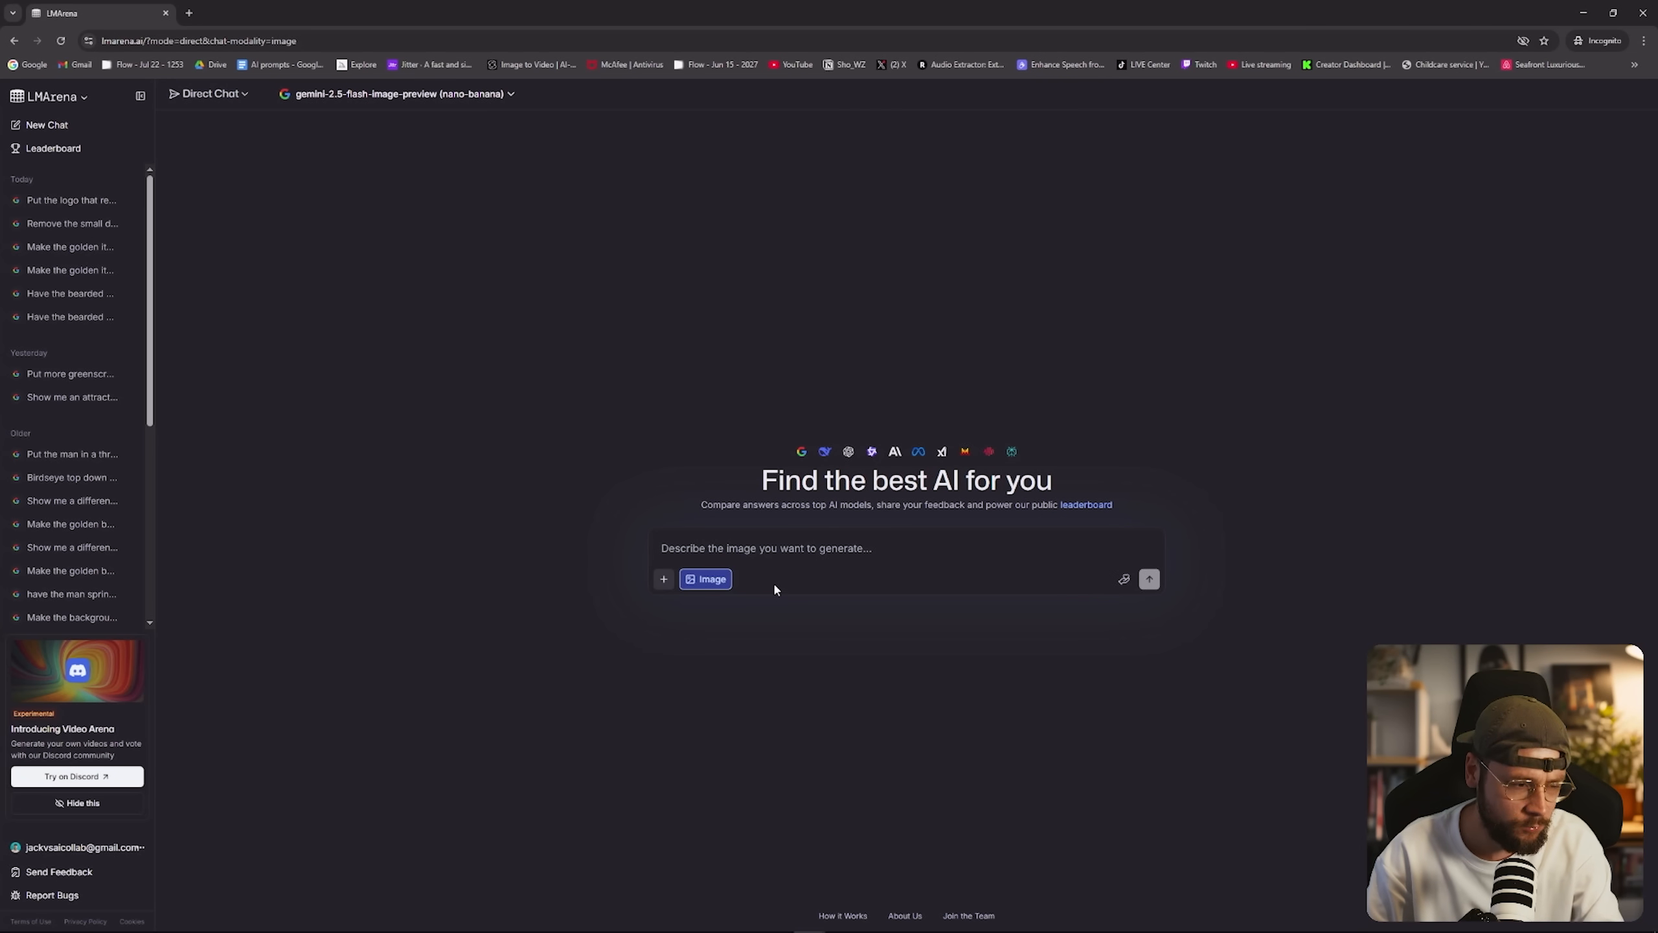
Show the window switcher to leave the empty LMArena image chat.
{"action": "key", "text": "alt+tab"}
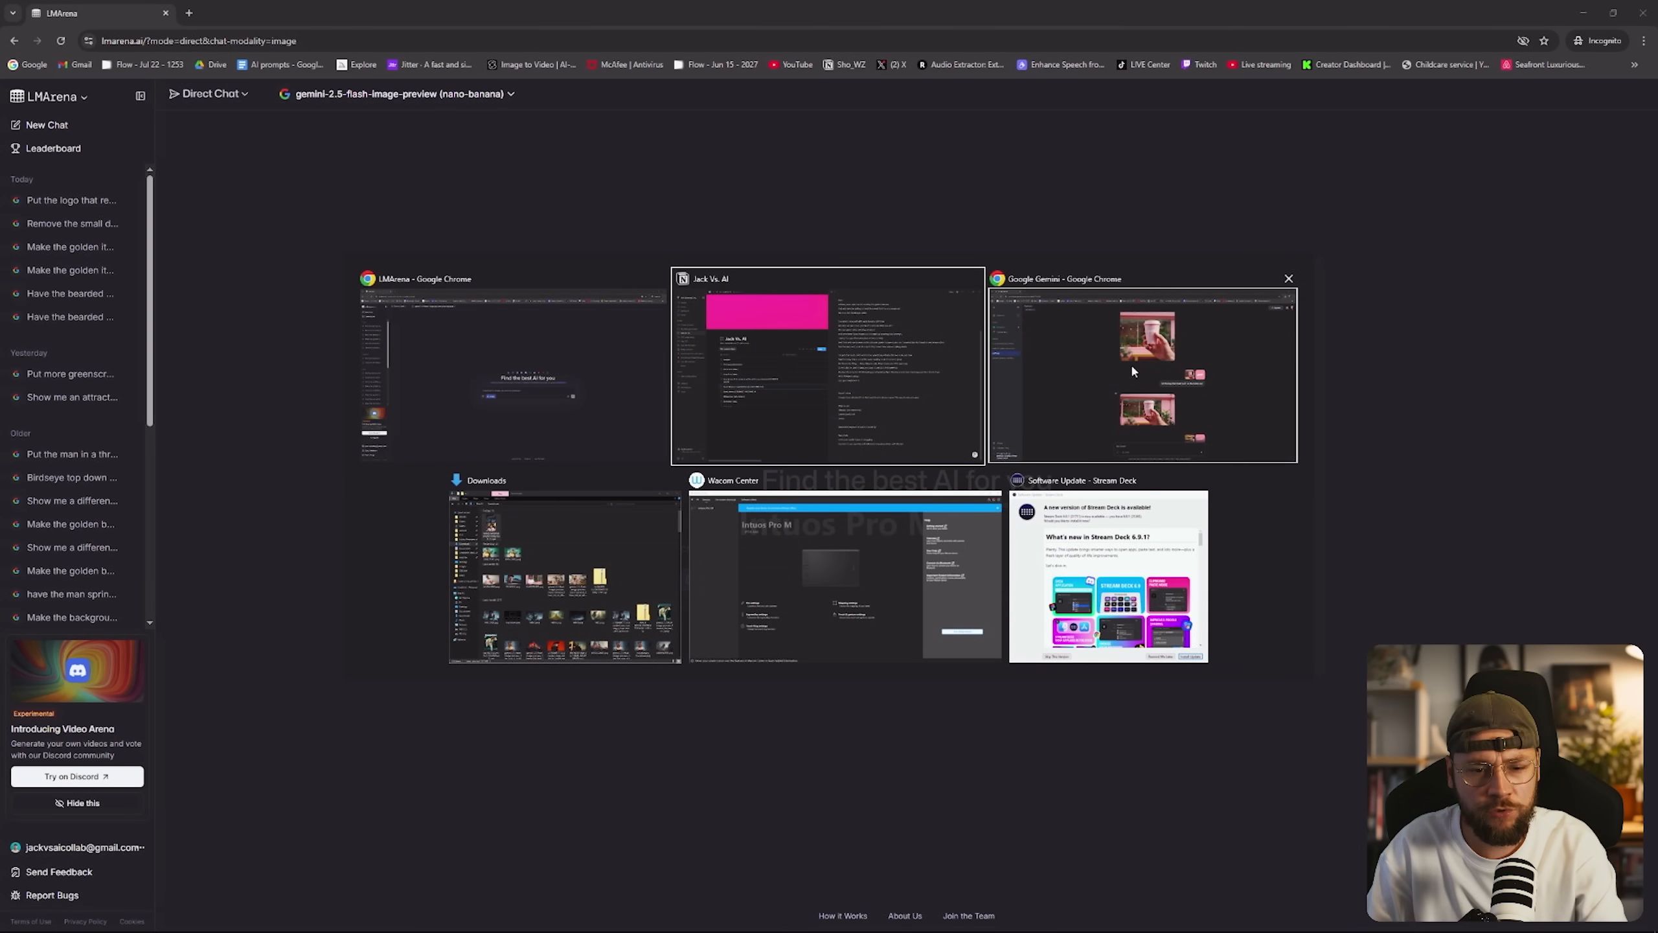
{"action": "left_click", "coordinate": [1139, 365]}
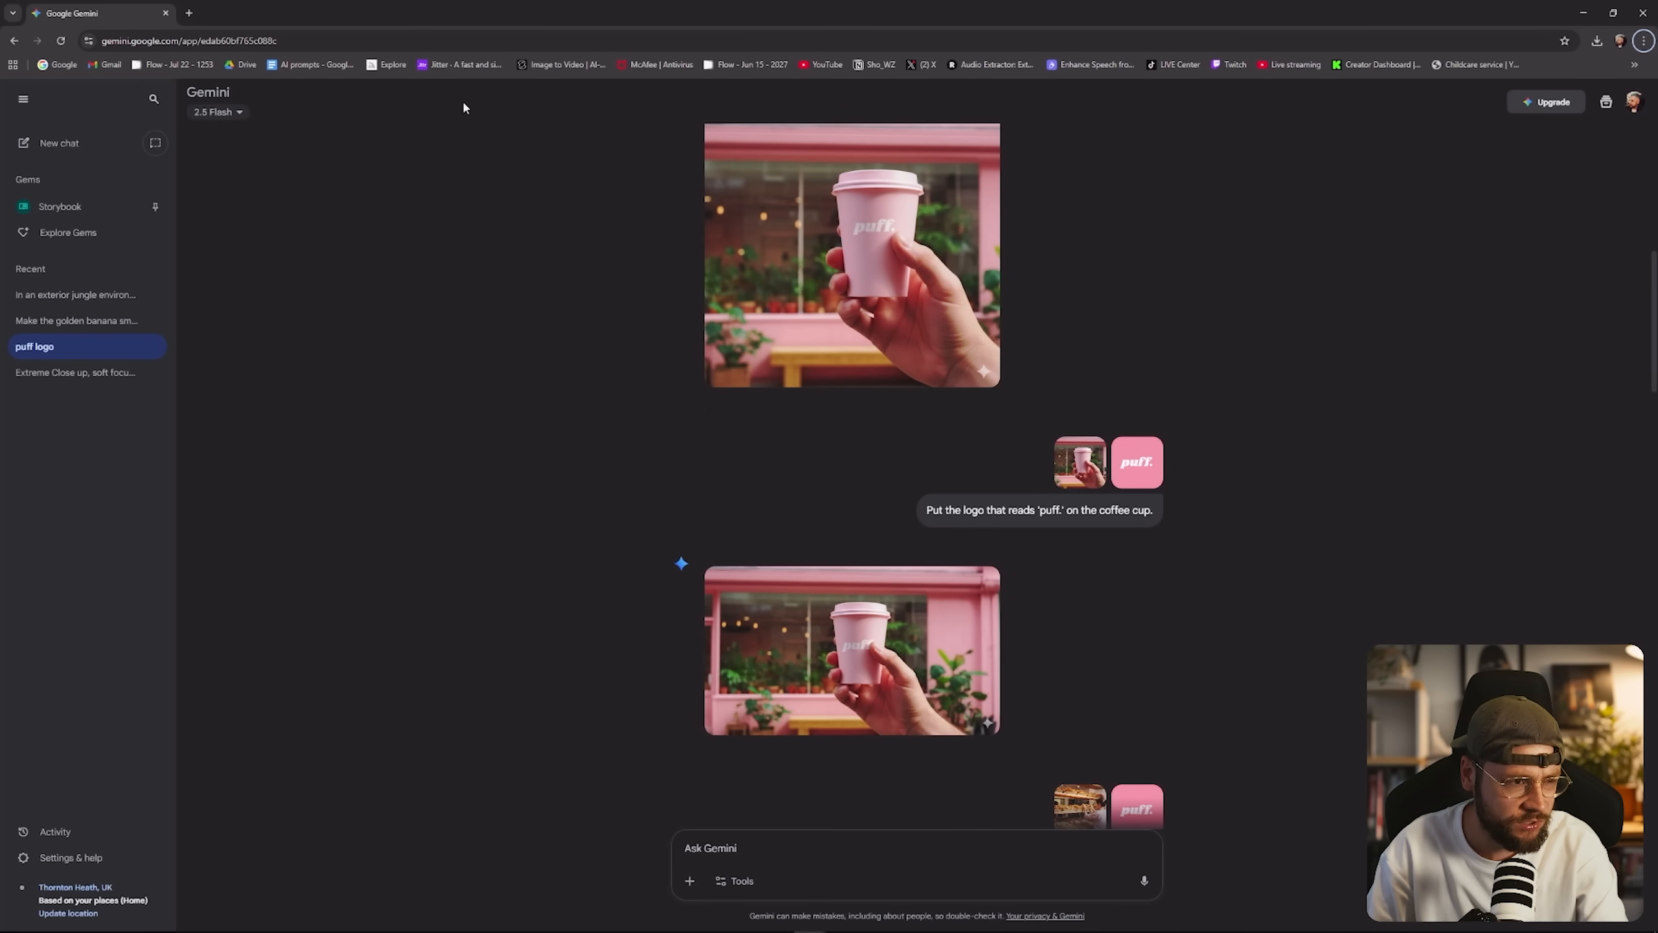
{"action": "mouse_move", "coordinate": [289, 148]}
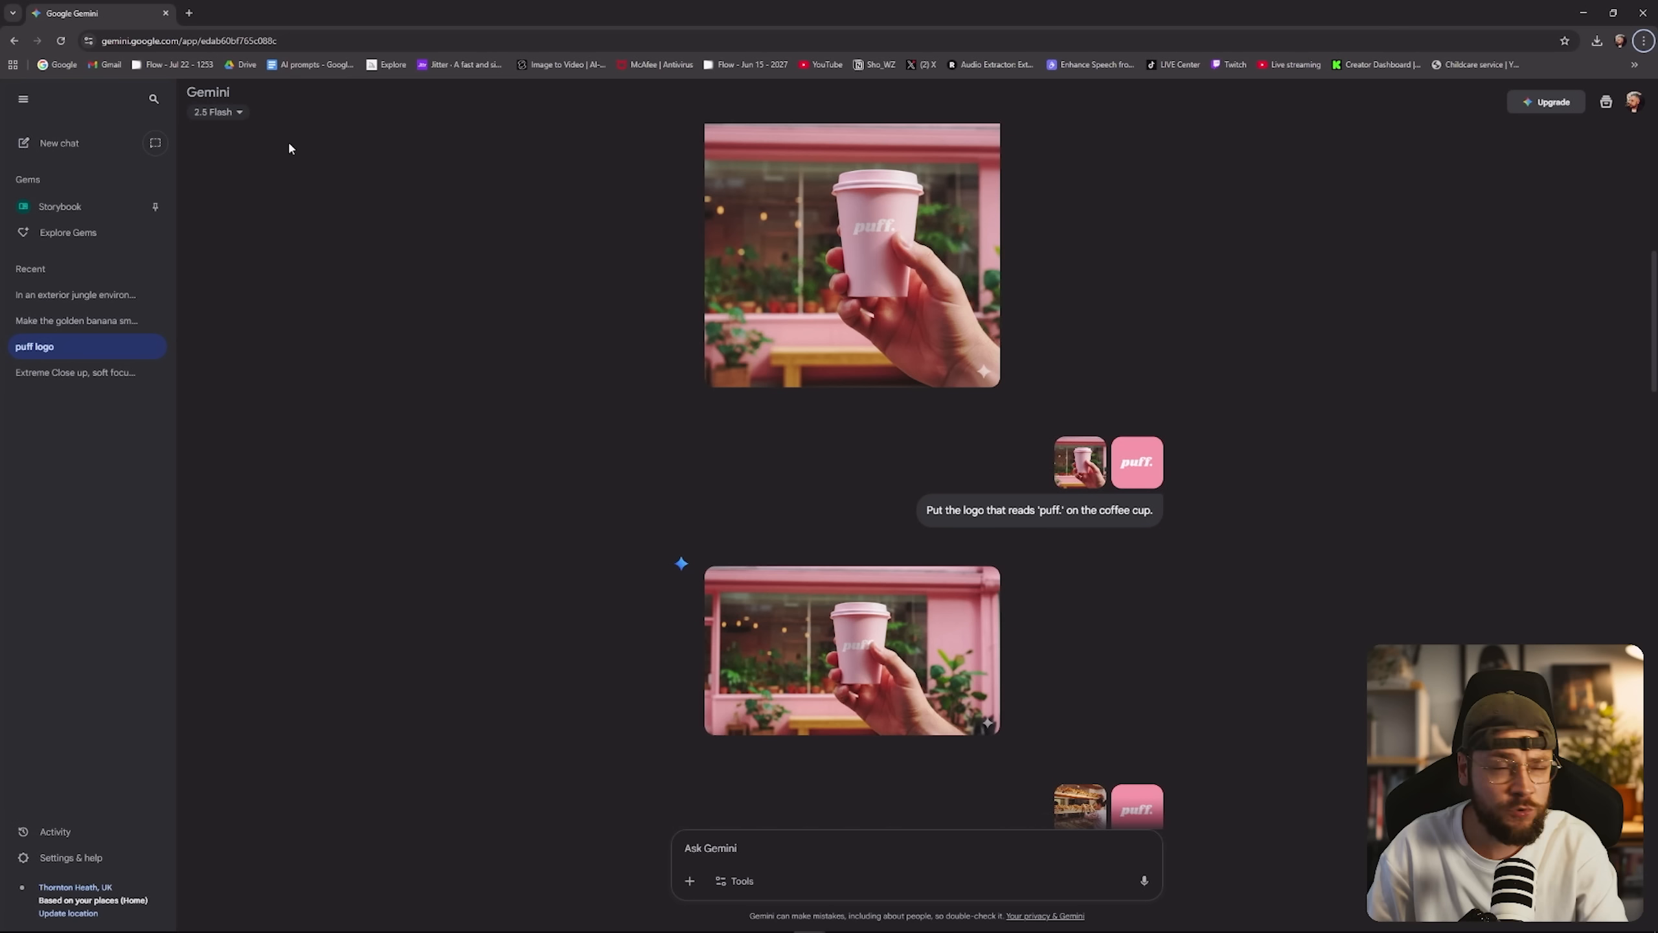
{"action": "mouse_move", "coordinate": [309, 142]}
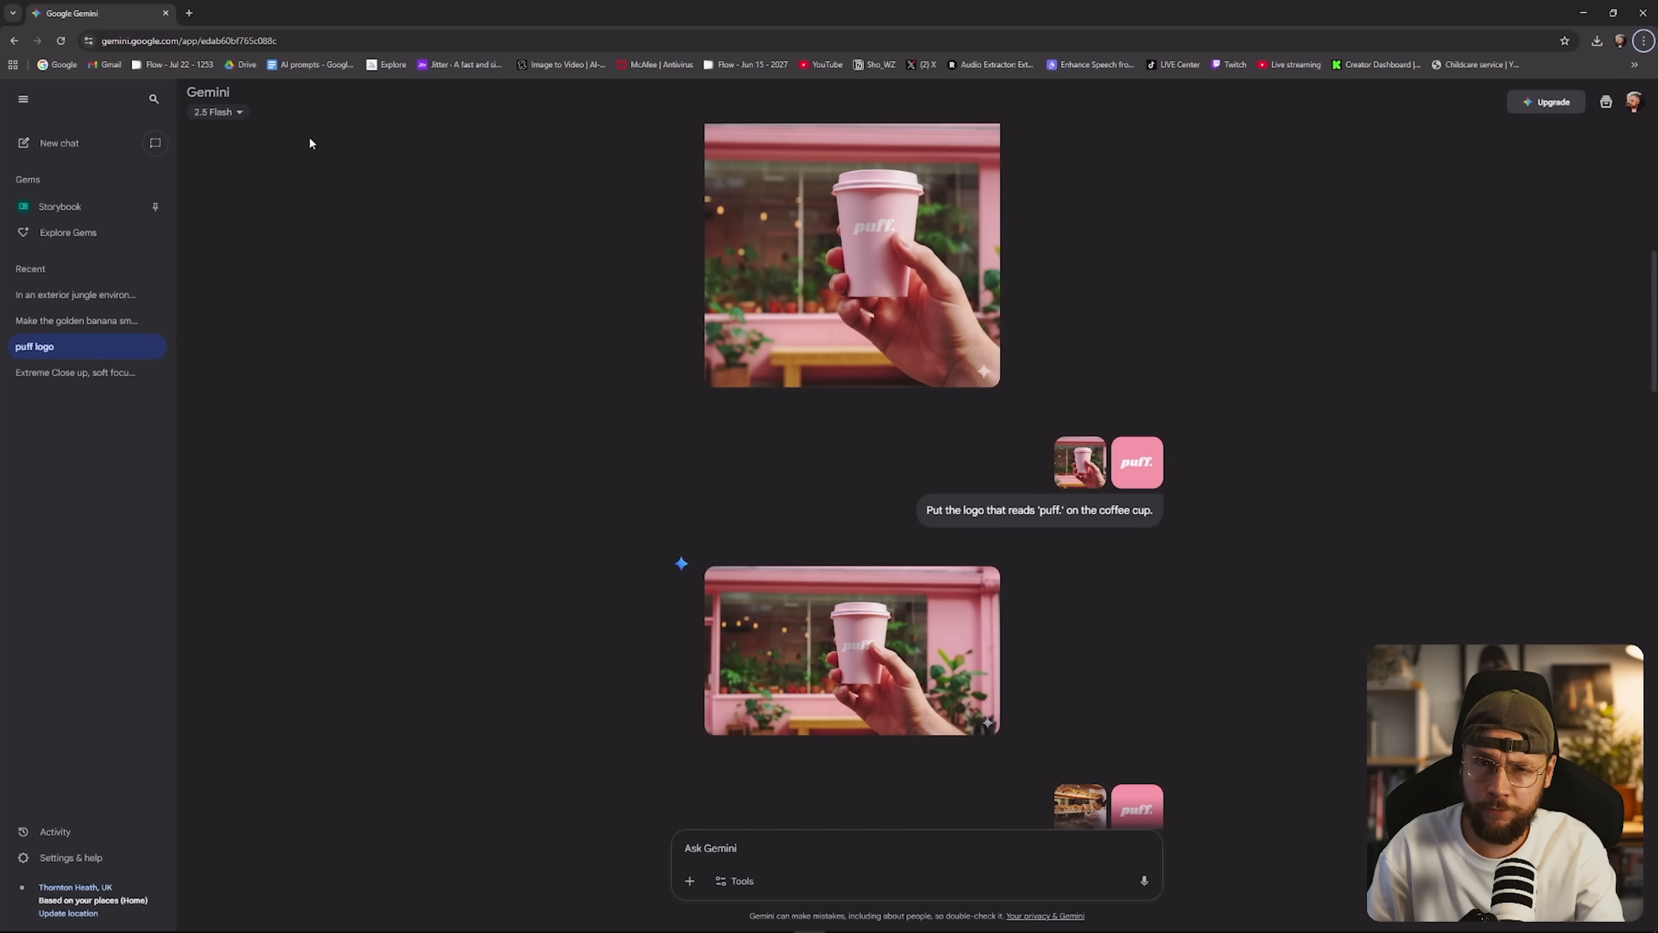
{"action": "mouse_move", "coordinate": [737, 392]}
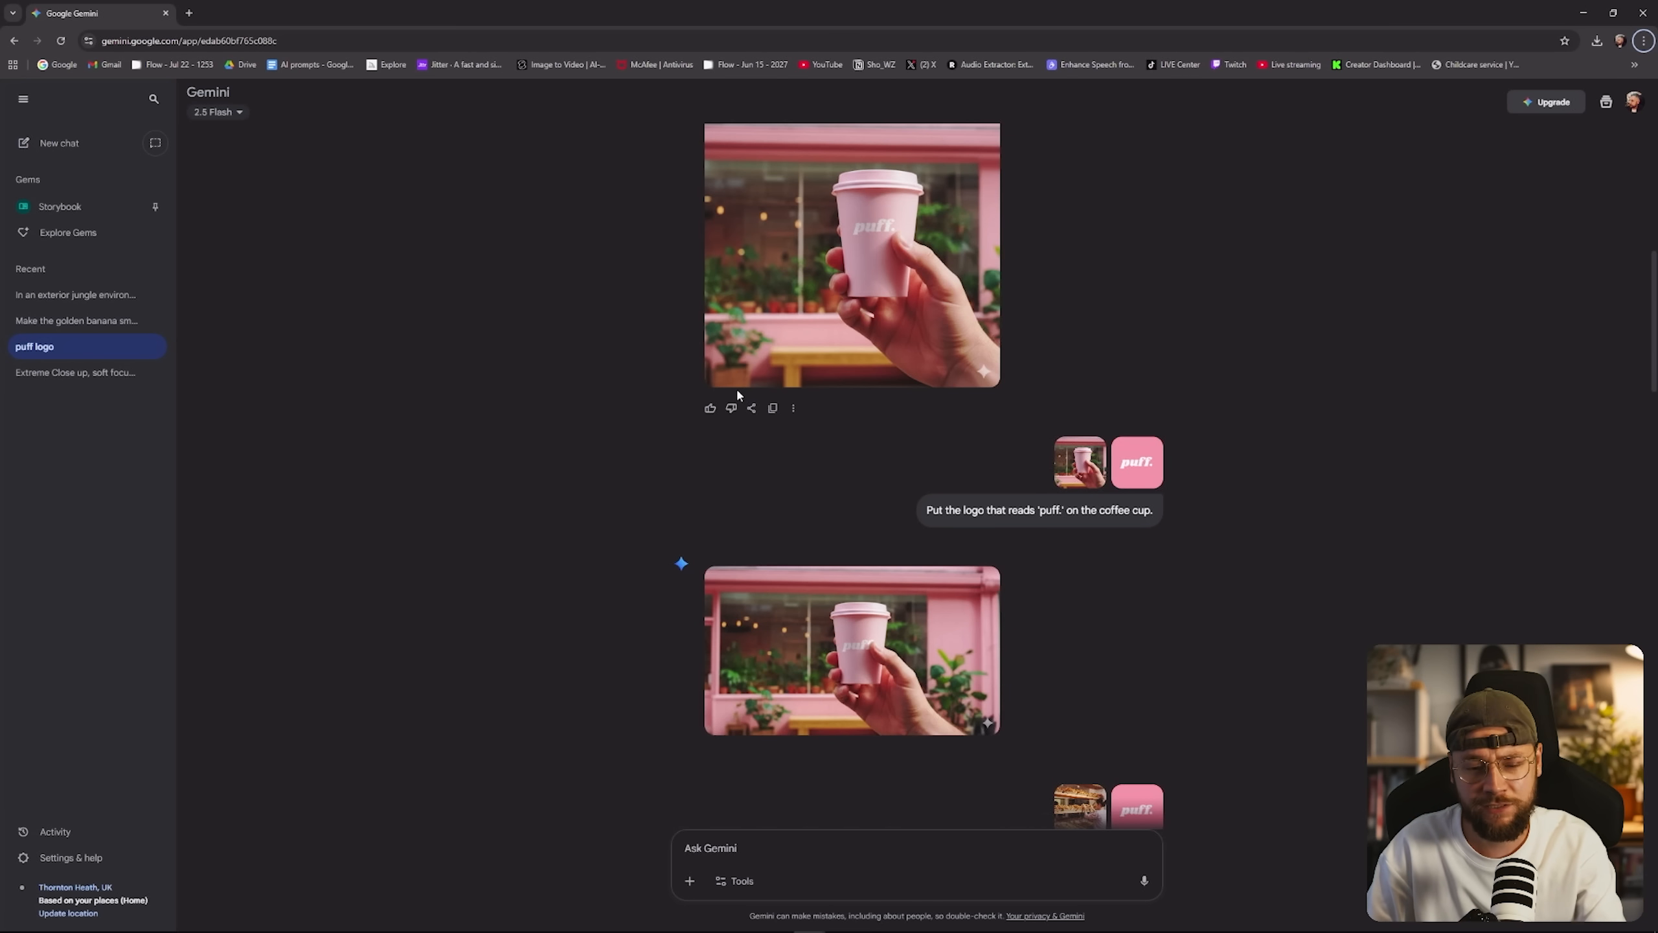
{"action": "scroll", "scroll_direction": "down", "scroll_amount": 3}
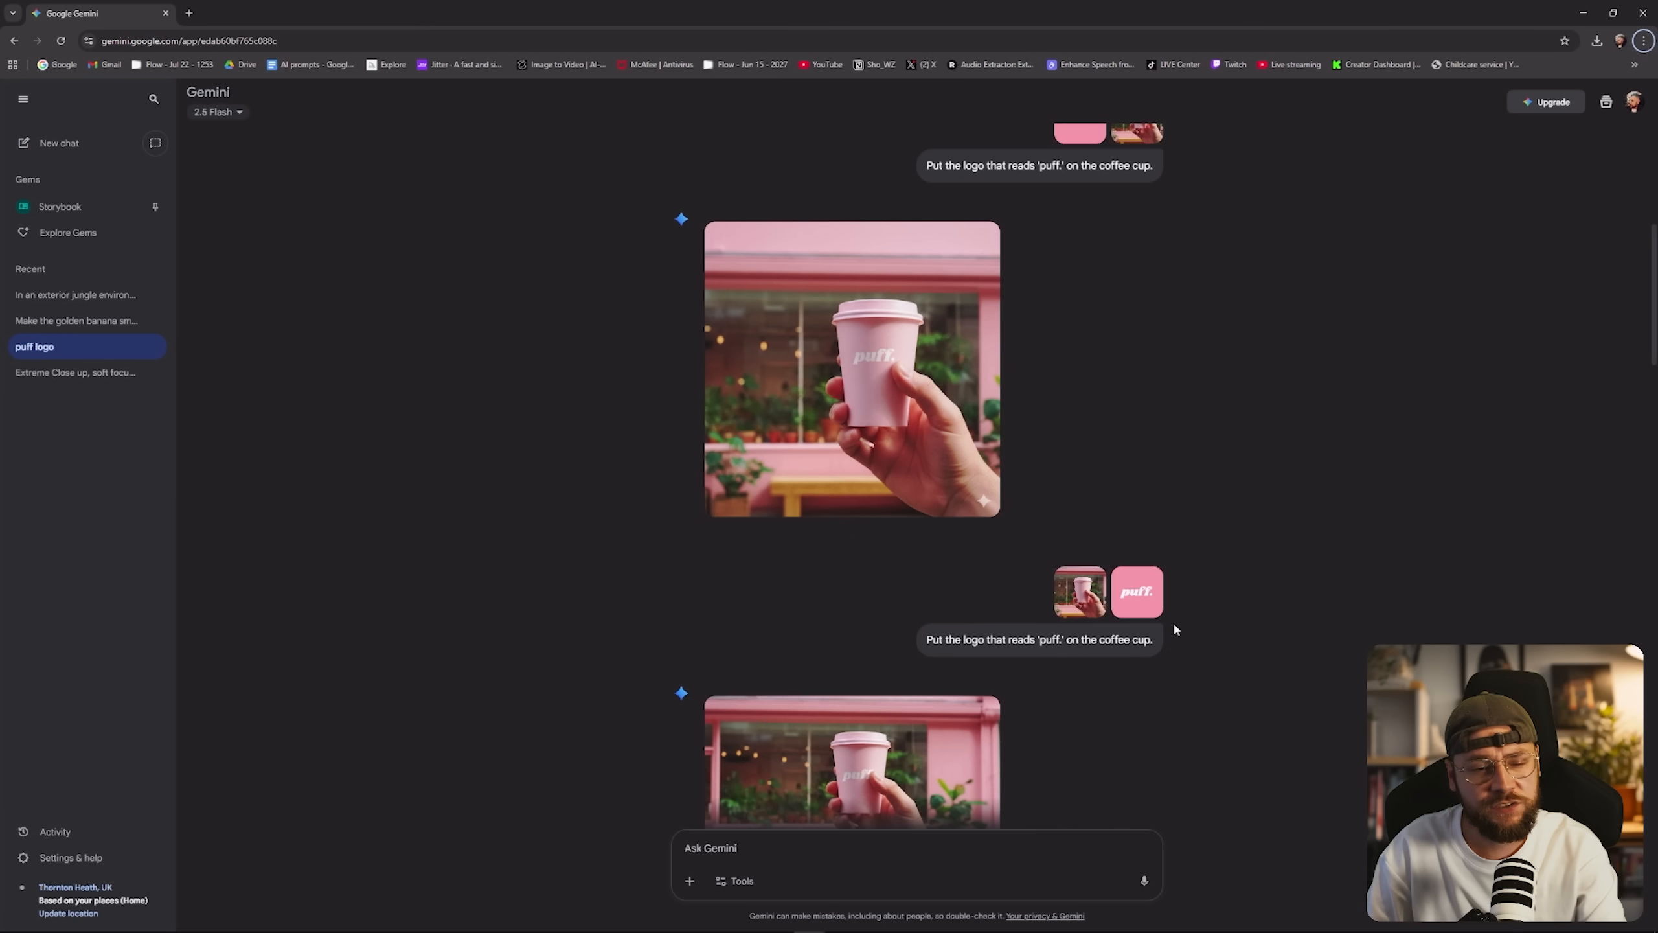
{"action": "scroll", "scroll_direction": "down", "scroll_amount": 3}
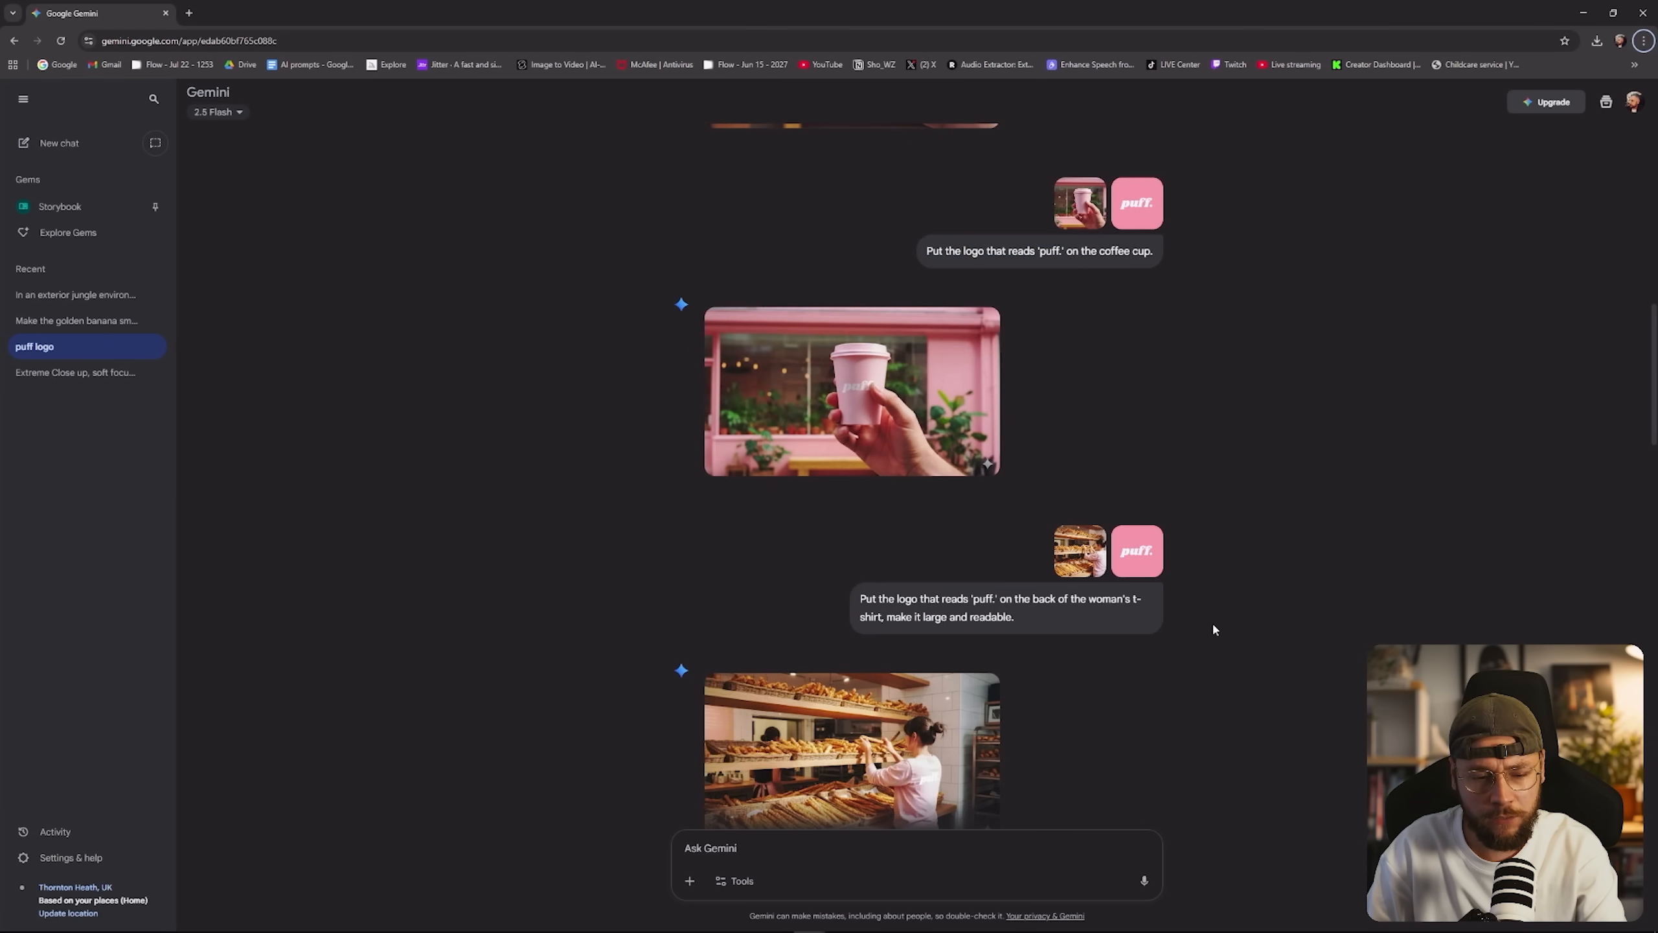
{"action": "scroll", "scroll_direction": "down", "scroll_amount": 3}
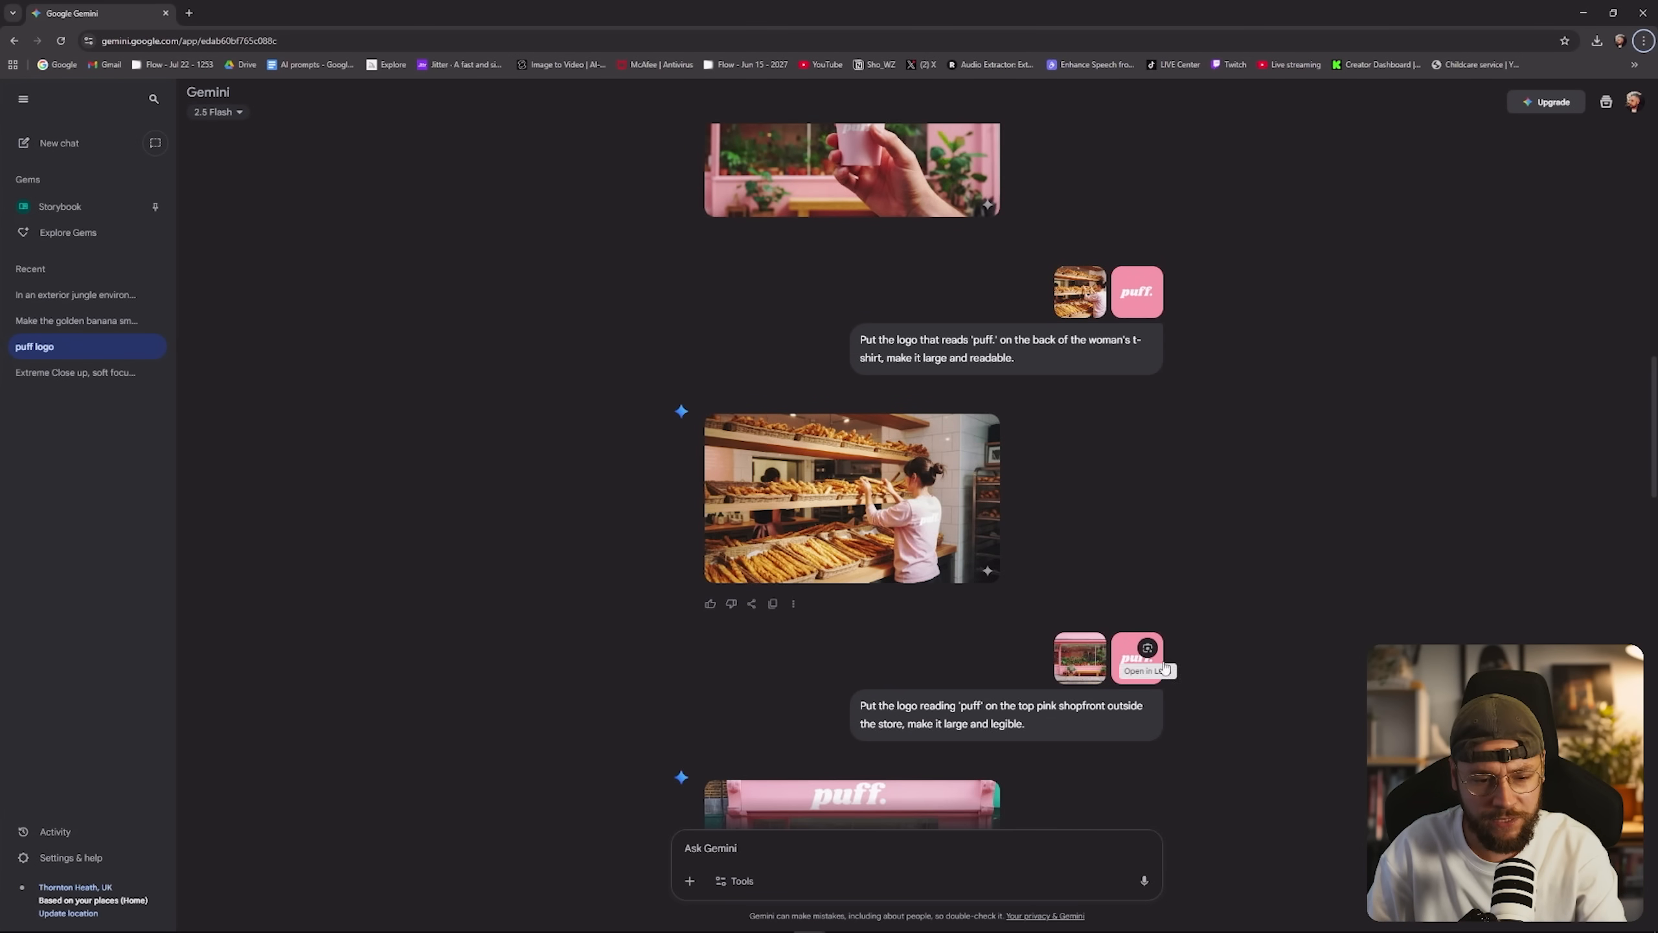
{"action": "scroll", "scroll_direction": "down", "scroll_amount": 3}
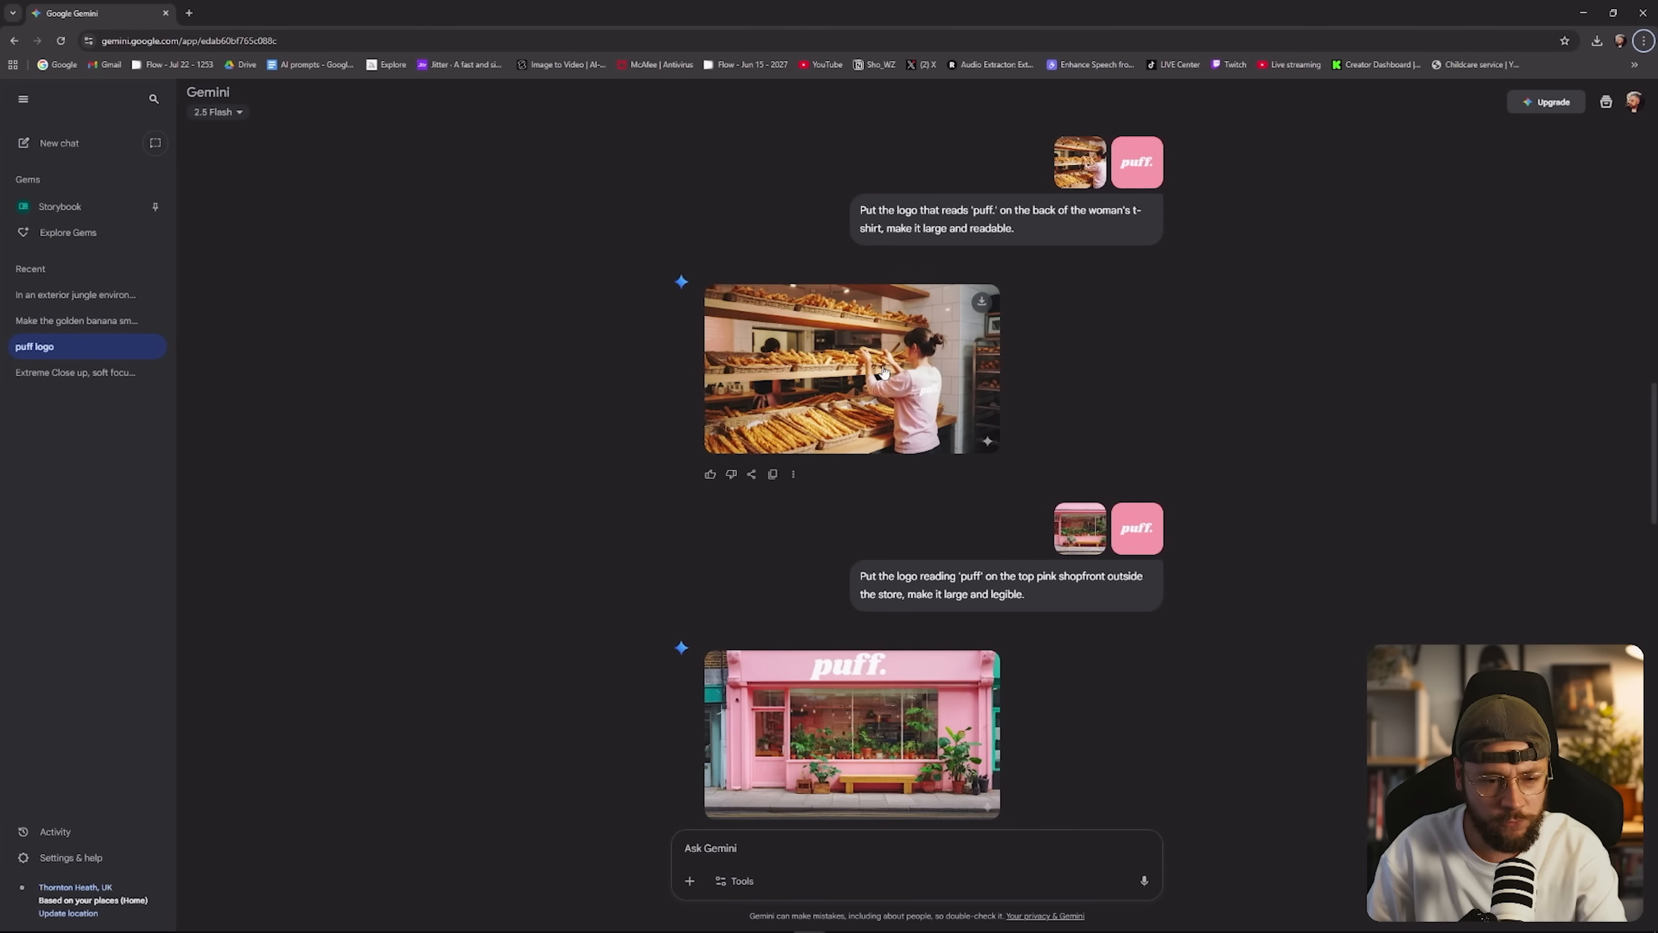
{"action": "left_click", "coordinate": [851, 367]}
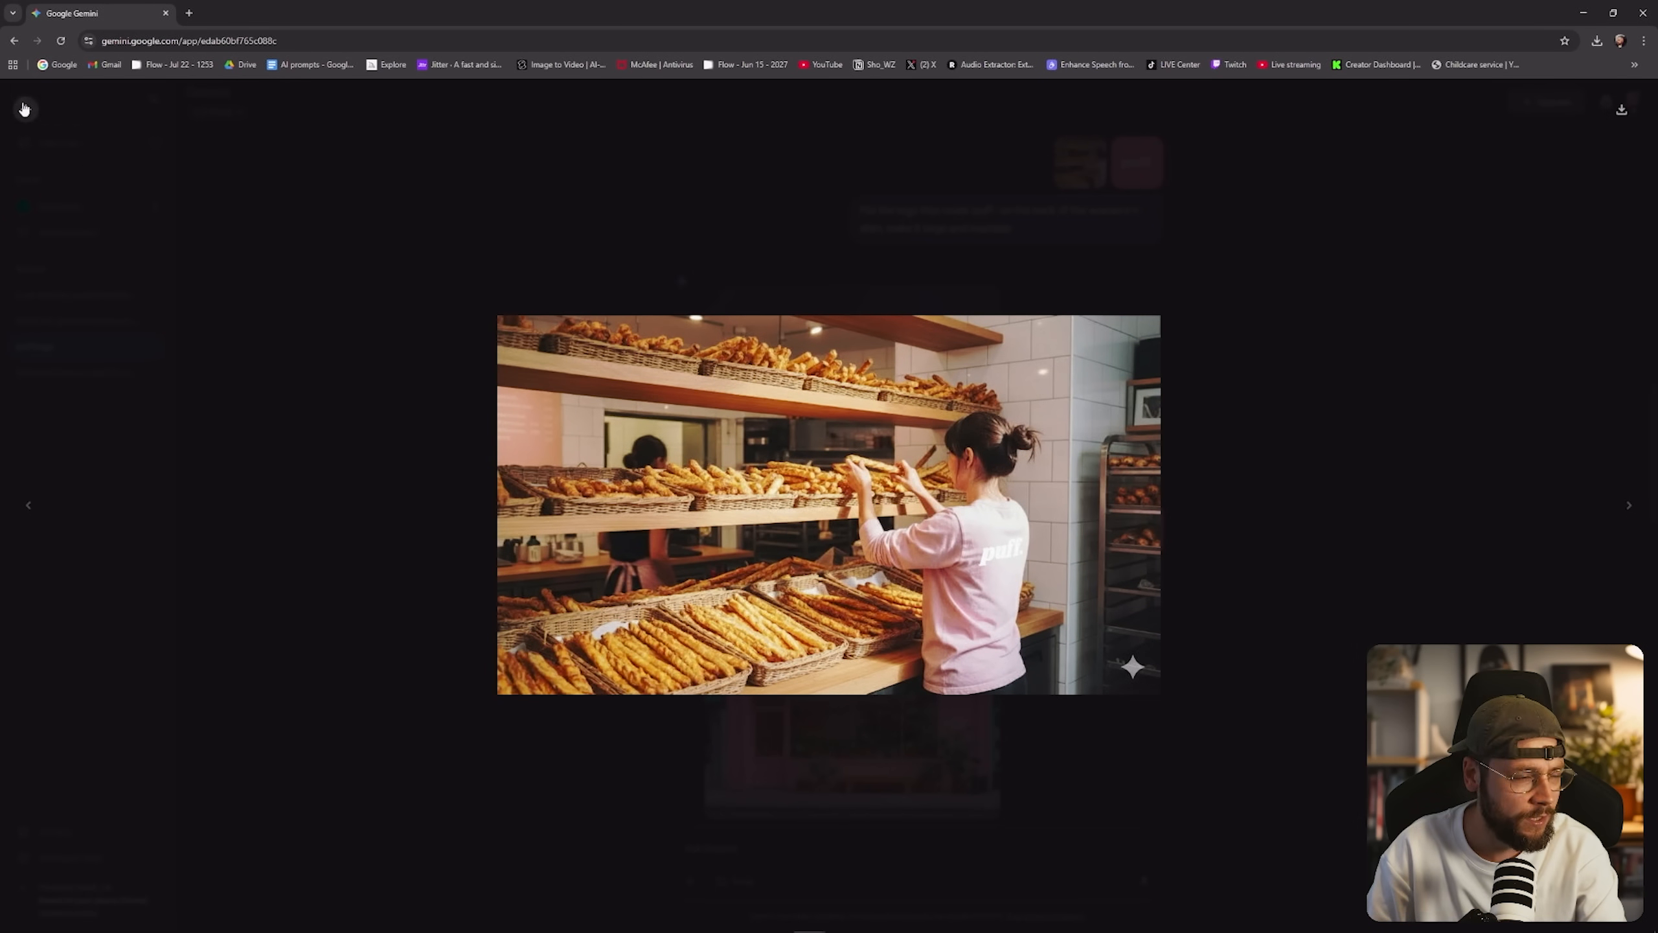
Step from the bakery image to the pink puff. shopfront, return to chat, then enlarge the shopfront.
{"action": "left_click", "coordinate": [1628, 504]}
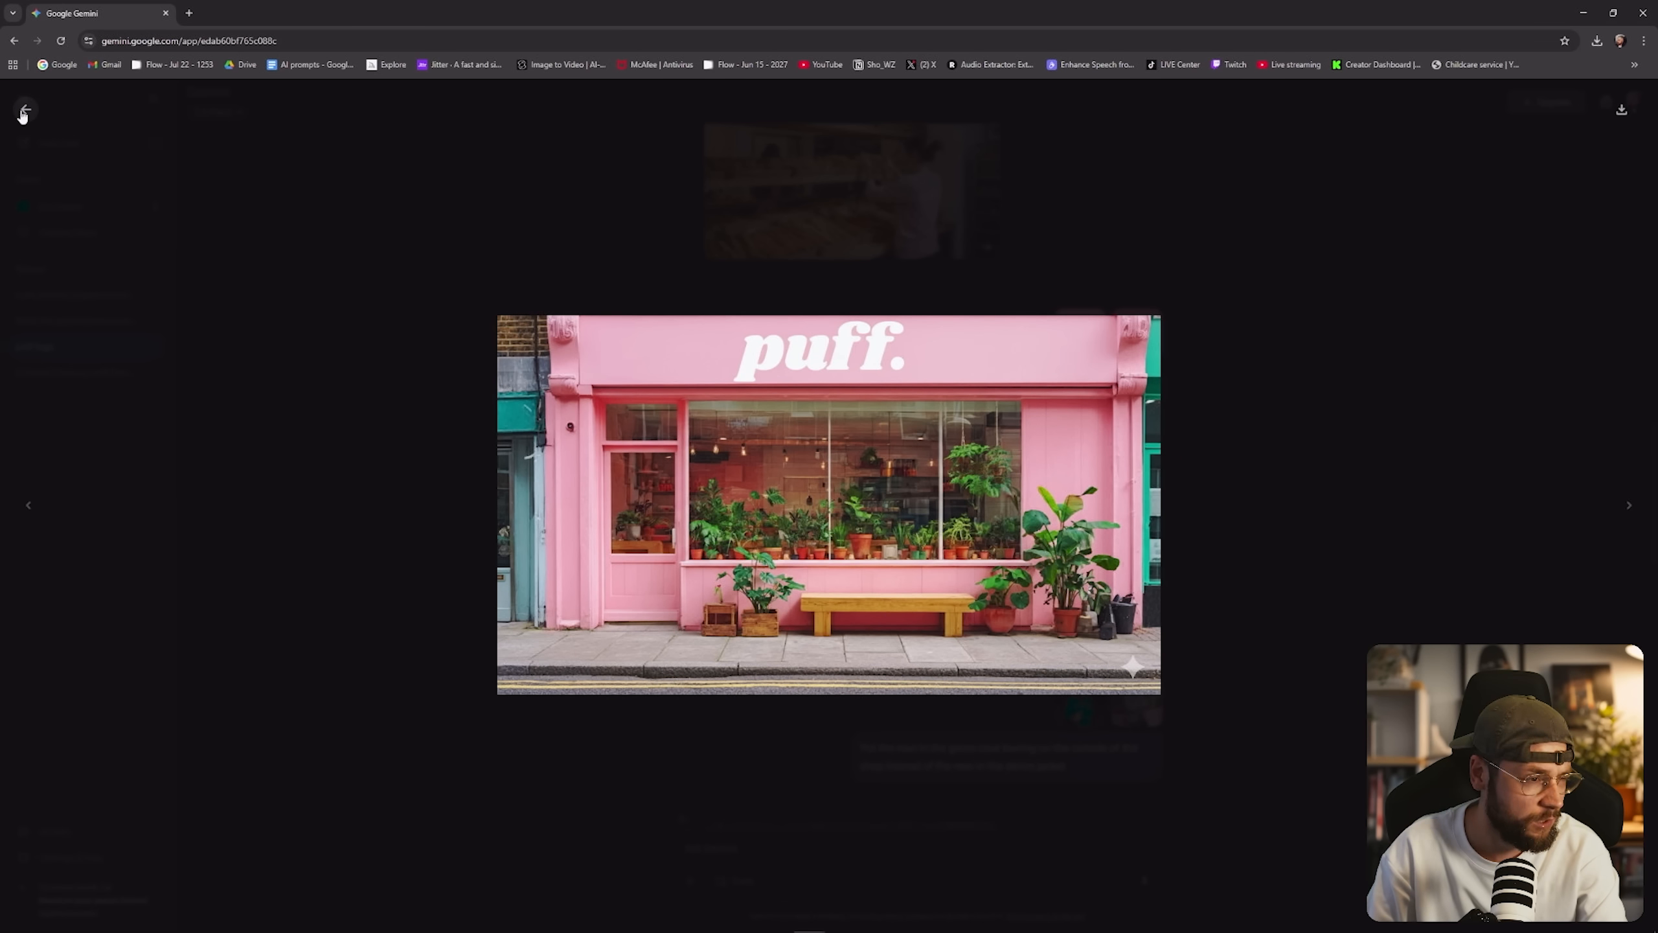
{"action": "left_click", "coordinate": [23, 111]}
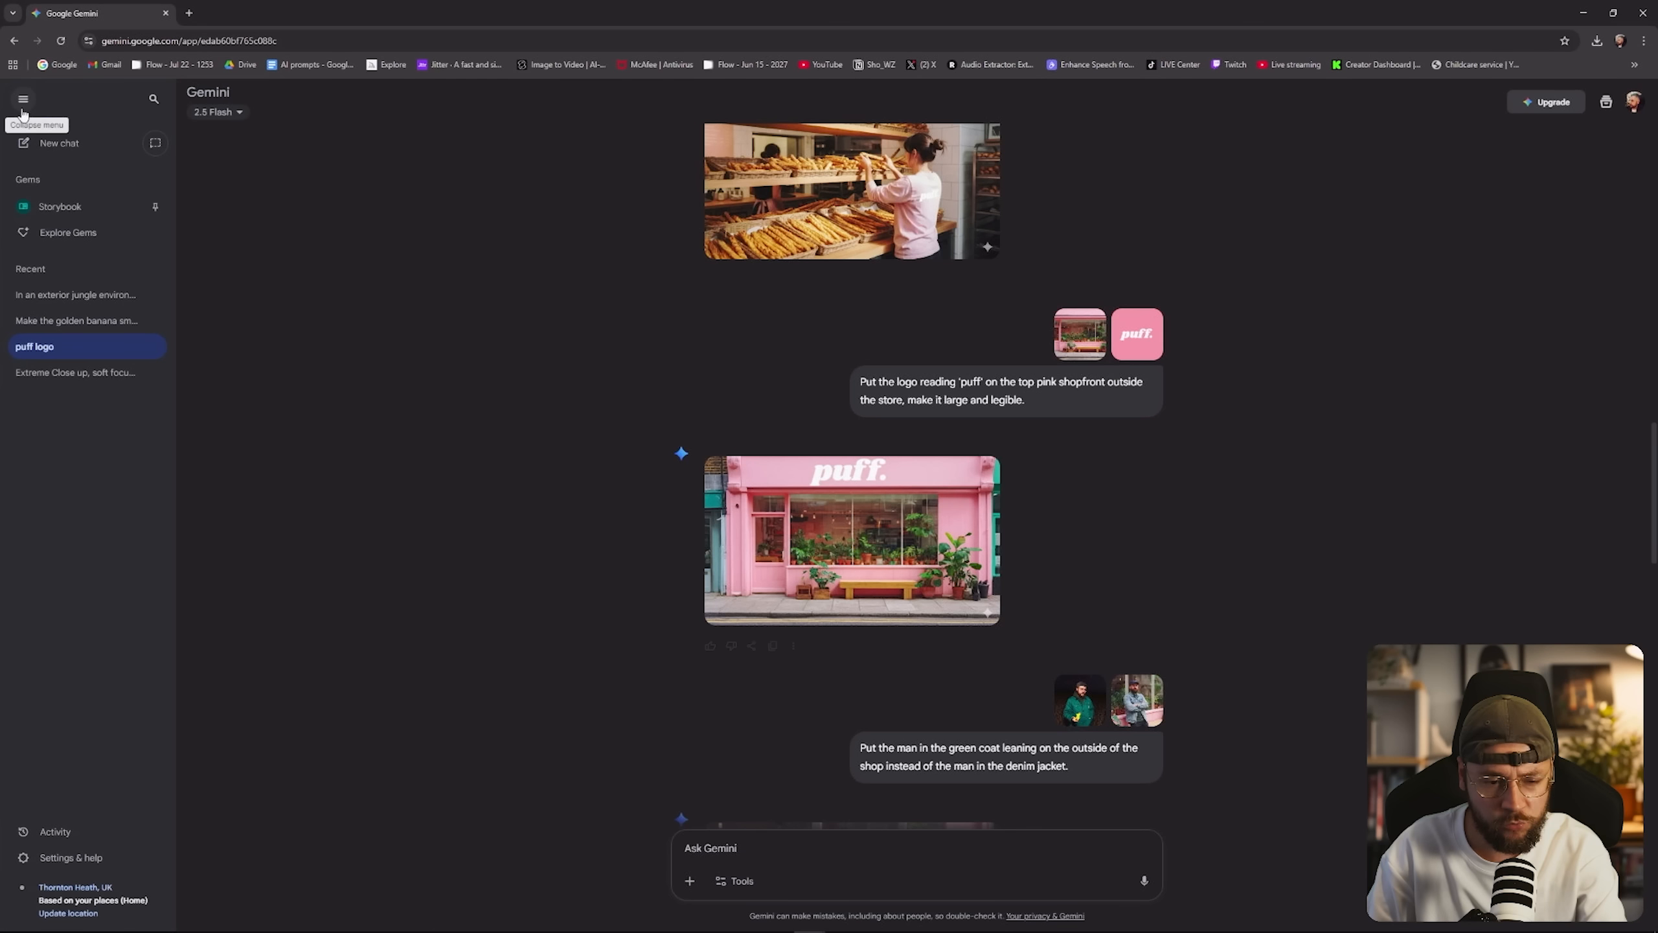
{"action": "mouse_move", "coordinate": [896, 530]}
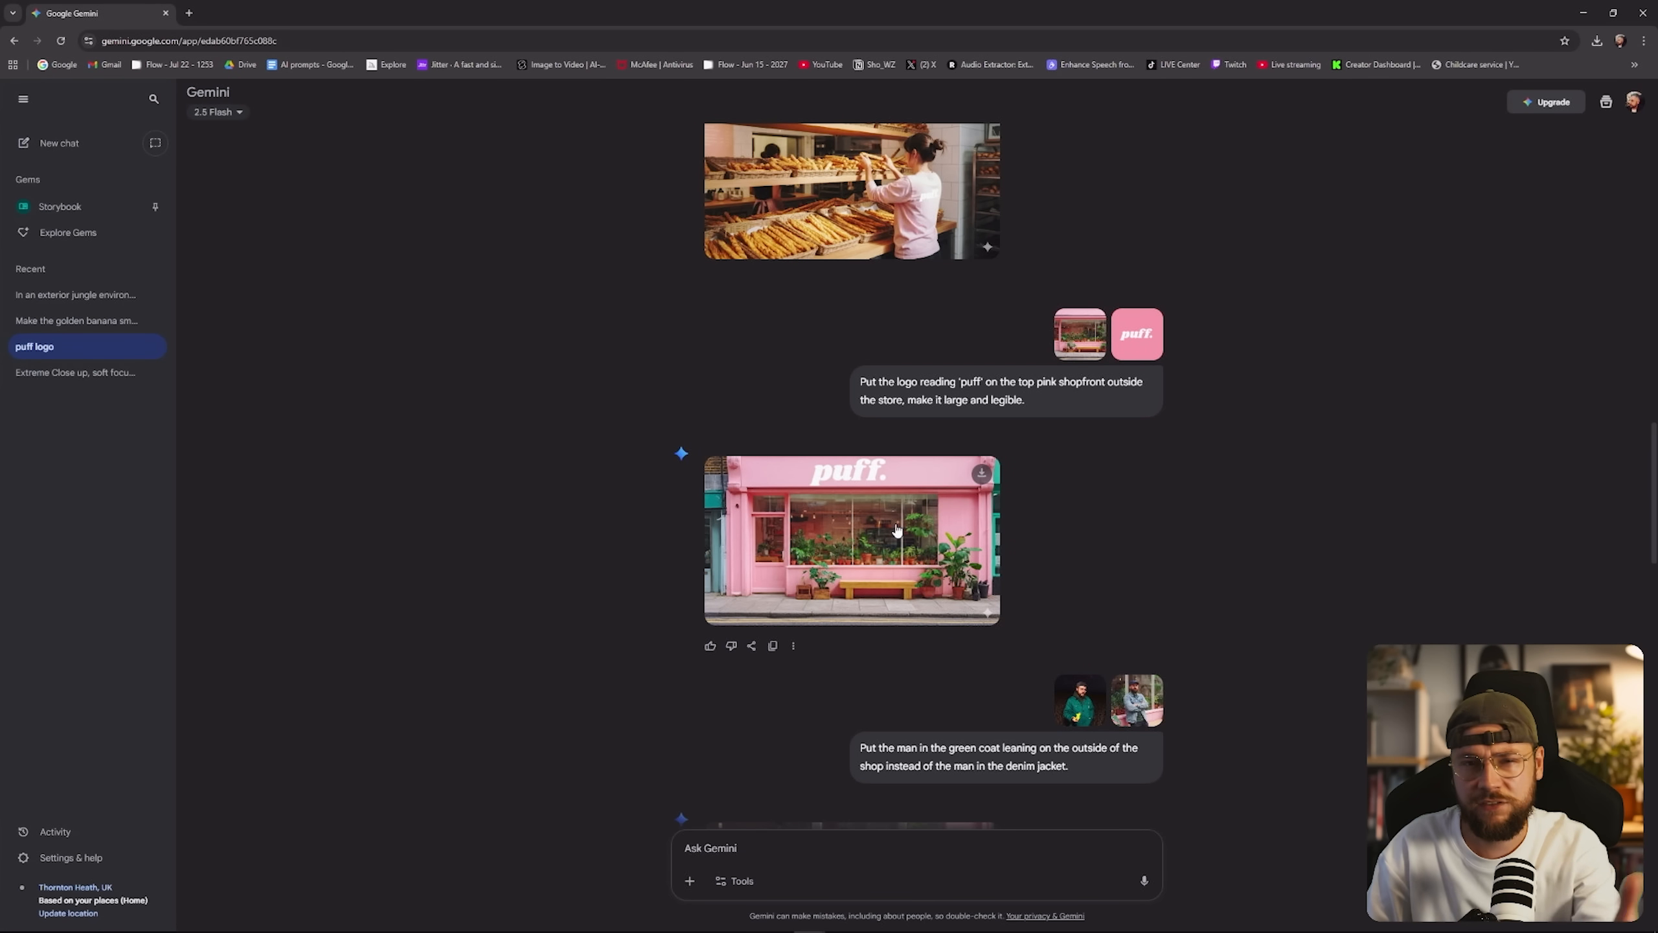
{"action": "mouse_move", "coordinate": [876, 547]}
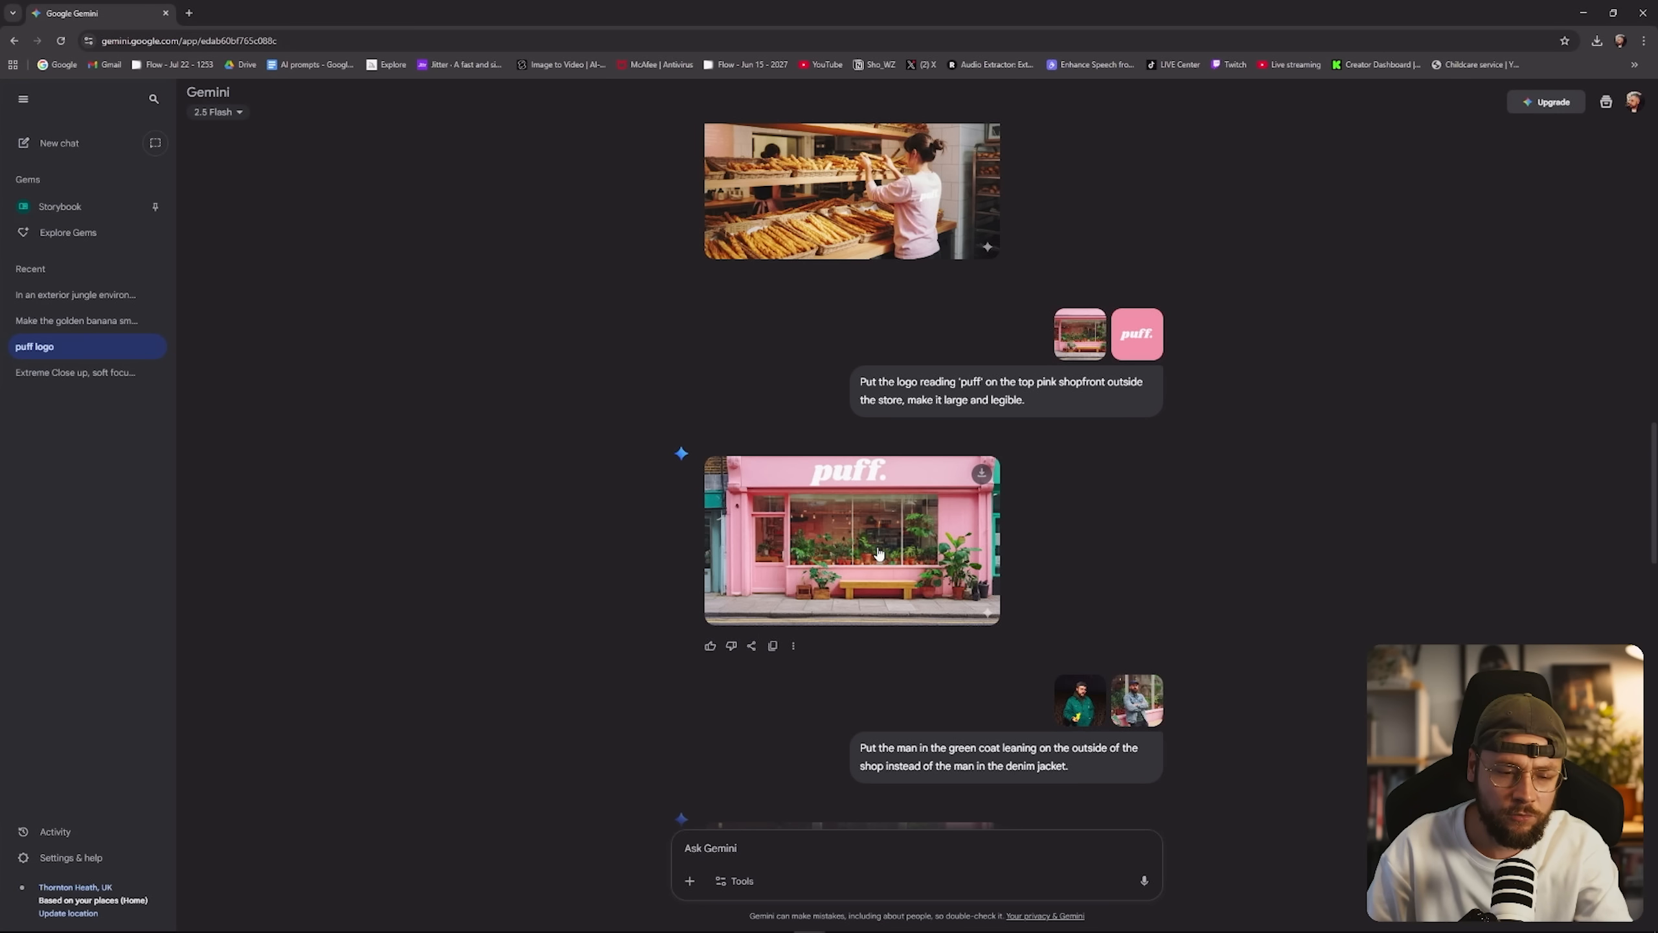
{"action": "mouse_move", "coordinate": [1092, 627]}
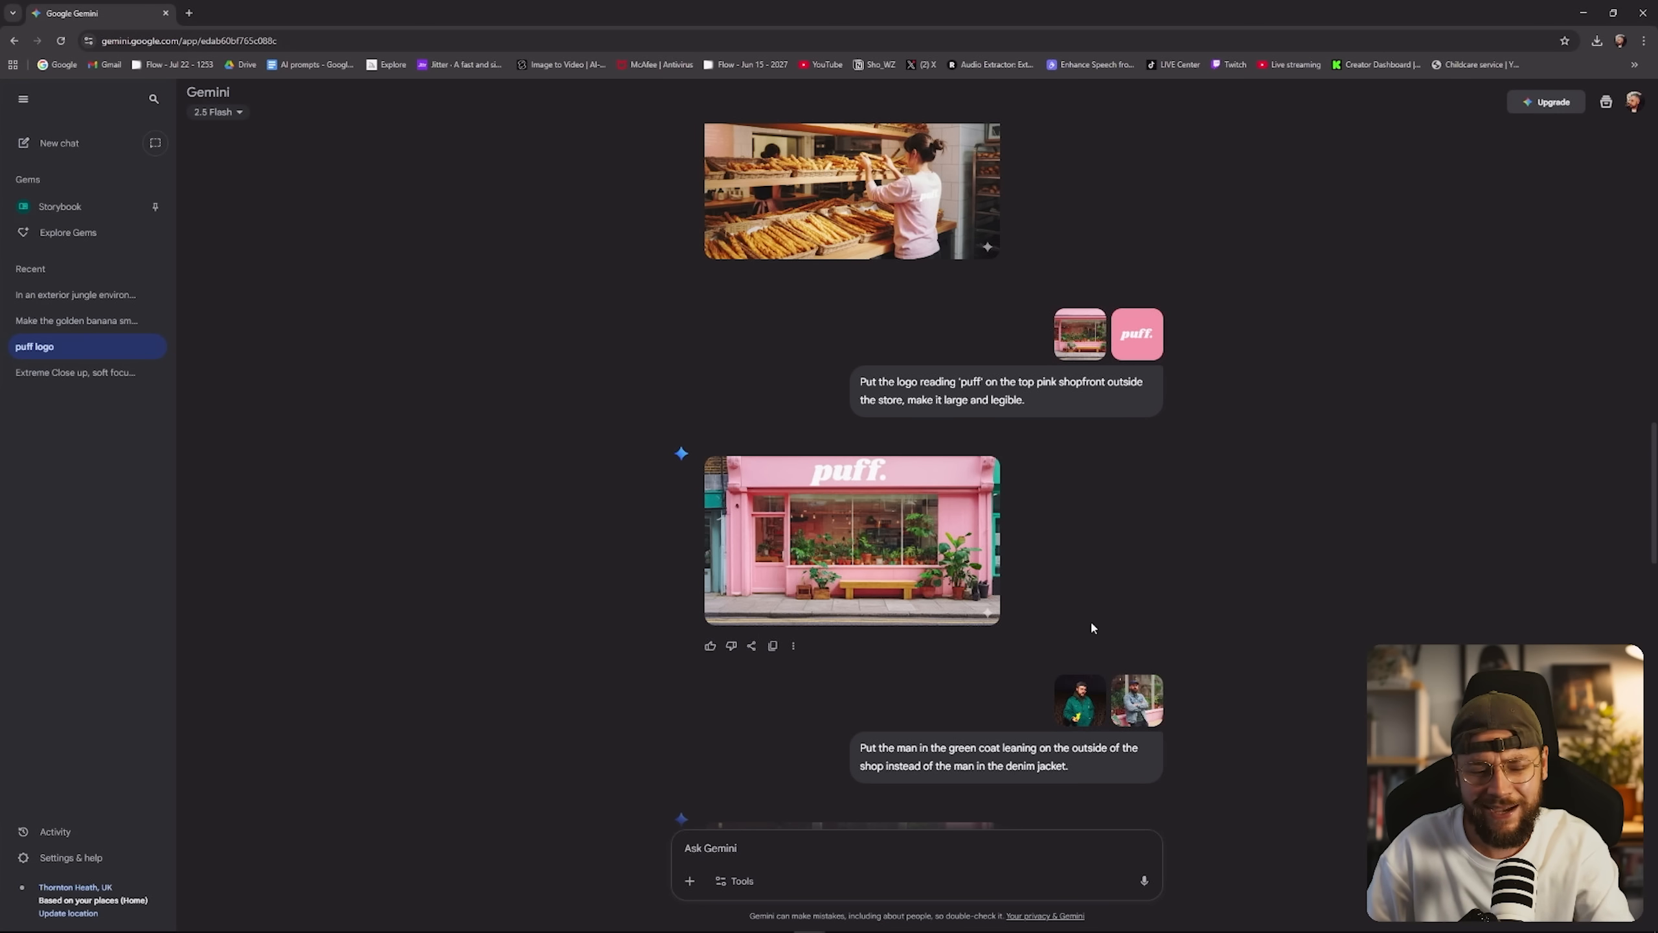
{"action": "left_click", "coordinate": [851, 539]}
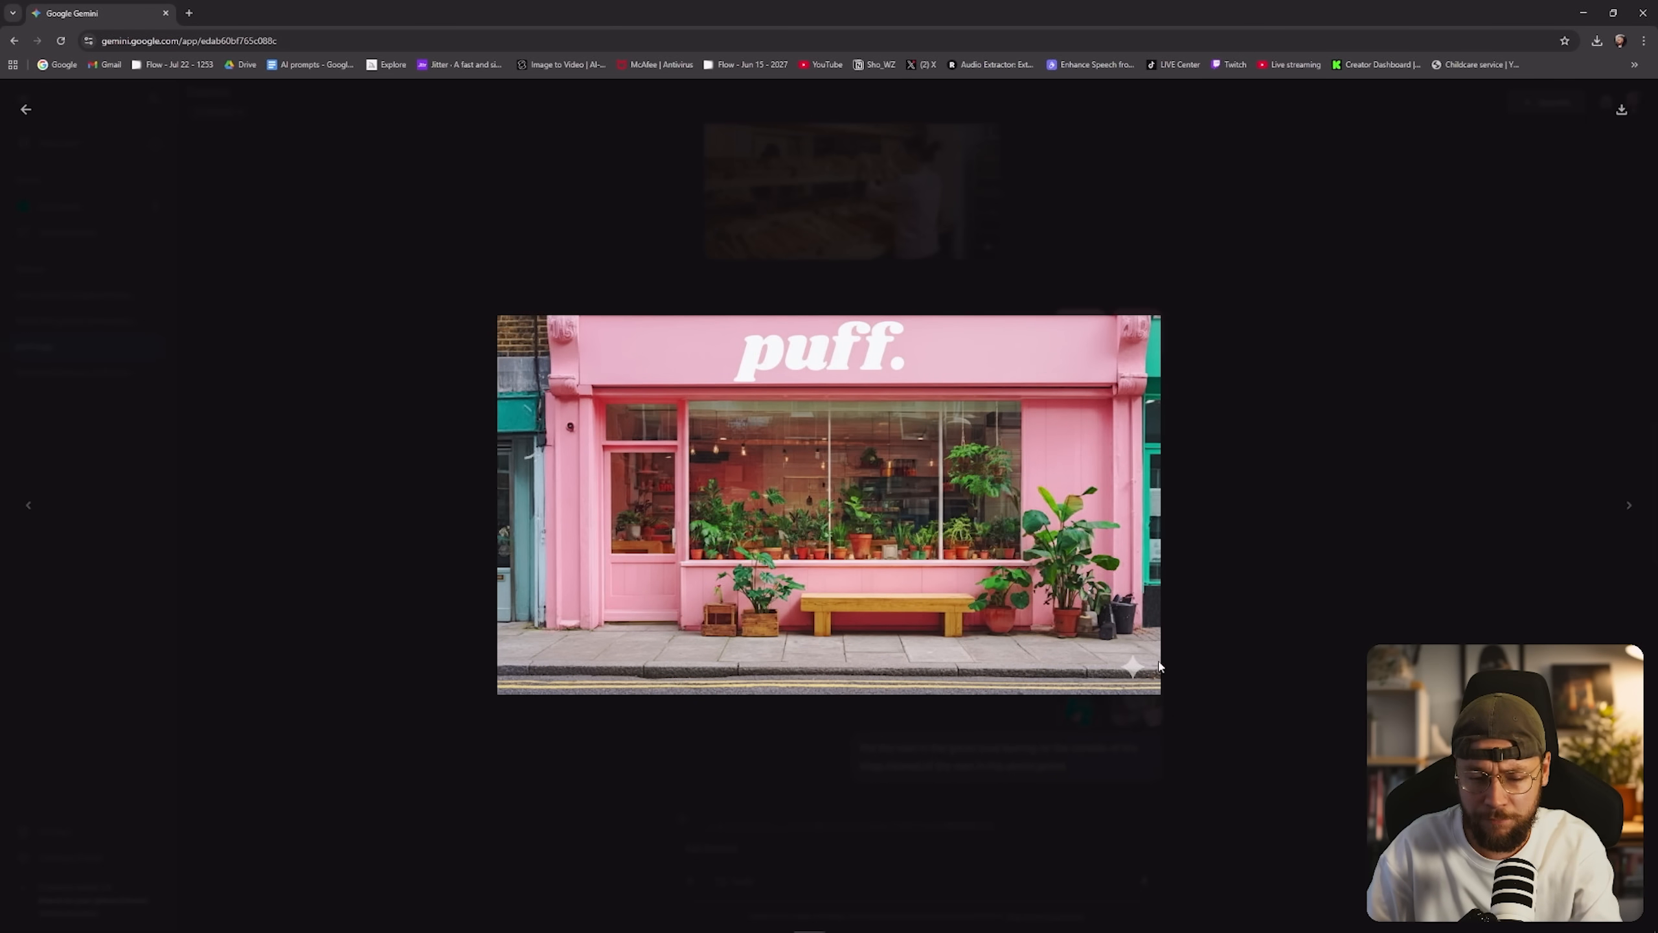
{"action": "mouse_move", "coordinate": [1251, 683]}
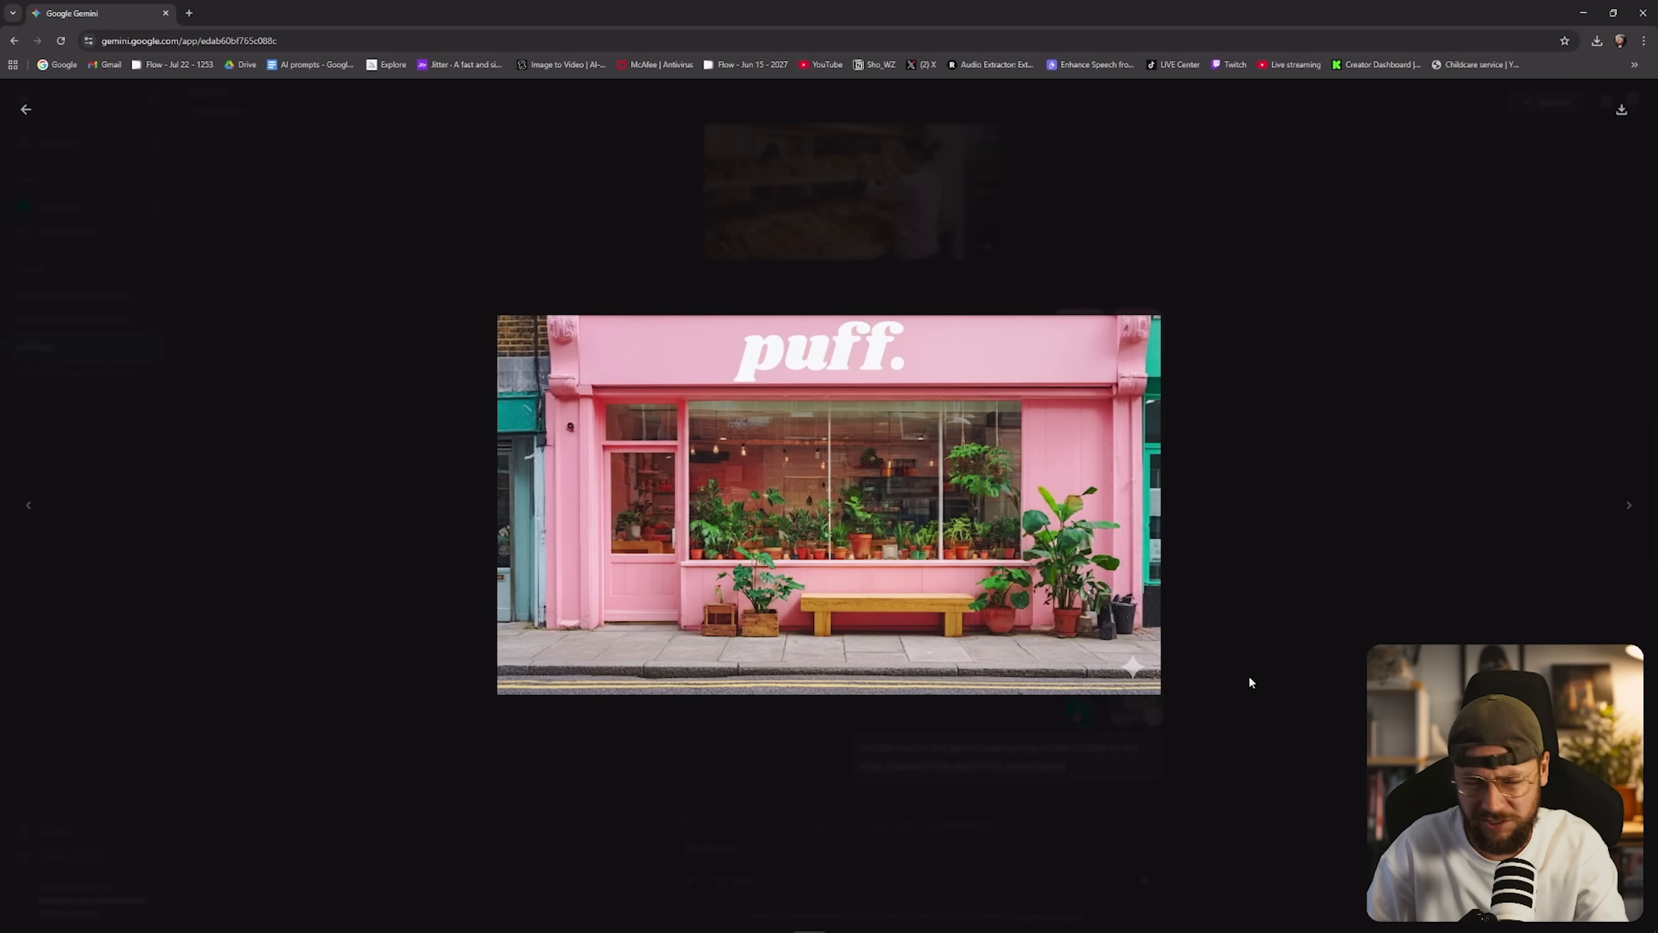
{"action": "mouse_move", "coordinate": [1241, 675]}
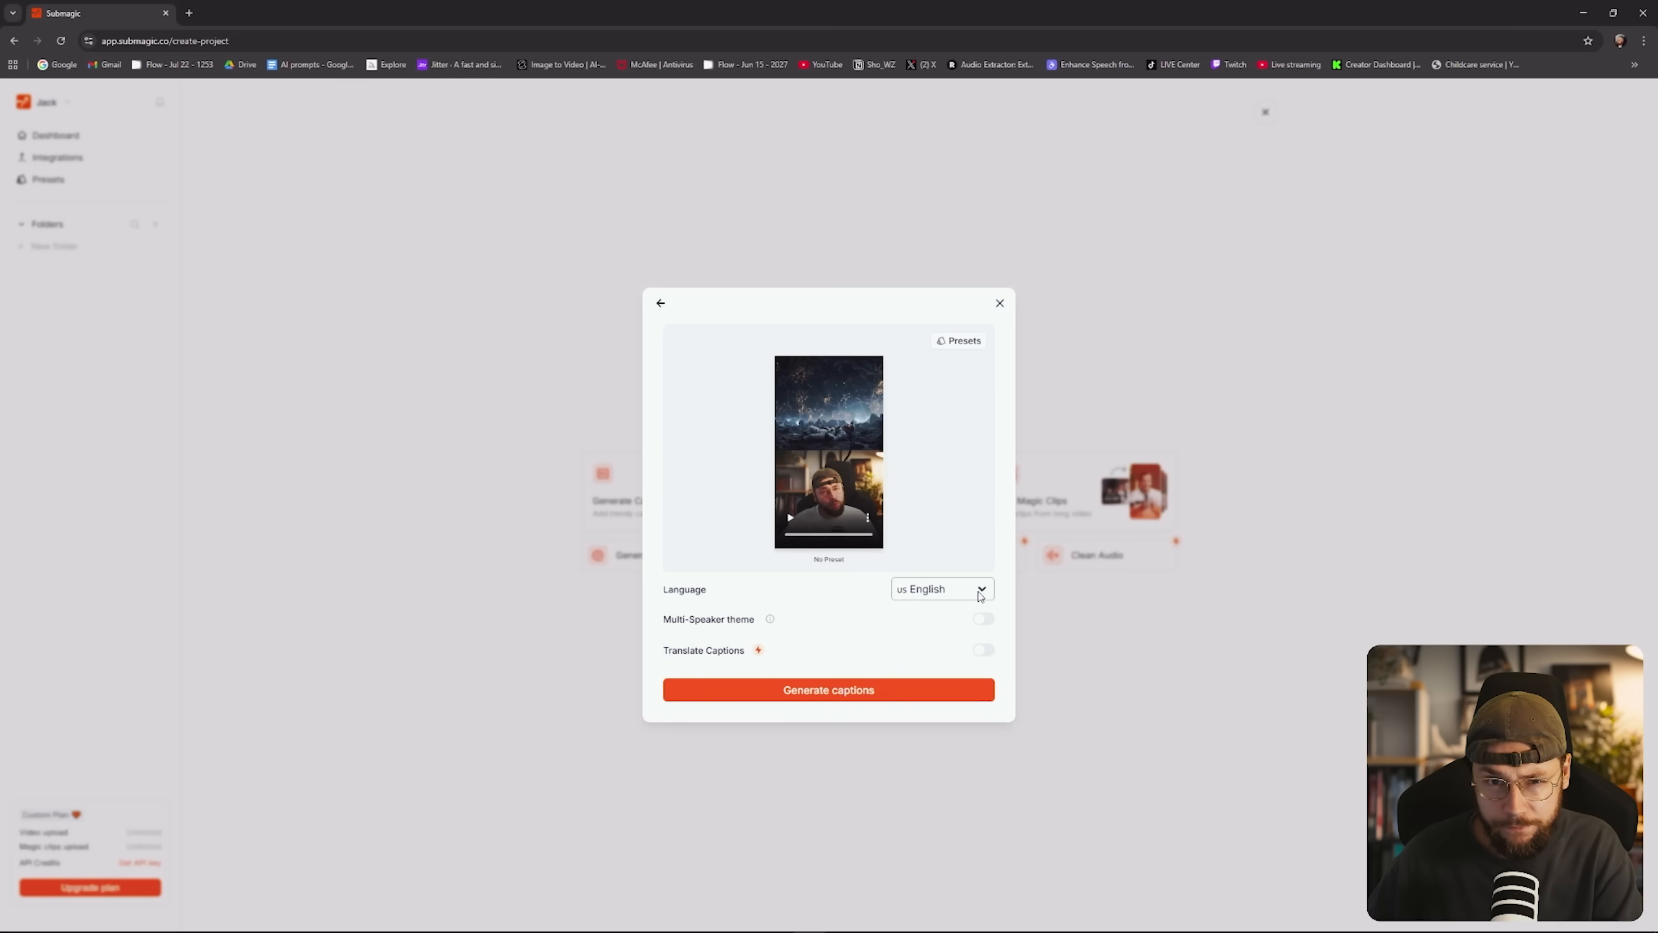
Generate English captions for the uploaded short.
{"action": "left_click", "coordinate": [827, 688]}
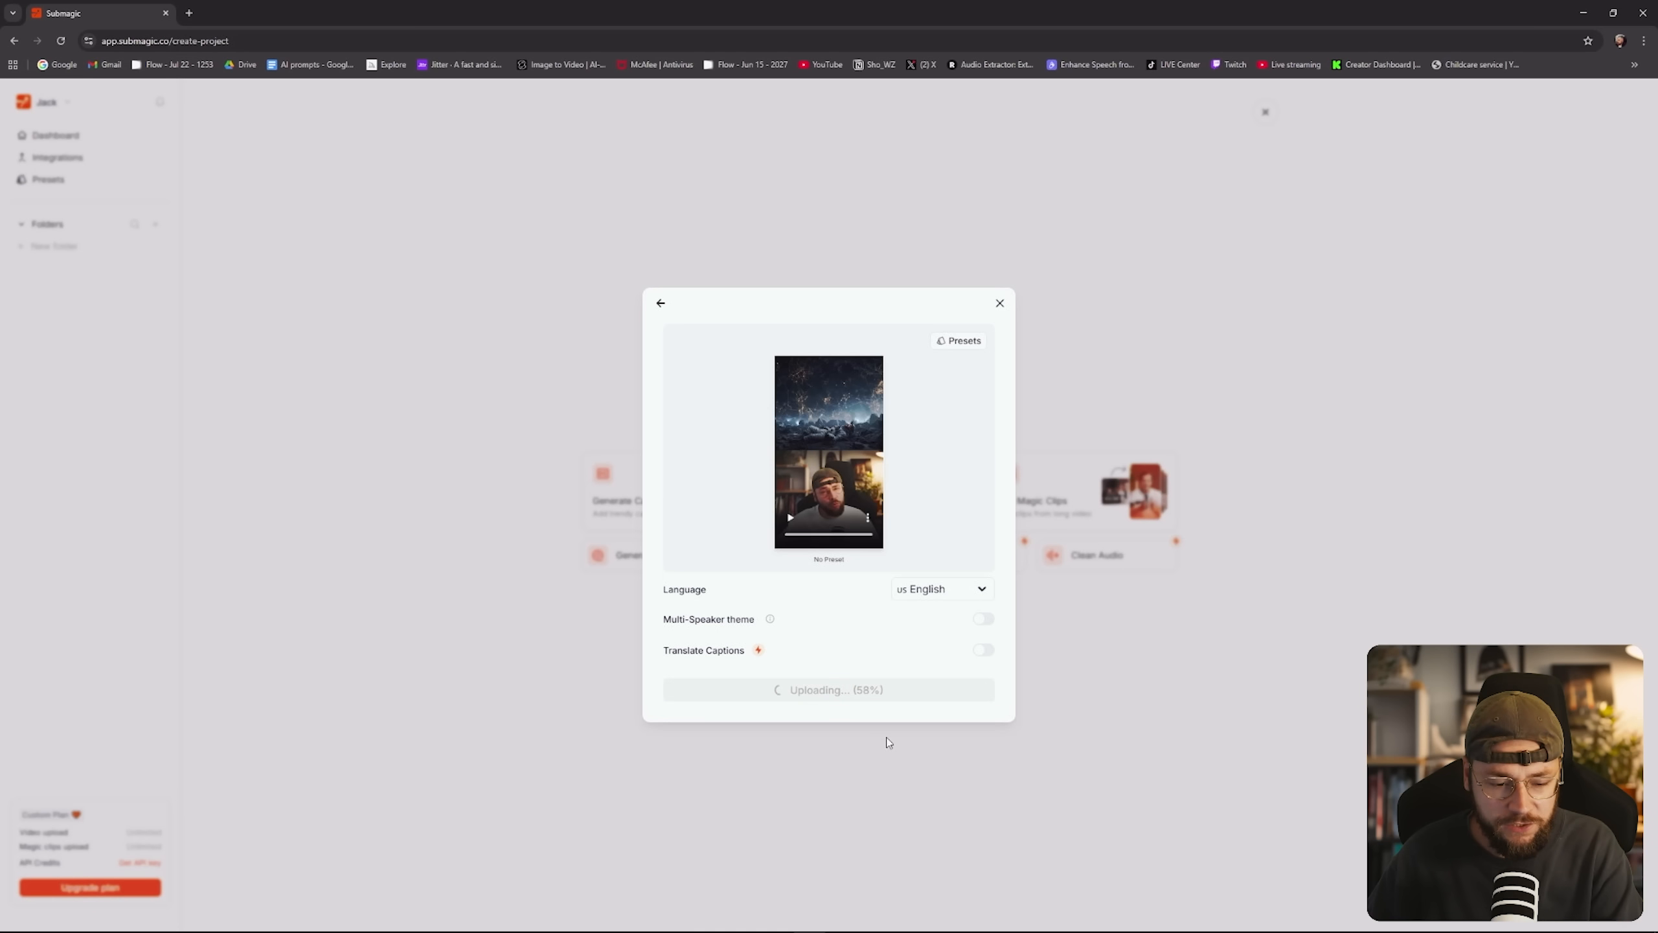
{"action": "mouse_move", "coordinate": [1061, 740]}
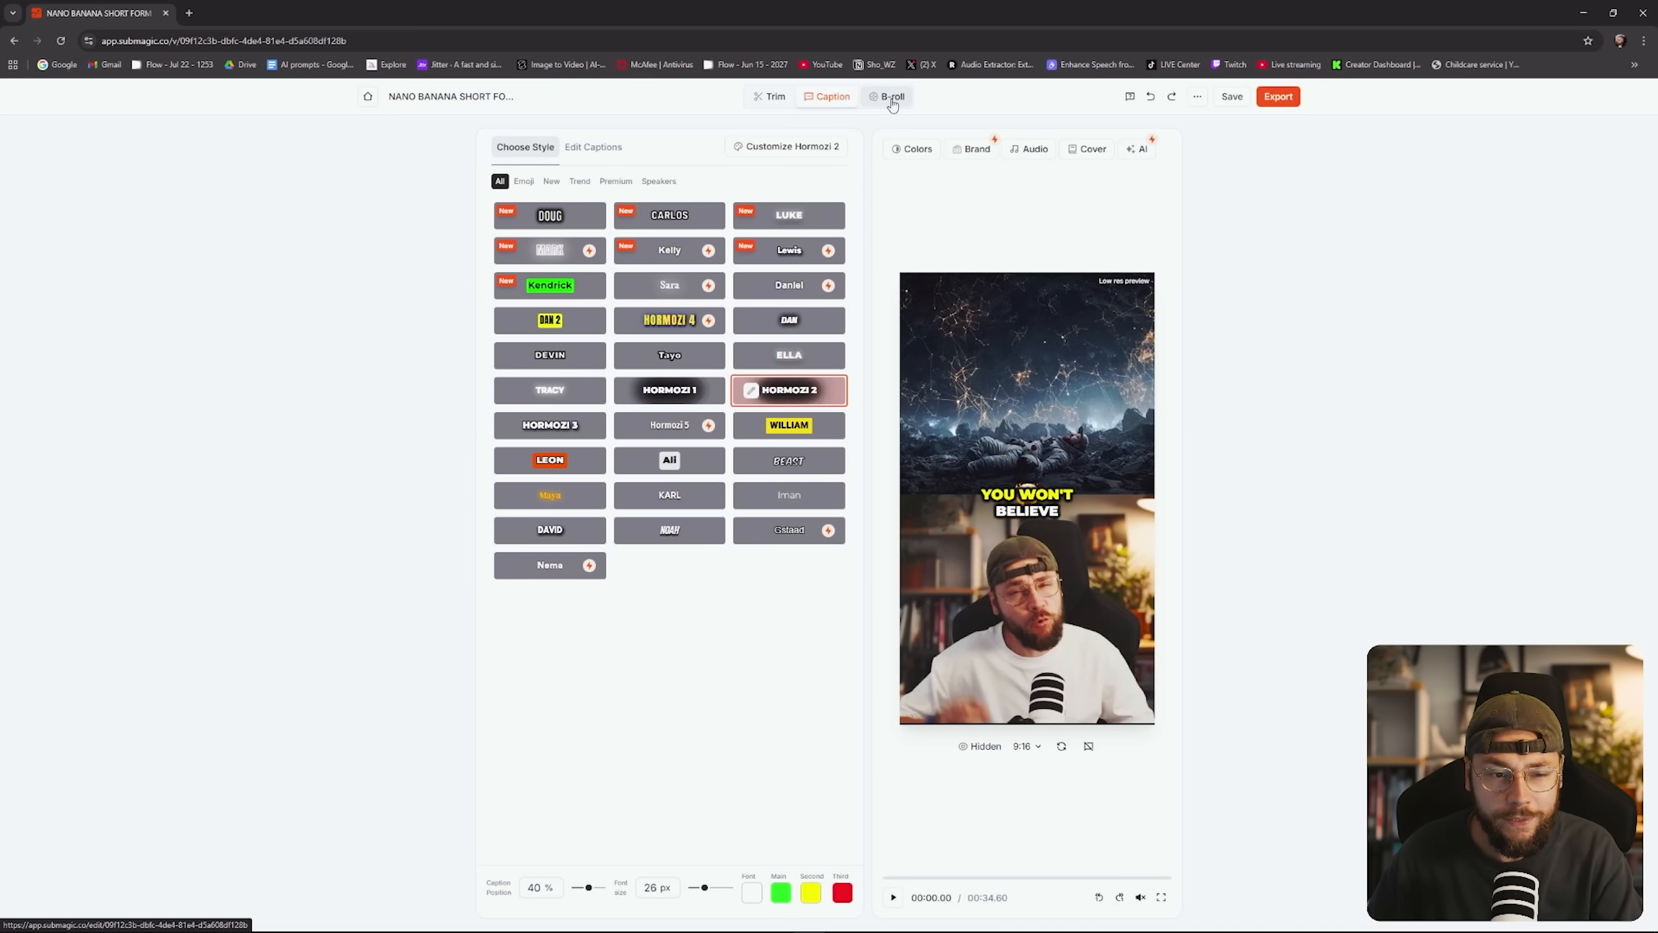
Show the B-roll view with the transcript split into timed scenes.
{"action": "left_click", "coordinate": [890, 96]}
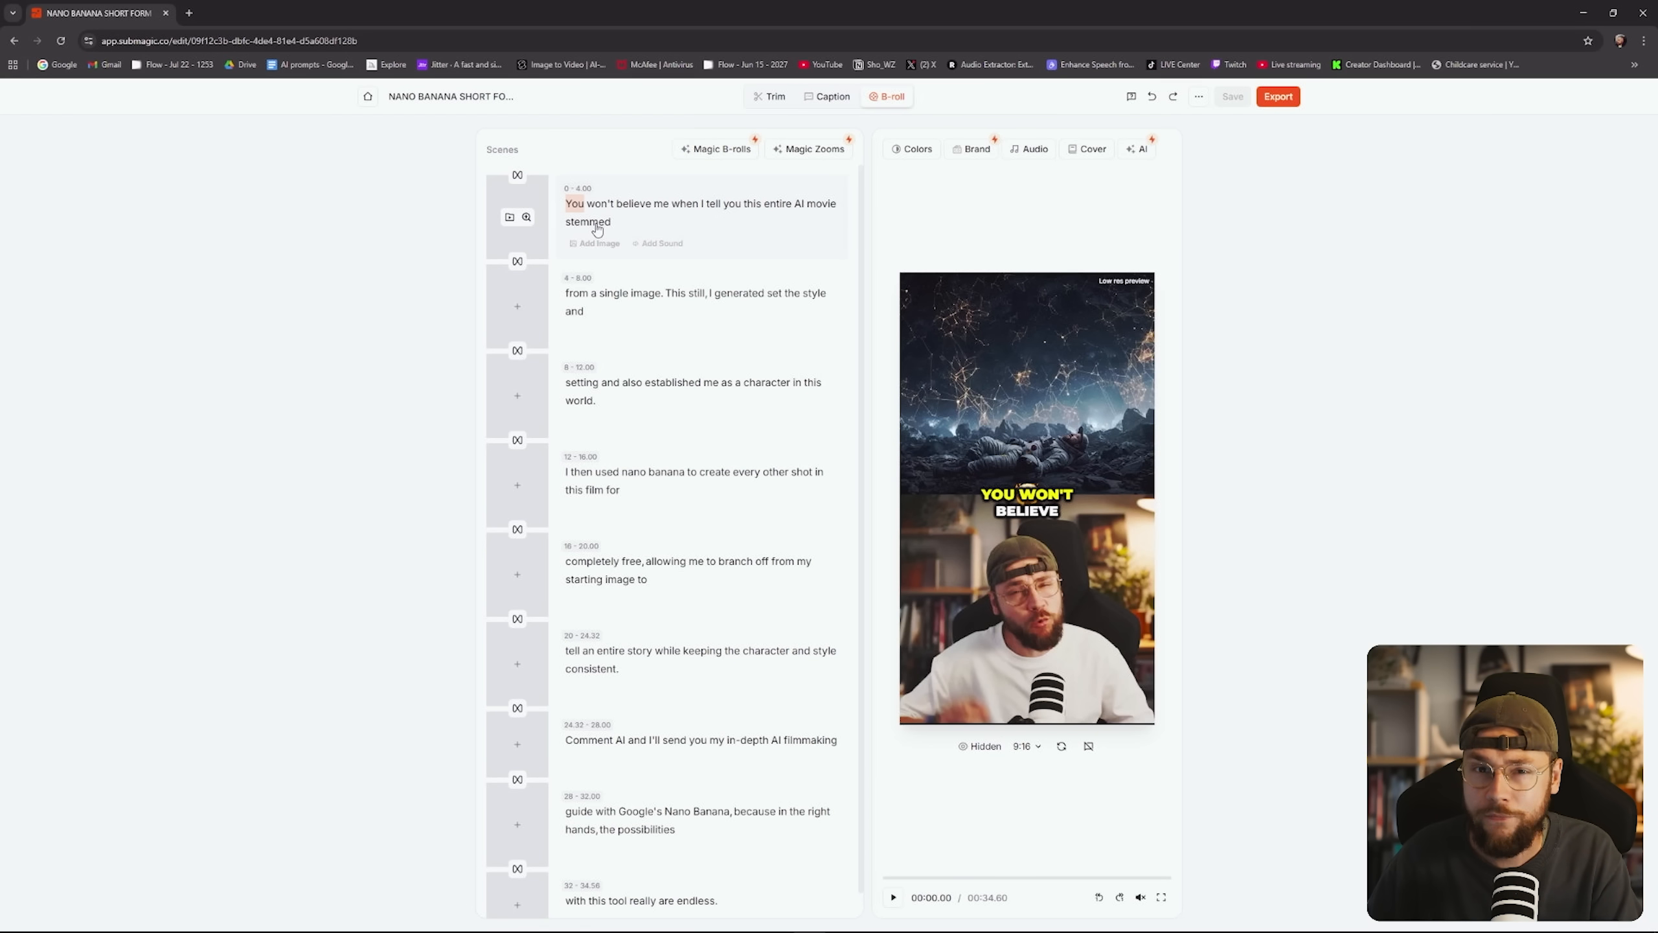
{"action": "mouse_move", "coordinate": [509, 218]}
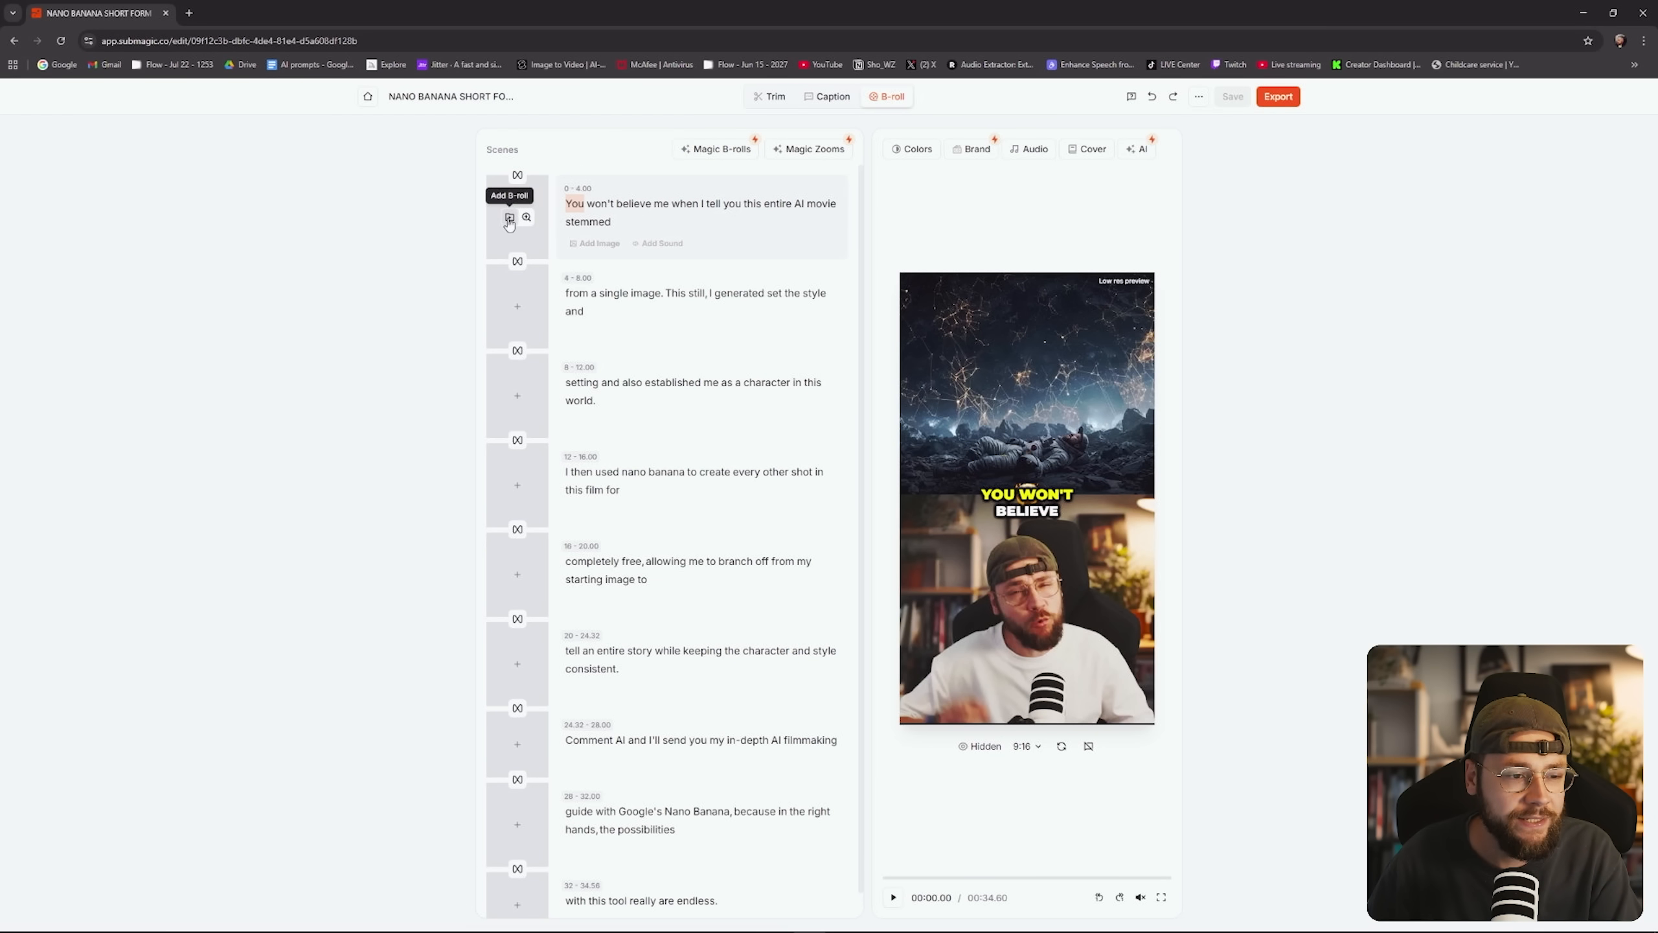
Add a 'person talking closeup' stock clip as B-roll on the opening scene, then leave for the LMArena tab.
{"action": "left_click", "coordinate": [509, 218]}
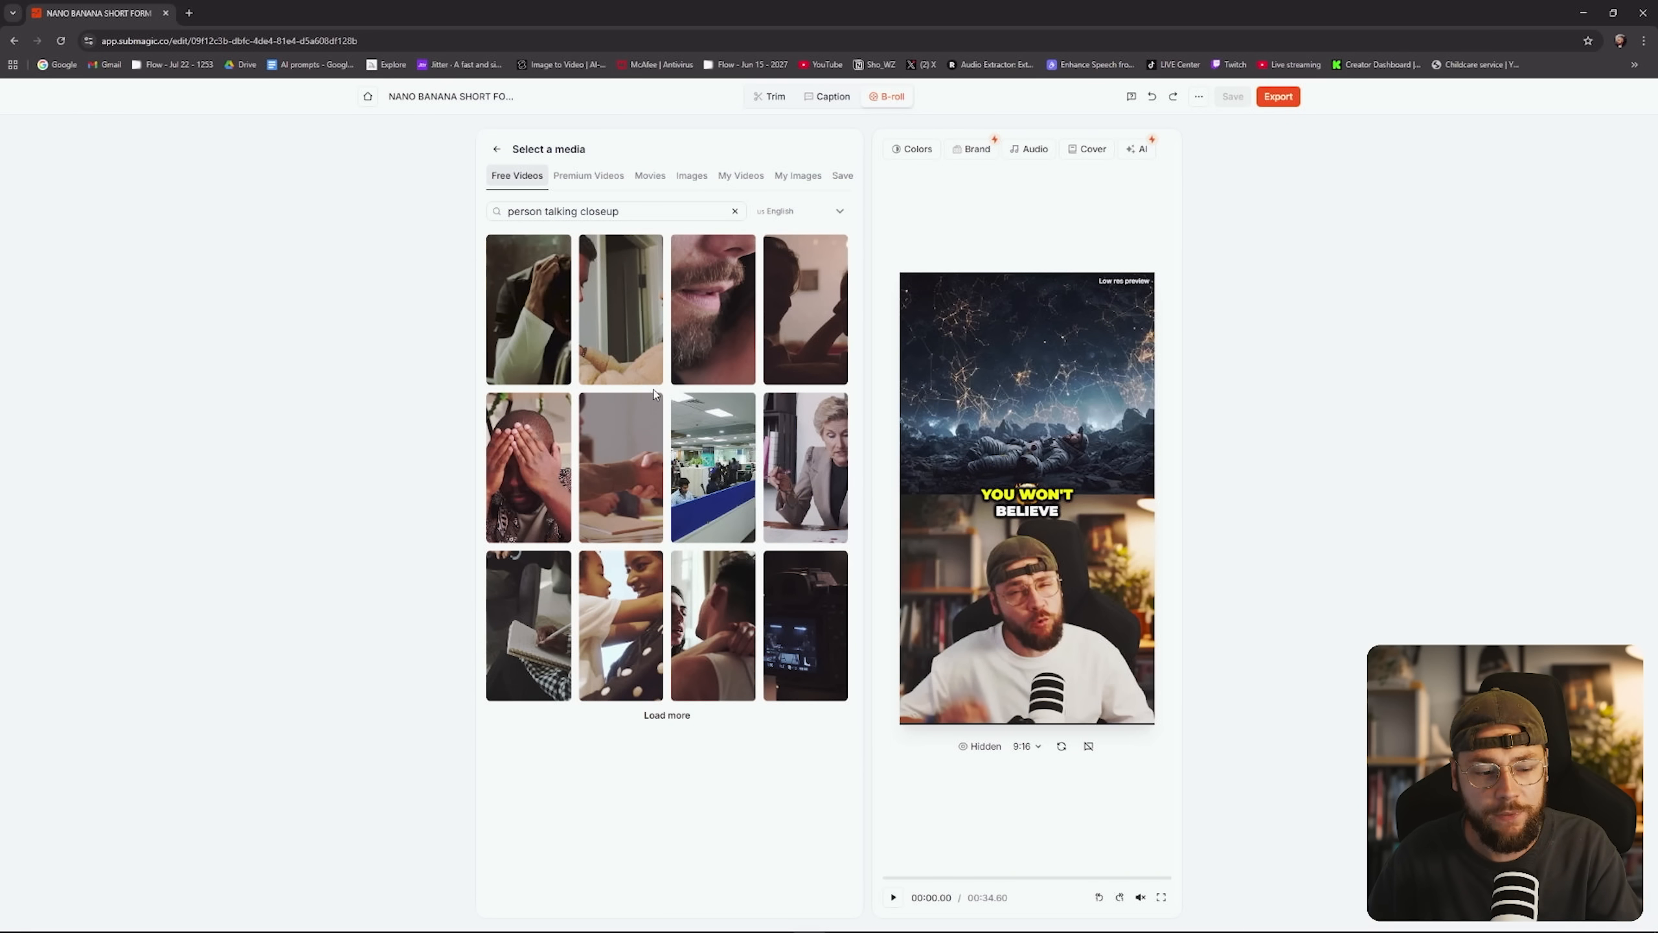
{"action": "mouse_move", "coordinate": [713, 467]}
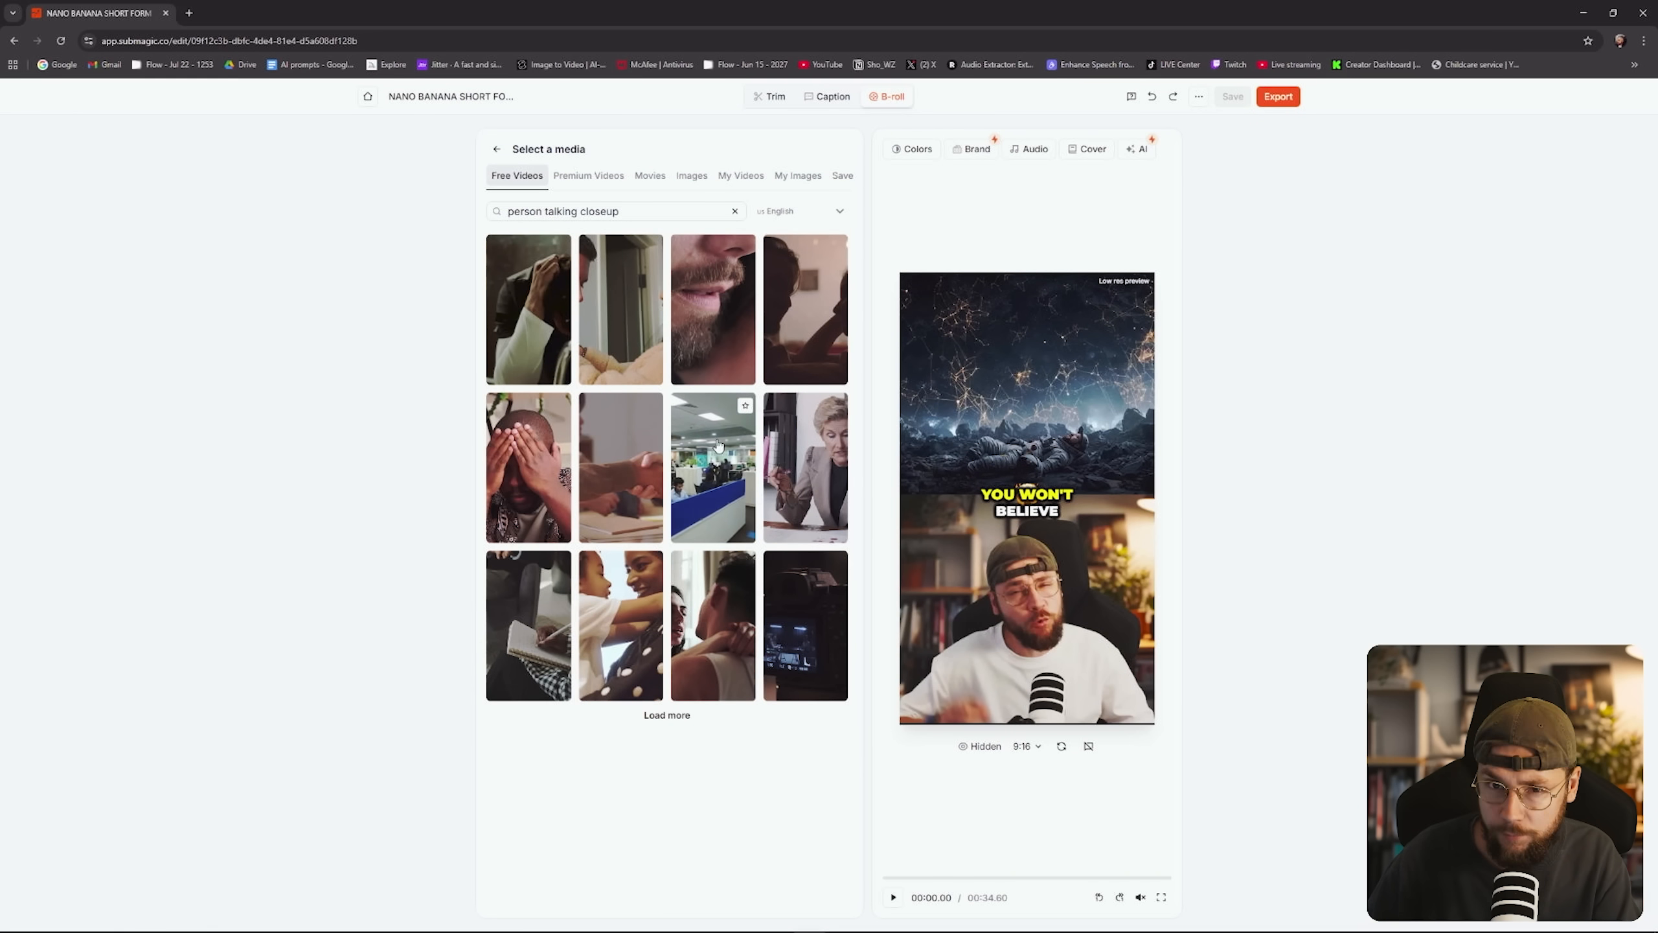
{"action": "left_click", "coordinate": [518, 261]}
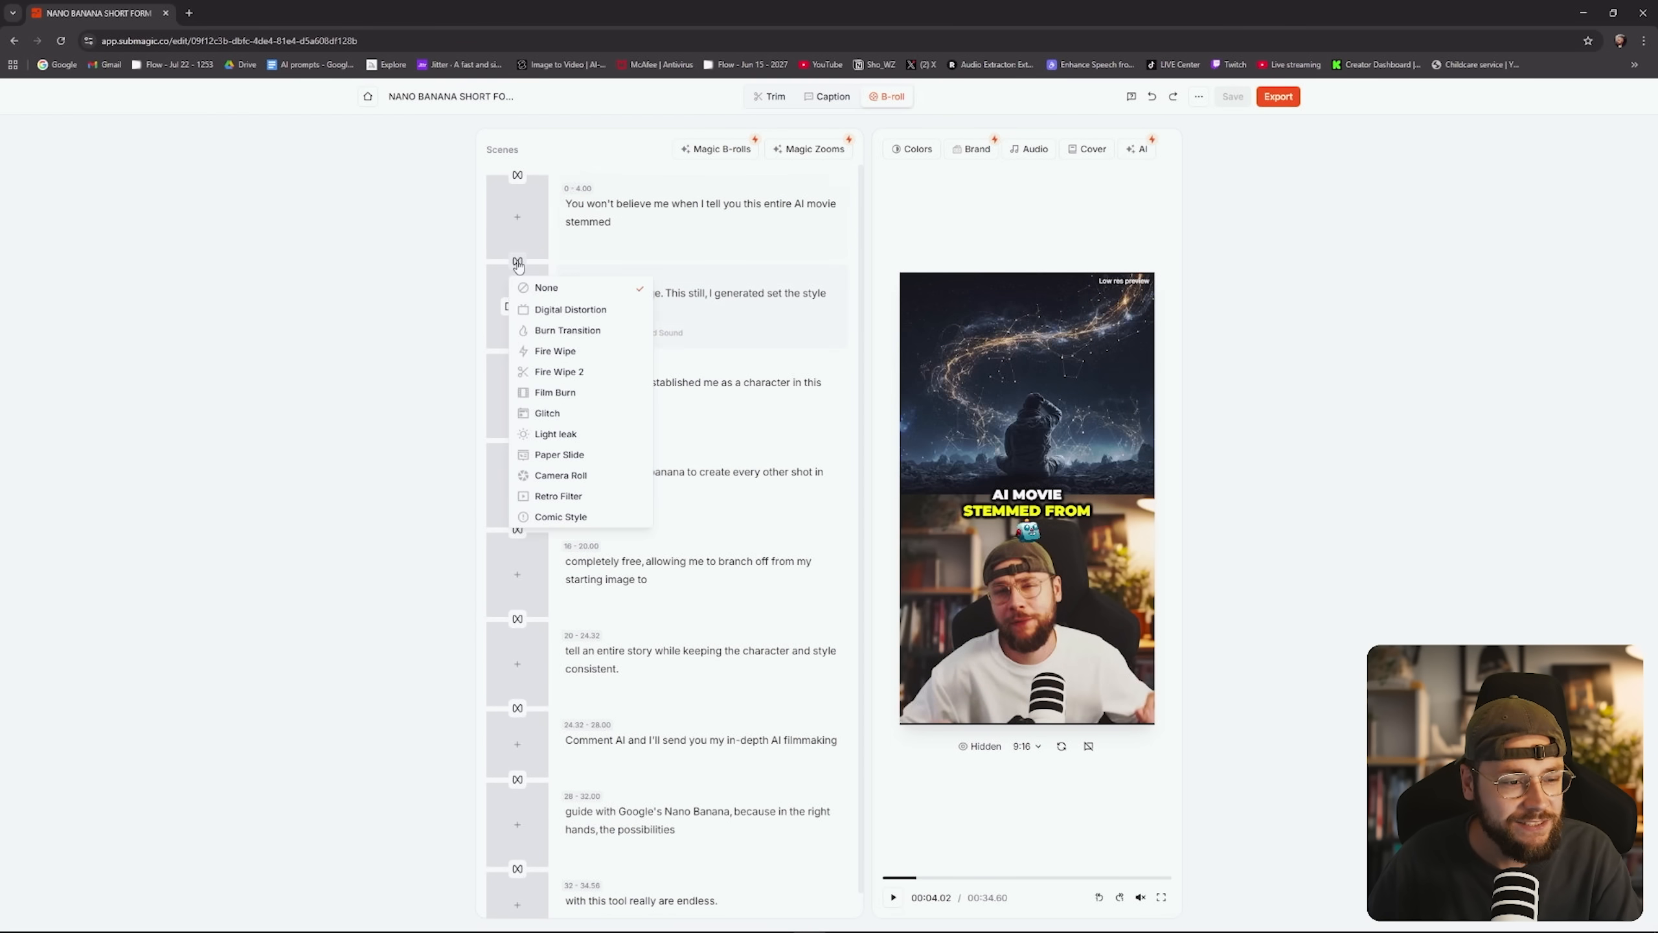
{"action": "mouse_move", "coordinate": [614, 342]}
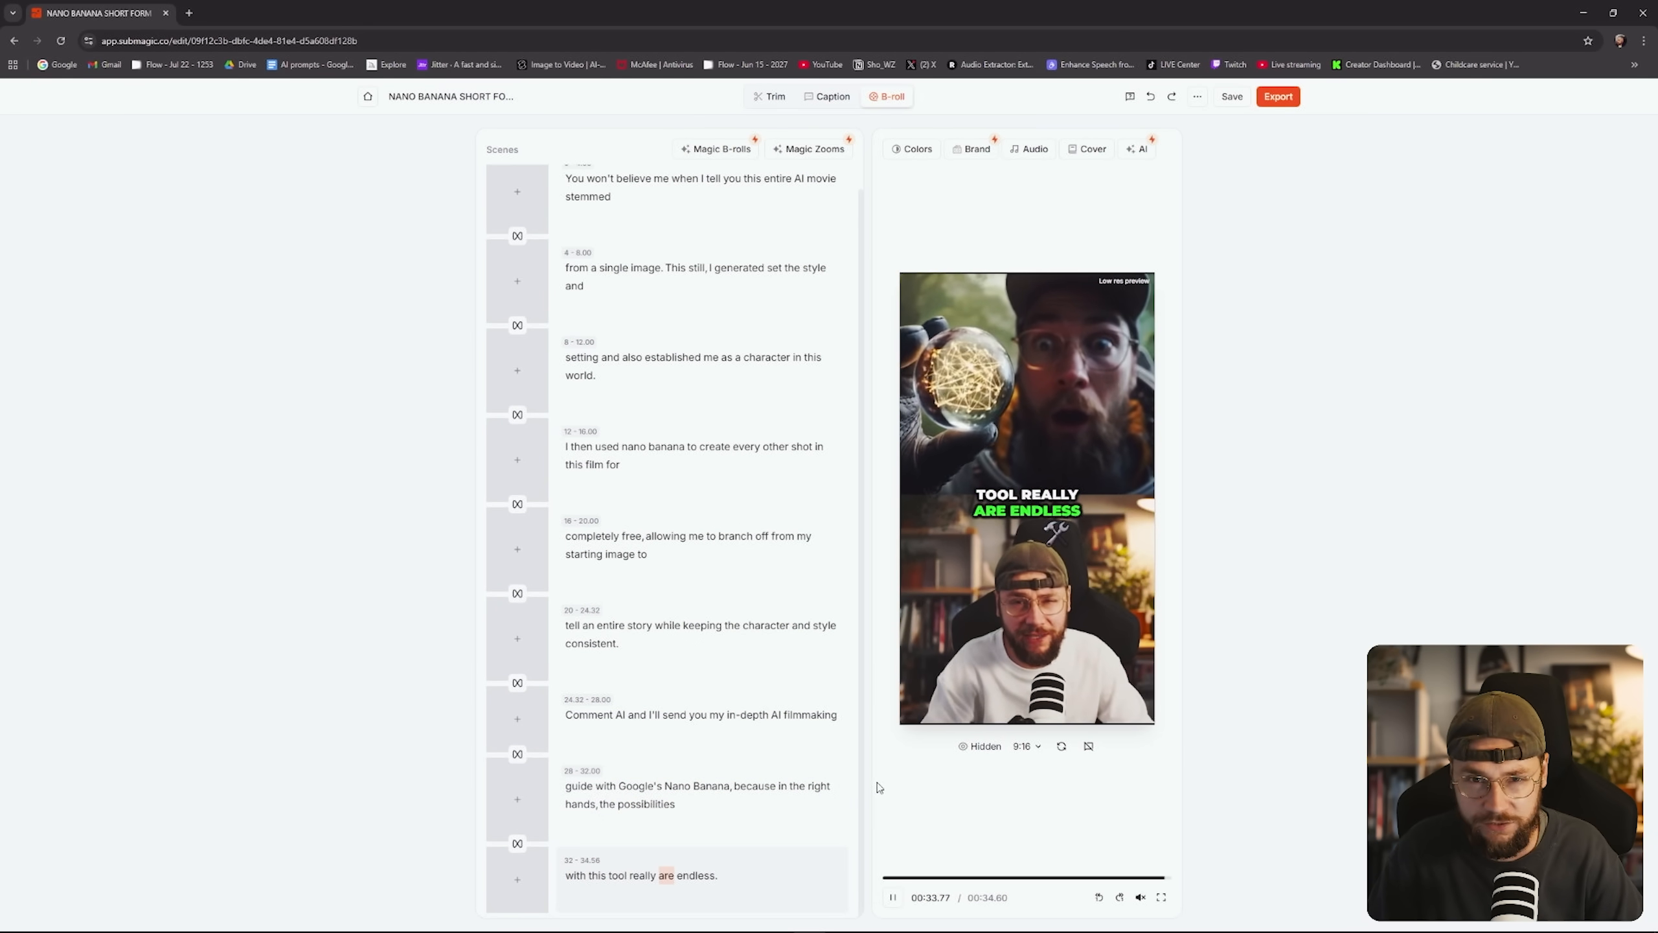
{"action": "left_click", "coordinate": [61, 13]}
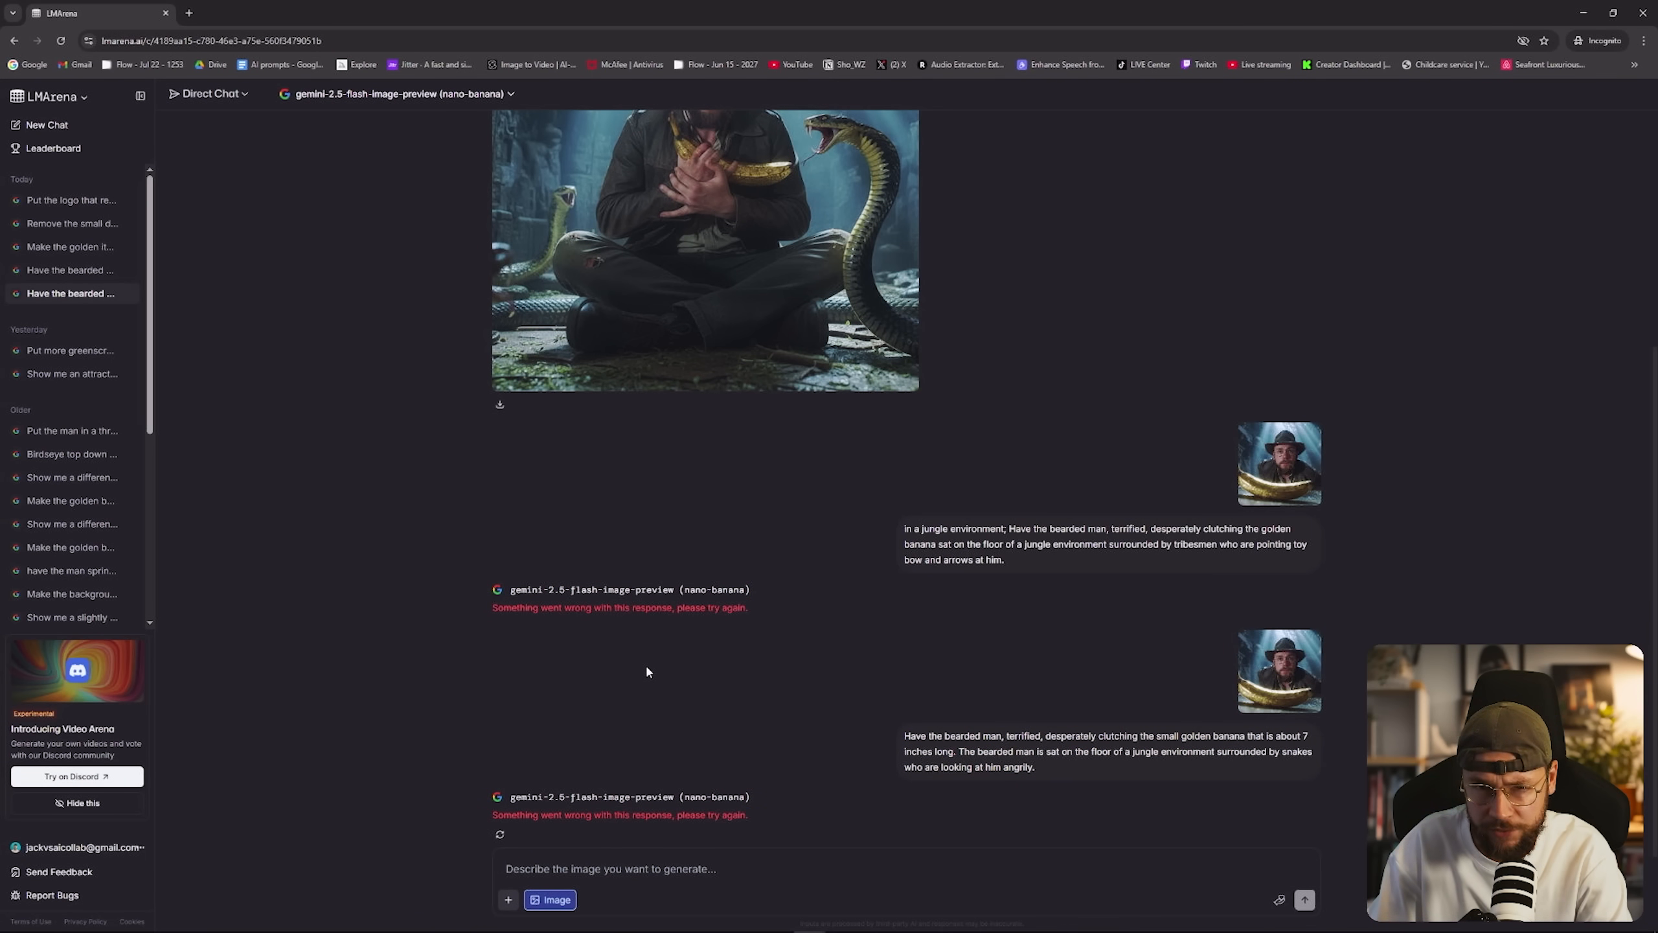
{"action": "mouse_move", "coordinate": [742, 699]}
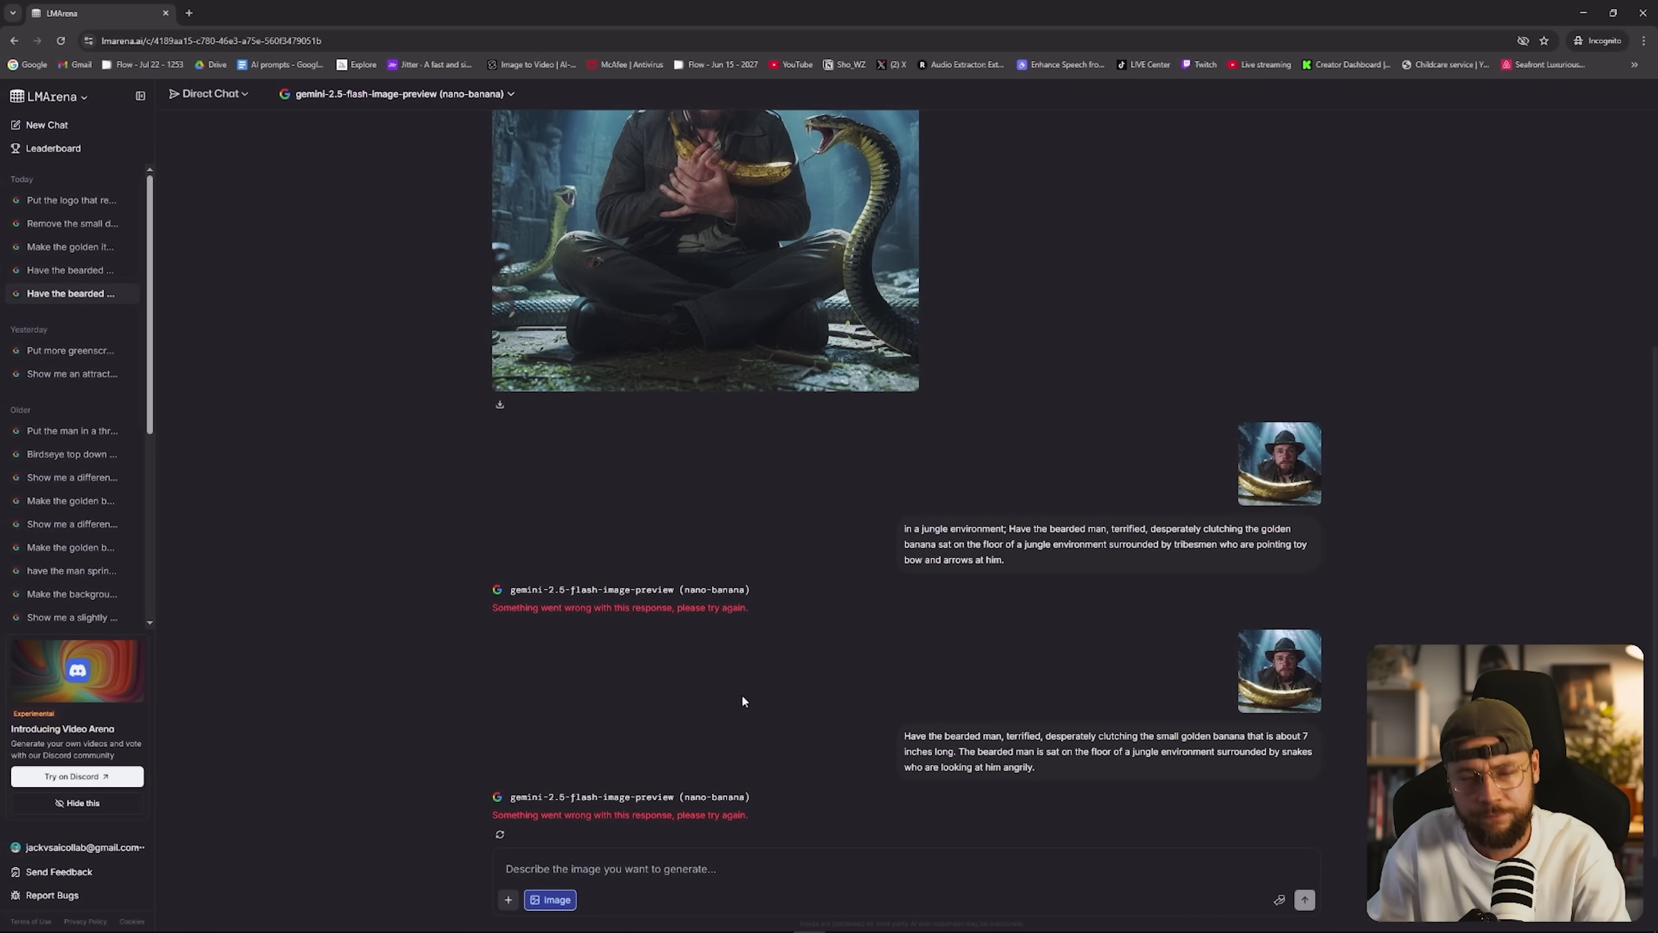
{"action": "mouse_move", "coordinate": [843, 593]}
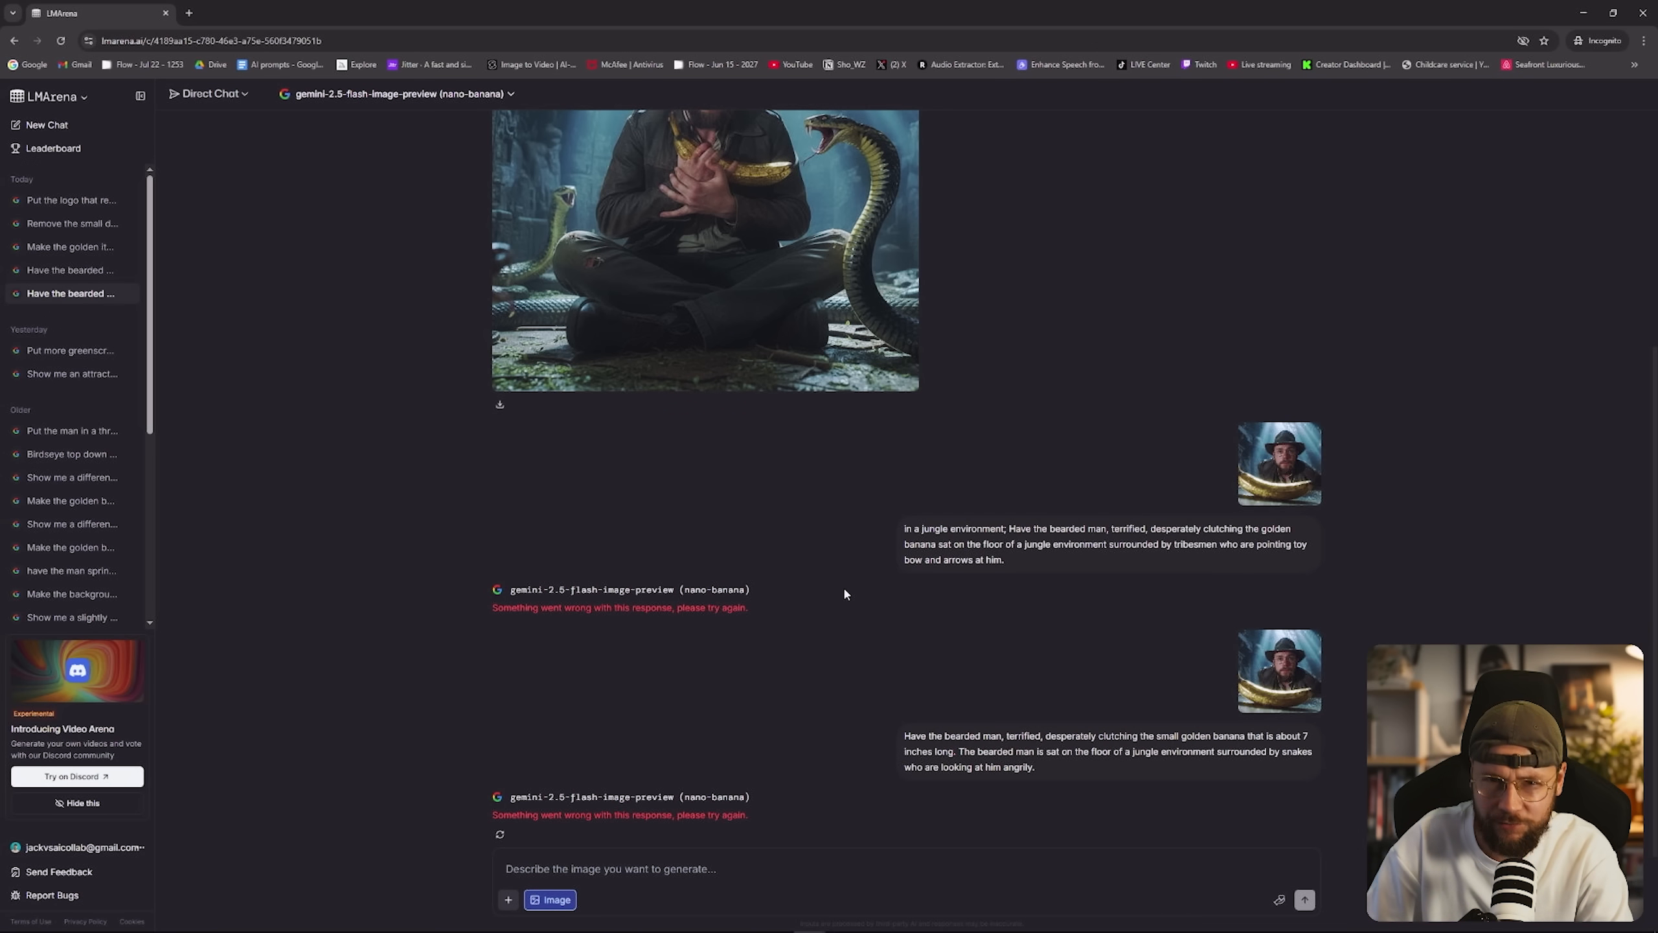
Zoom in on the nano-banana chat showing the cobra image and error responses.
{"action": "key", "text": "ctrl+plus"}
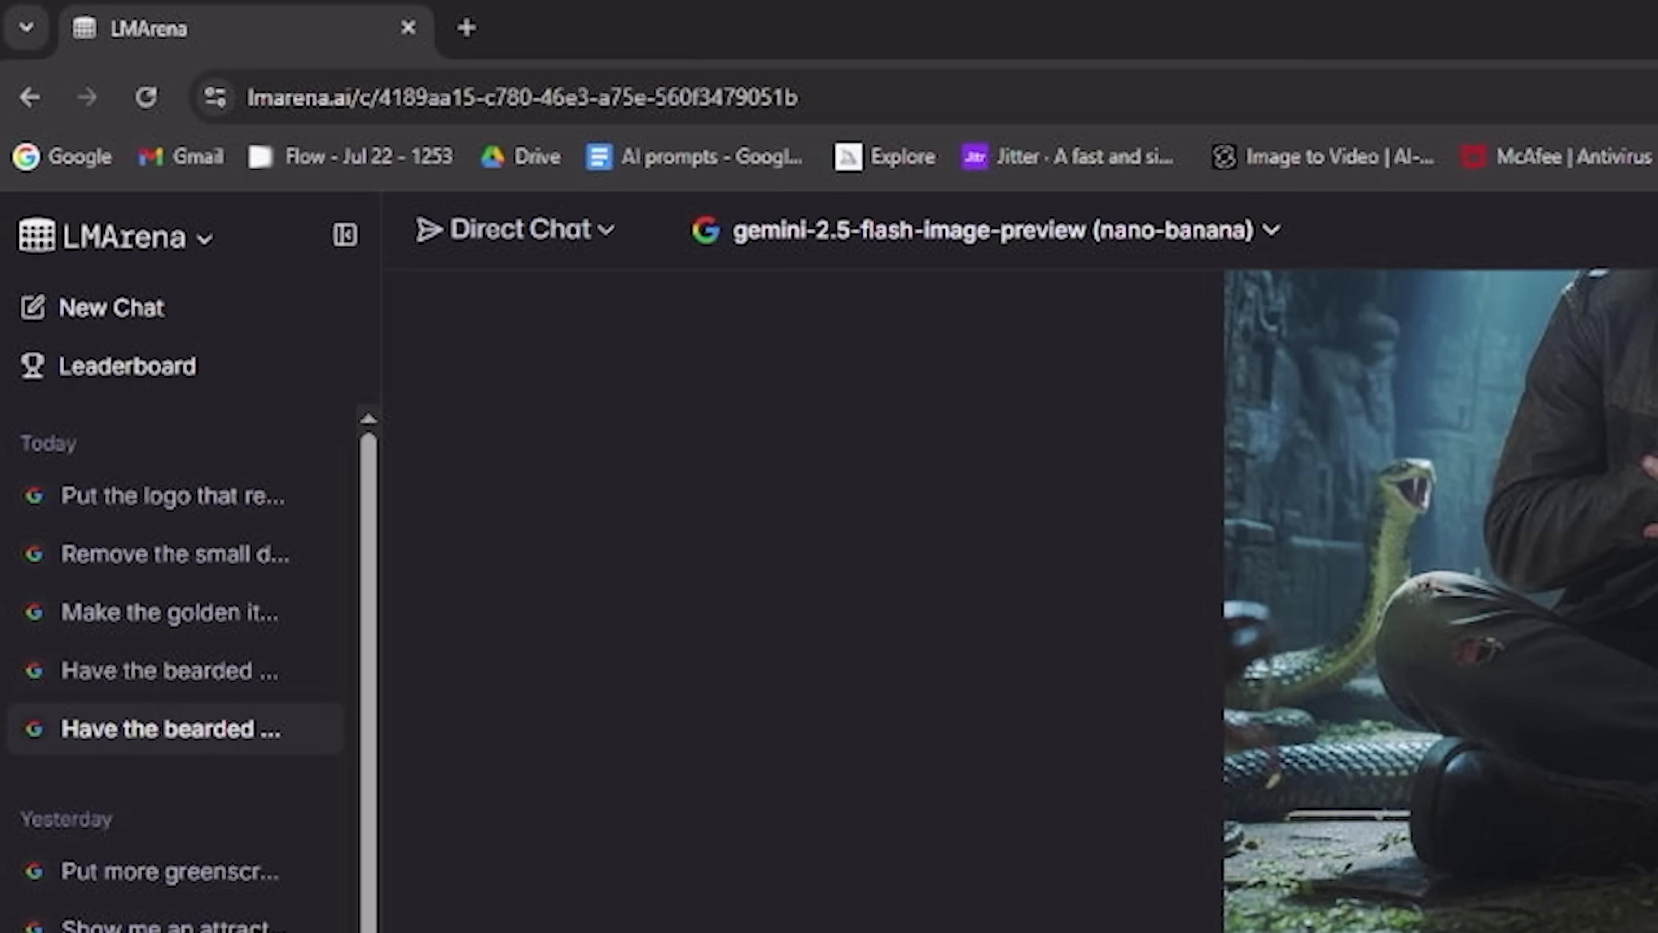
Start a new chat, then reopen yesterday's 'Show me an attract…' pink-apron baker chat.
{"action": "left_click", "coordinate": [112, 309]}
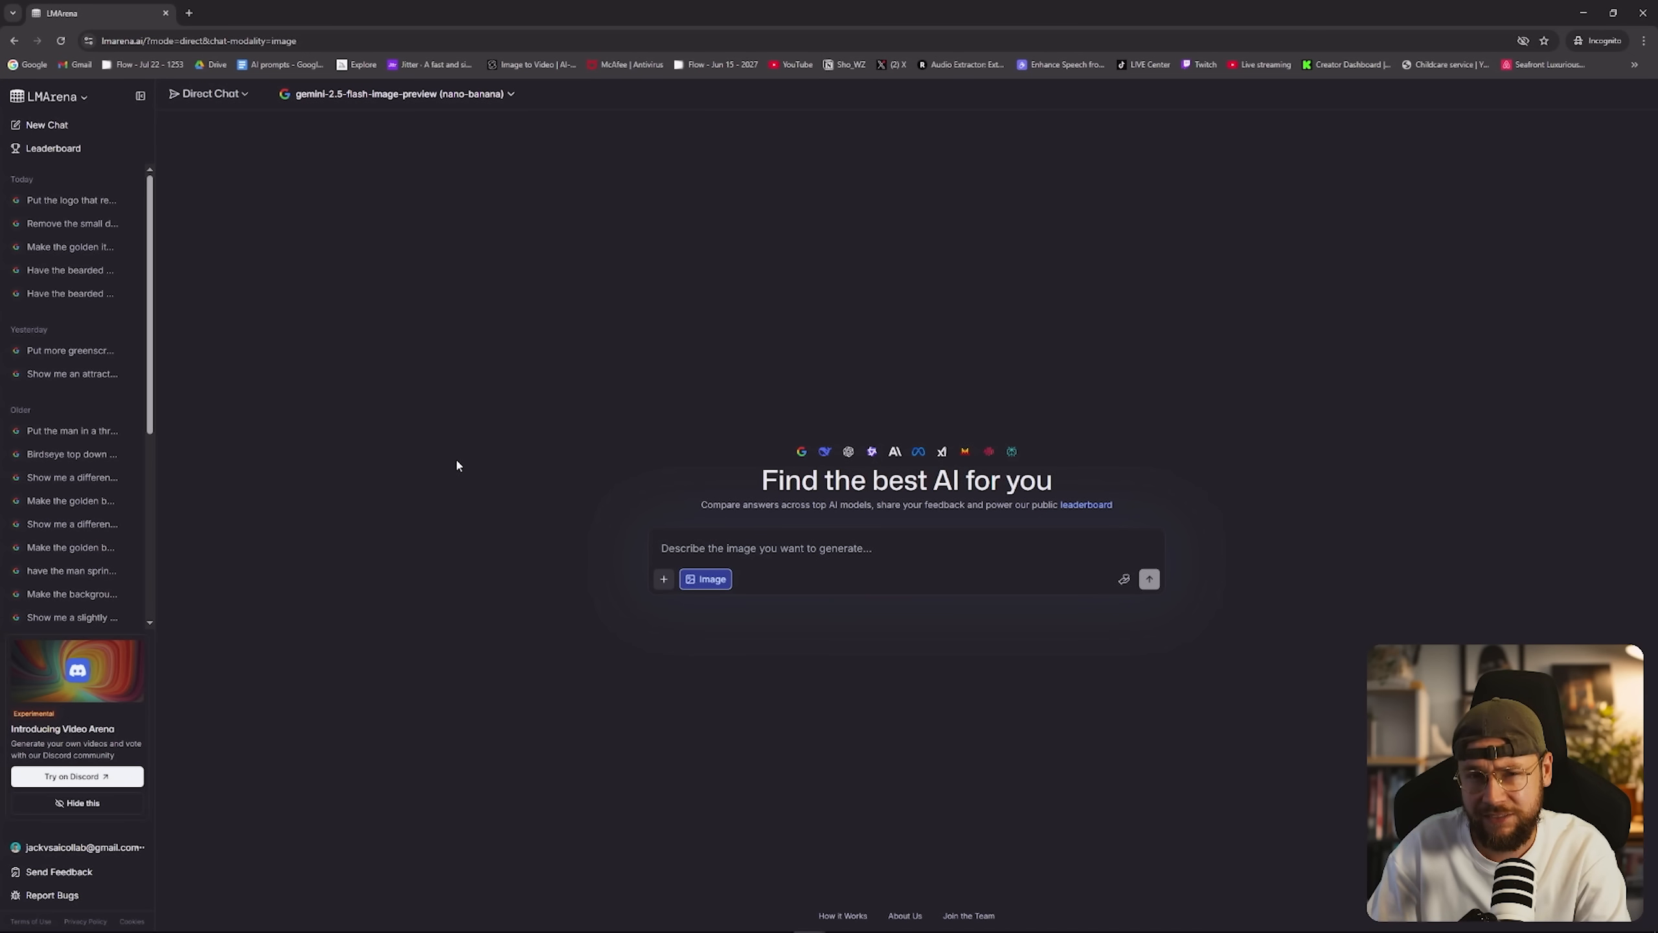
{"action": "mouse_move", "coordinate": [508, 554]}
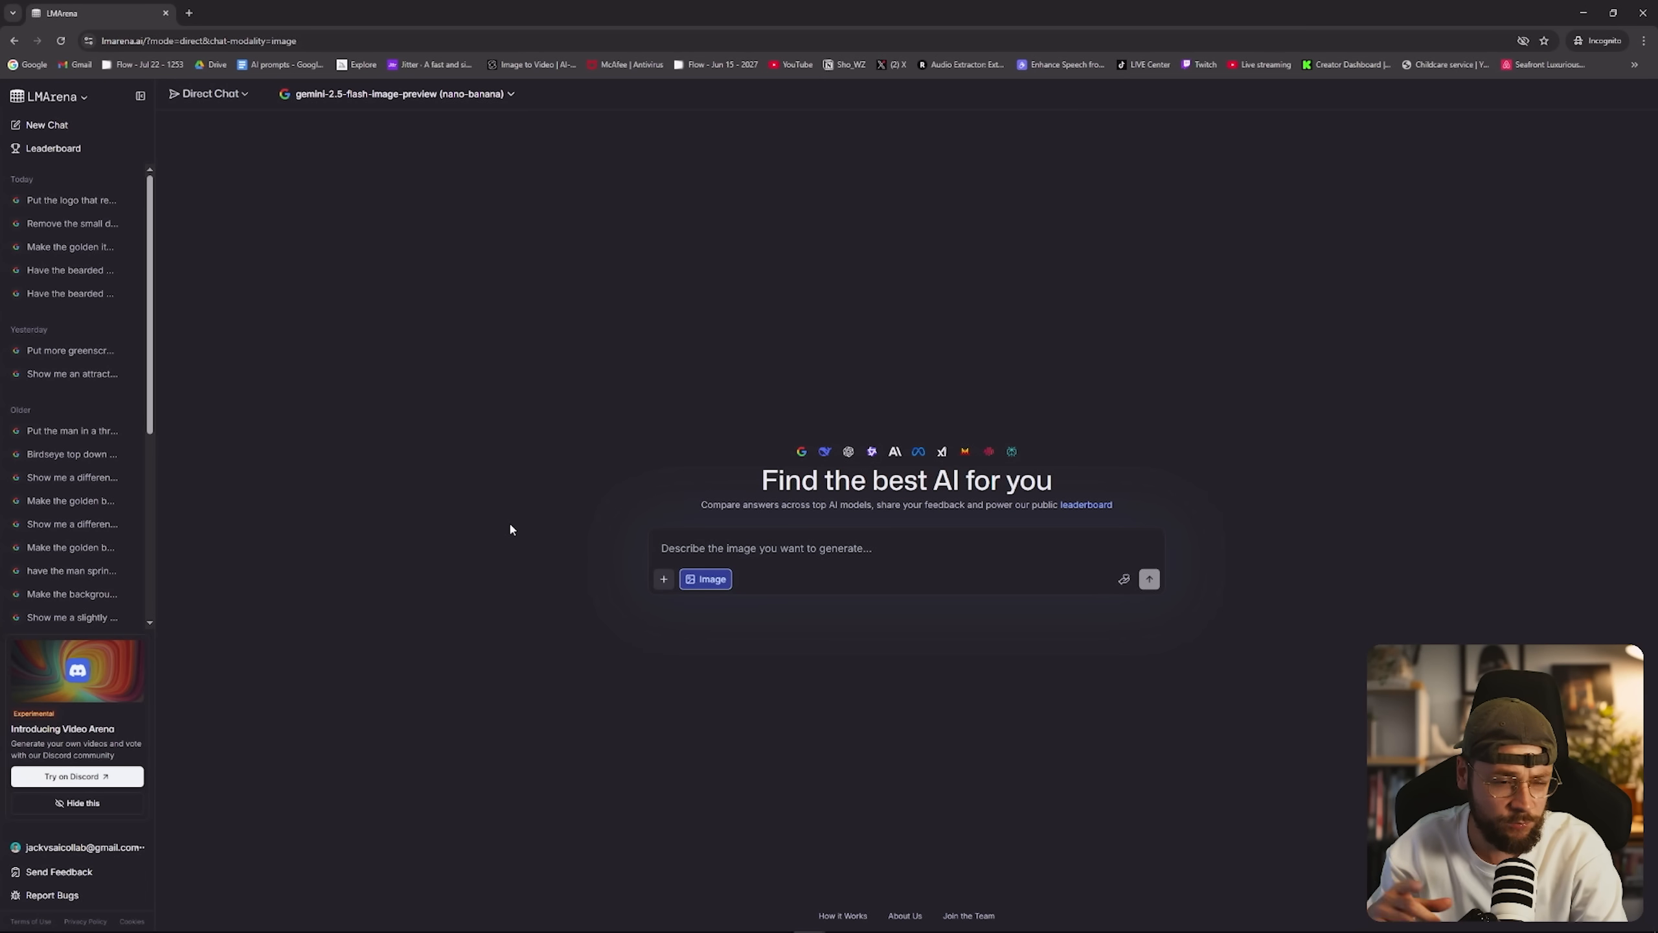
{"action": "left_click", "coordinate": [72, 373]}
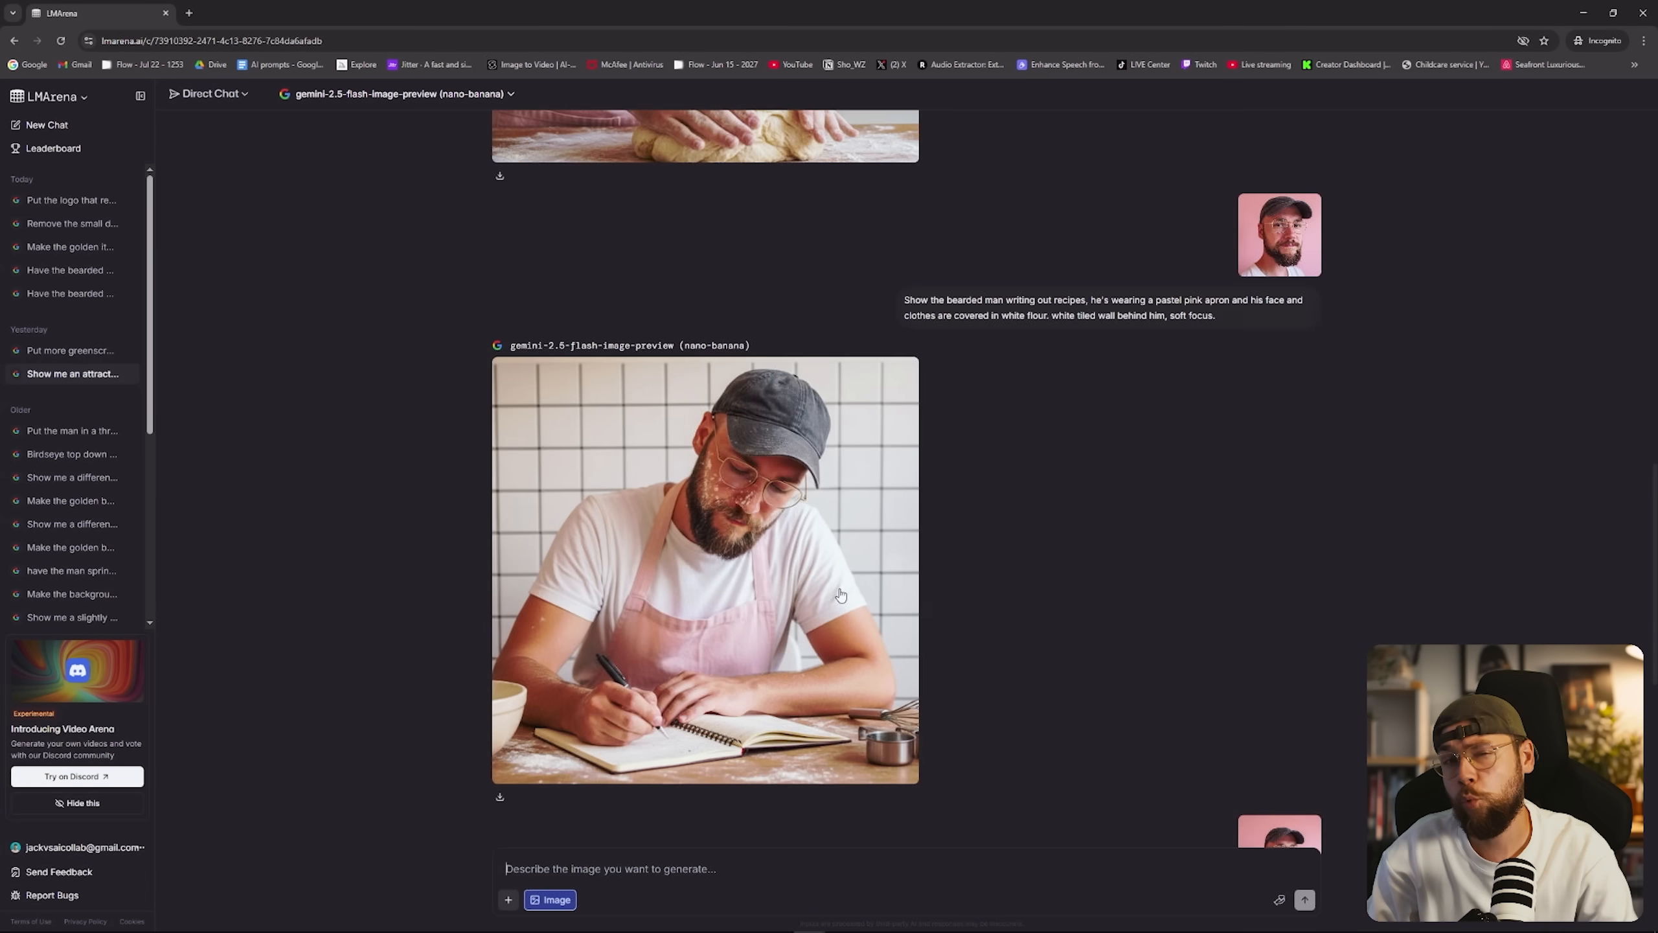